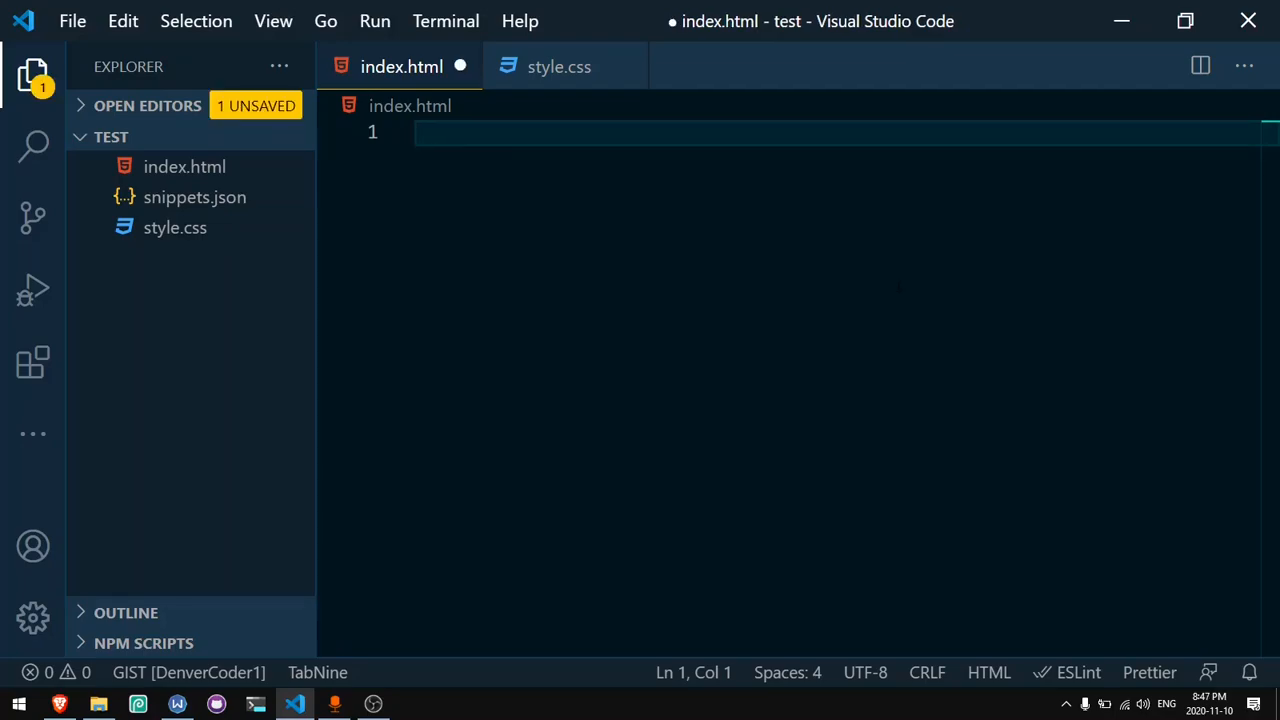
Step: Enter the Emmet ! abbreviation and preview its HTML5 boilerplate expansion
{"action": "type", "text": "!"}
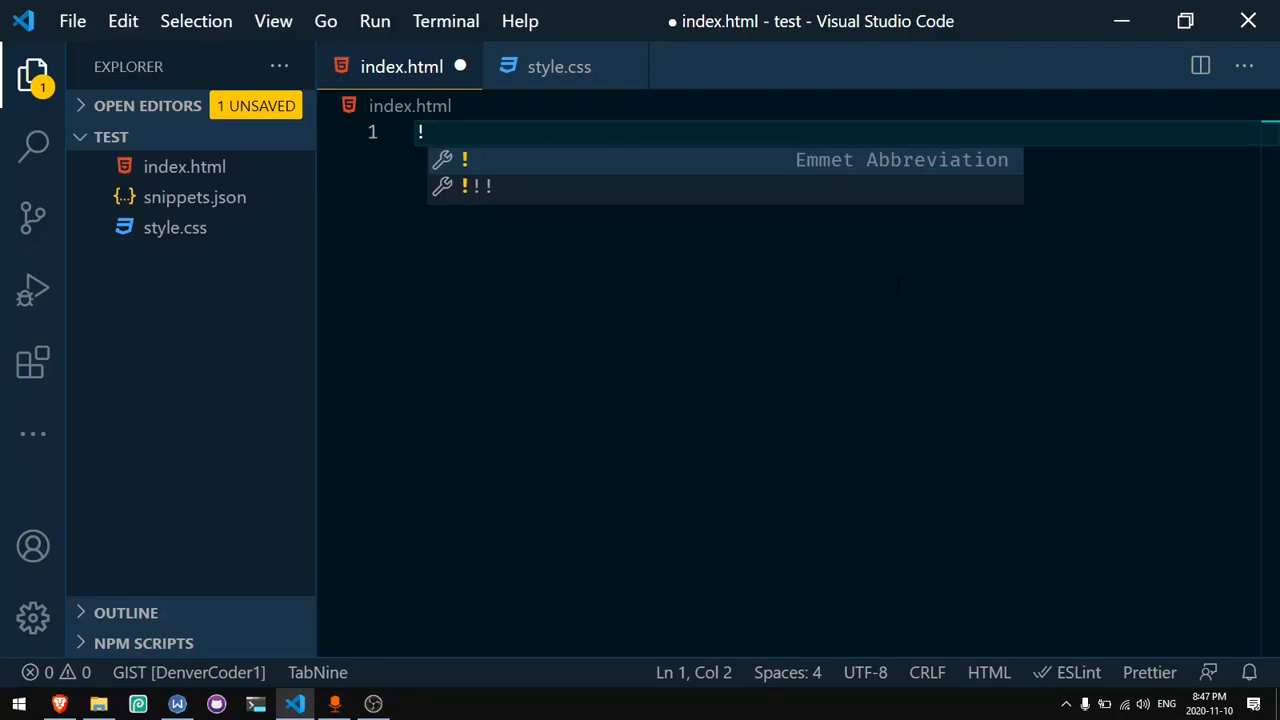
{"action": "mouse_move", "coordinate": [1013, 172]}
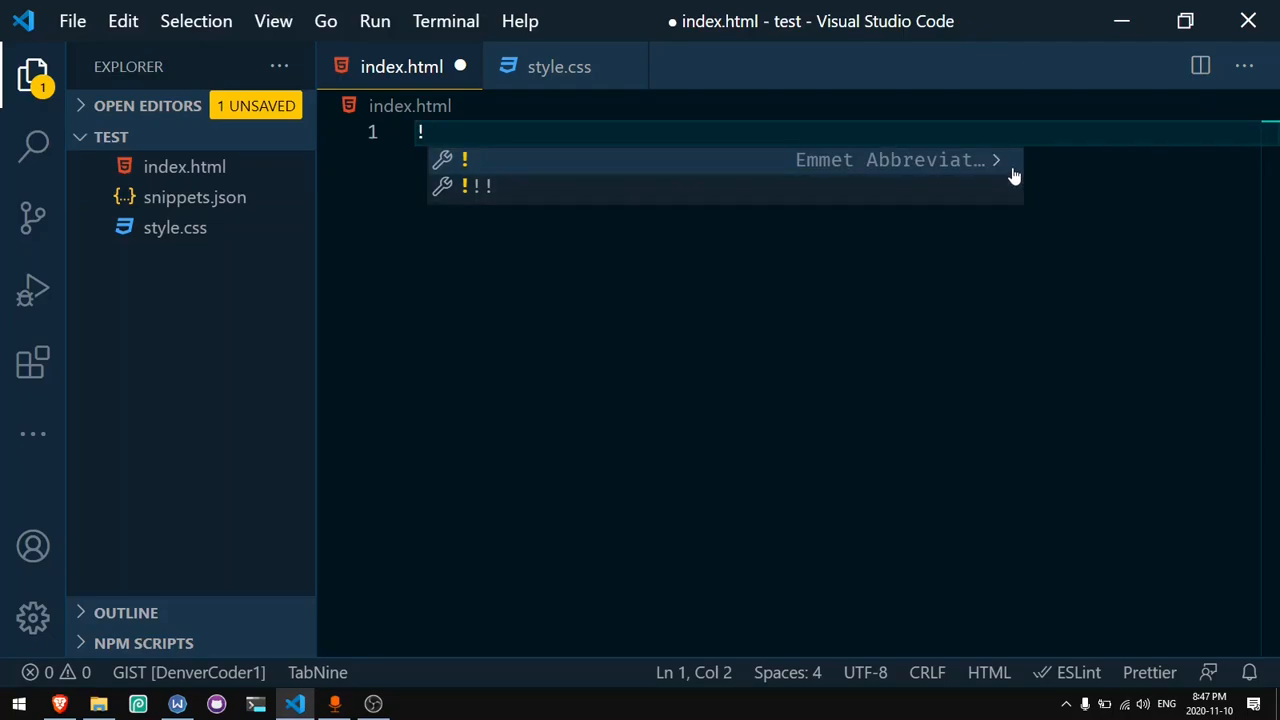
{"action": "left_click", "coordinate": [996, 160]}
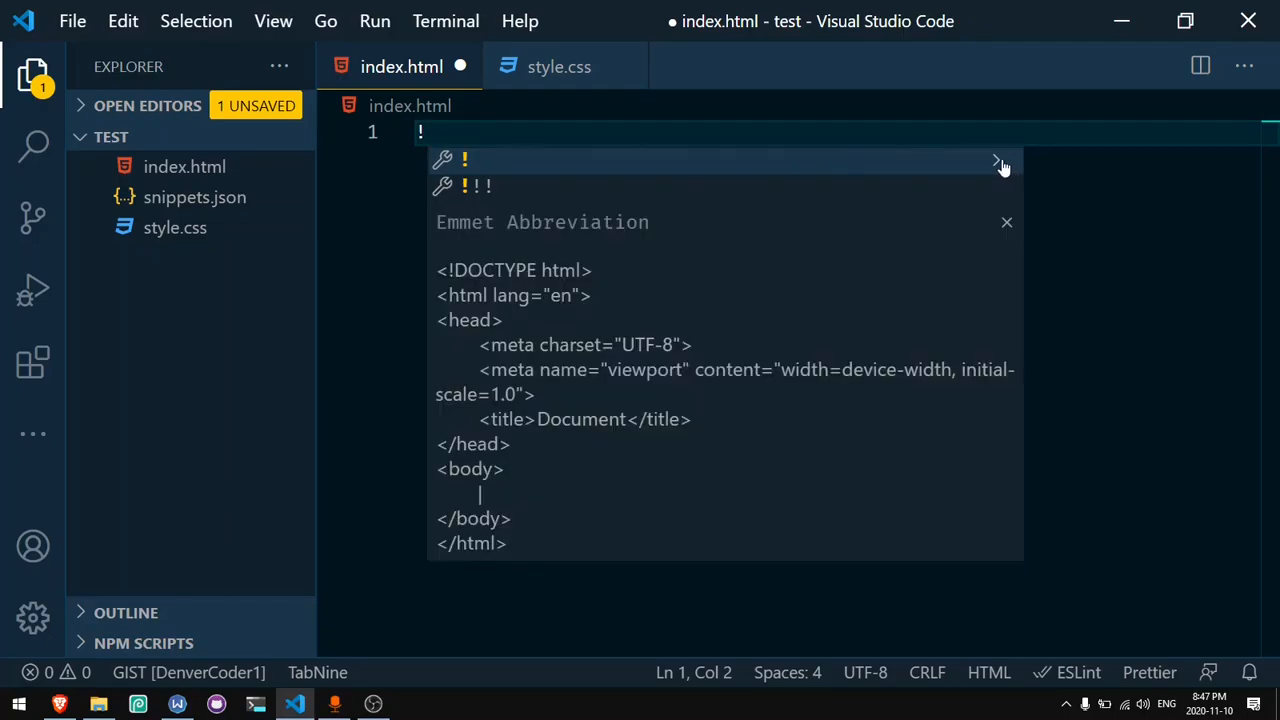
{"action": "mouse_move", "coordinate": [532, 321]}
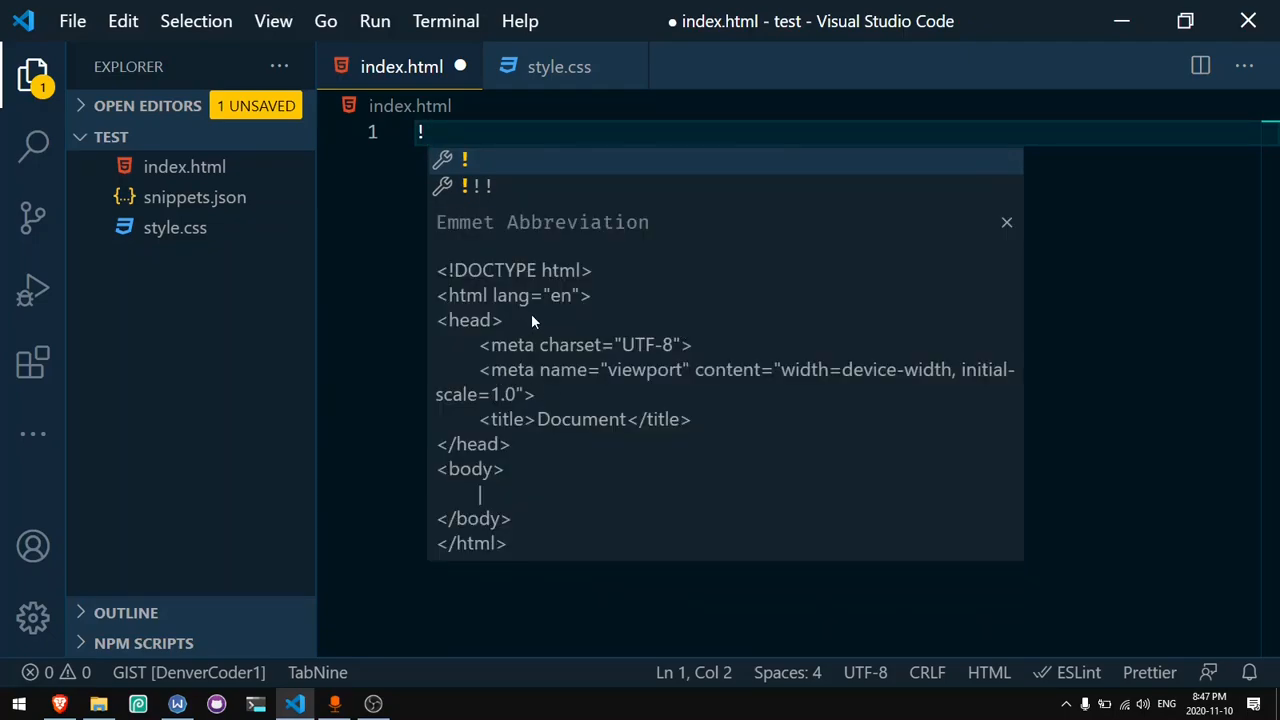
{"action": "mouse_move", "coordinate": [497, 267]}
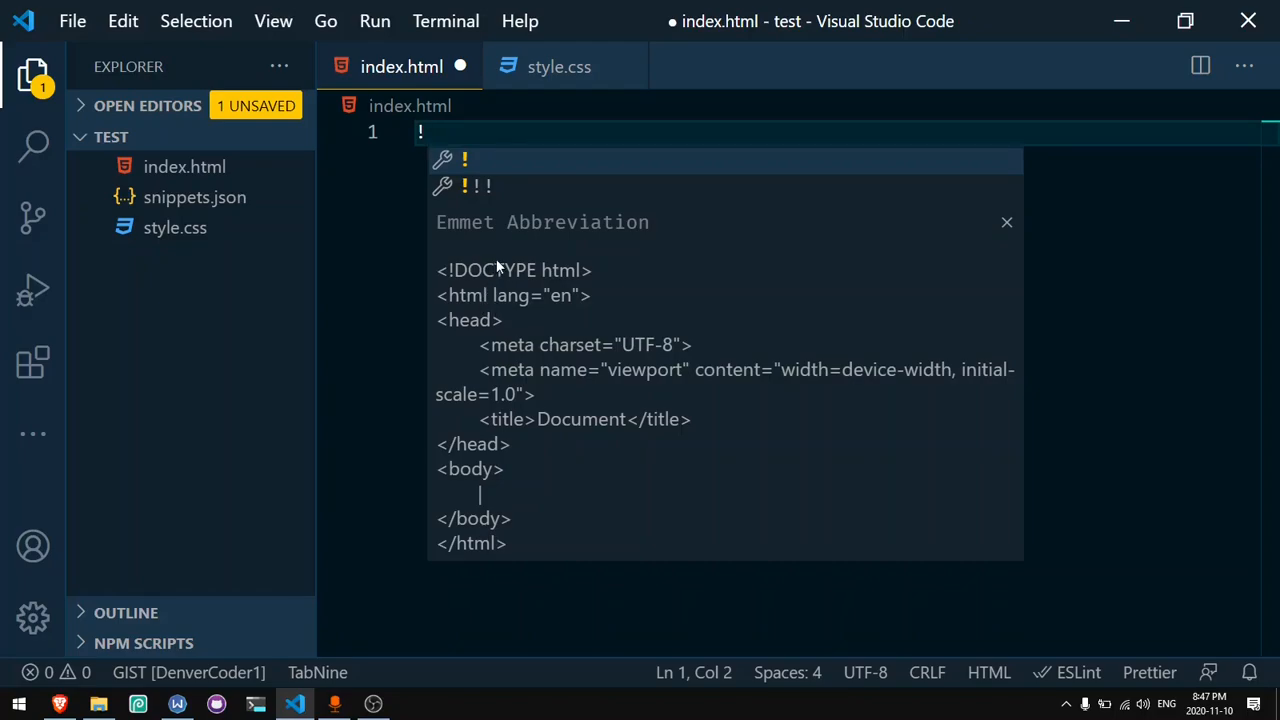
{"action": "mouse_move", "coordinate": [491, 338]}
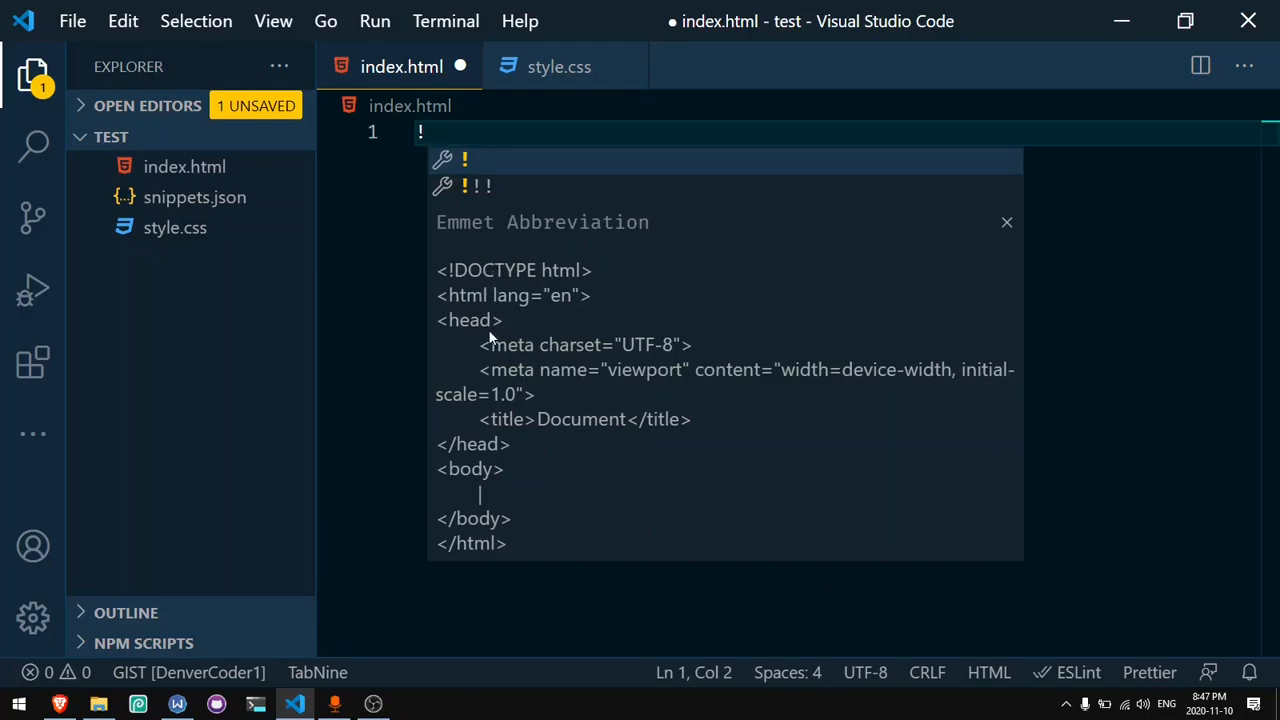
{"action": "mouse_move", "coordinate": [649, 381]}
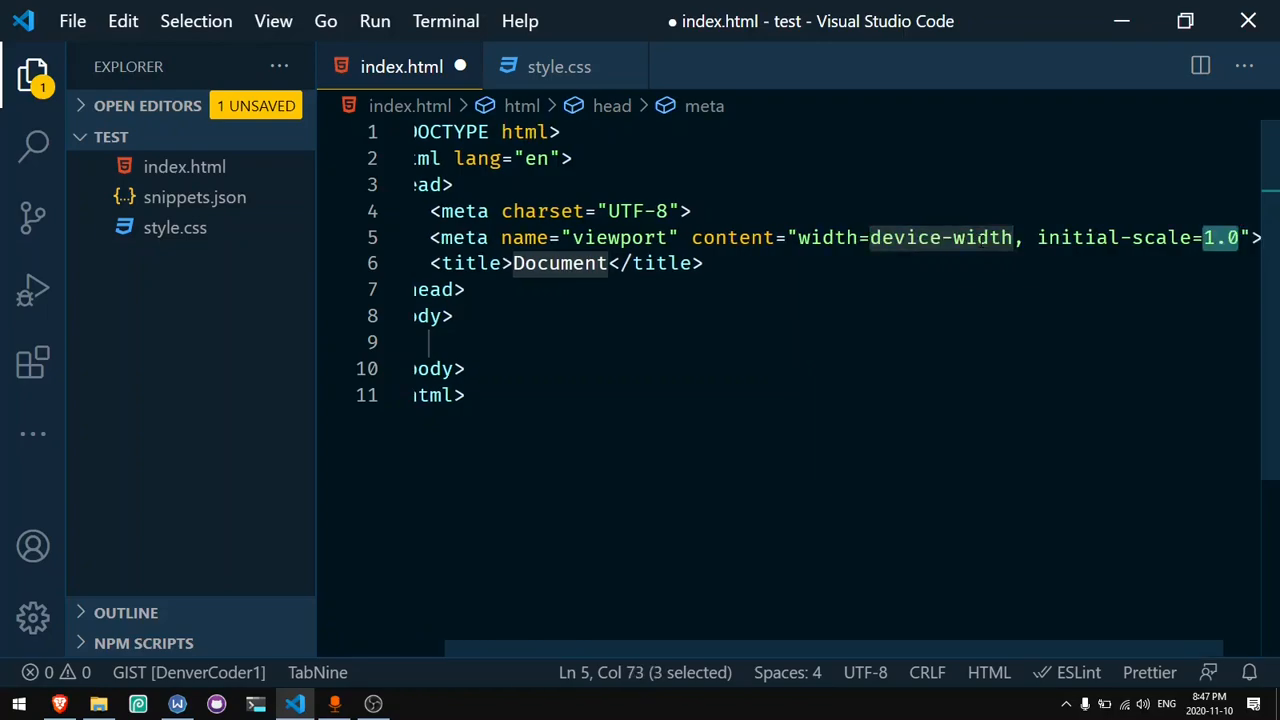
Step: Replace the 'Document' page title with 'Emmet Tutorial'
{"action": "double_click", "coordinate": [559, 263]}
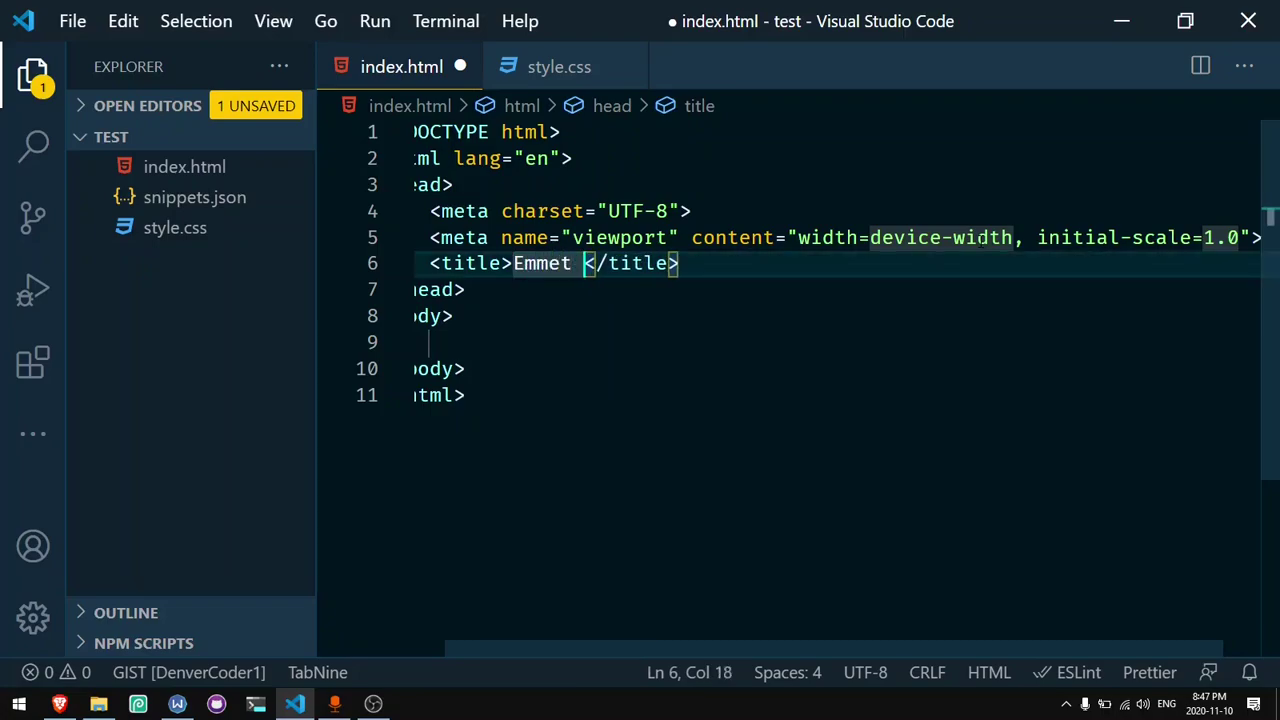
{"action": "type", "text": "Tutor"}
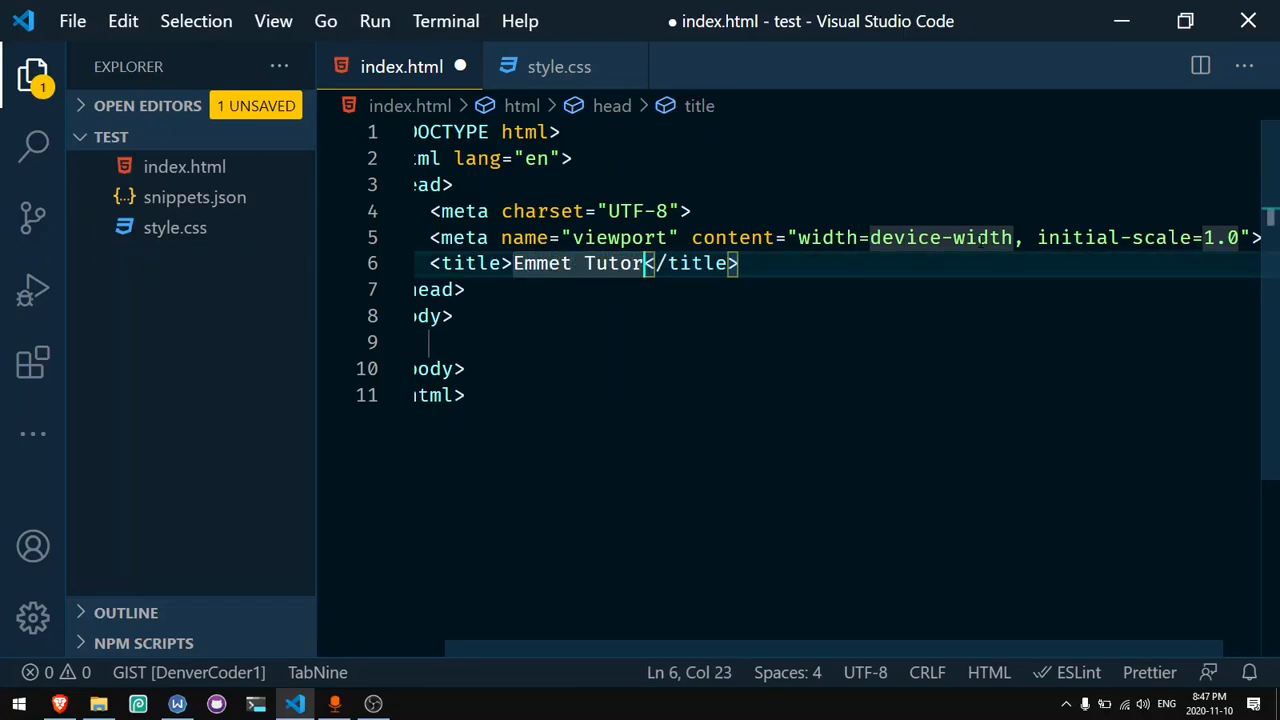
{"action": "type", "text": "ial"}
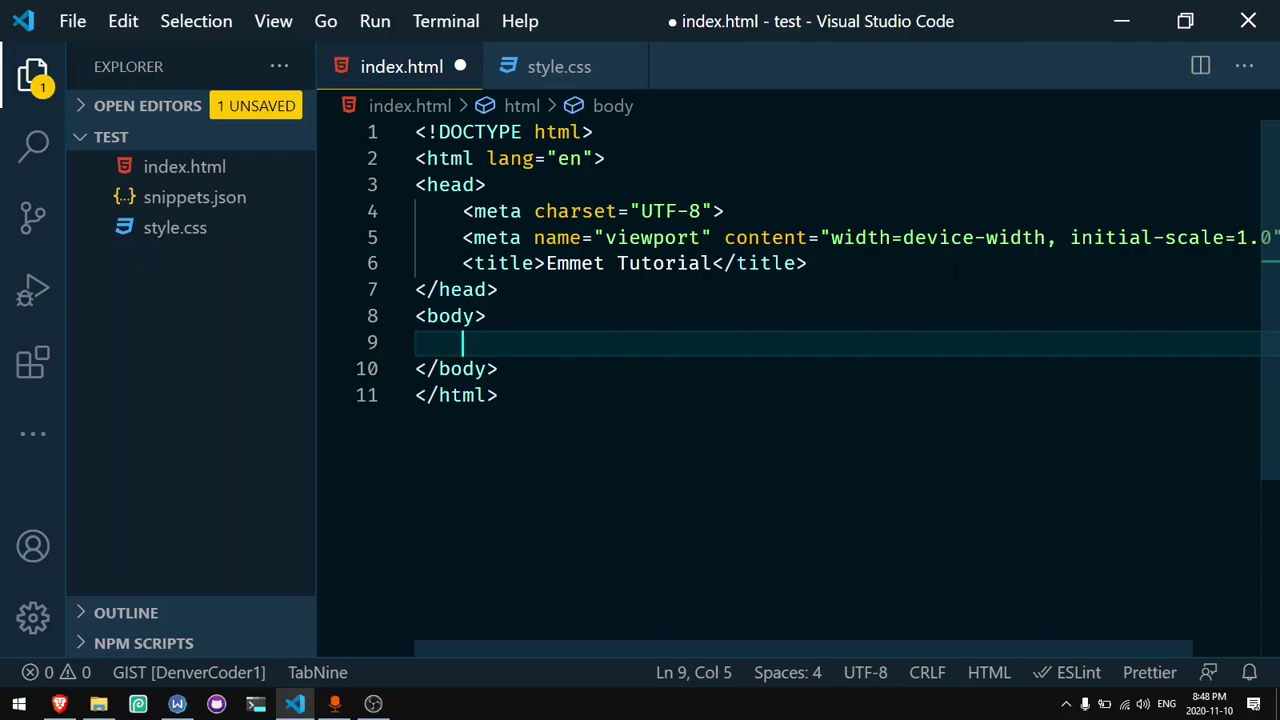
Step: Expand the h1 and div abbreviations into an empty h1 and empty div
{"action": "type", "text": "h1"}
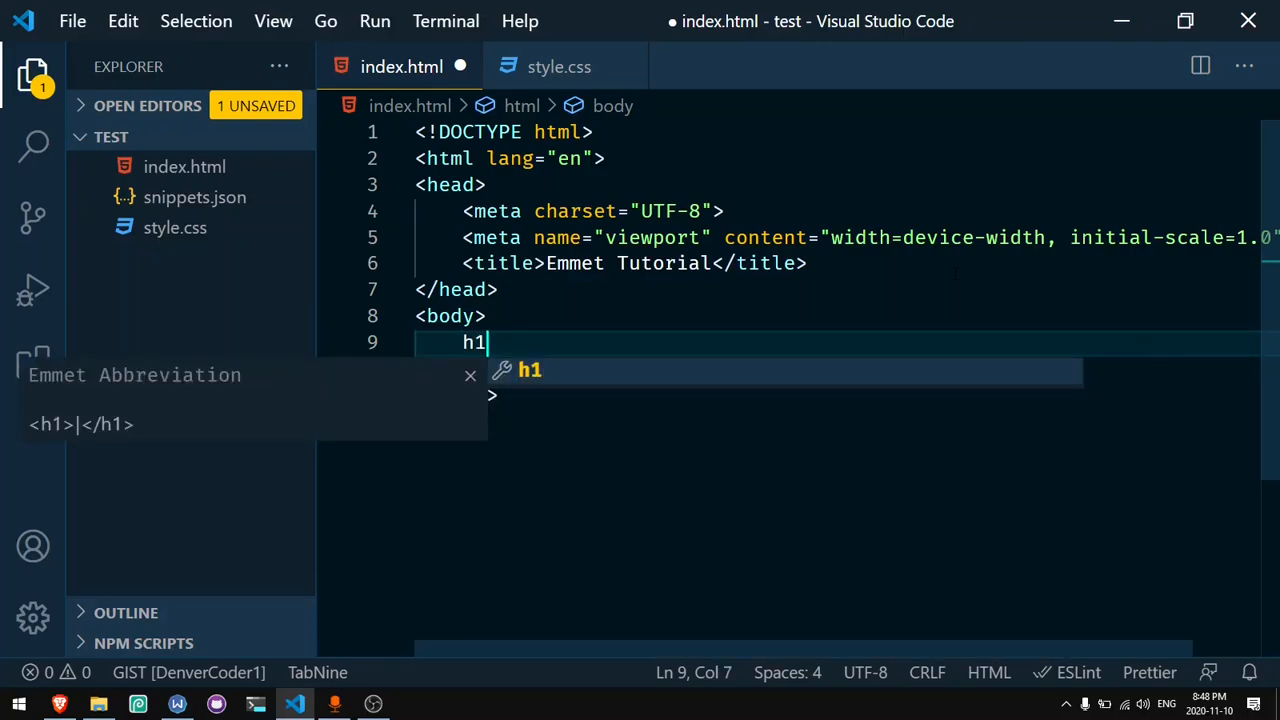
{"action": "key", "text": "Tab"}
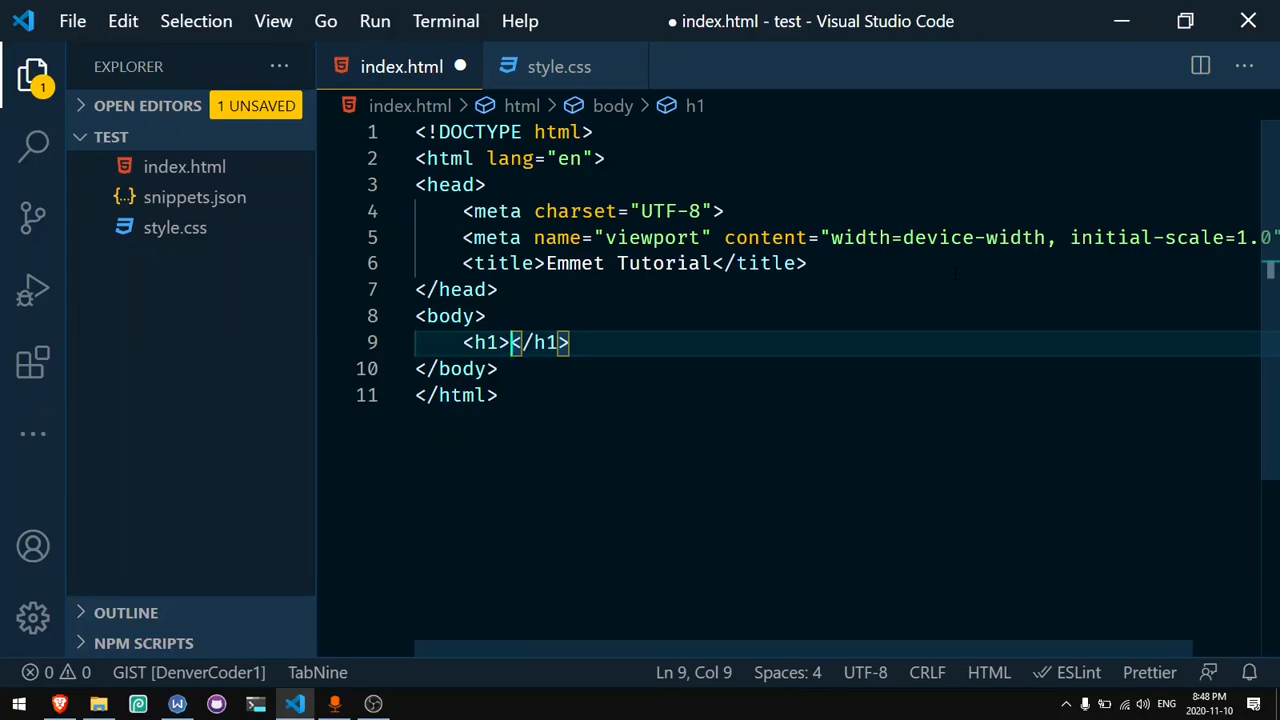
{"action": "type", "text": "d"}
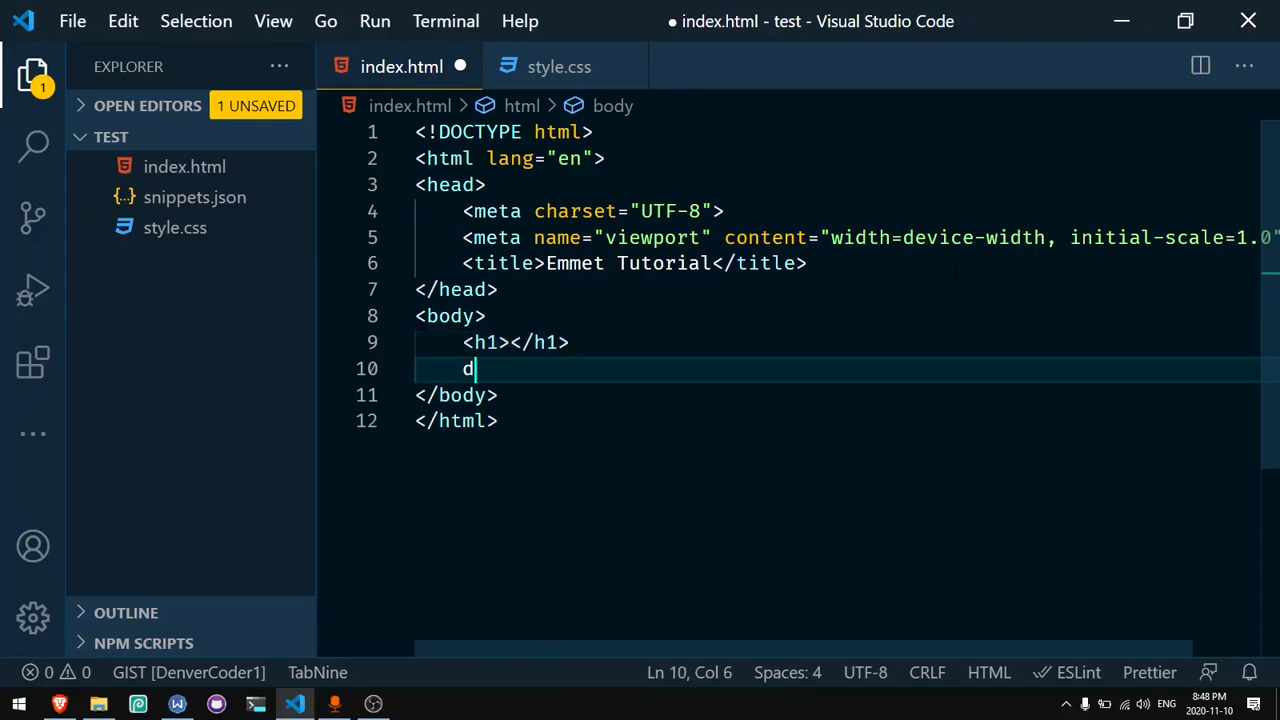
{"action": "key", "text": "Tab"}
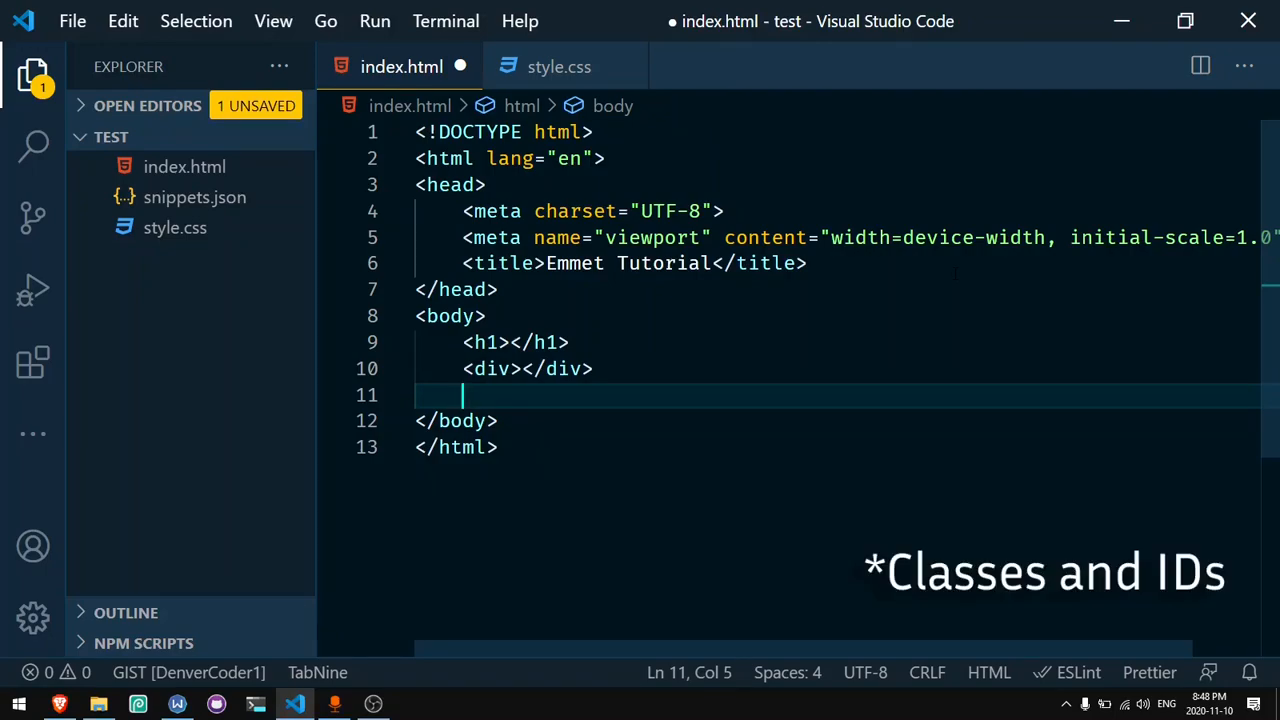
Step: Expand h1.title, .title, p#top and #first into classed and id'd elements
{"action": "type", "text": "h1"}
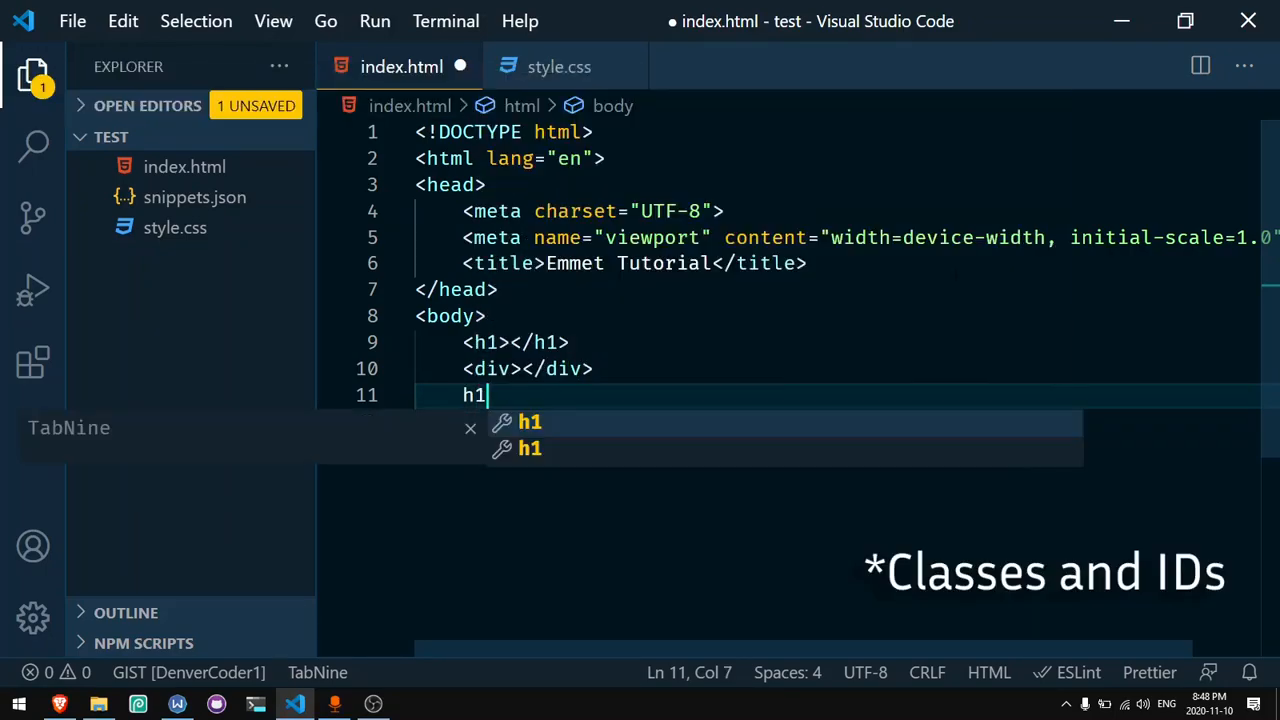
{"action": "type", "text": ".title"}
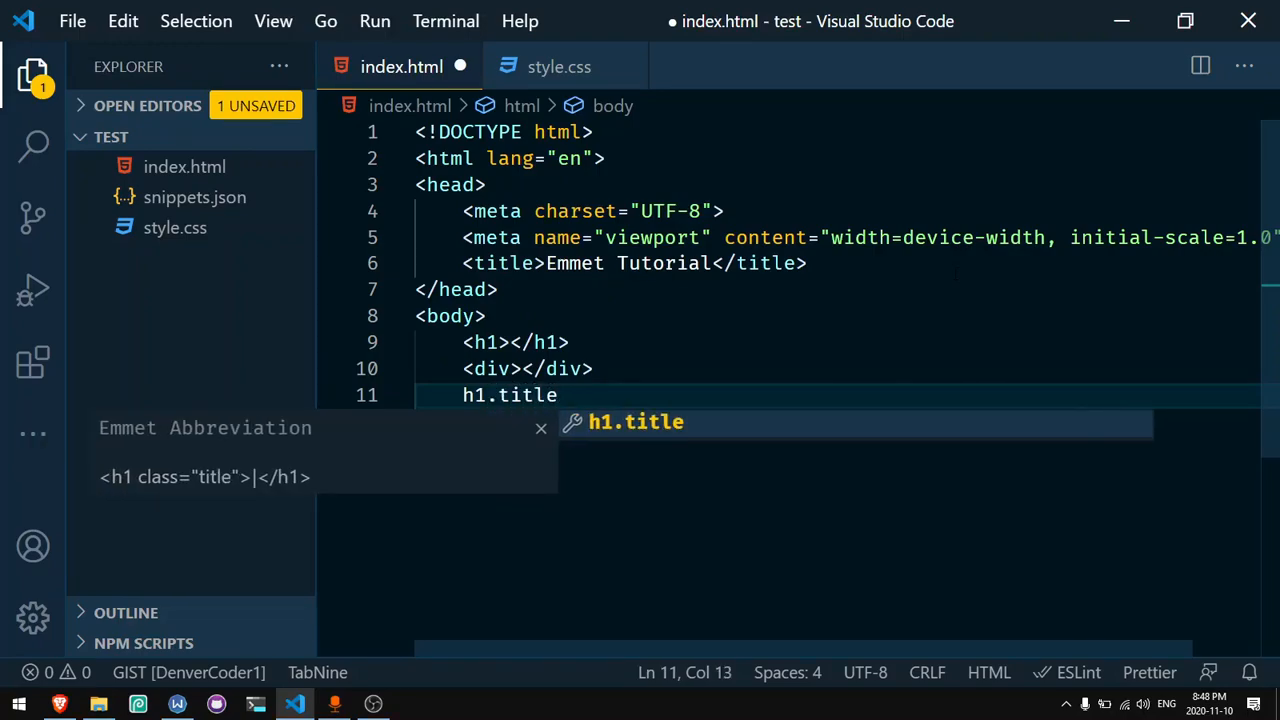
{"action": "key", "text": "Tab"}
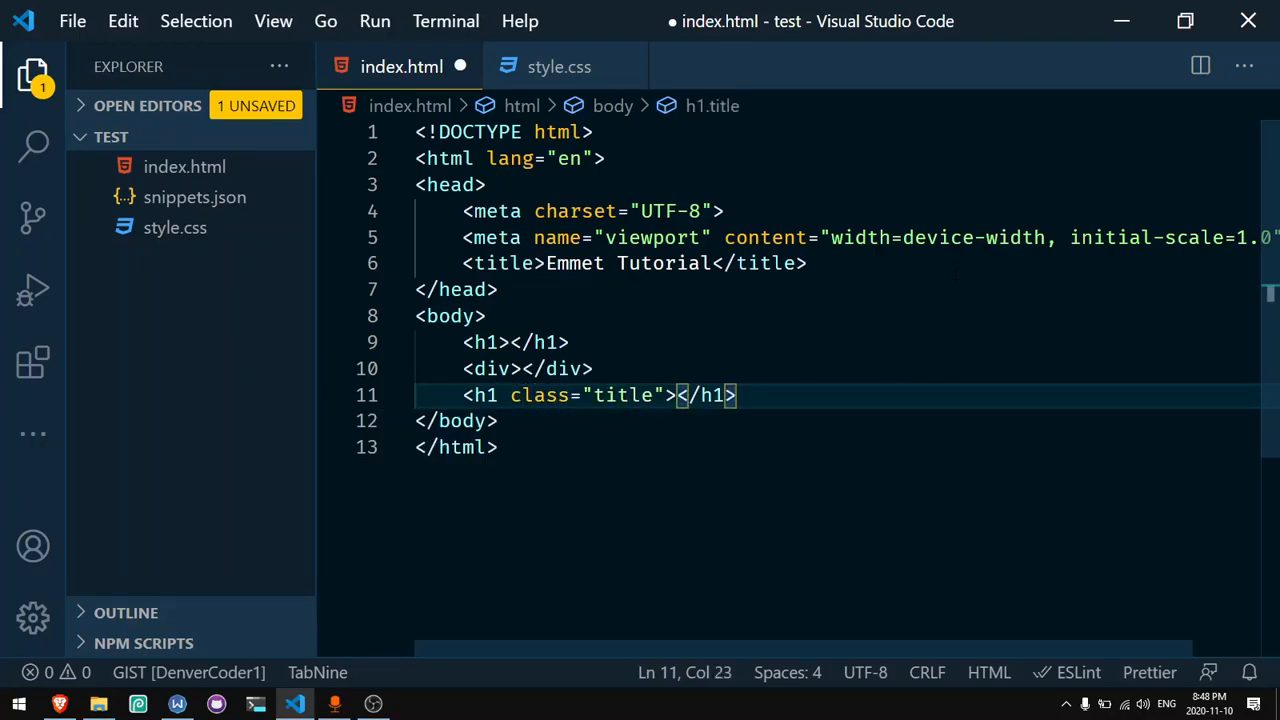
{"action": "type", "text": ".ti"}
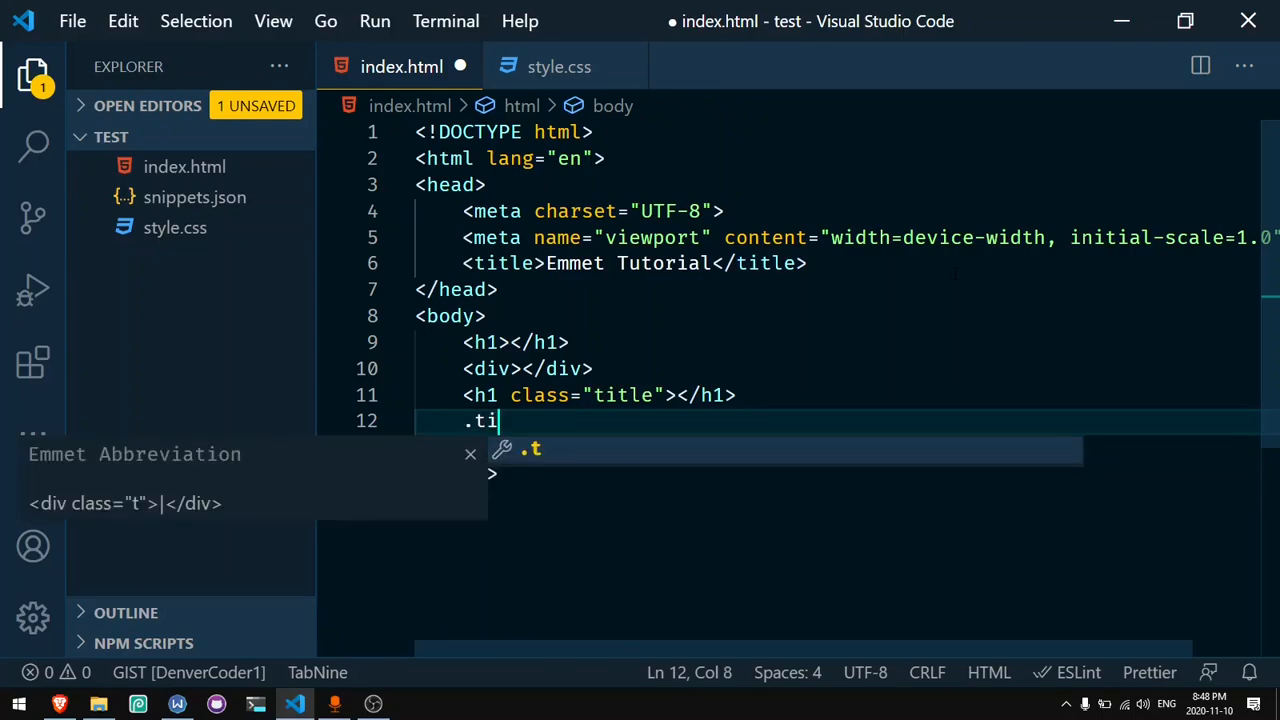
{"action": "type", "text": "tle\"></div>"}
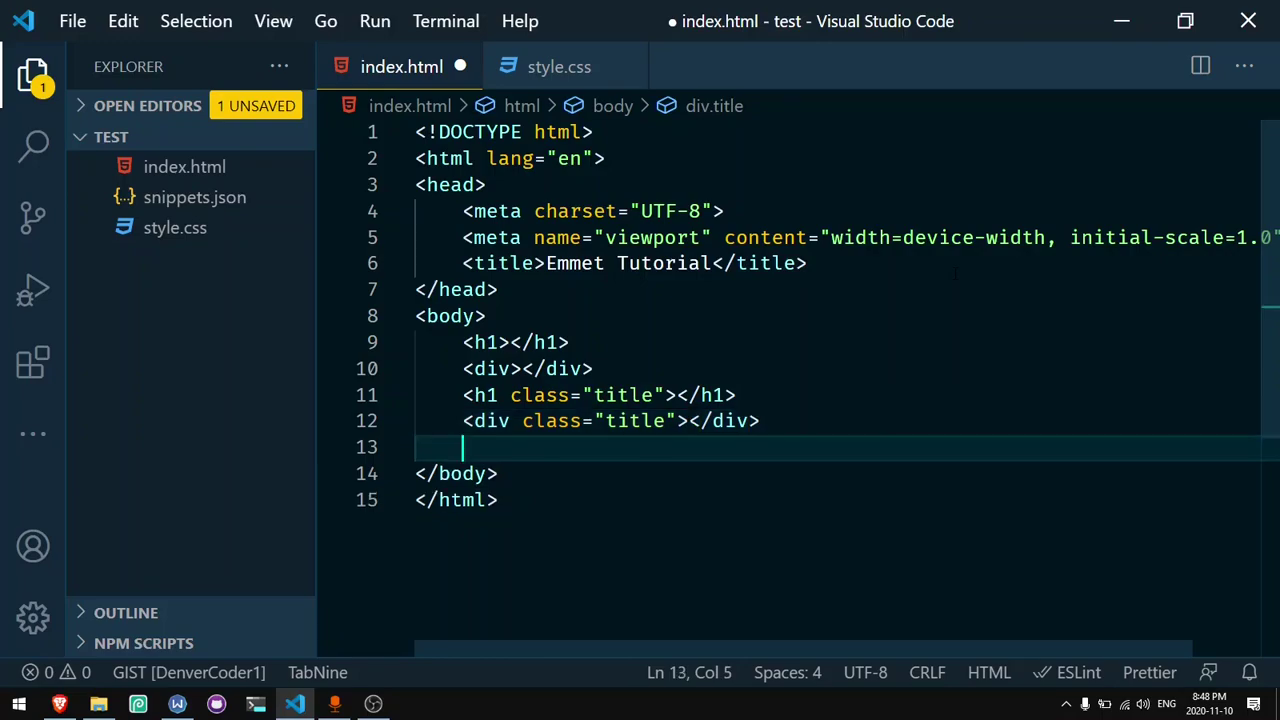
{"action": "type", "text": "p#"}
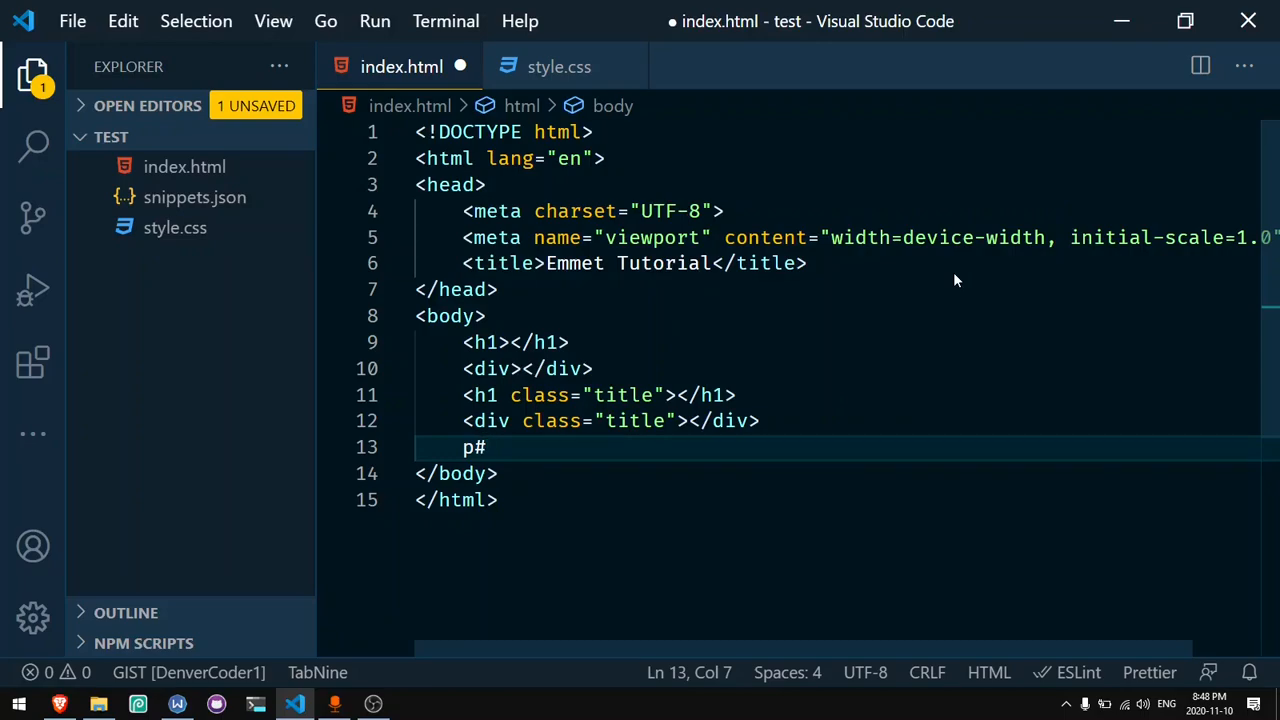
{"action": "key", "text": "Tab"}
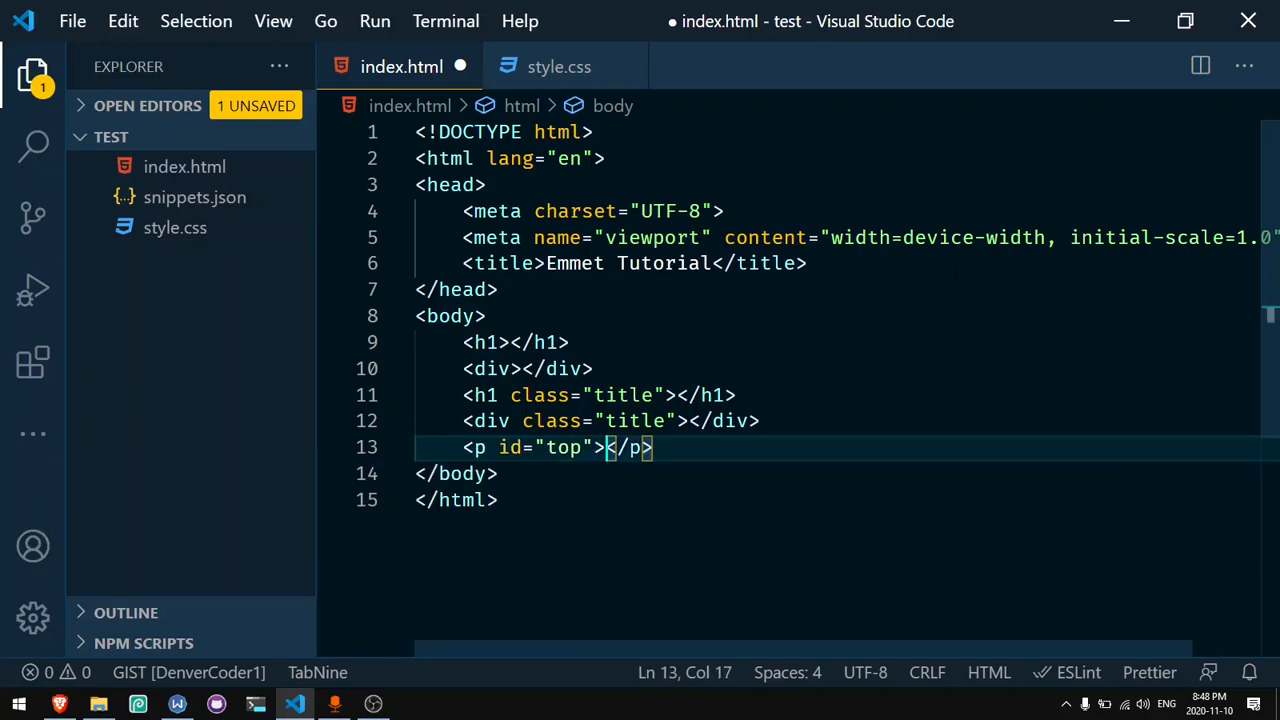
{"action": "left_click", "coordinate": [608, 447]}
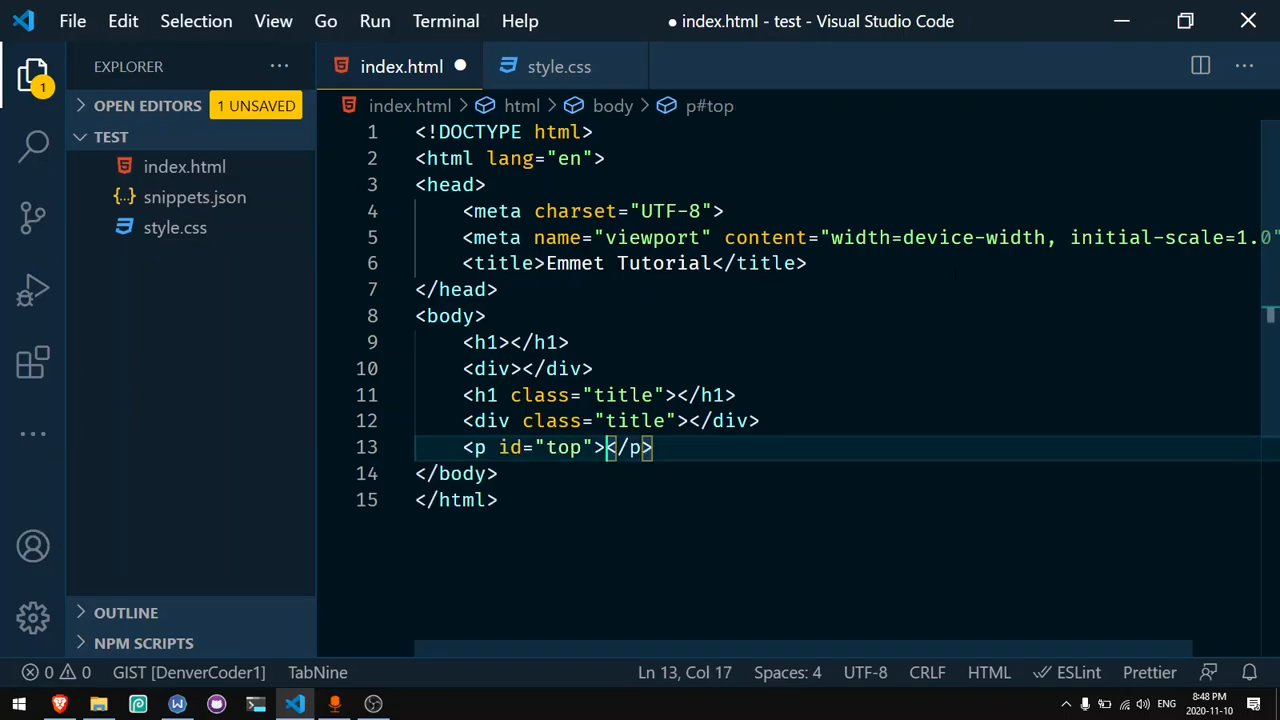
{"action": "type", "text": "#fi"}
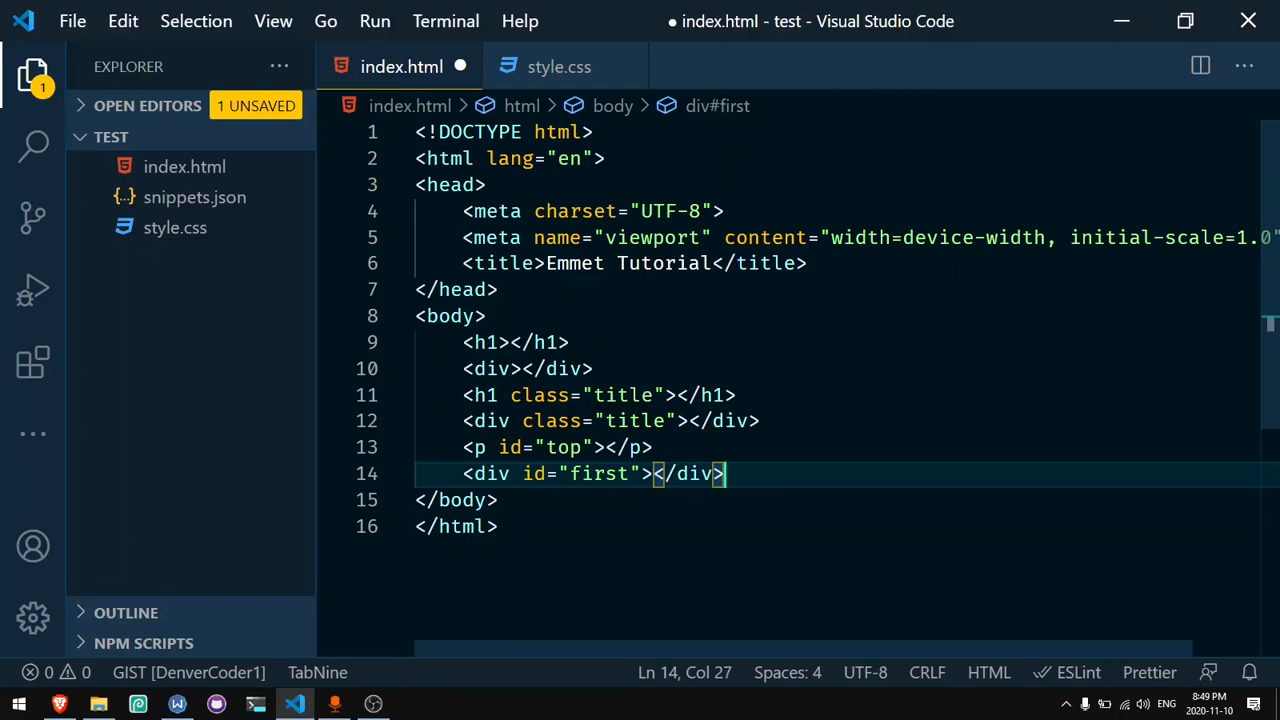
Step: Expand input.class1.class2.class3#search into a text input, then add blank lines
{"action": "type", "text": "input"}
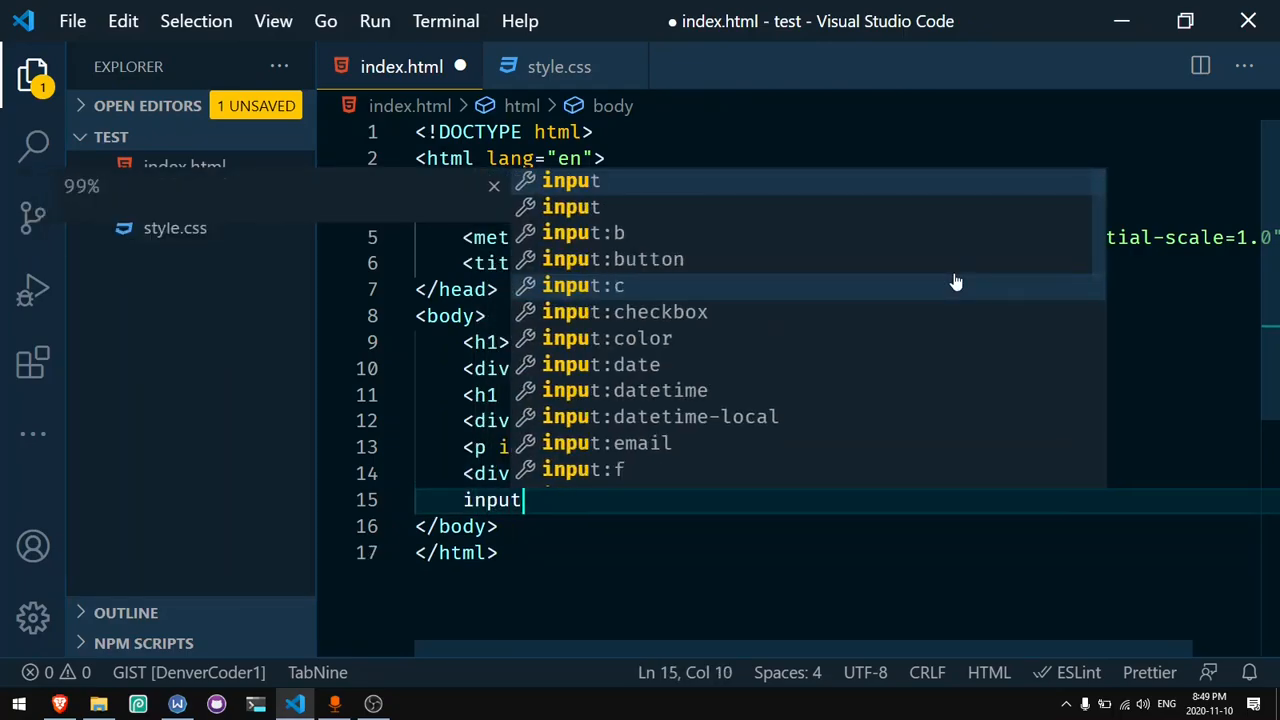
{"action": "type", "text": ".class"}
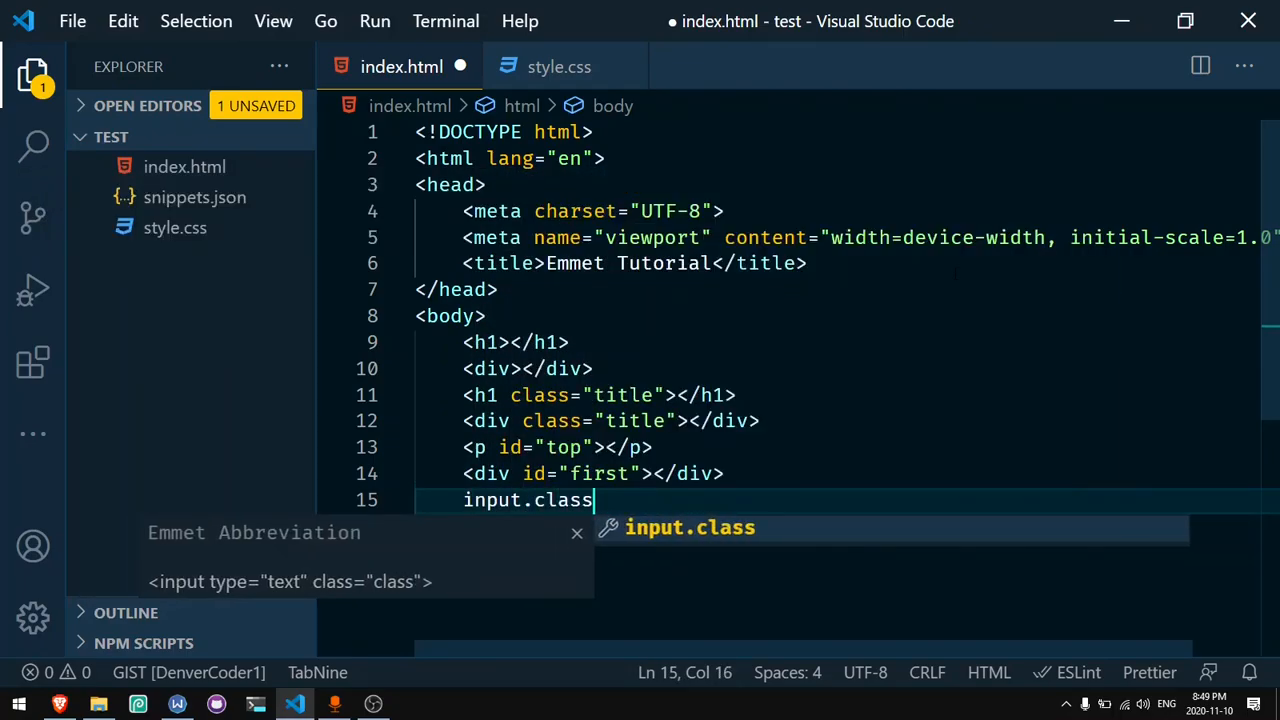
{"action": "type", "text": "1"}
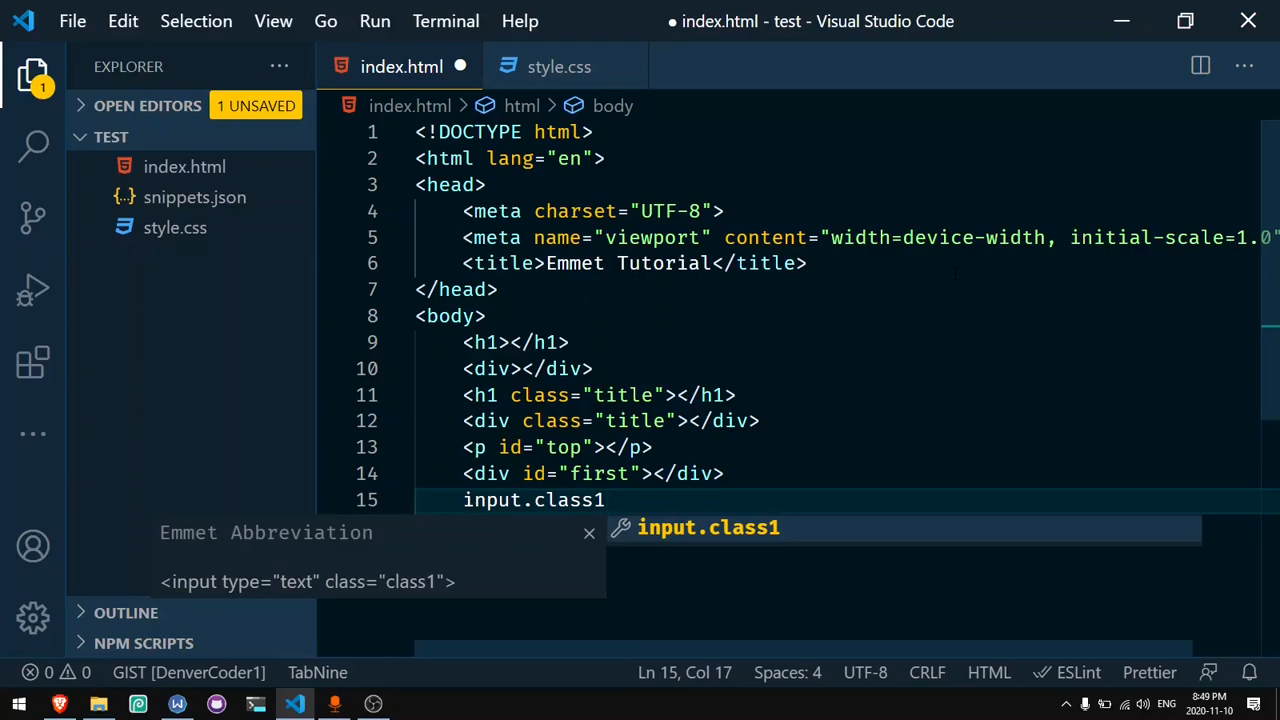
{"action": "type", "text": ".class"}
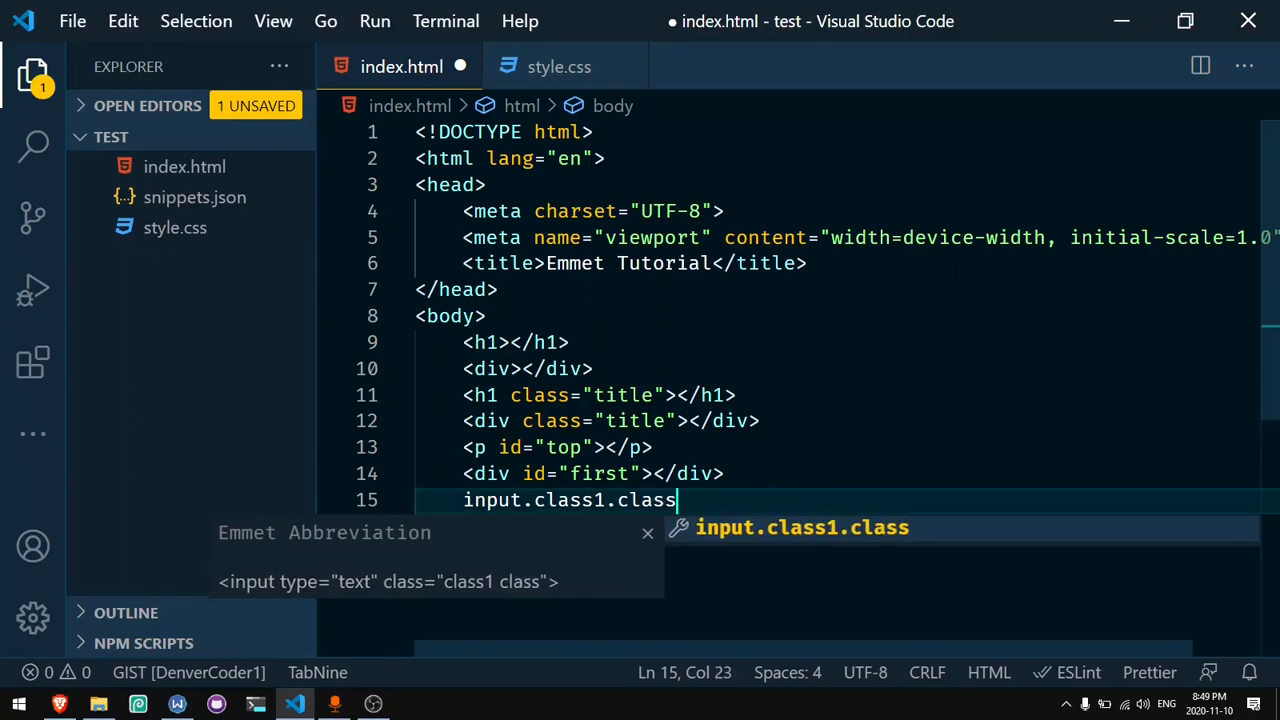
{"action": "type", "text": "2"}
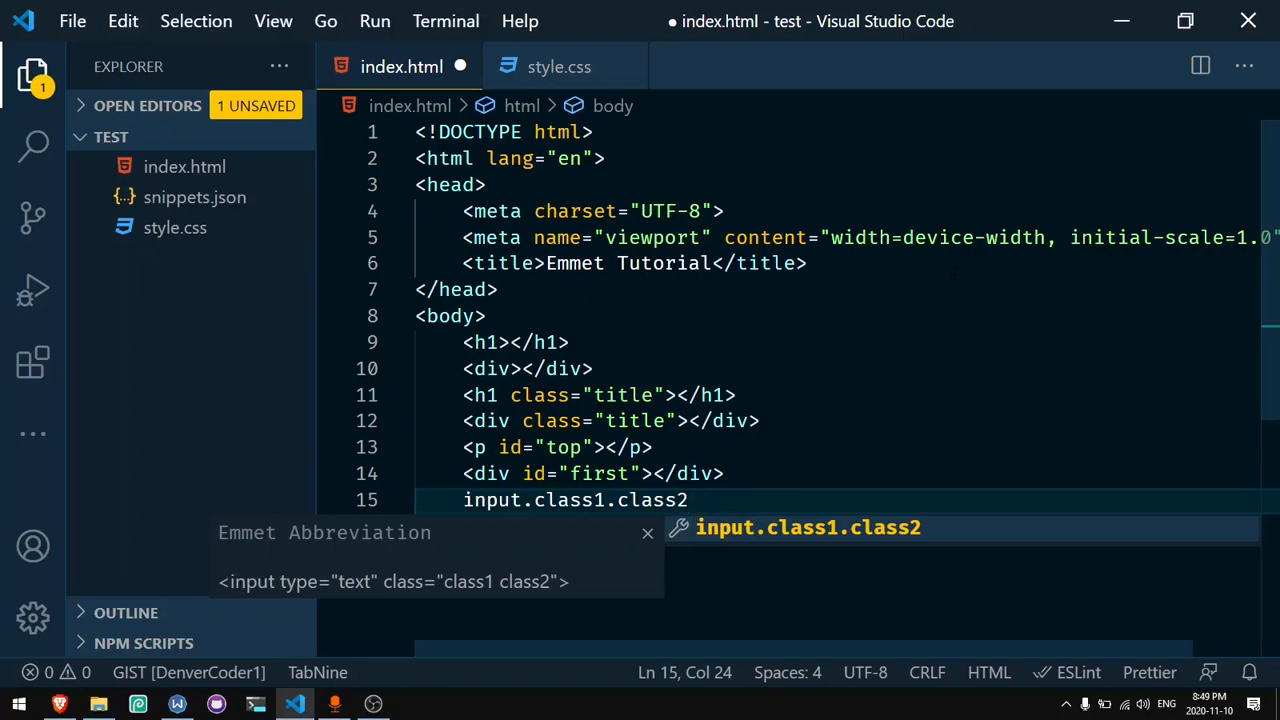
{"action": "type", "text": ".class3"}
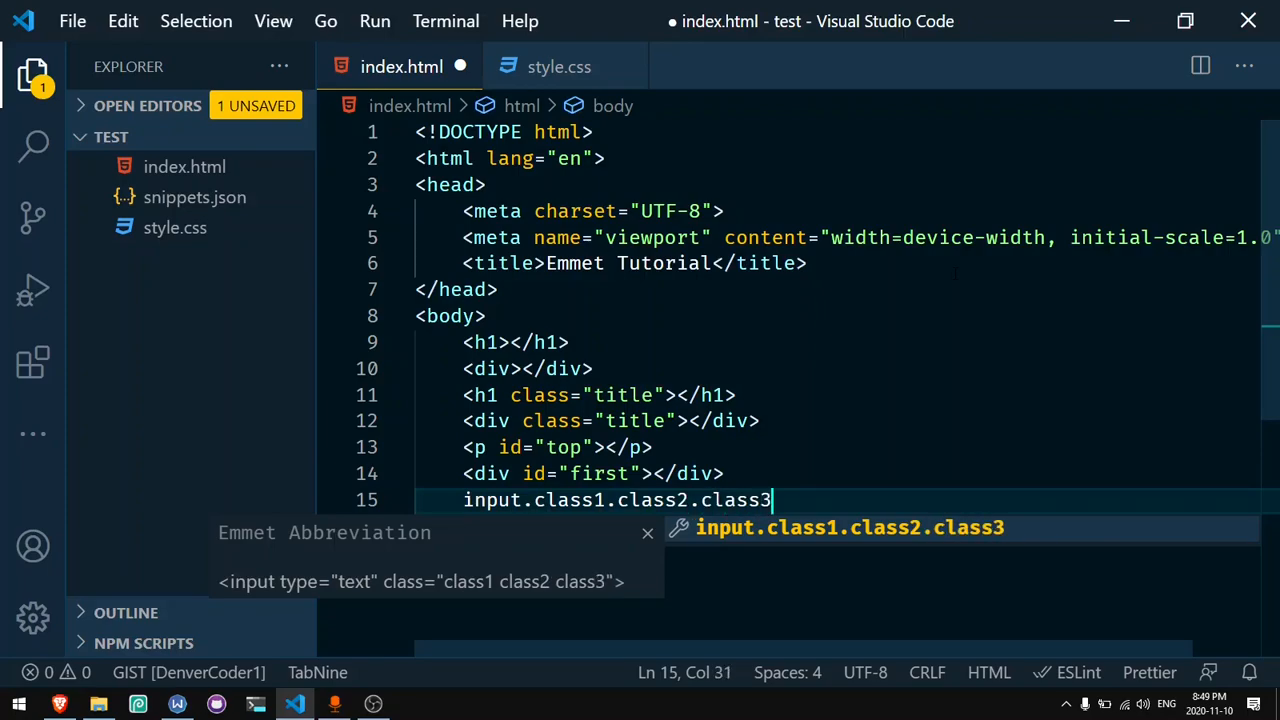
{"action": "type", "text": "#"}
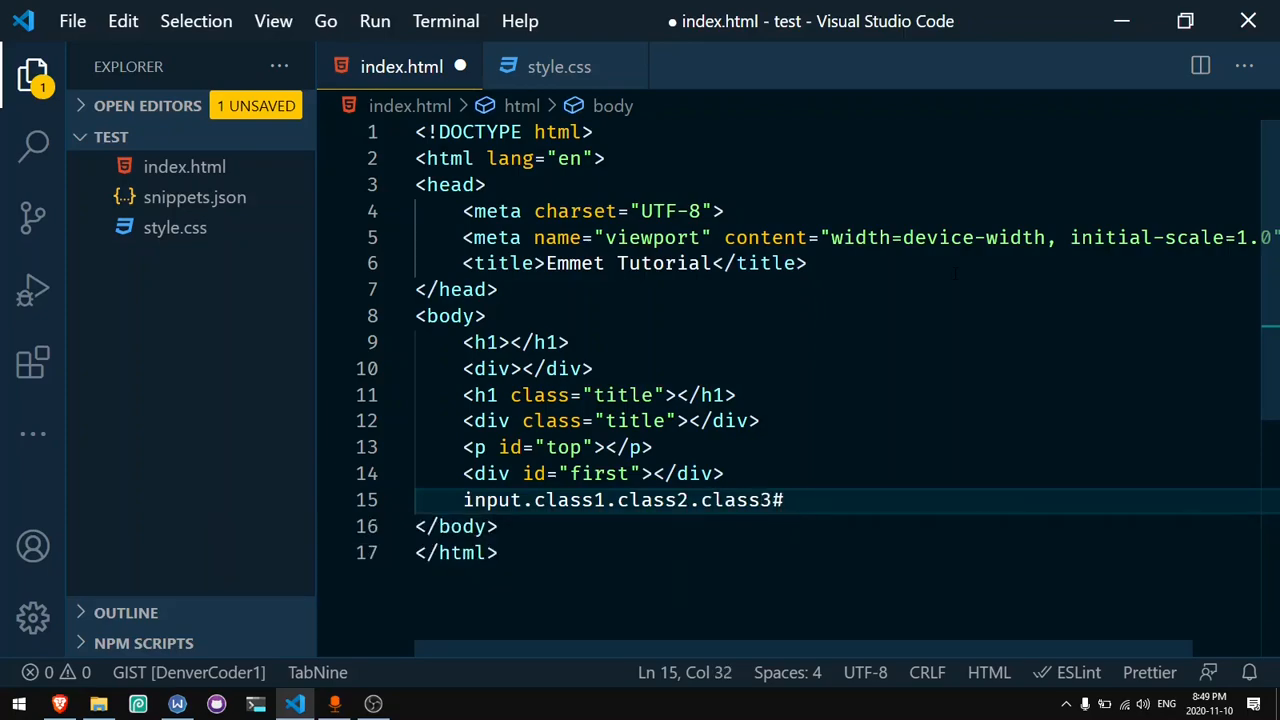
{"action": "type", "text": "search\">"}
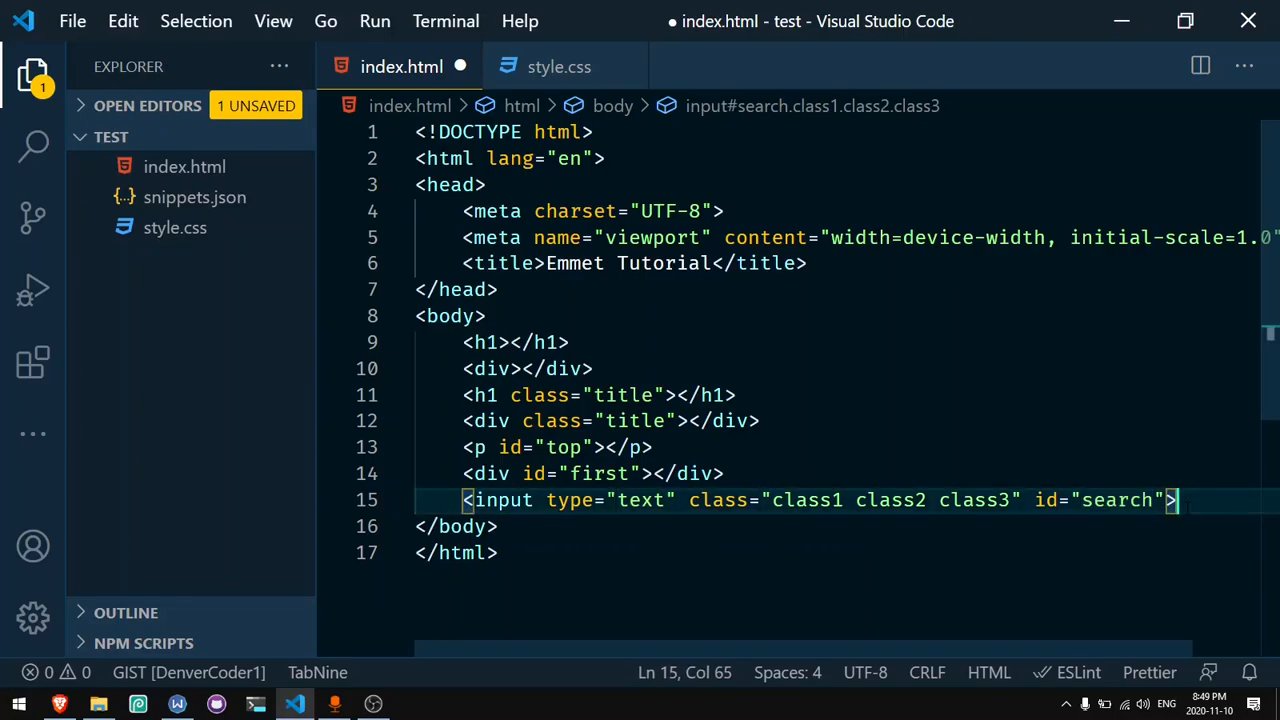
{"action": "key", "text": "enter"}
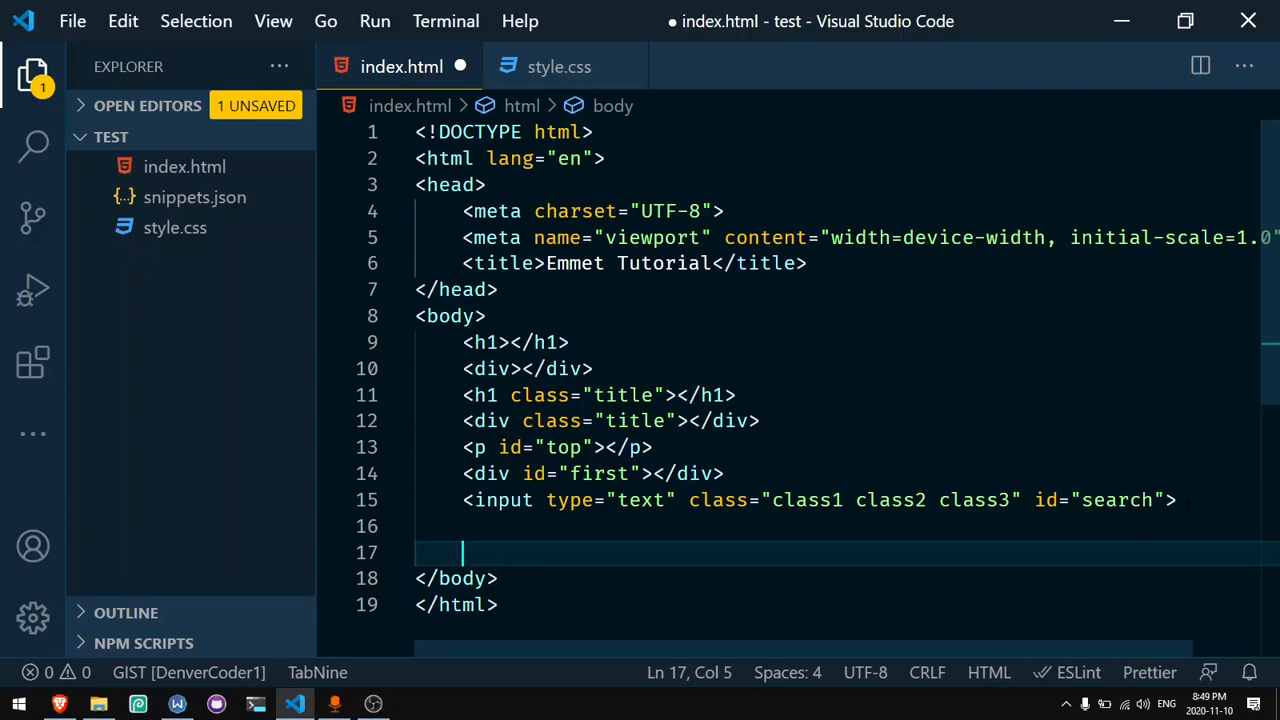
Step: Expand h1{Learn Emmet} into a heading and add blank lines after it
{"action": "type", "text": "h"}
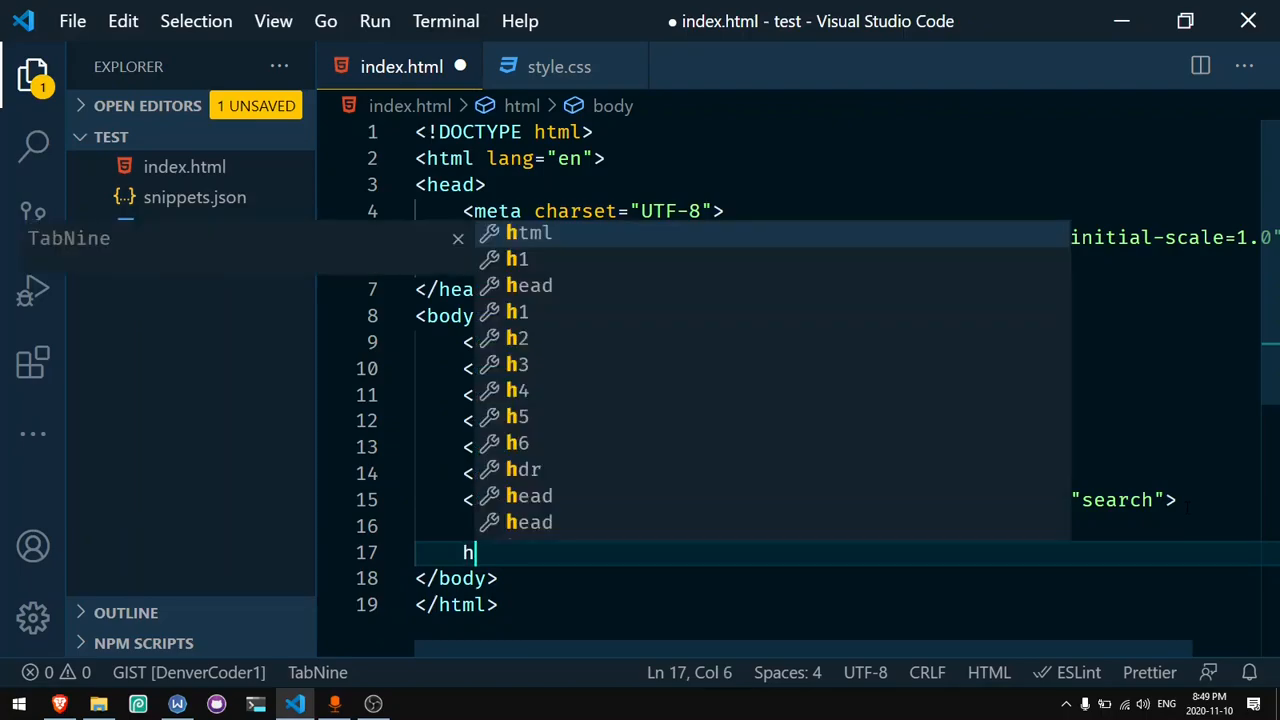
{"action": "type", "text": "1{Learn Emmet"}
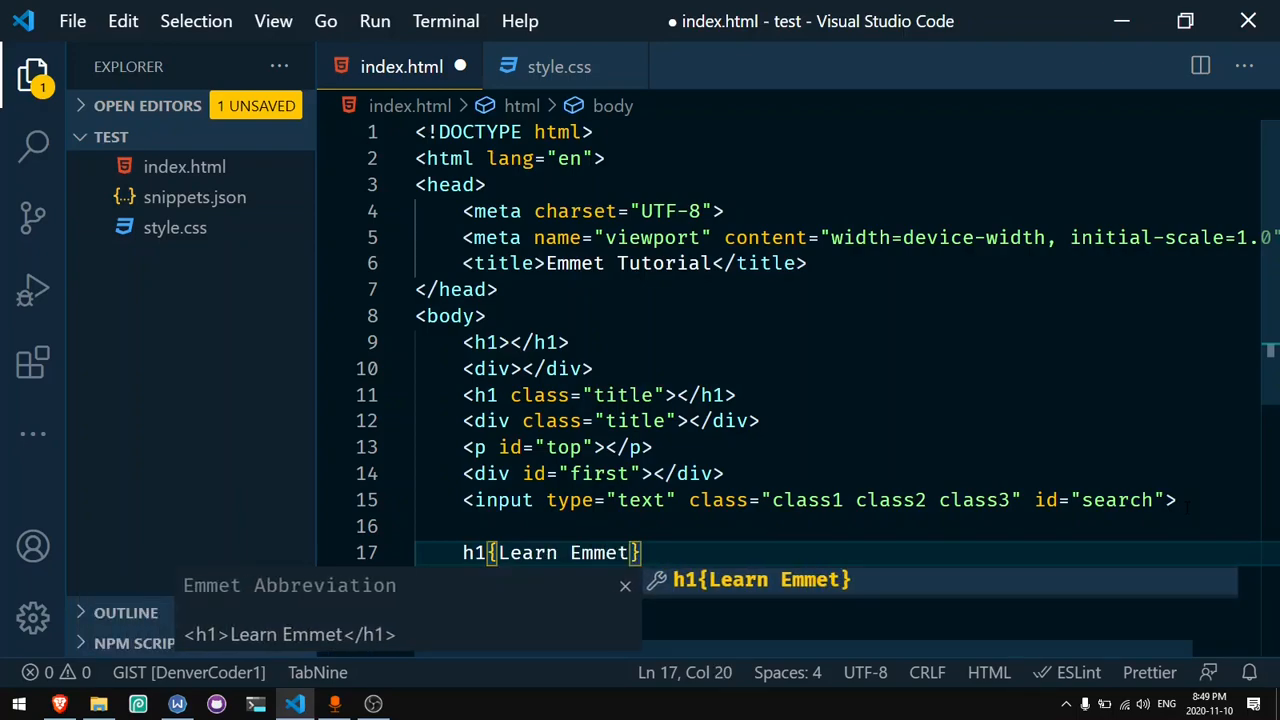
{"action": "key", "text": "Tab"}
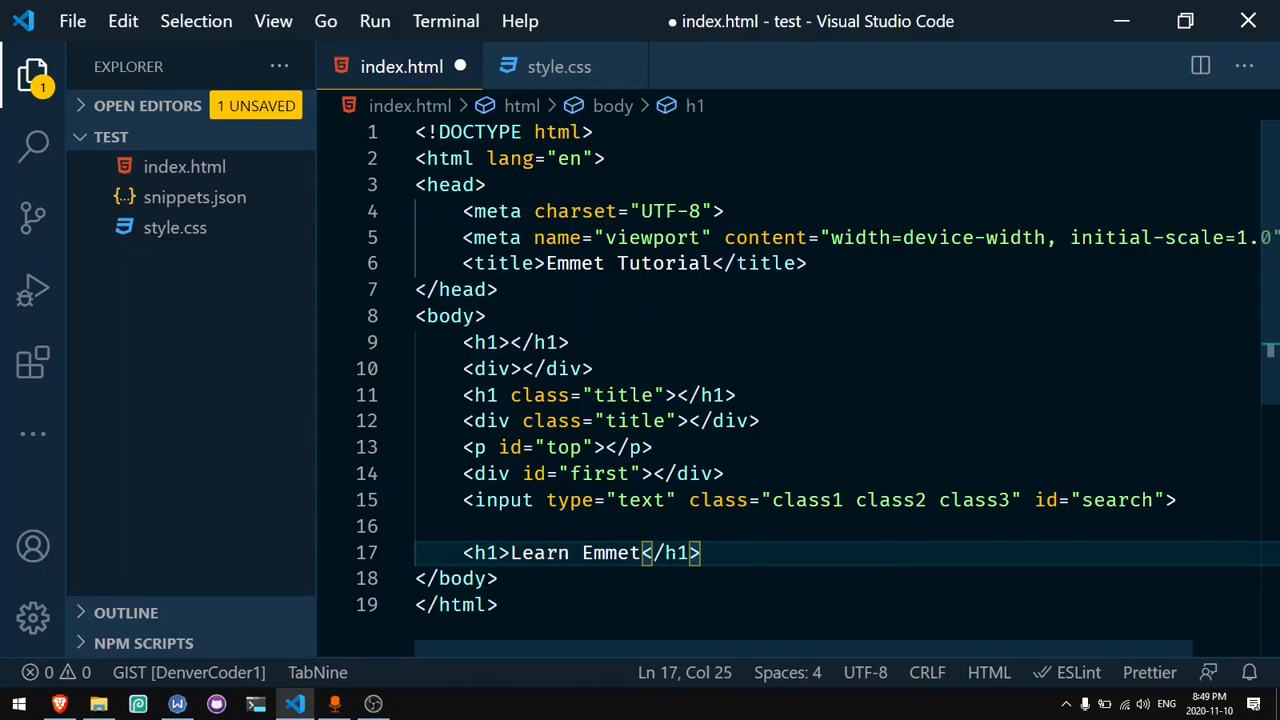
{"action": "key", "text": "Enter"}
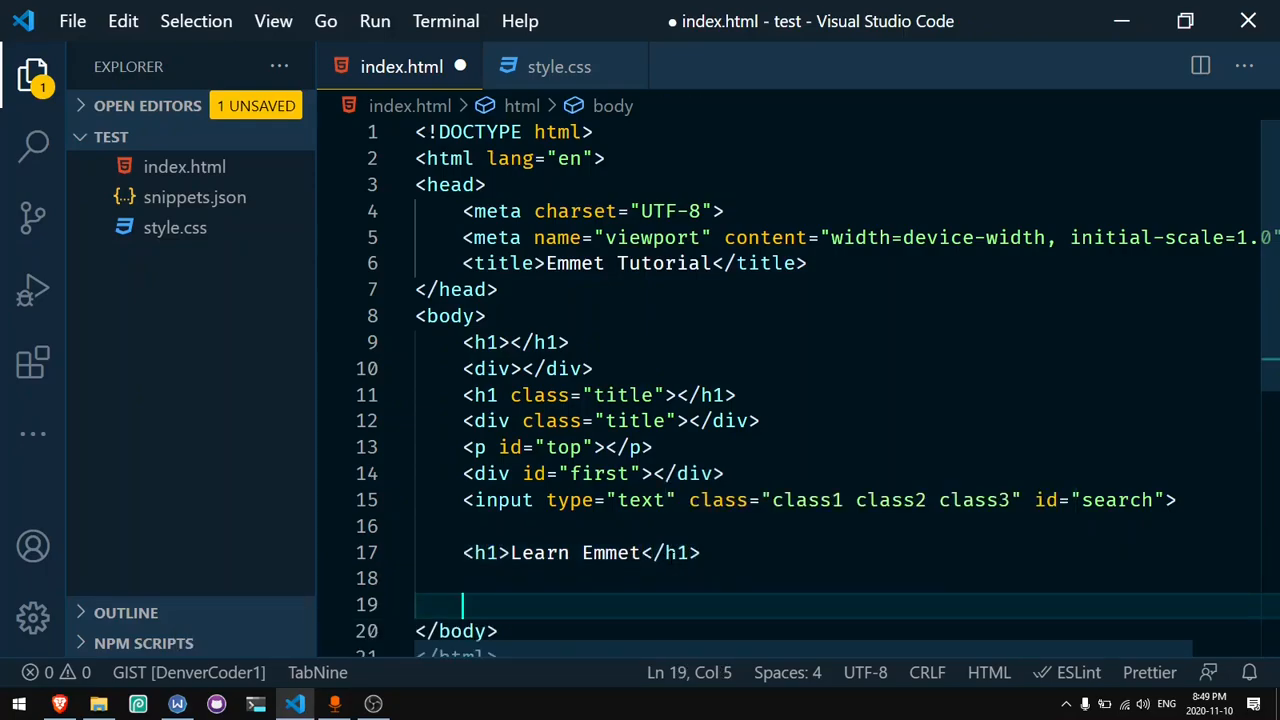
Step: Type the div>ul>li abbreviation for a div with a one-item list
{"action": "type", "text": "div>"}
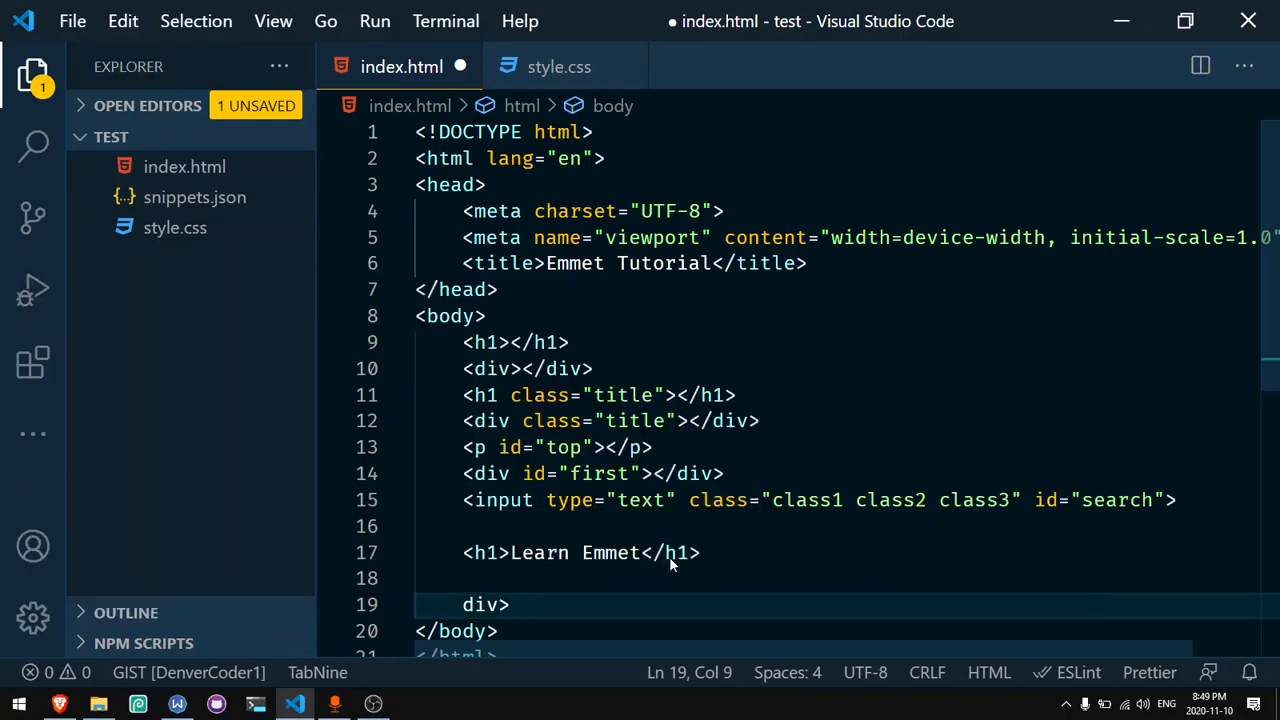
{"action": "type", "text": "ul"}
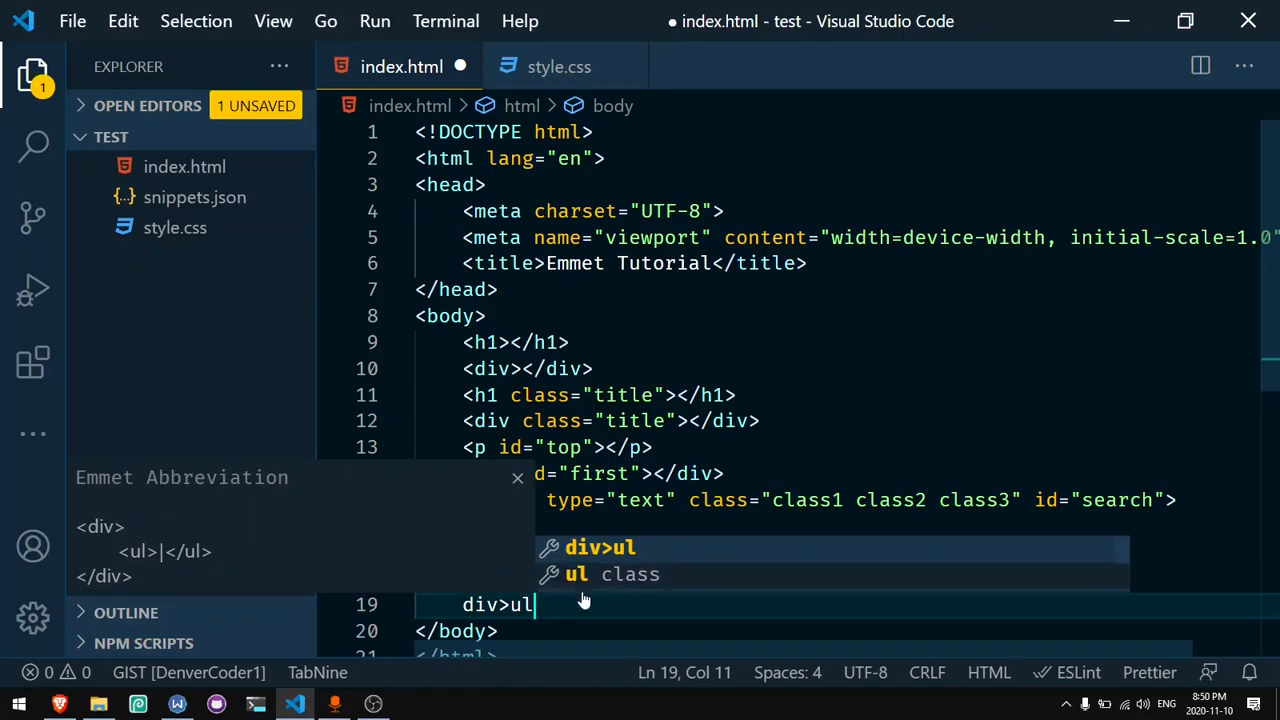
{"action": "mouse_move", "coordinate": [338, 572]}
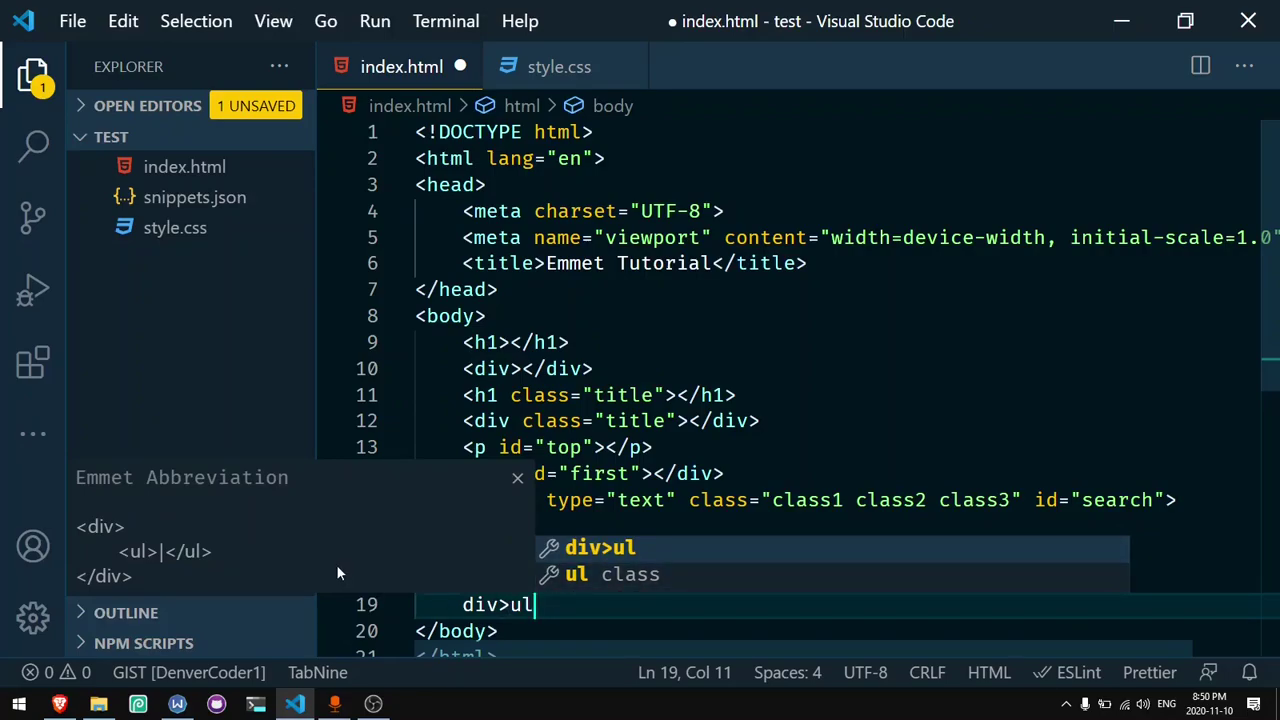
{"action": "type", "text": "l"}
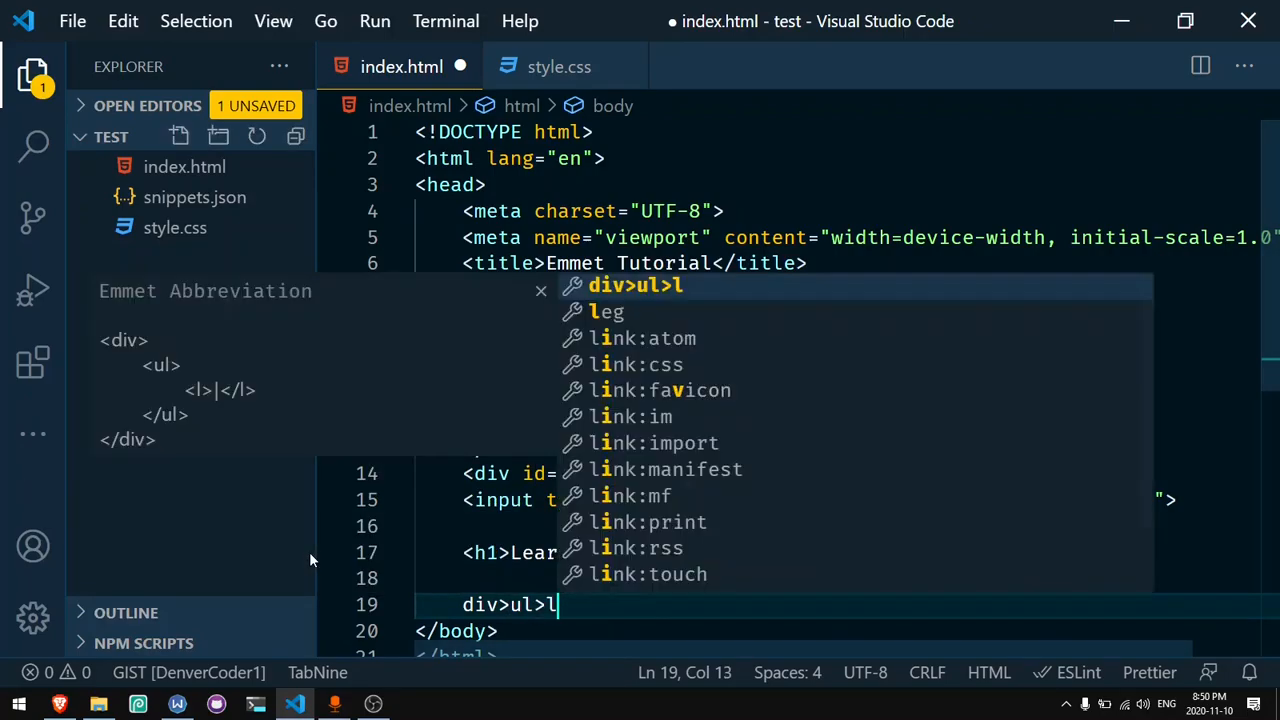
{"action": "type", "text": "i"}
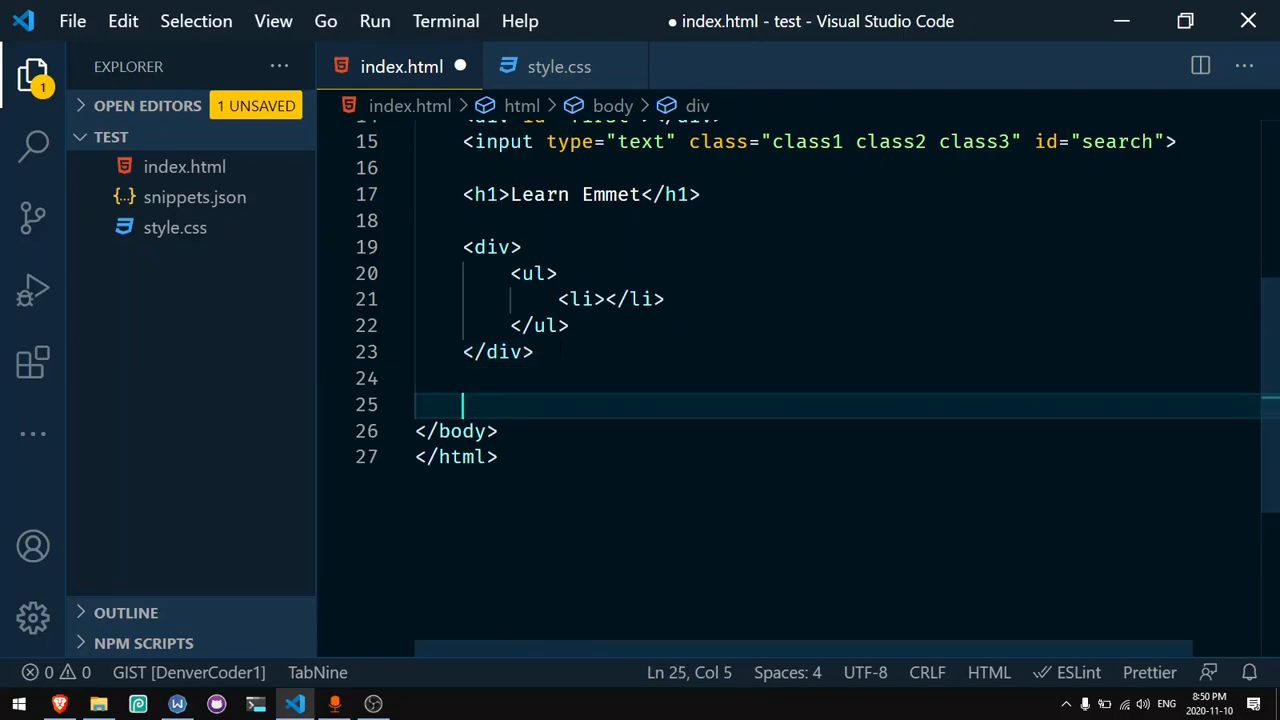
Step: Expand div>ul>li*9 into a nine-item list and place the cursor below it
{"action": "type", "text": "div>u"}
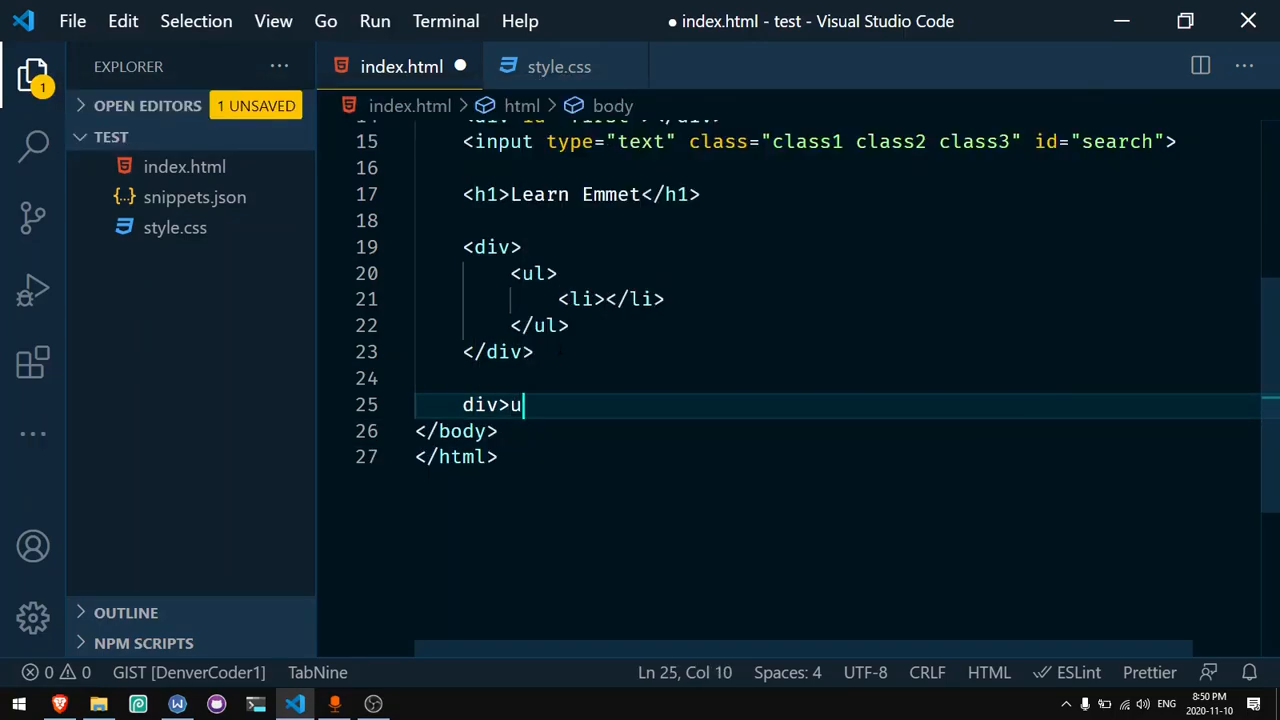
{"action": "type", "text": ">li"}
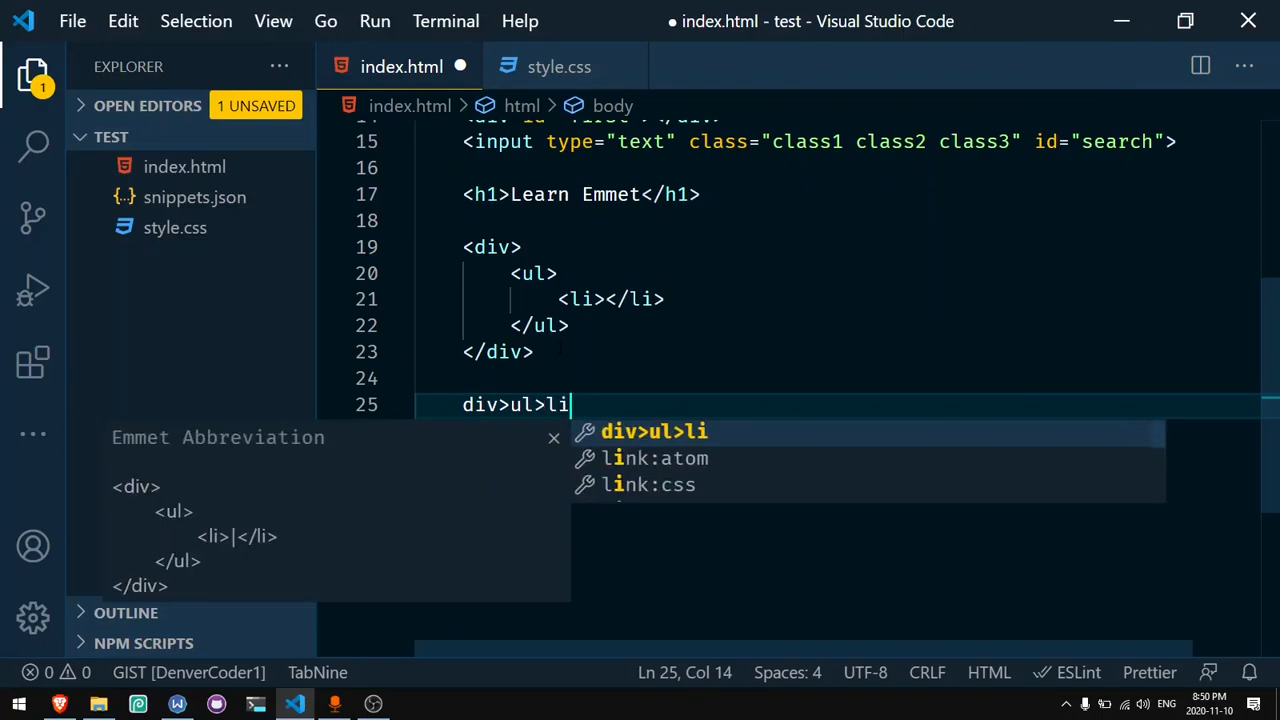
{"action": "type", "text": "*9"}
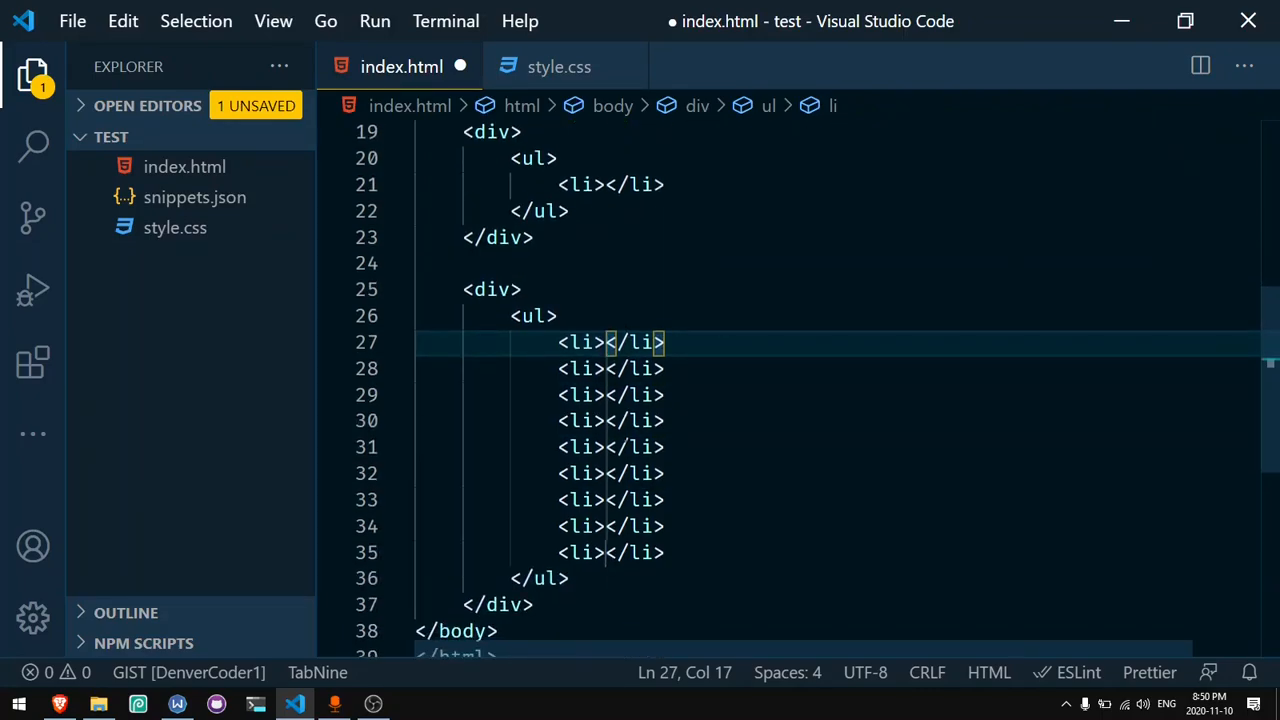
{"action": "scroll", "scroll_direction": "down", "scroll_amount": 3}
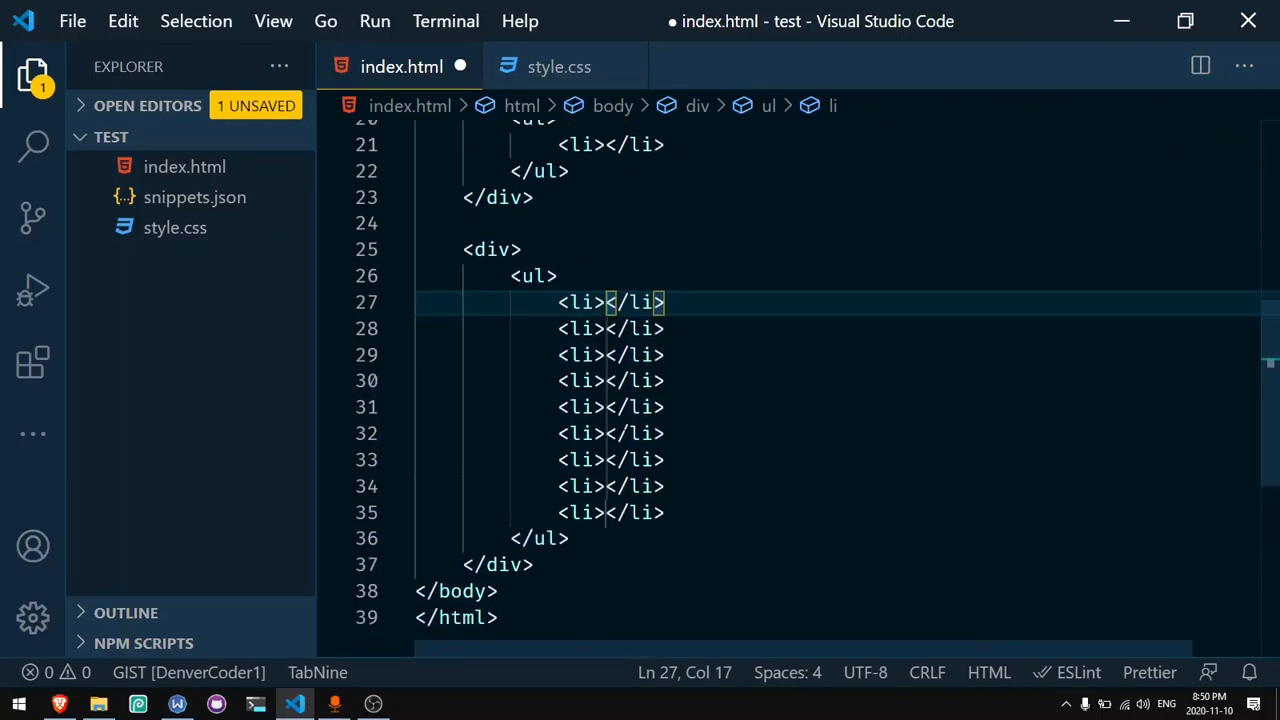
{"action": "left_click", "coordinate": [535, 564]}
{"action": "type", "text": "div>"}
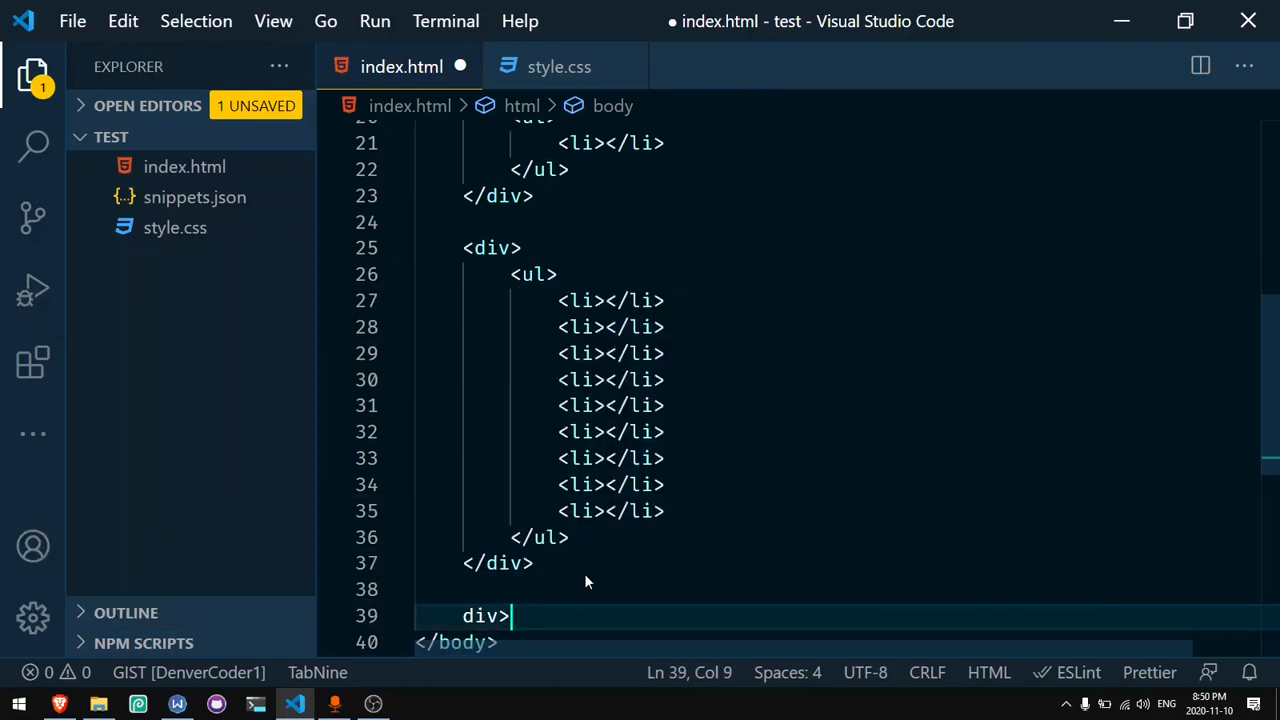
Step: Expand div>ul>li{Item $}*5 into items 'Item 1' to 'Item 5', adding blank lines
{"action": "type", "text": "ul>"}
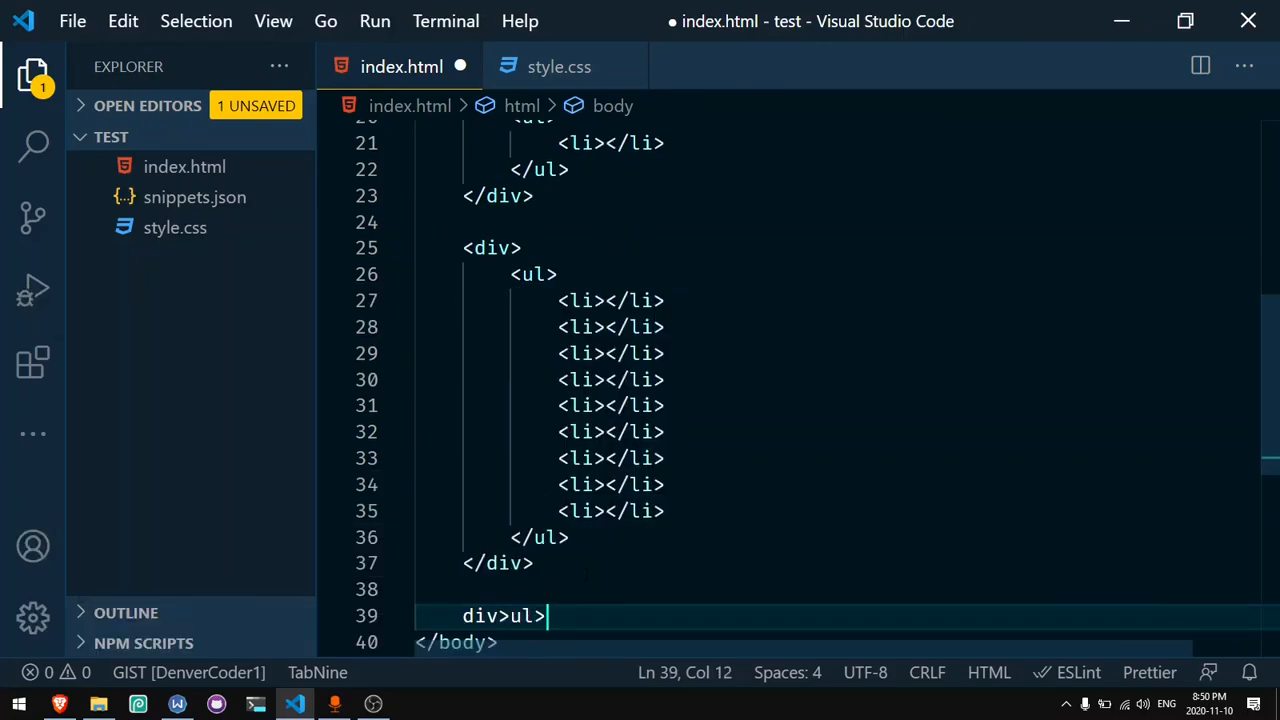
{"action": "type", "text": "li{"}
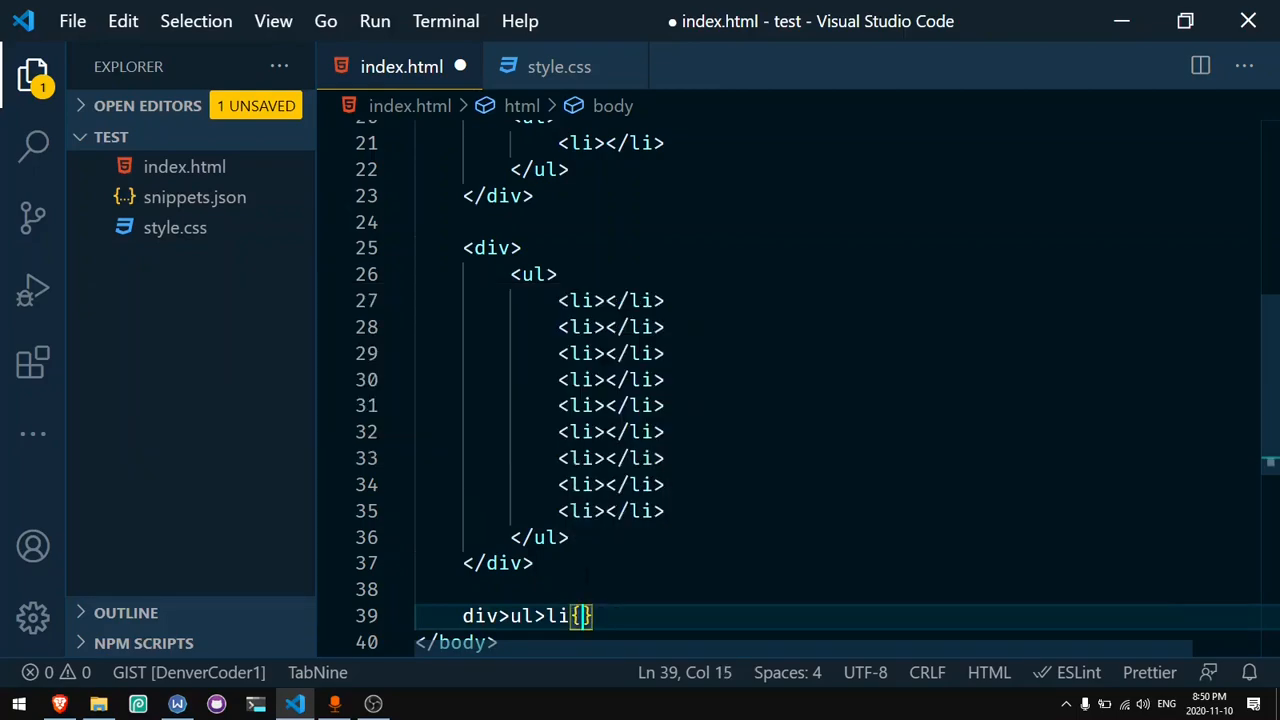
{"action": "type", "text": "Item $"}
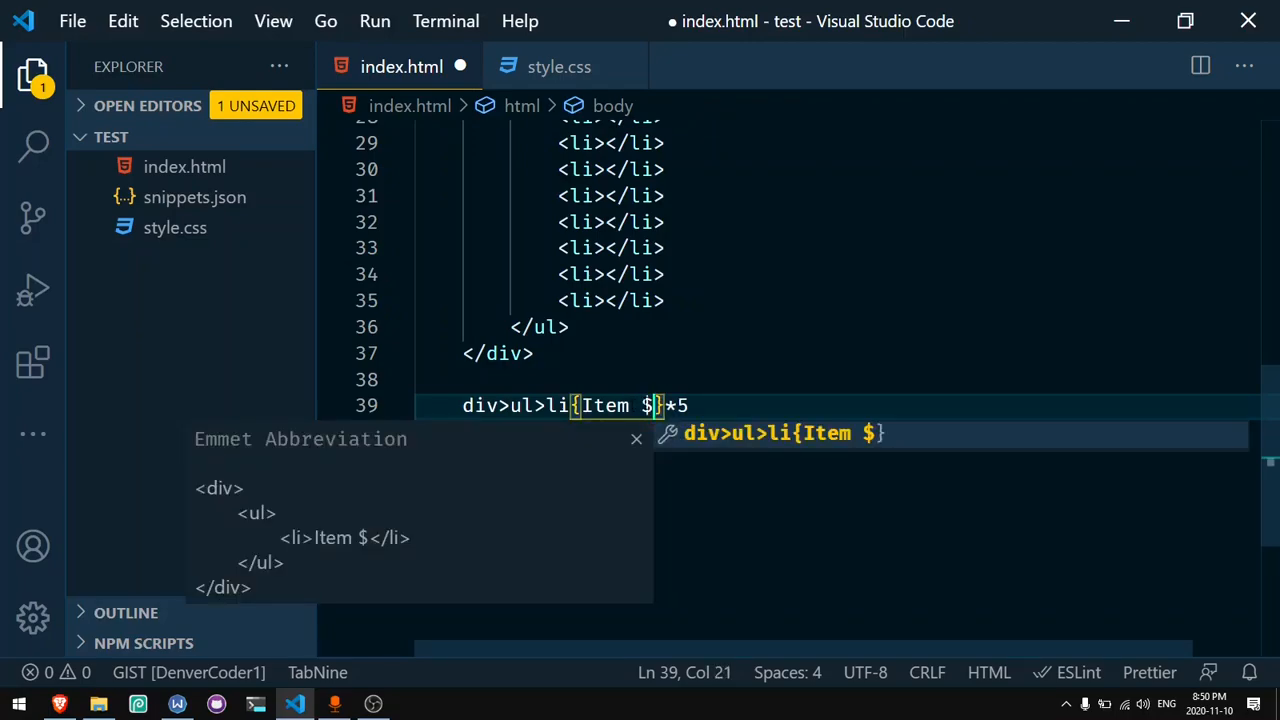
{"action": "type", "text": "*5"}
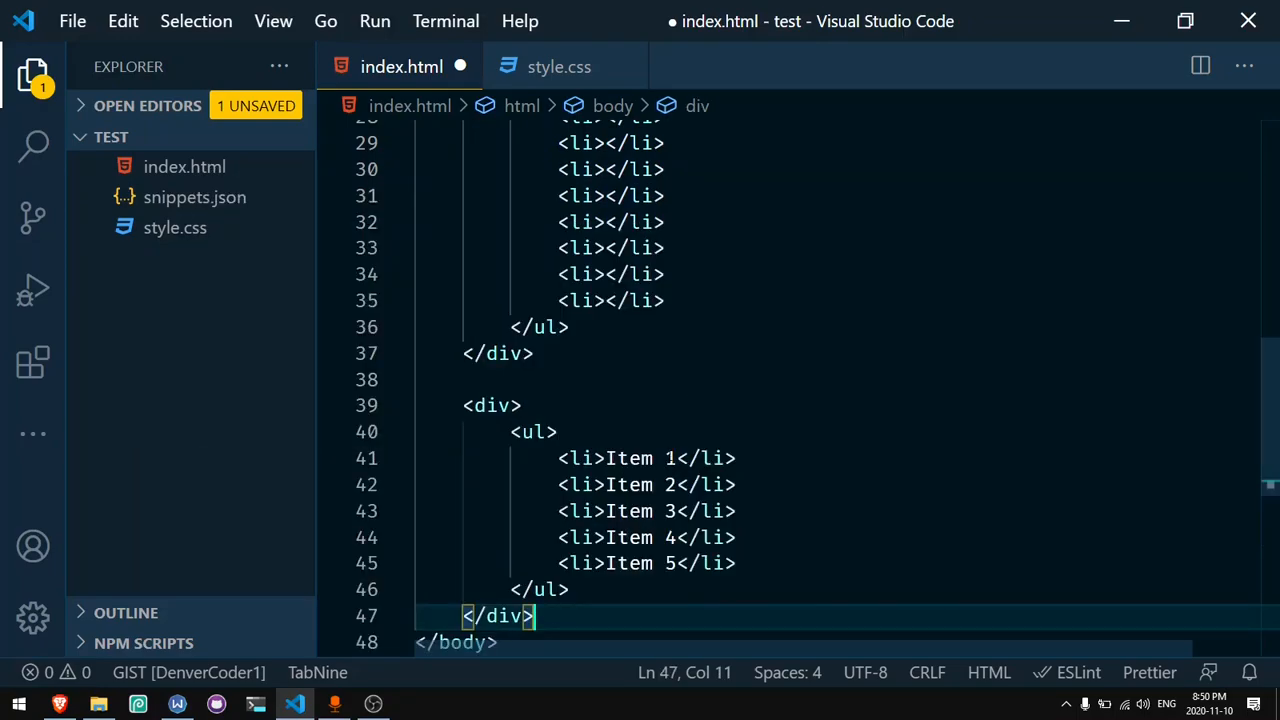
{"action": "scroll", "scroll_direction": "down", "scroll_amount": 3}
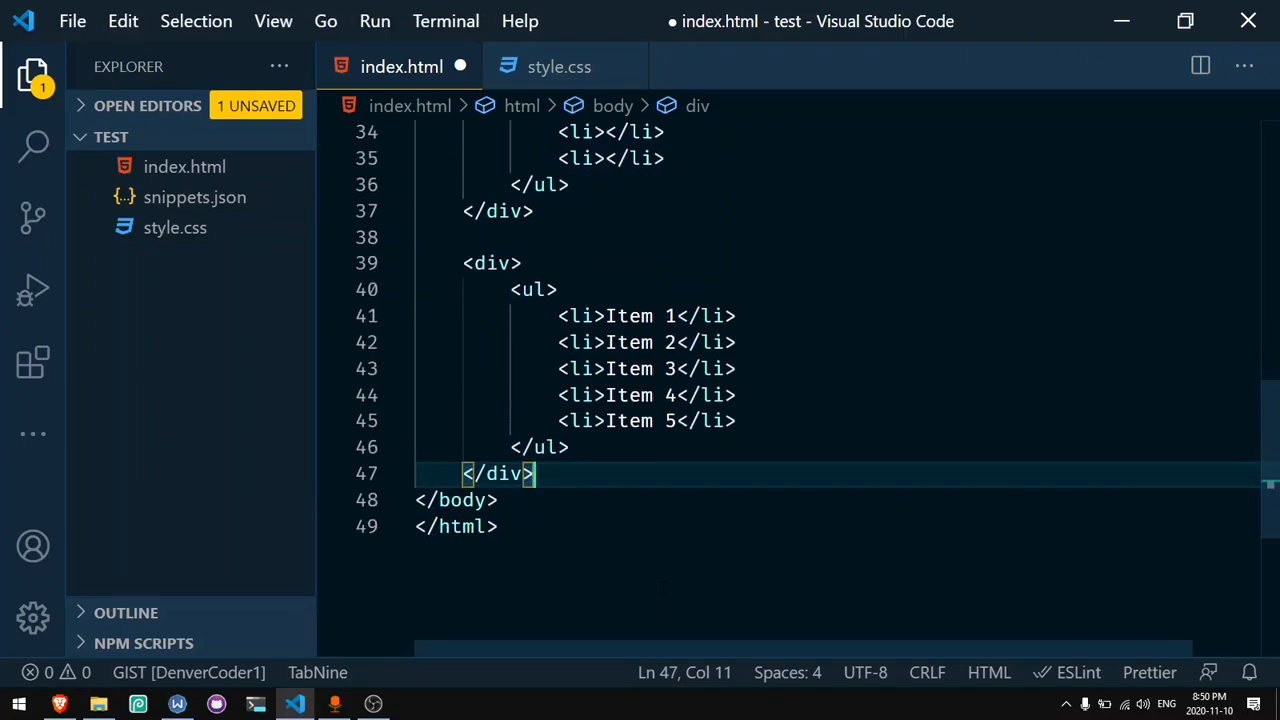
{"action": "key", "text": "Enter"}
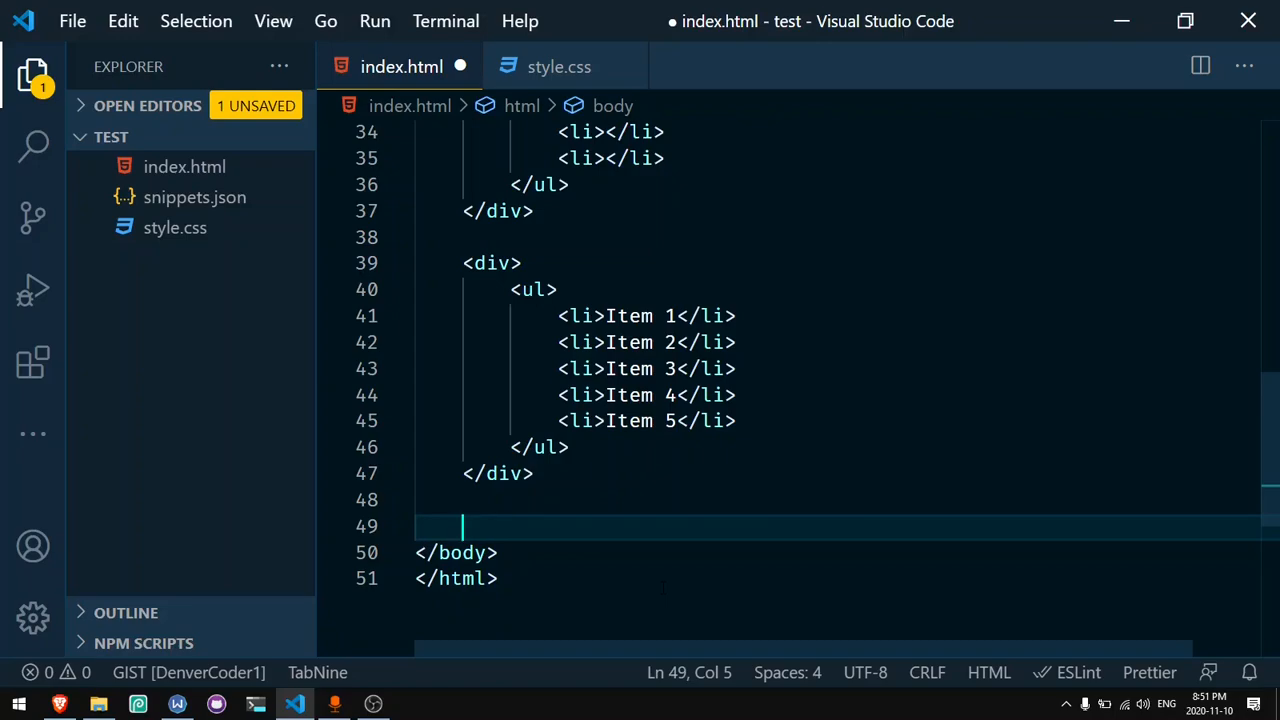
Step: Expand ul>li#item${Item $}*5 into items with ids item1–item5
{"action": "type", "text": "ul"}
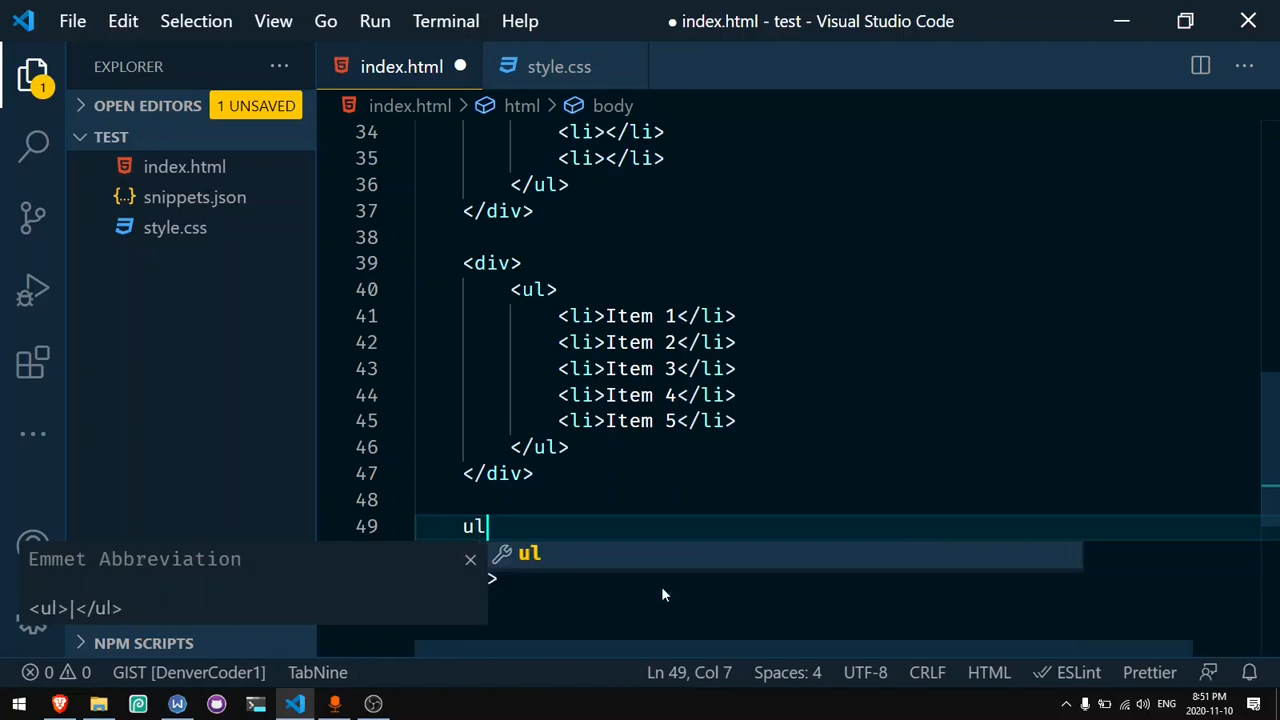
{"action": "type", "text": ">li"}
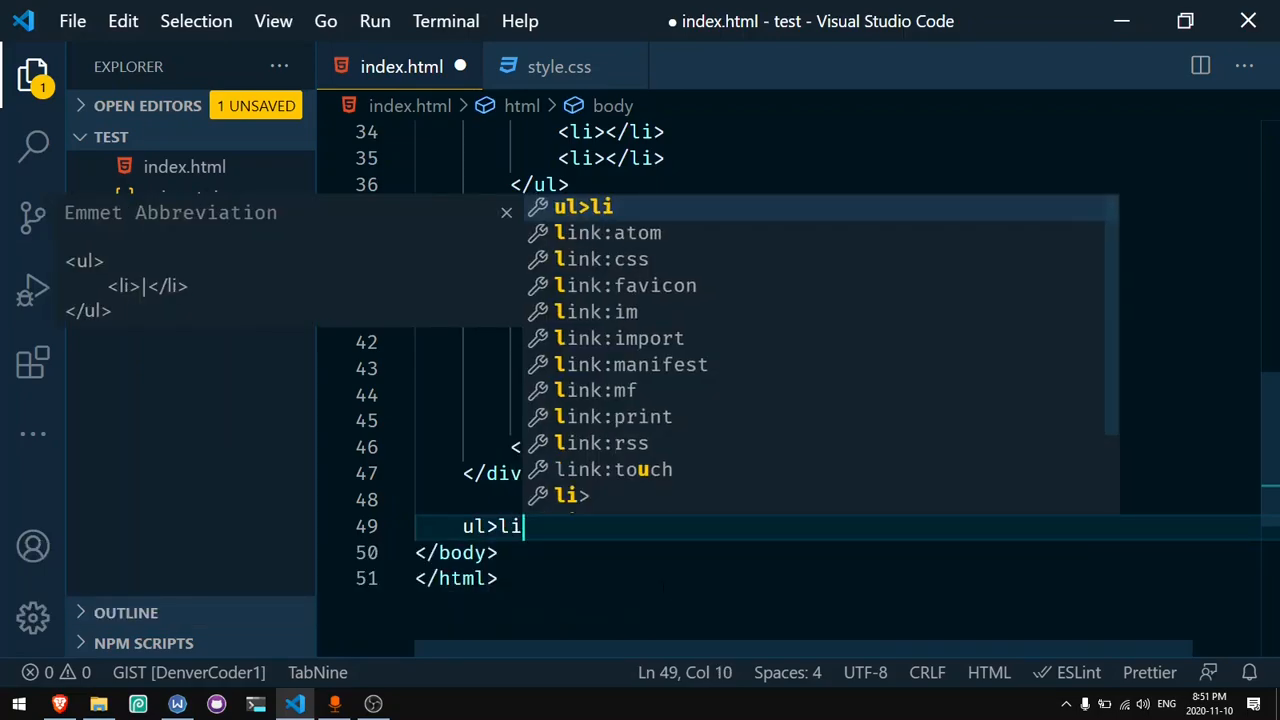
{"action": "type", "text": "#item"}
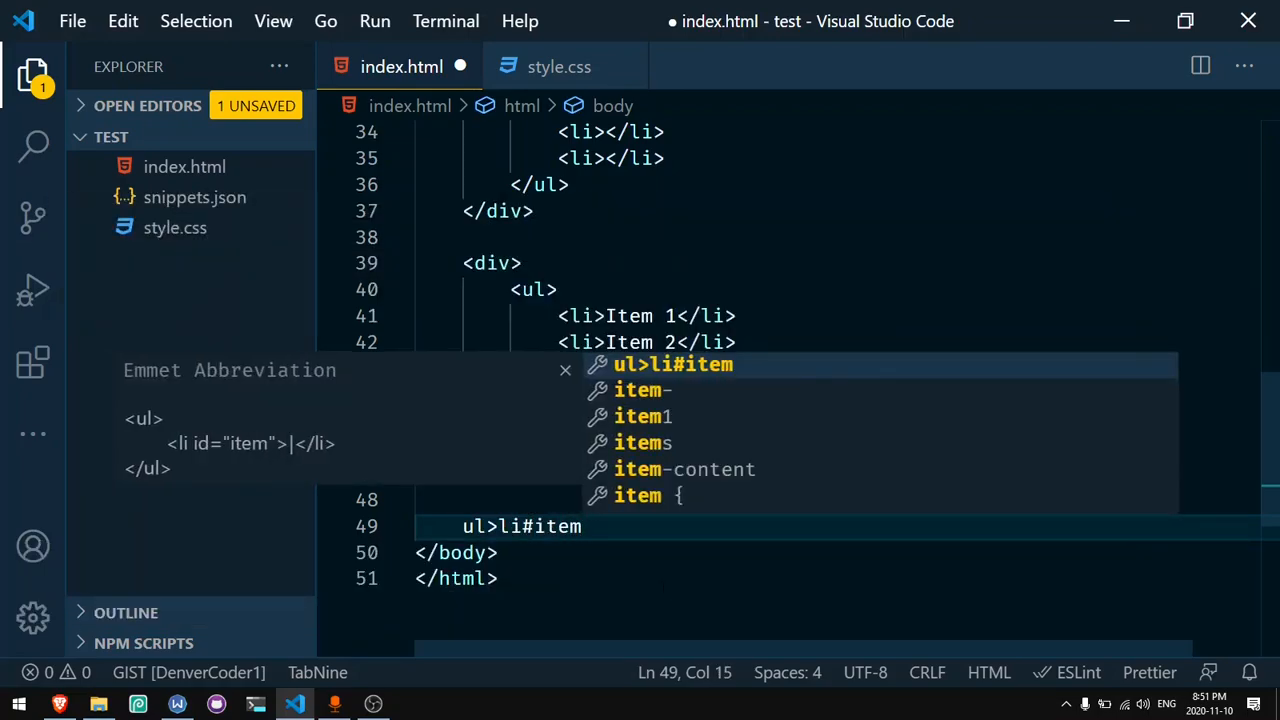
{"action": "type", "text": "$"}
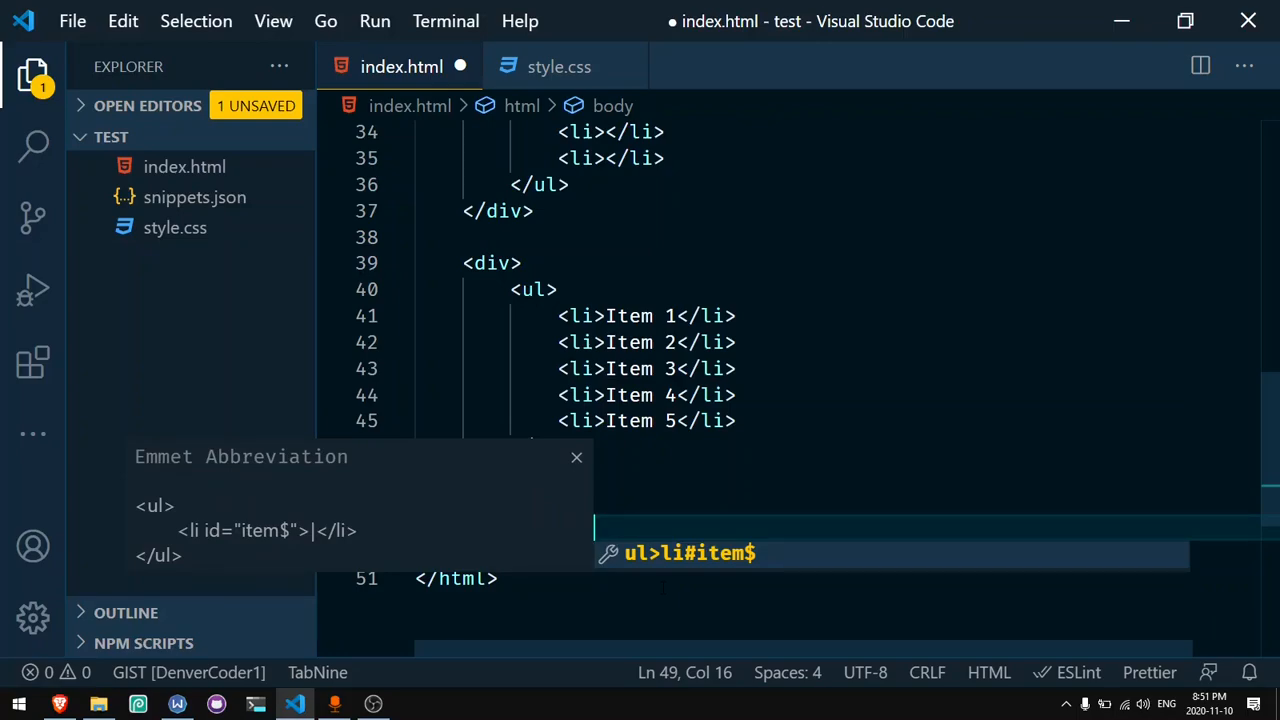
{"action": "type", "text": "{I"}
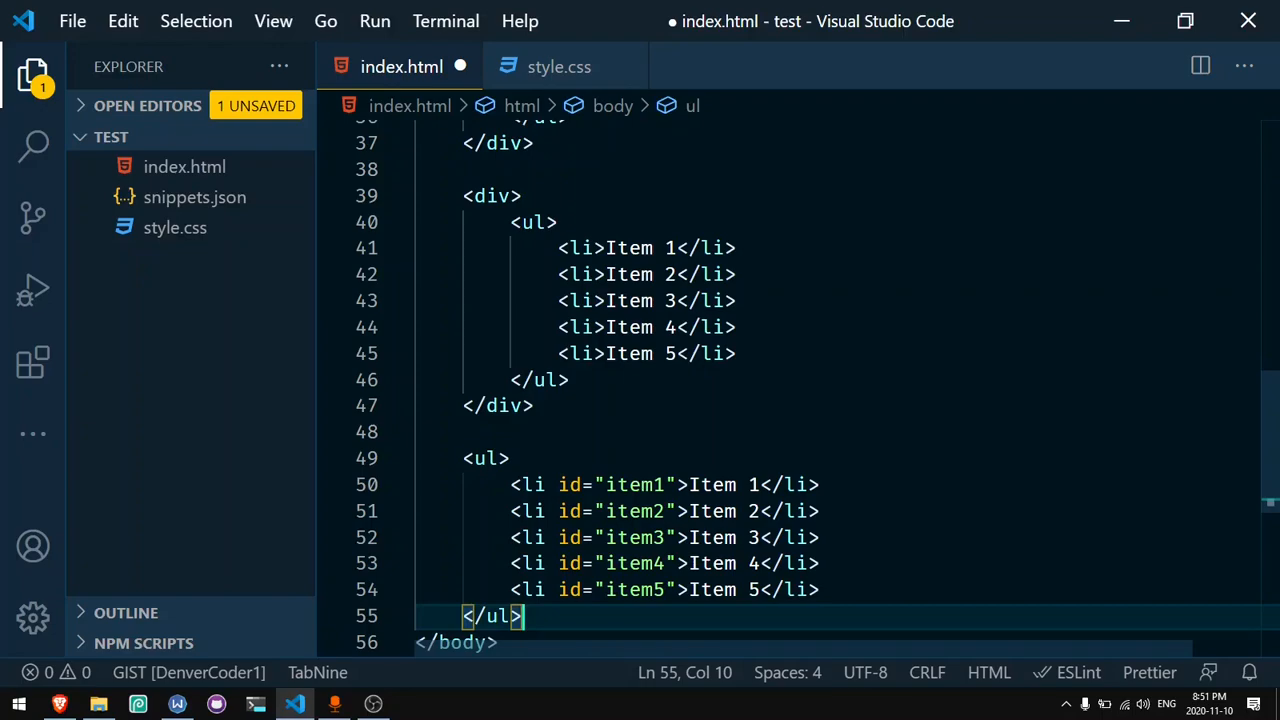
{"action": "left_click", "coordinate": [760, 484]}
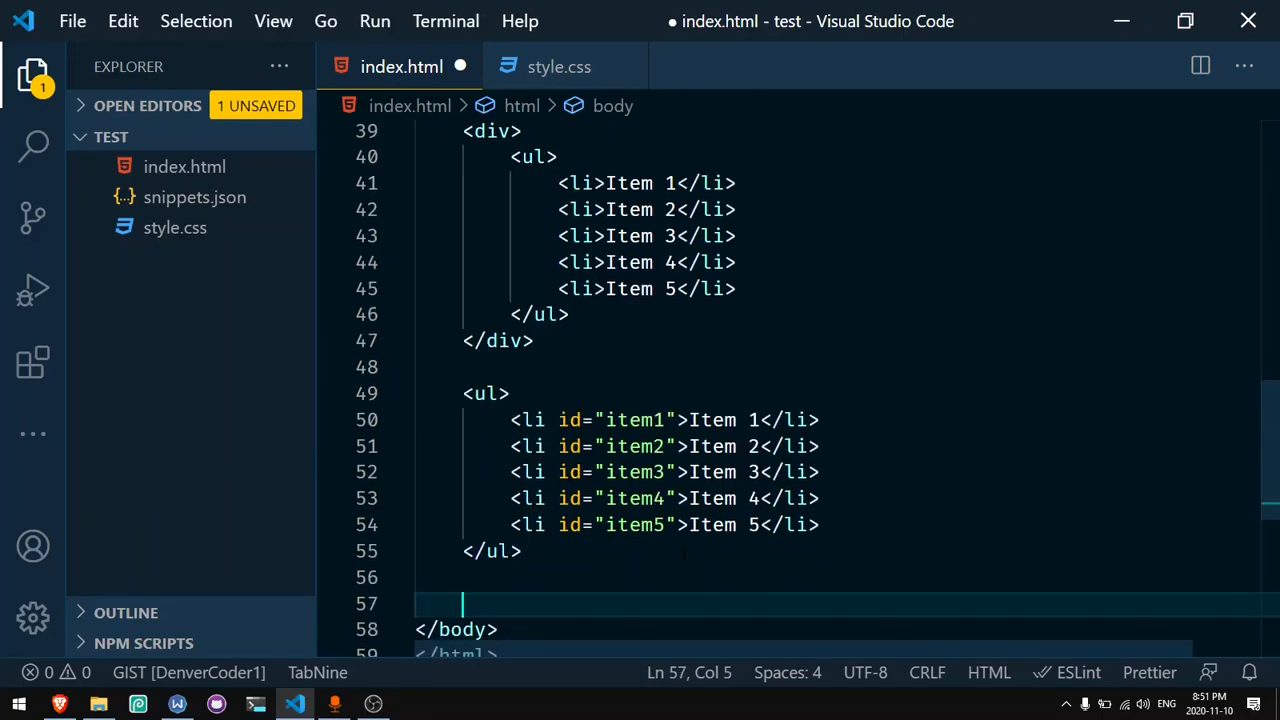
Step: Expand div#first+div#second, then div>h1+p*2 into a div with heading and two paragraphs
{"action": "type", "text": "div#first"}
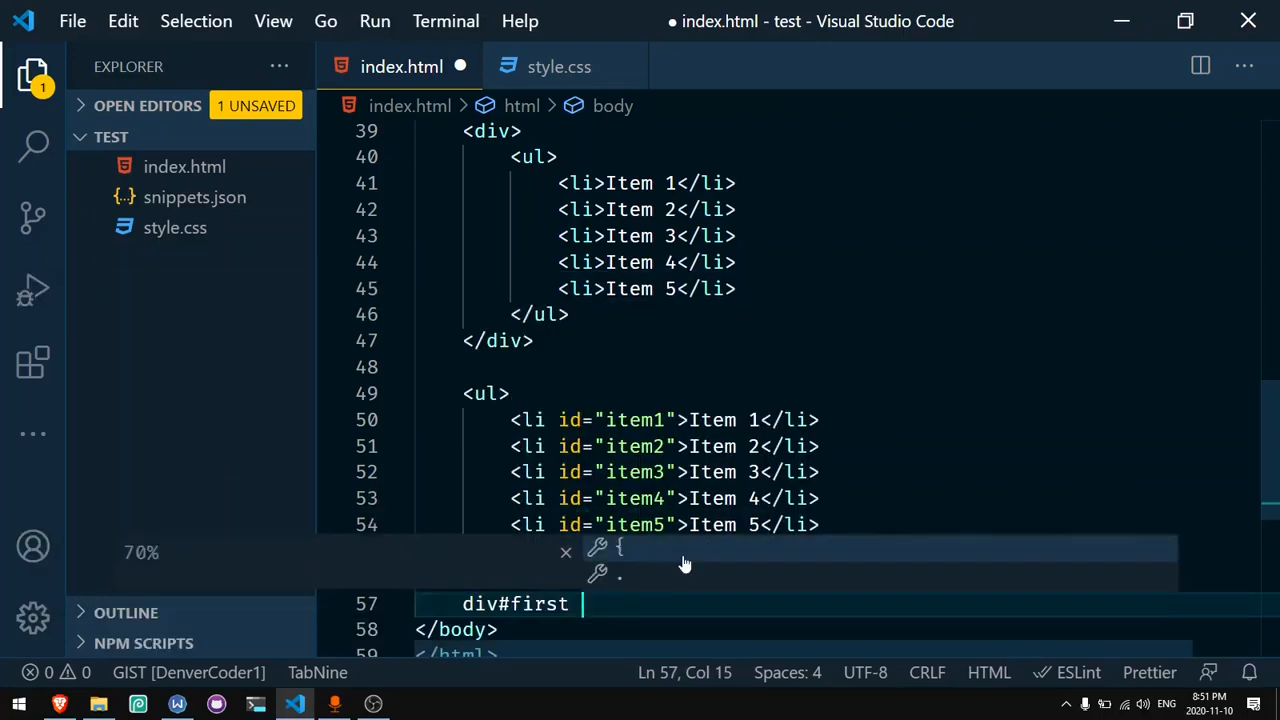
{"action": "type", "text": "+div#se"}
{"action": "type", "text": "div>"}
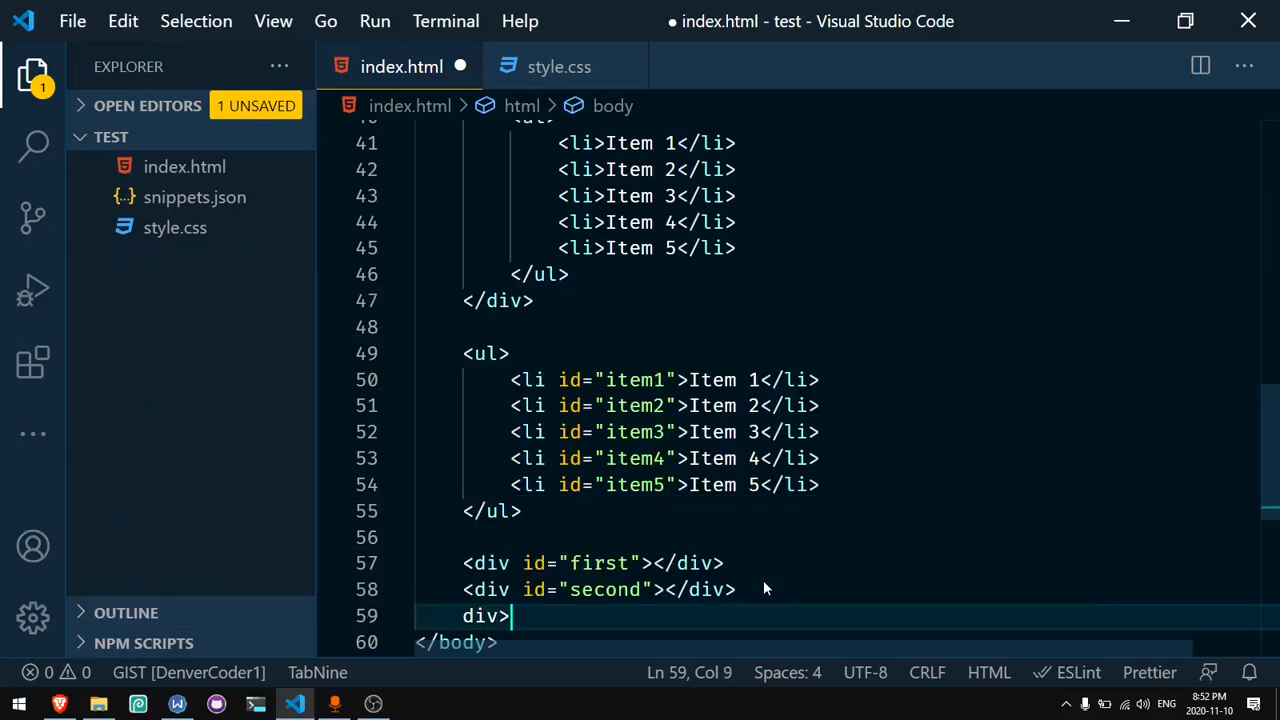
{"action": "type", "text": "h1+p"}
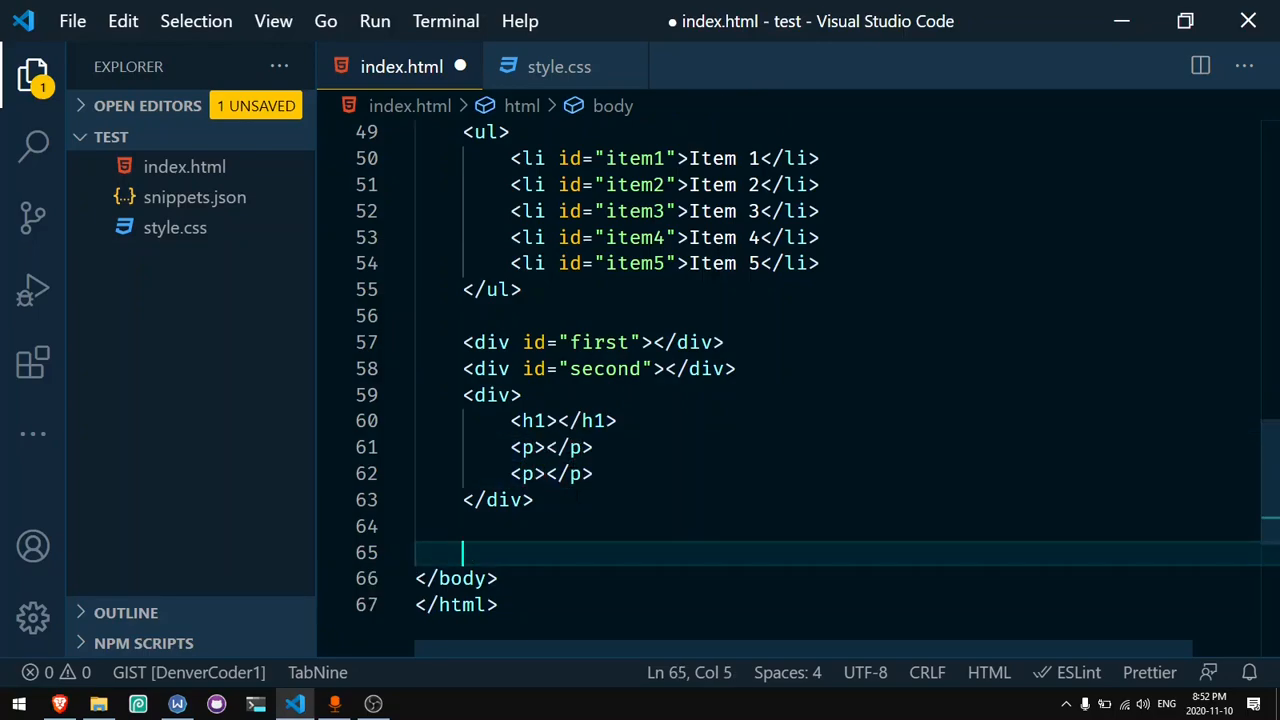
Step: Type the abbreviation div>h1+ul>li>a^^p, using ^ climb-ups to place the paragraph
{"action": "type", "text": "div<"}
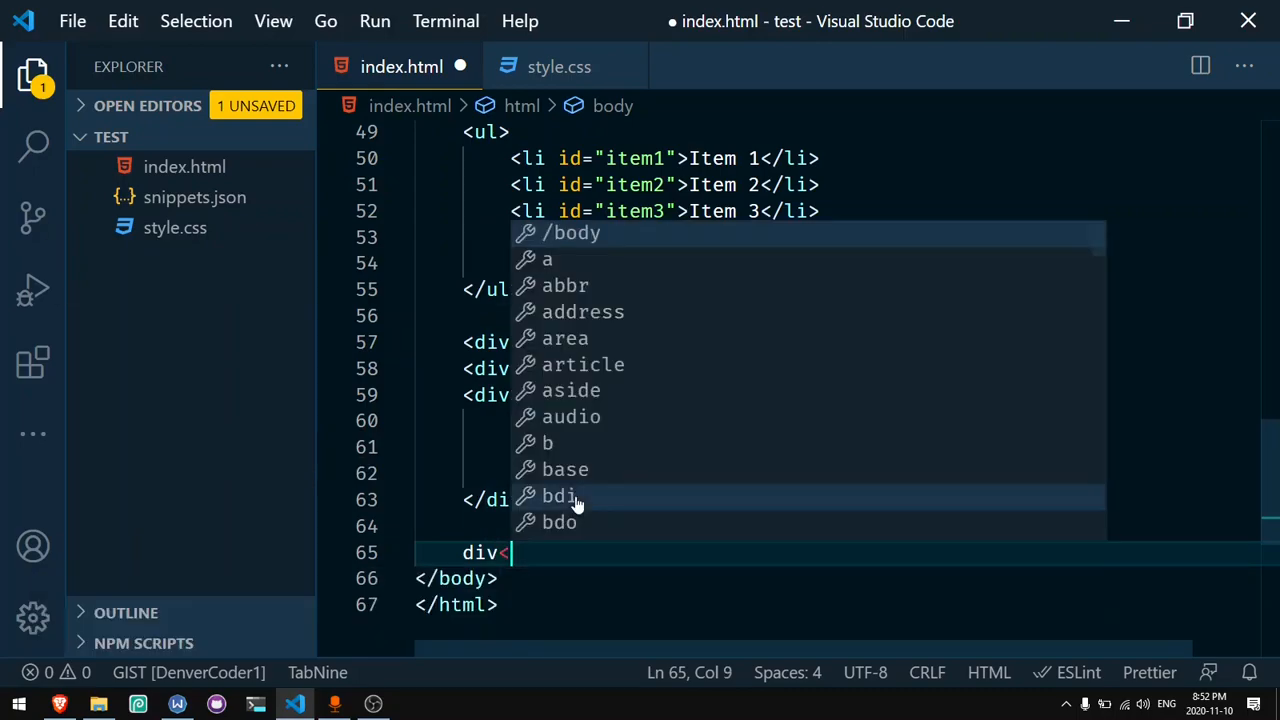
{"action": "type", "text": "h1+"}
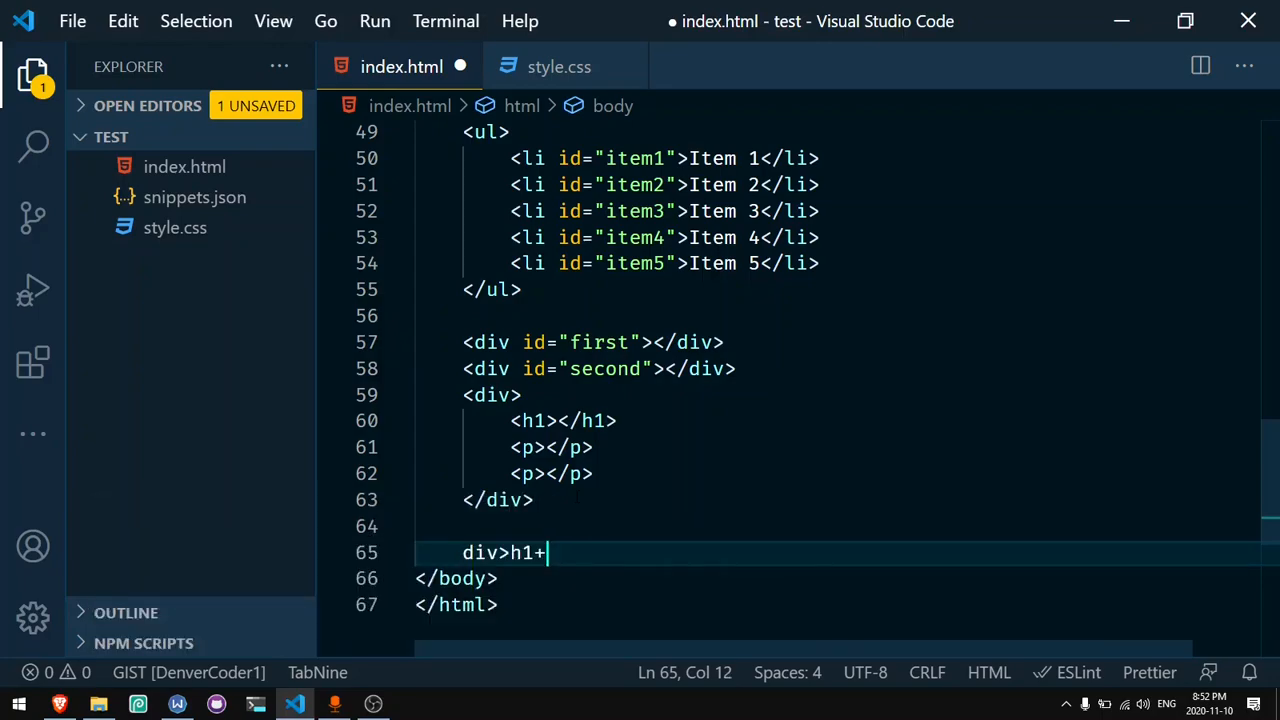
{"action": "type", "text": "ul>"}
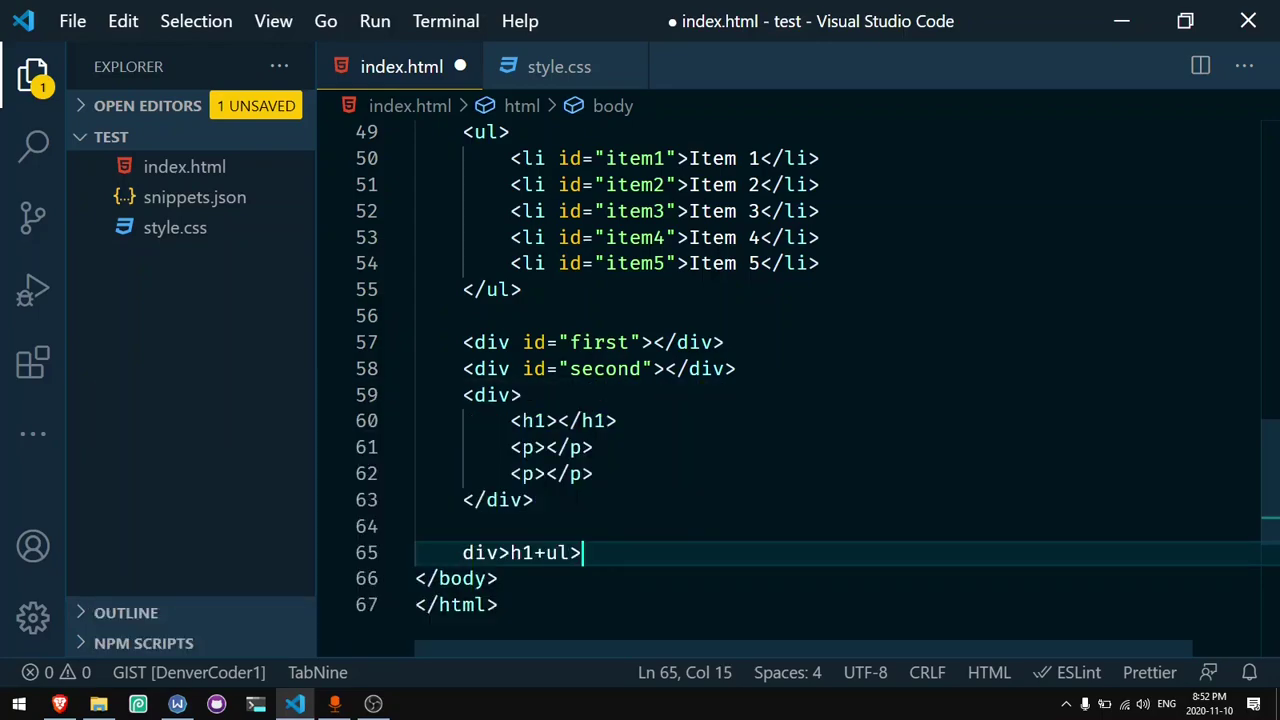
{"action": "type", "text": ">li>a+"}
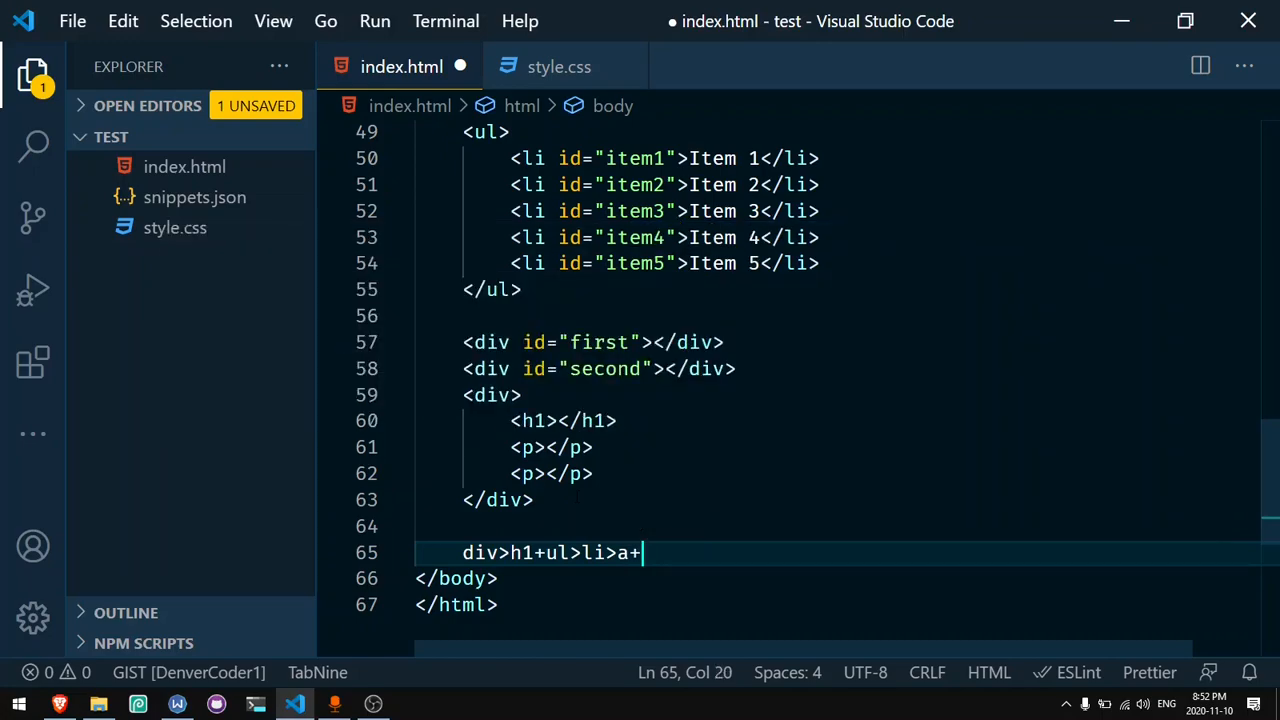
{"action": "type", "text": "p"}
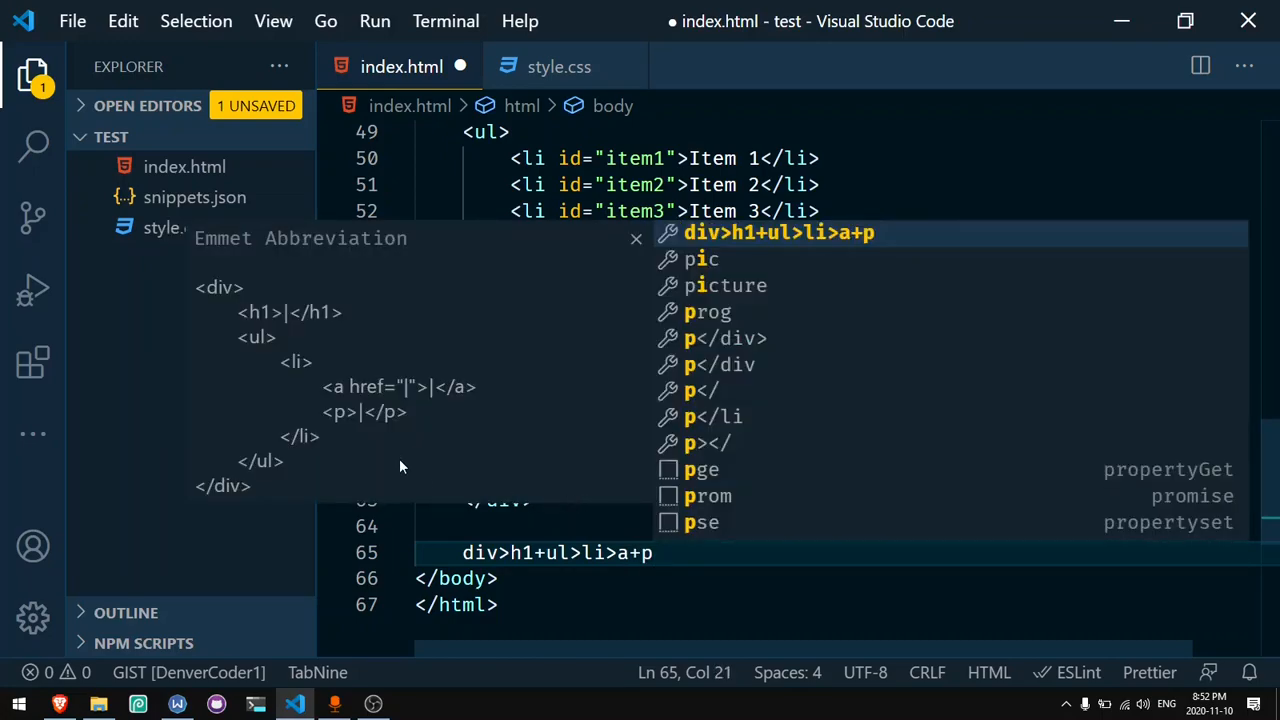
{"action": "mouse_move", "coordinate": [365, 400]}
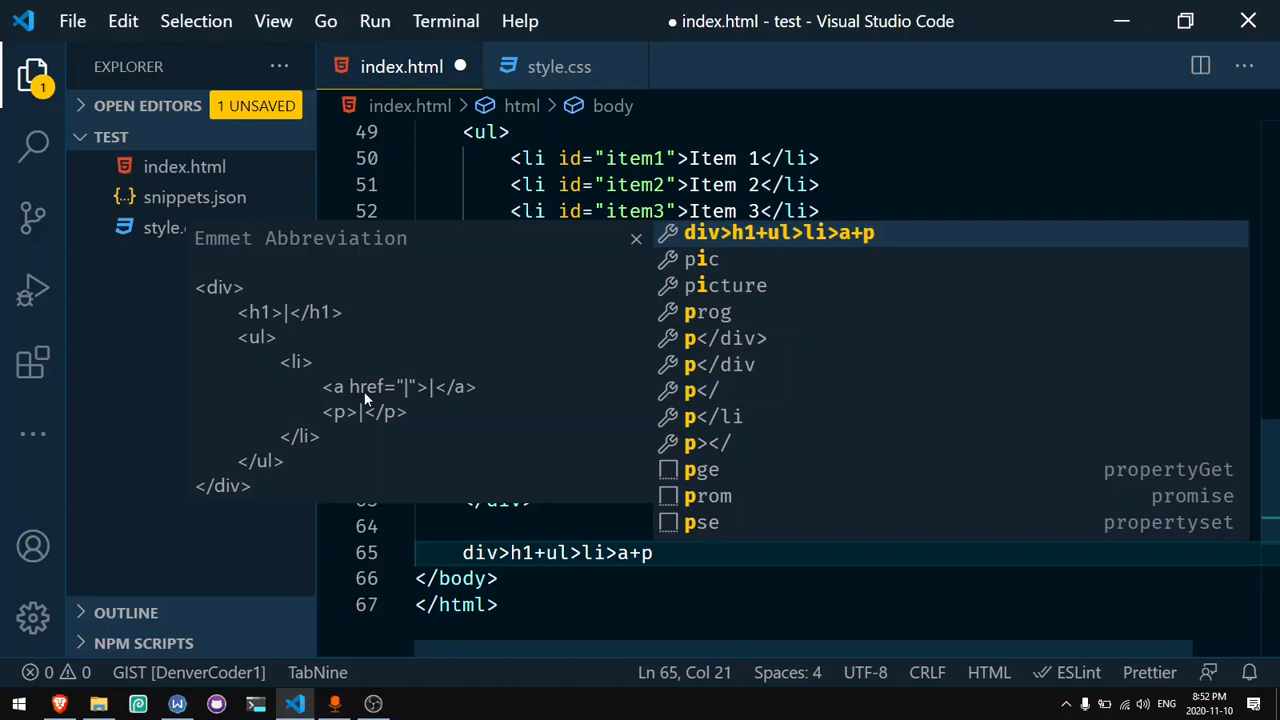
{"action": "mouse_move", "coordinate": [555, 504]}
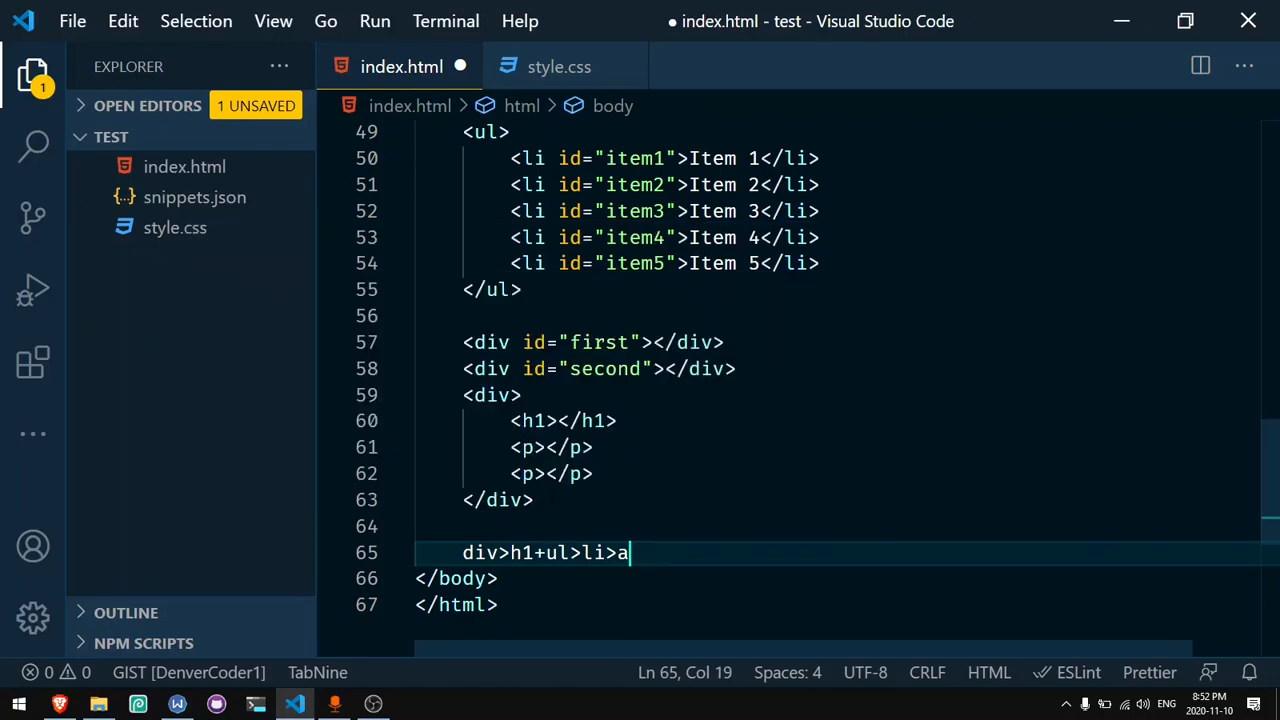
{"action": "type", "text": "^"}
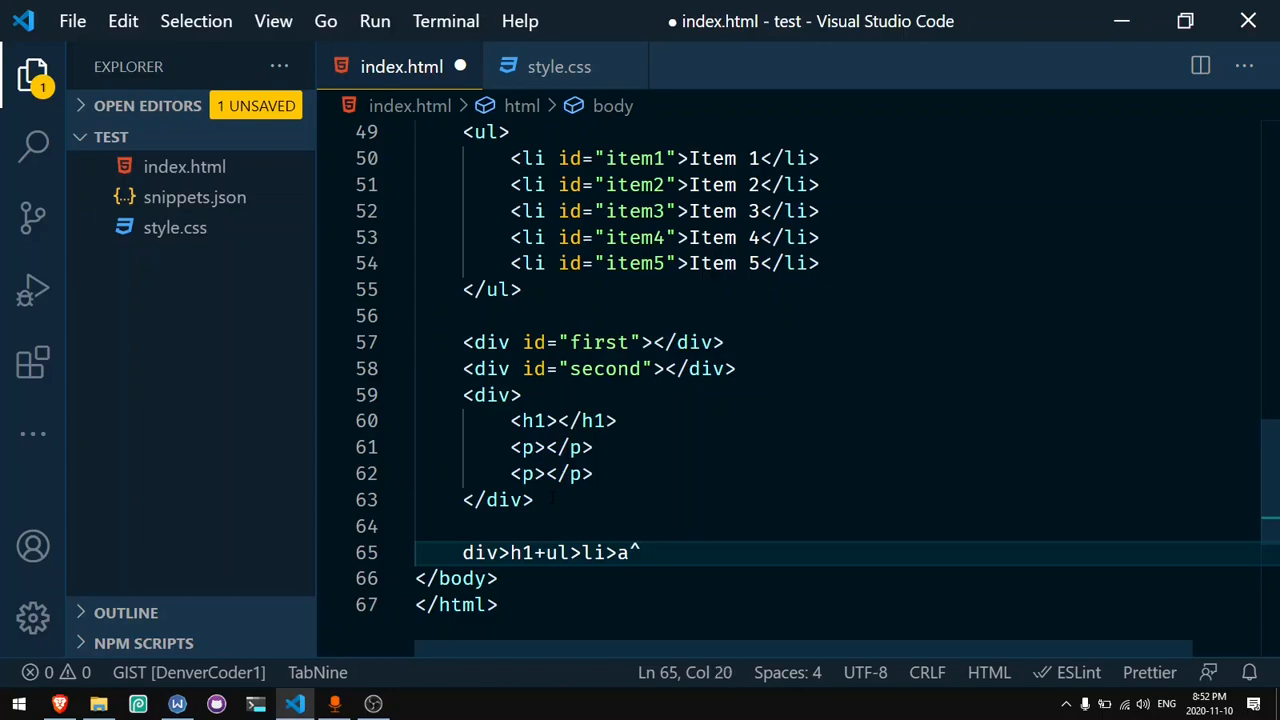
{"action": "type", "text": "p"}
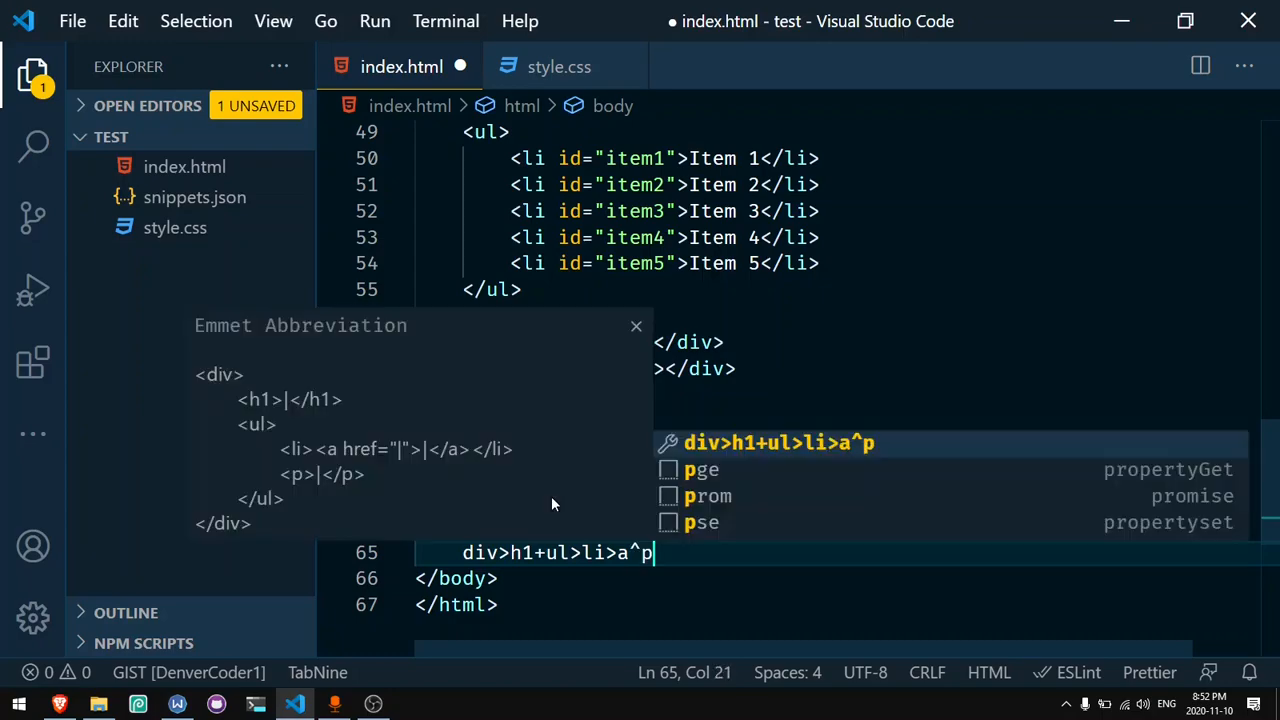
{"action": "mouse_move", "coordinate": [390, 514]}
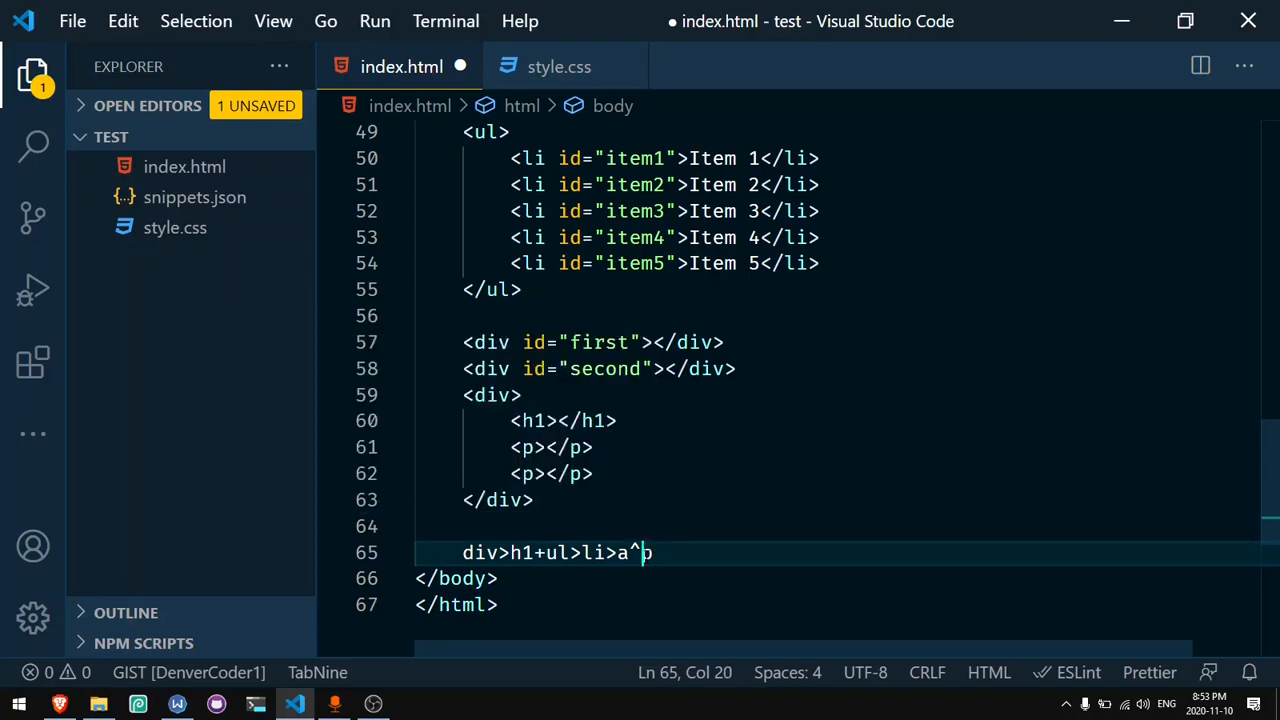
{"action": "type", "text": "^"}
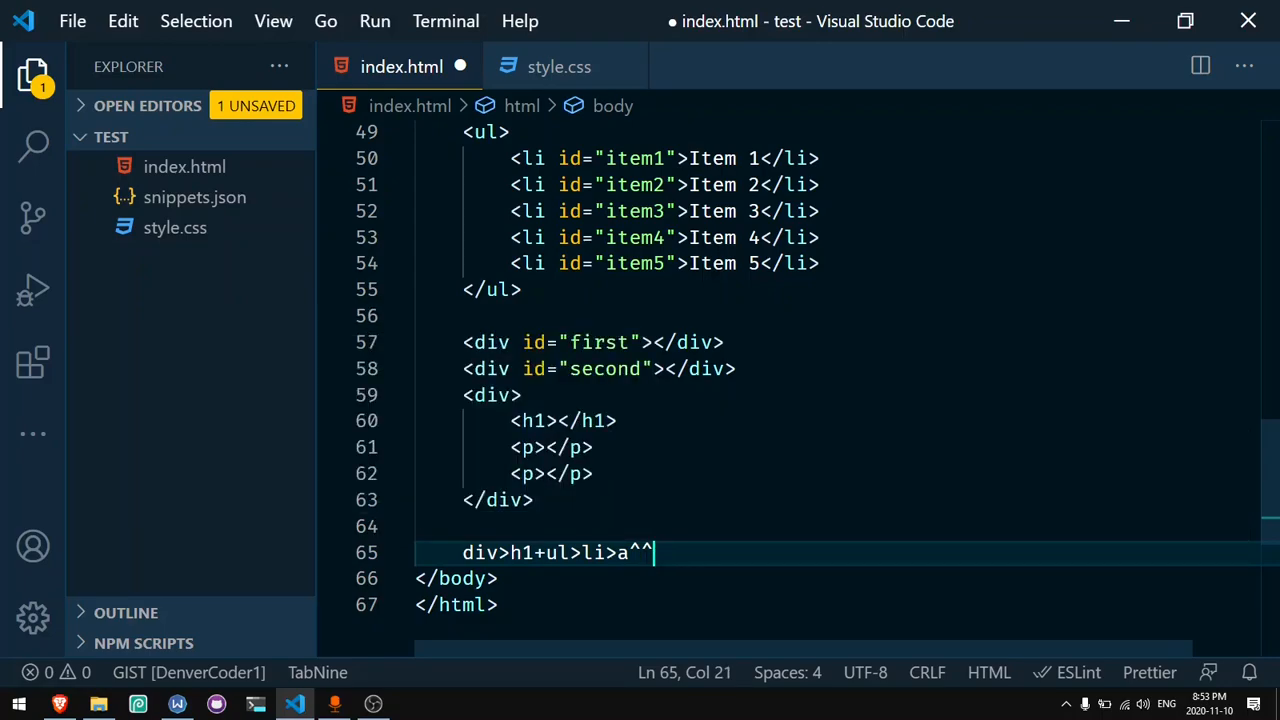
{"action": "type", "text": "p"}
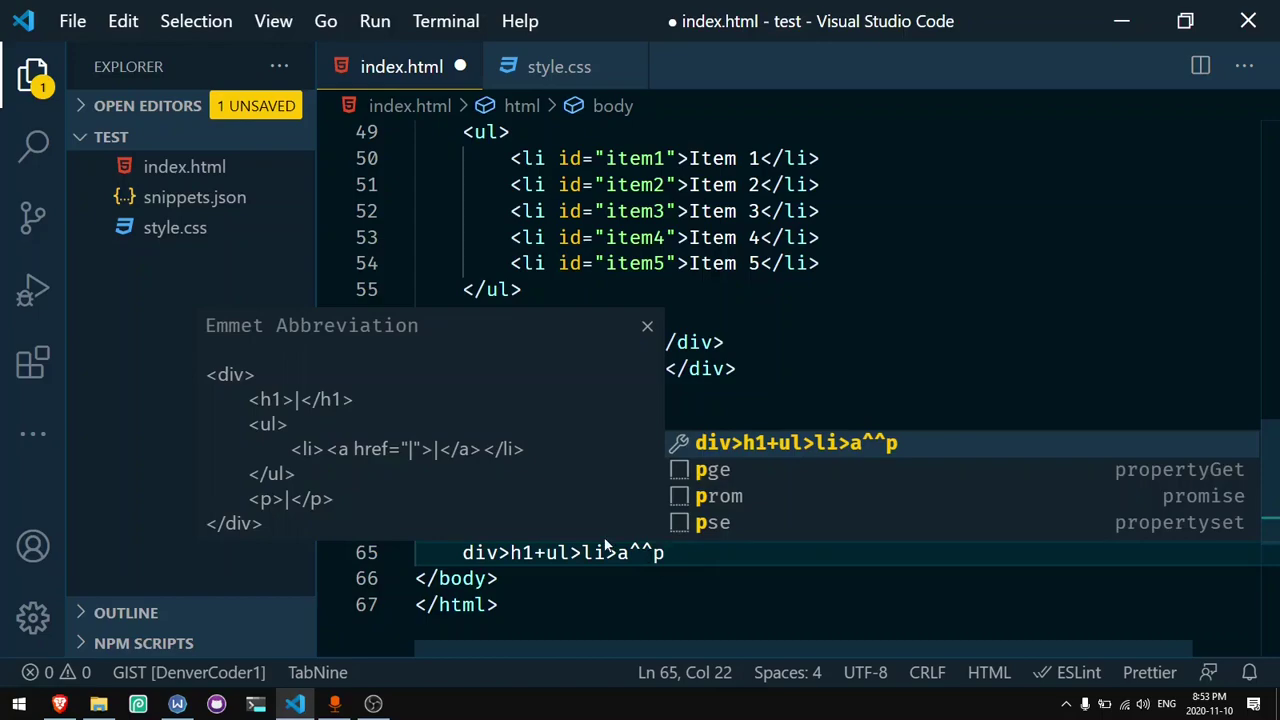
{"action": "mouse_move", "coordinate": [298, 434]}
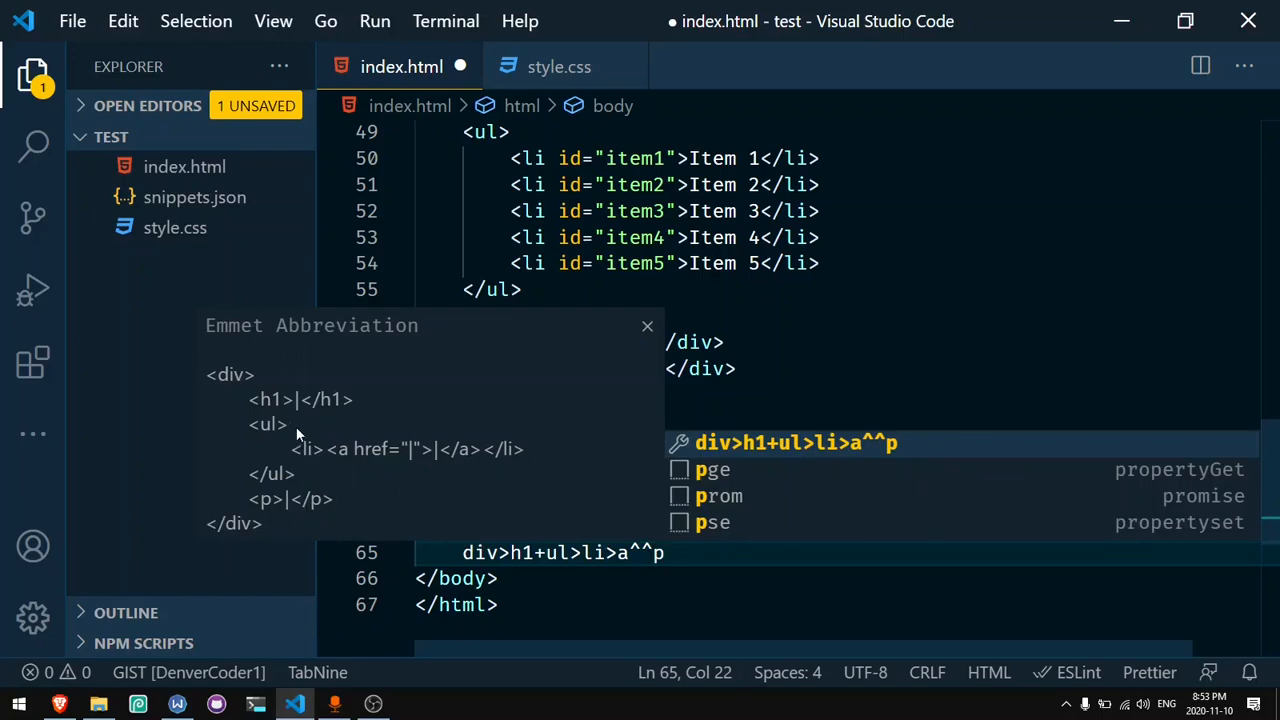
{"action": "mouse_move", "coordinate": [298, 432]}
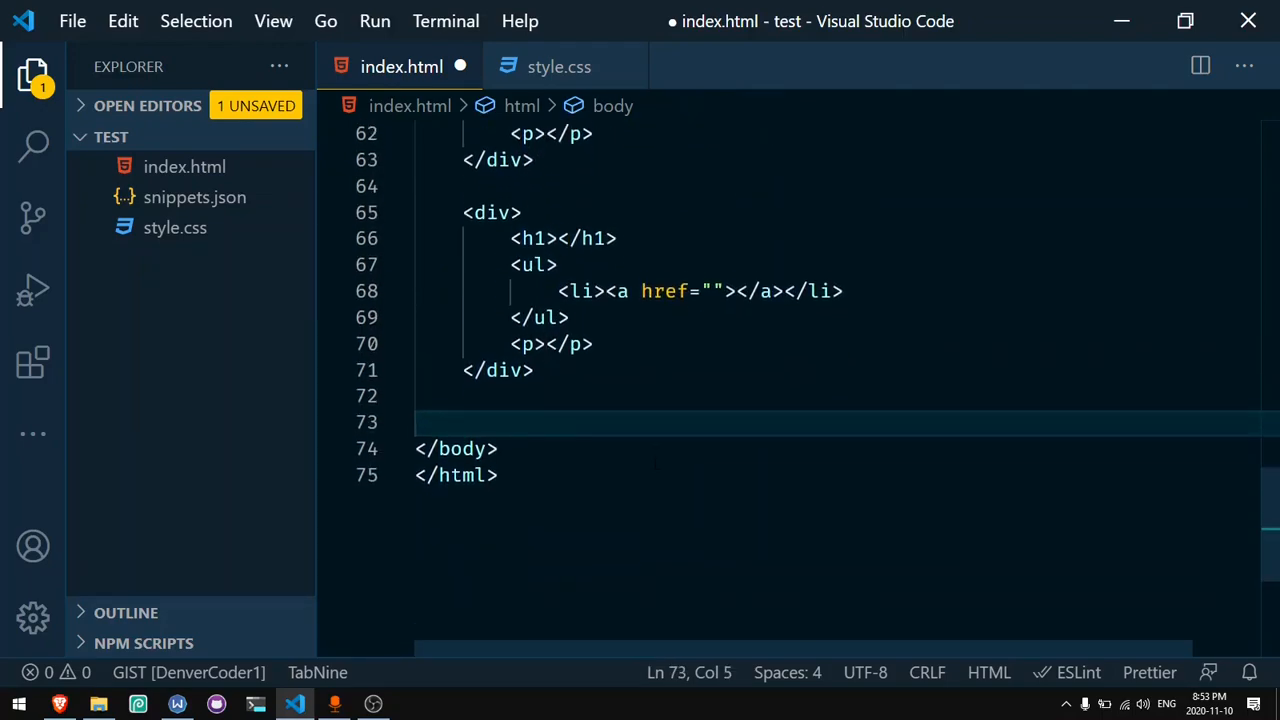
Step: Type and expand the grouped abbreviation div>h1+(ul>li>a)+p
{"action": "scroll", "scroll_direction": "up", "scroll_amount": 3}
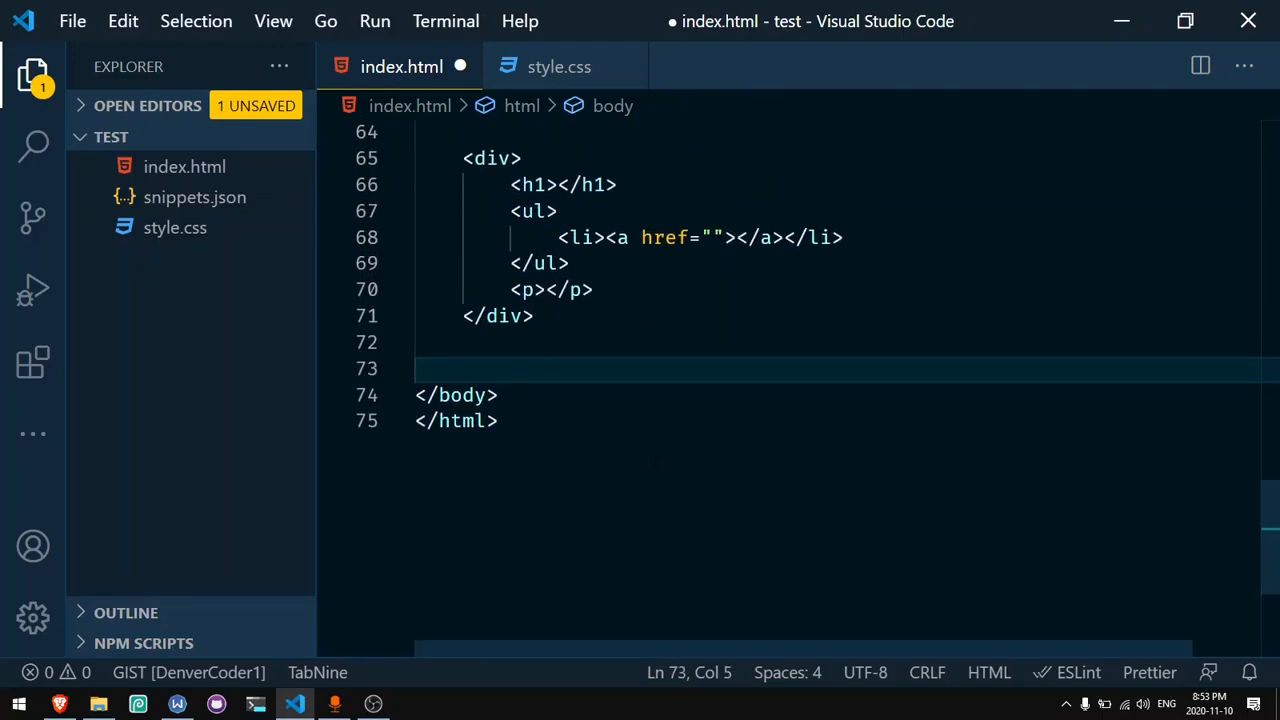
{"action": "type", "text": "div>h"}
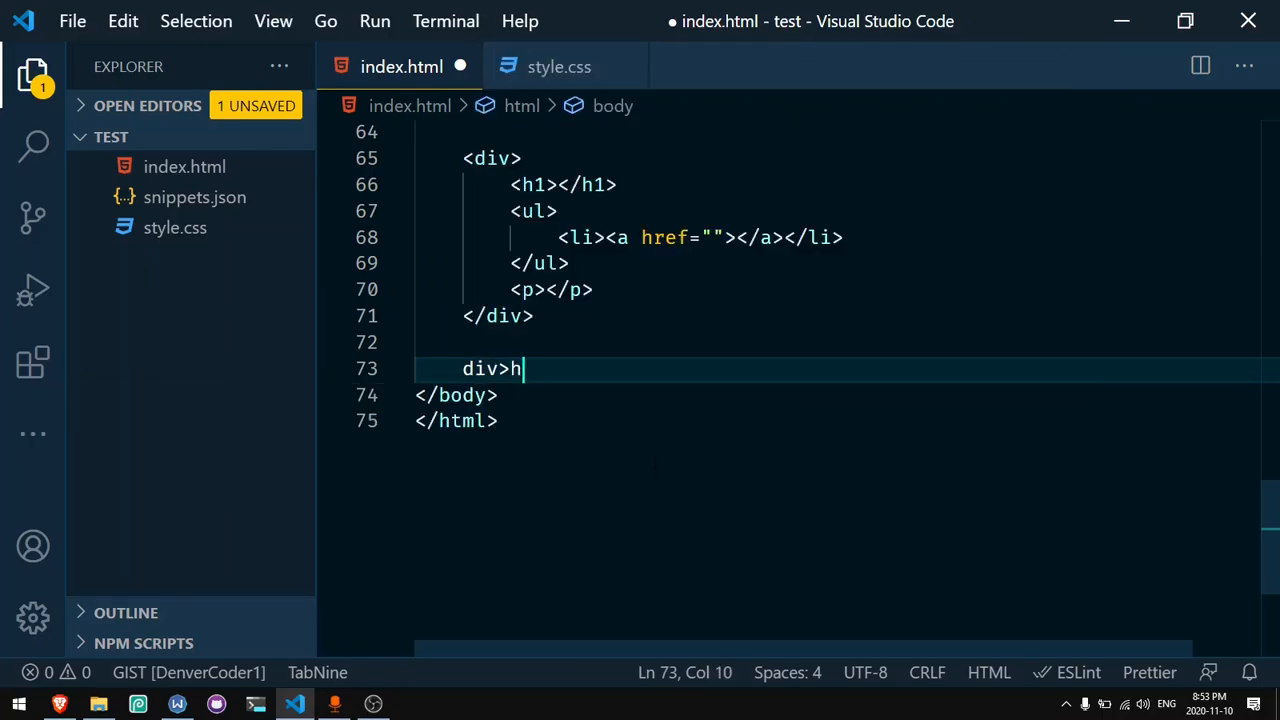
{"action": "type", "text": "1+("}
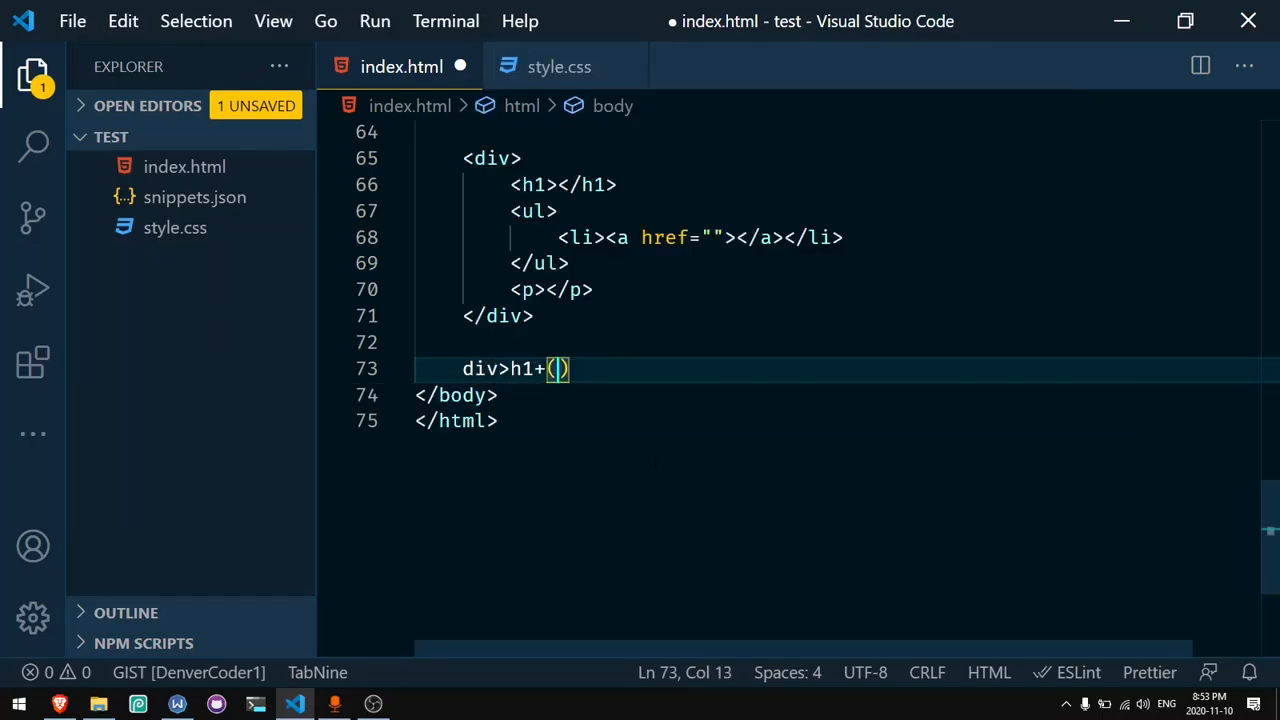
{"action": "type", "text": "u"}
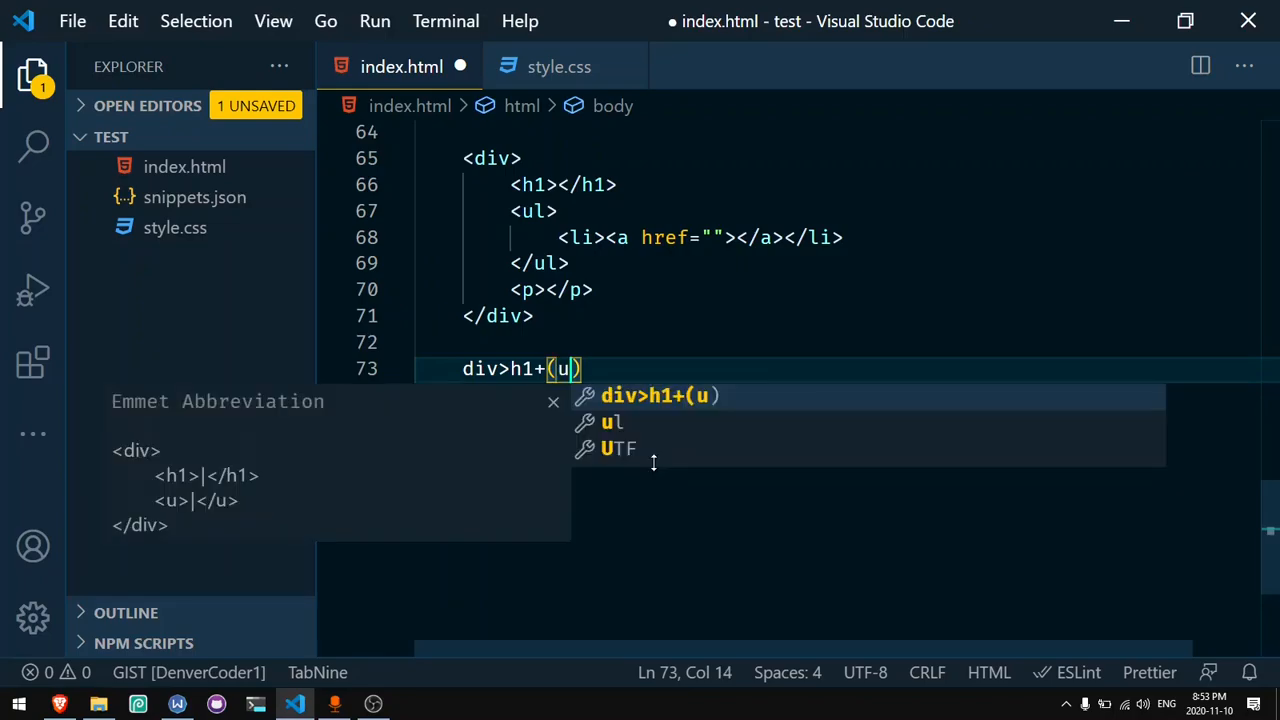
{"action": "type", "text": "l>li>a"}
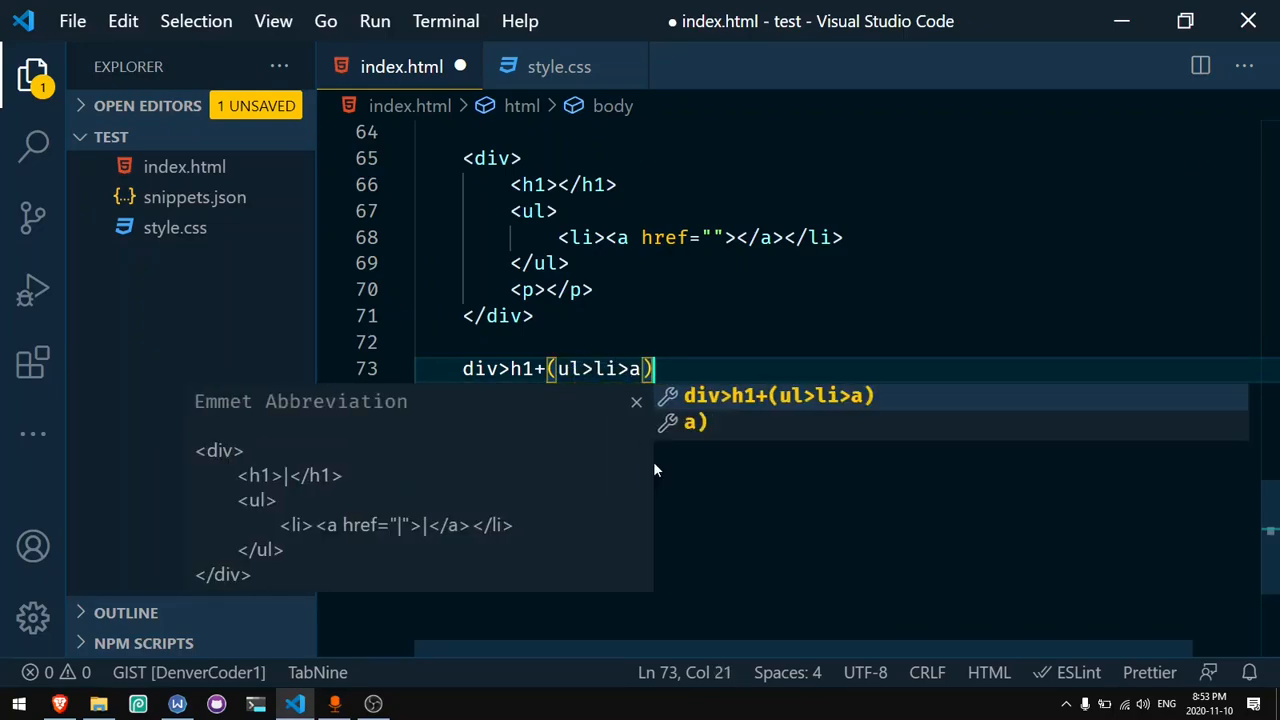
{"action": "type", "text": "+p"}
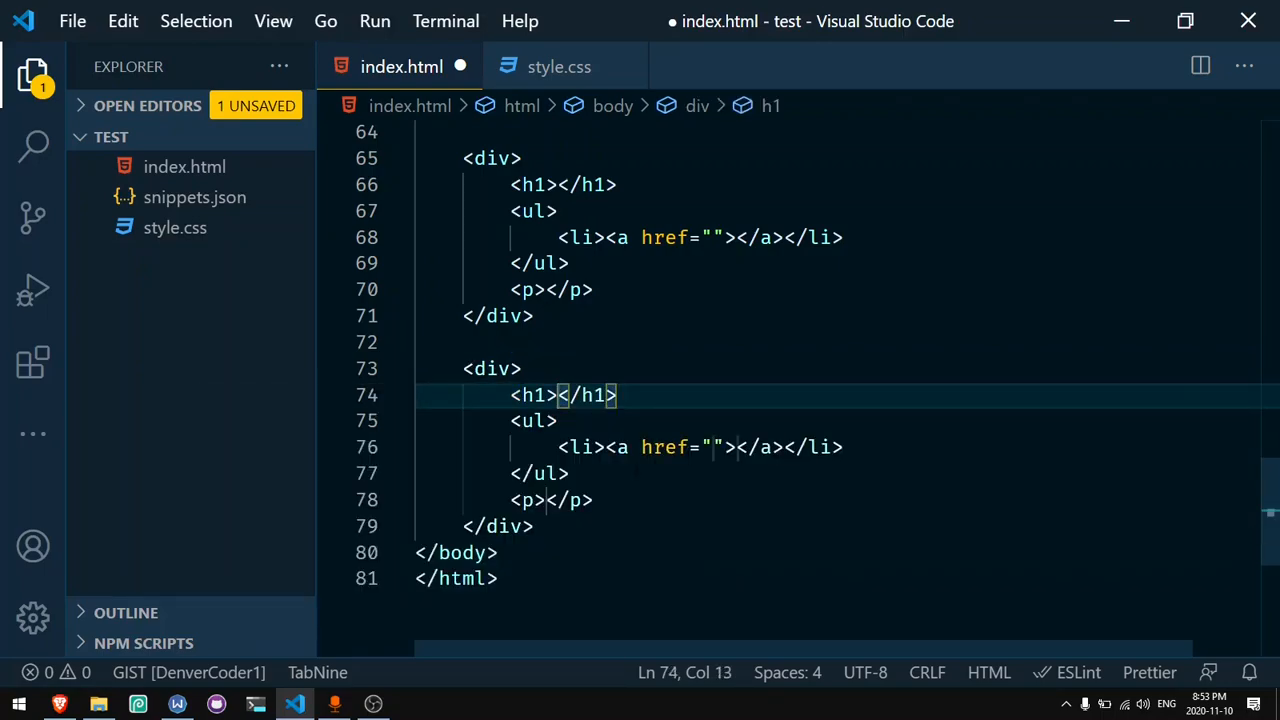
Step: Undo the expansion to review the abbreviation and highlight its (ul>li>a) group
{"action": "key", "text": "ctrl+z"}
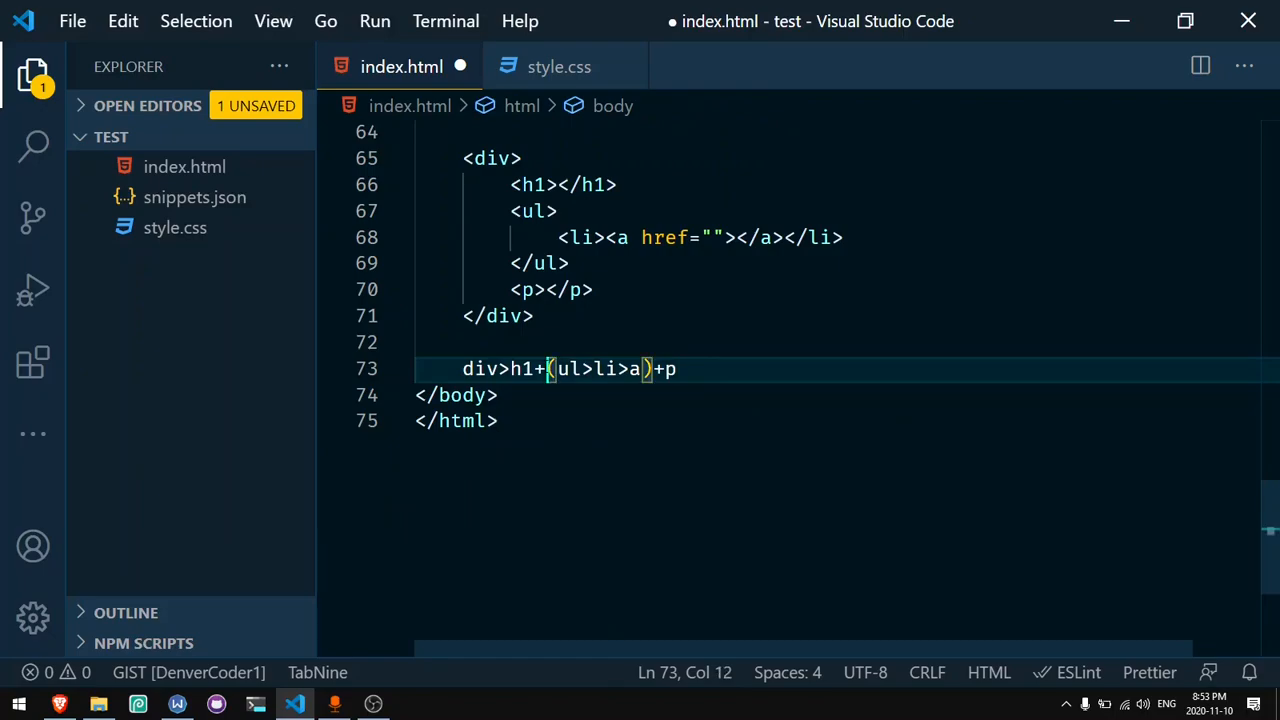
{"action": "left_click_drag", "start_coordinate": [553, 368], "coordinate": [651, 368]}
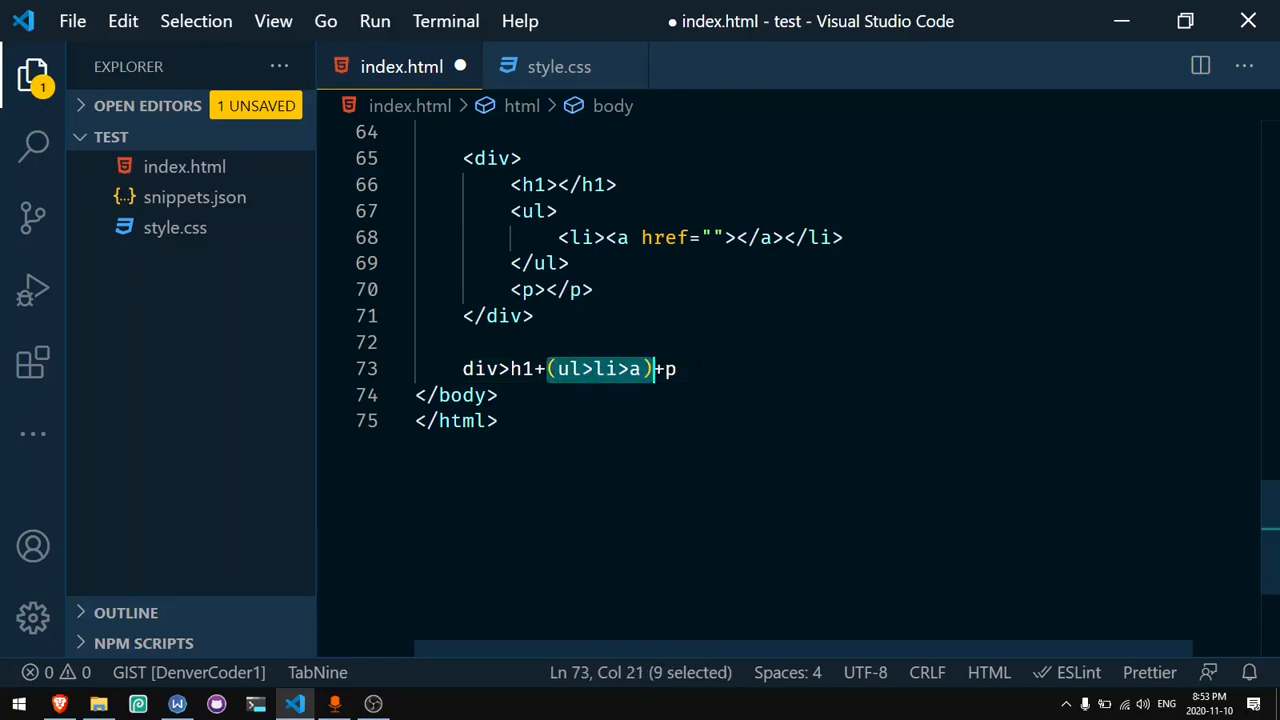
{"action": "left_click", "coordinate": [647, 368]}
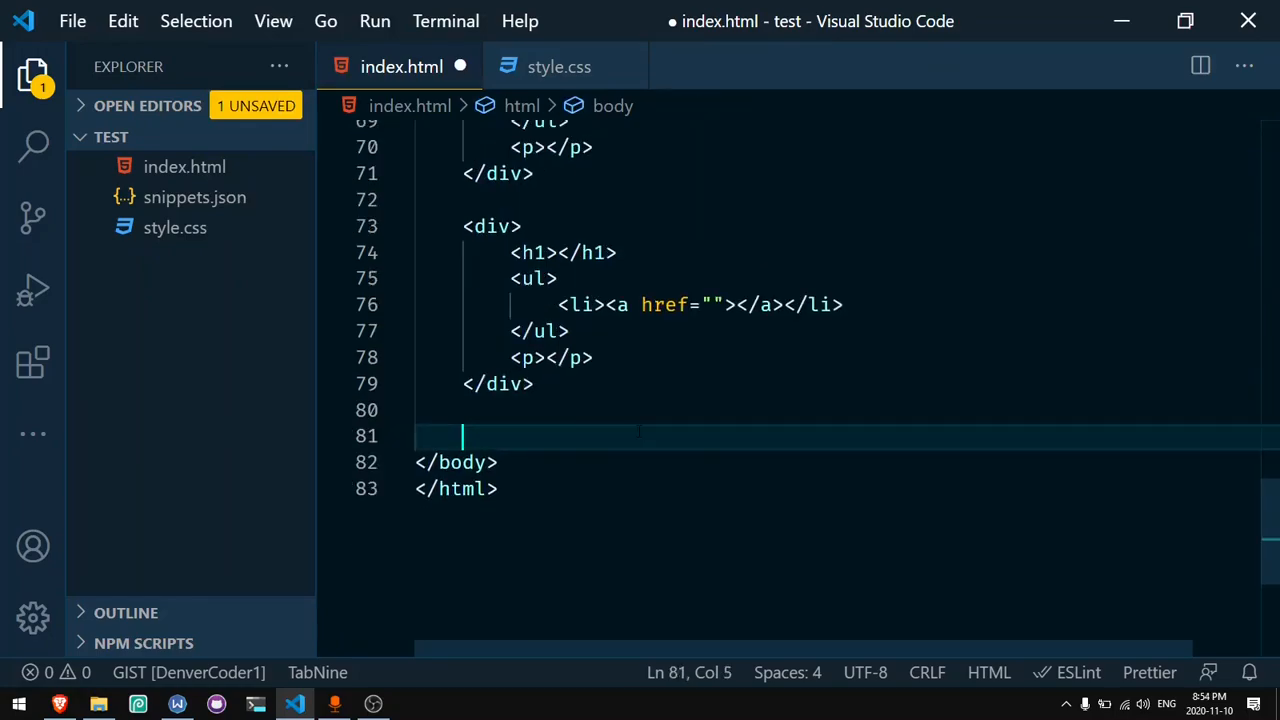
Step: Expand div>(header>ul>li*2>a)+footer>p and add a blank line below the new div
{"action": "type", "text": "div"}
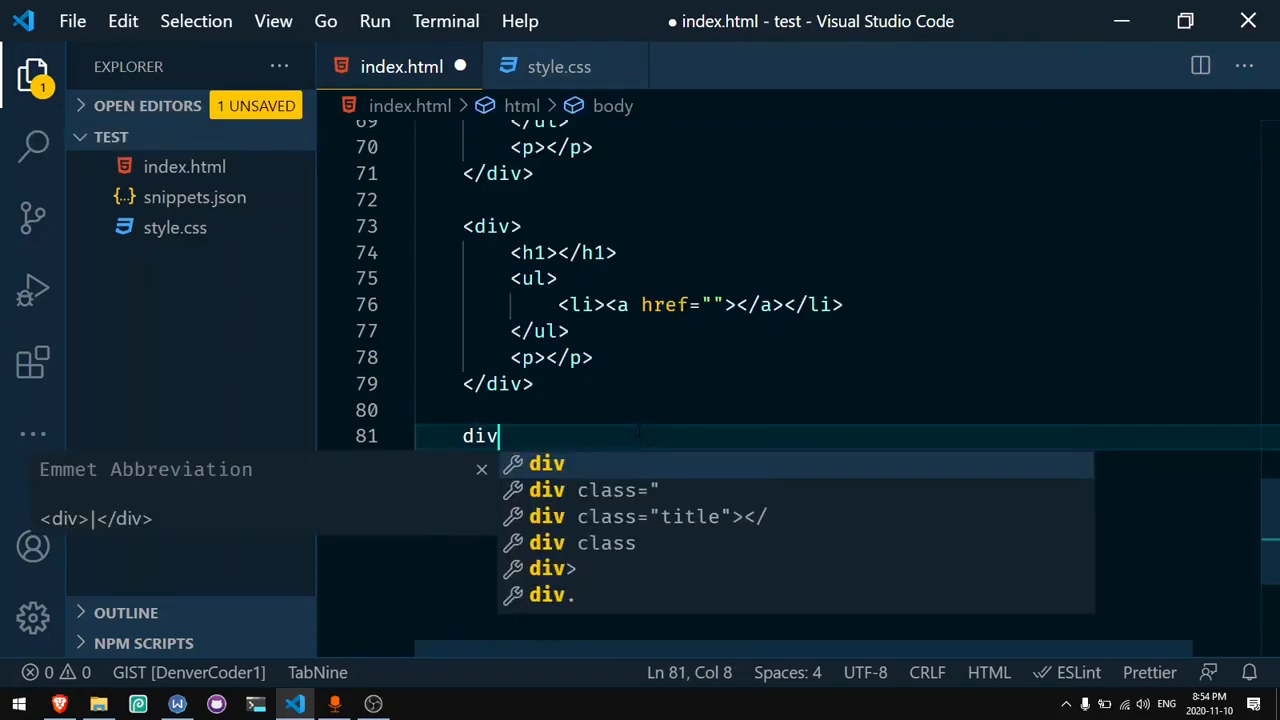
{"action": "type", "text": ">(header>ul"}
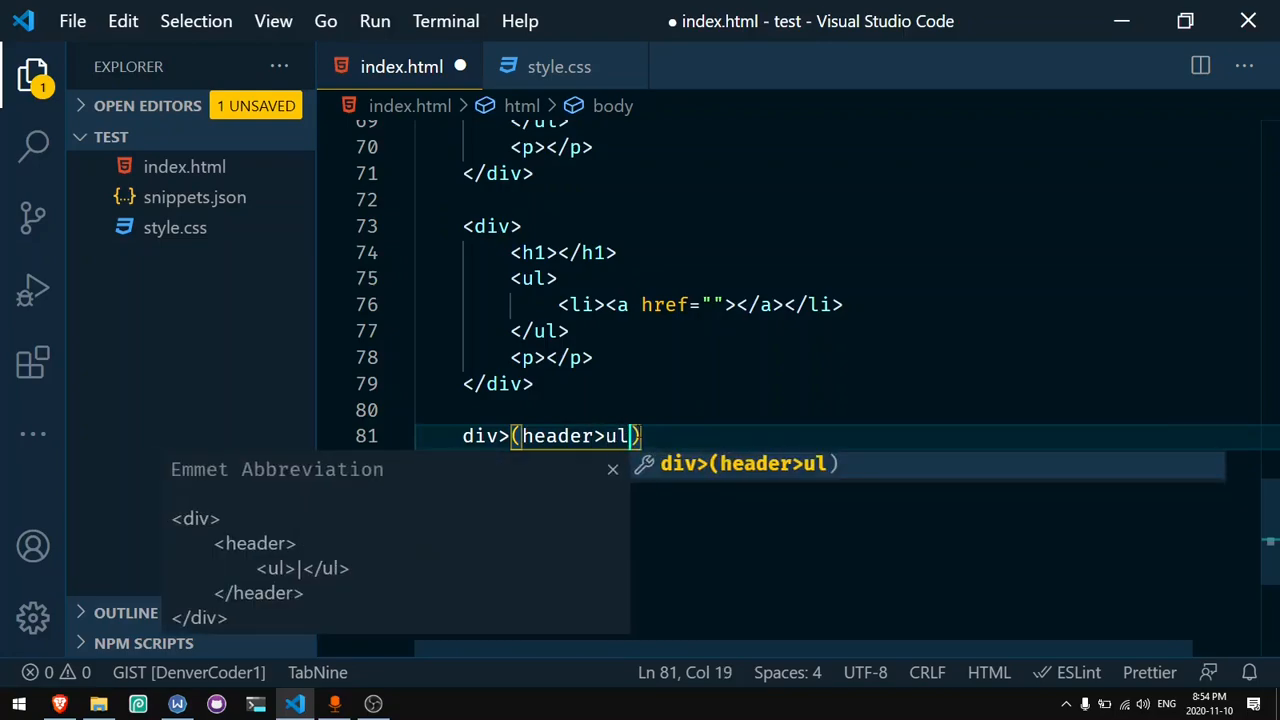
{"action": "type", "text": ">li*"}
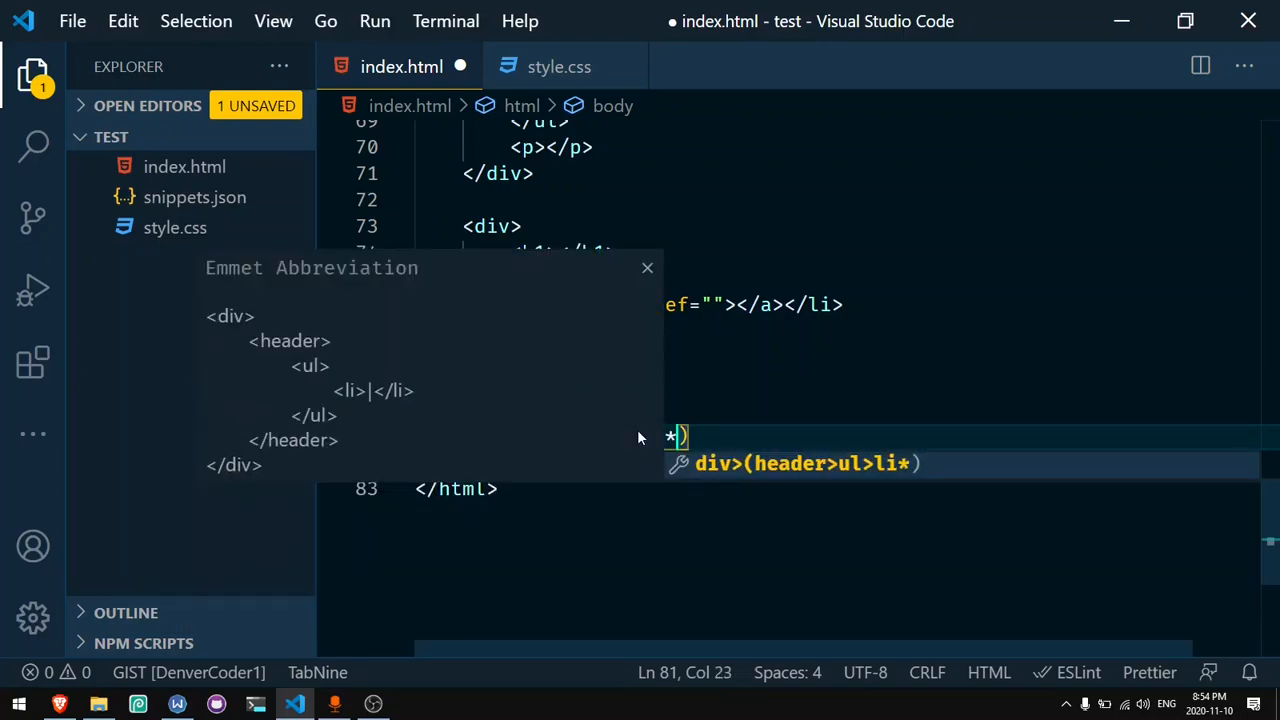
{"action": "type", "text": "2>a"}
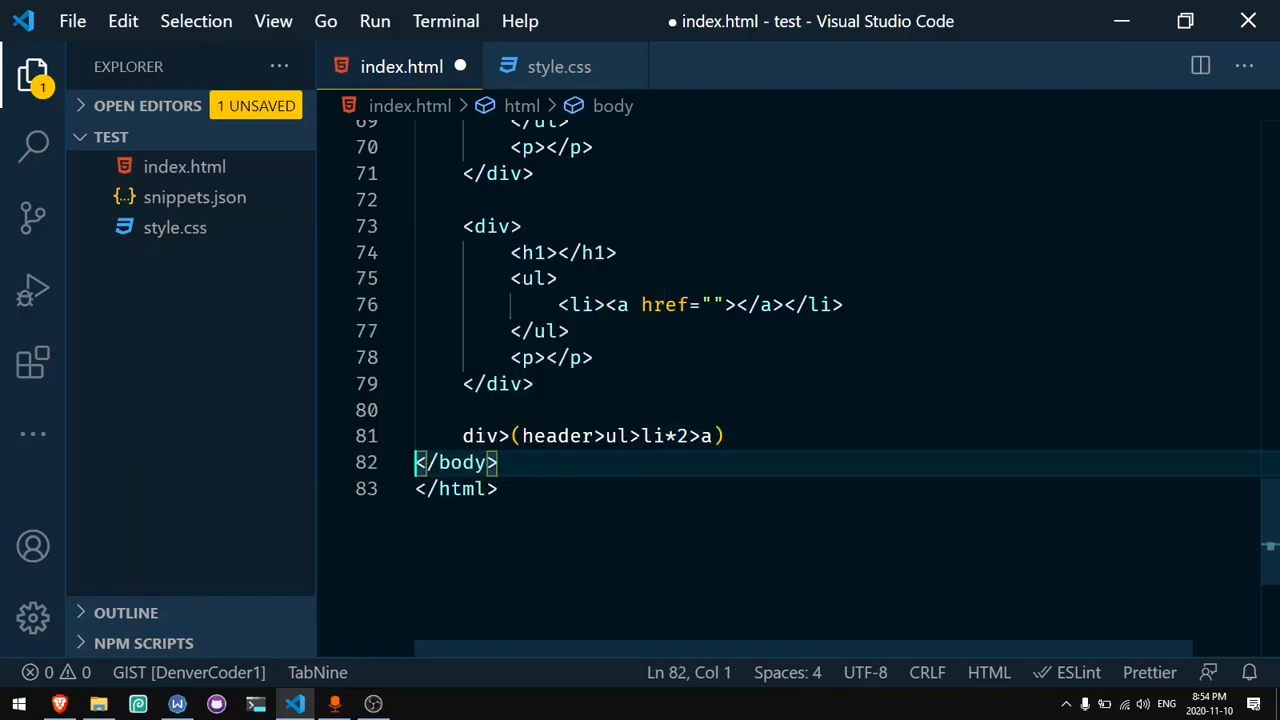
{"action": "type", "text": "+footer>"}
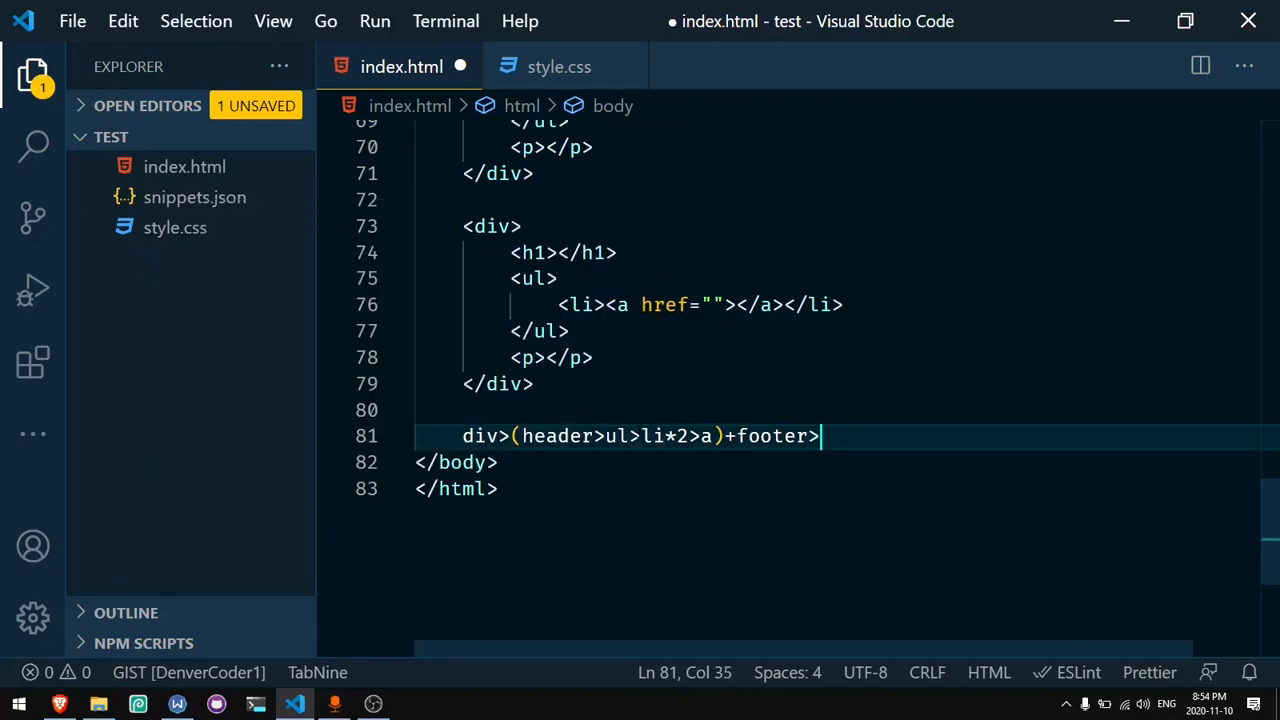
{"action": "type", "text": "p></p>"}
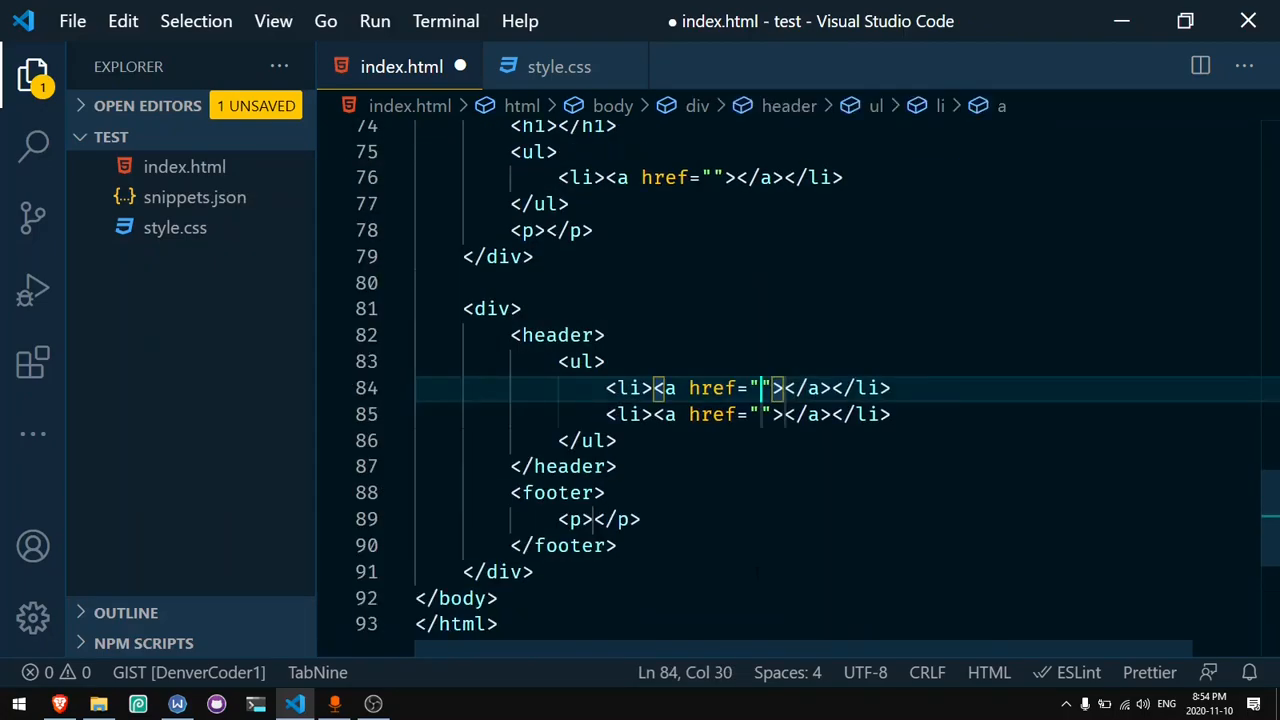
{"action": "left_click", "coordinate": [530, 557]}
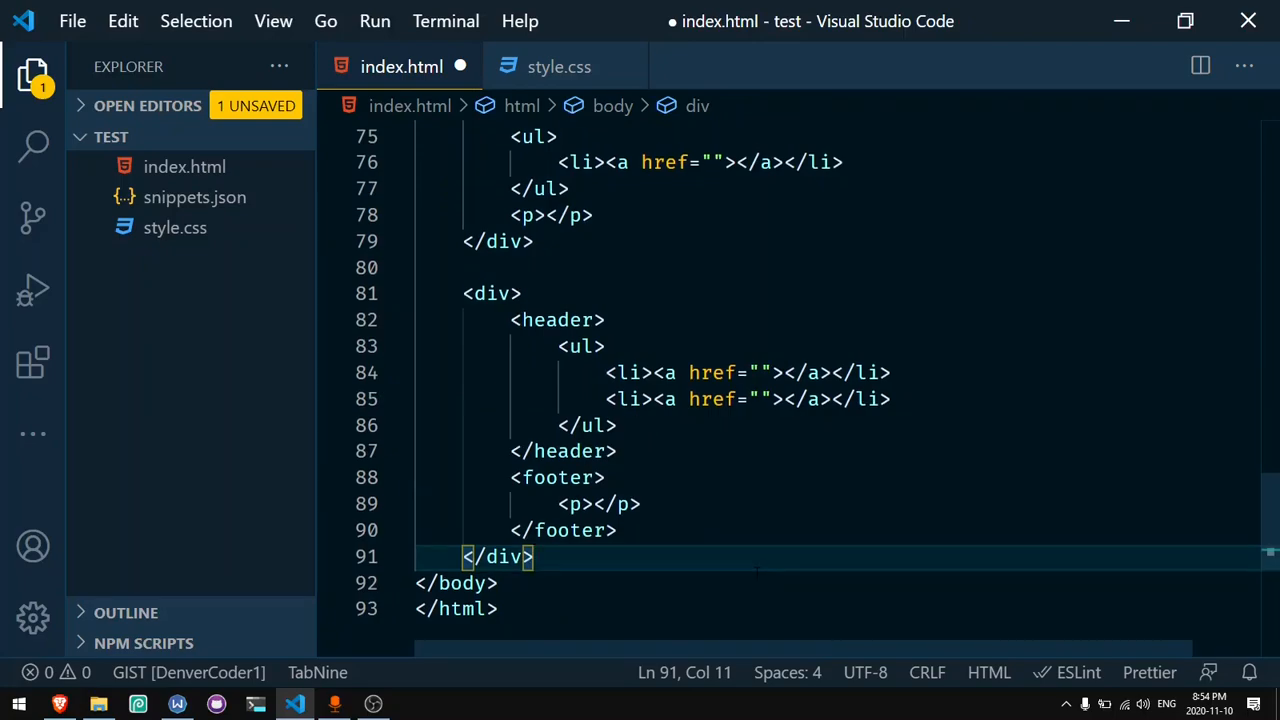
{"action": "key", "text": "Enter"}
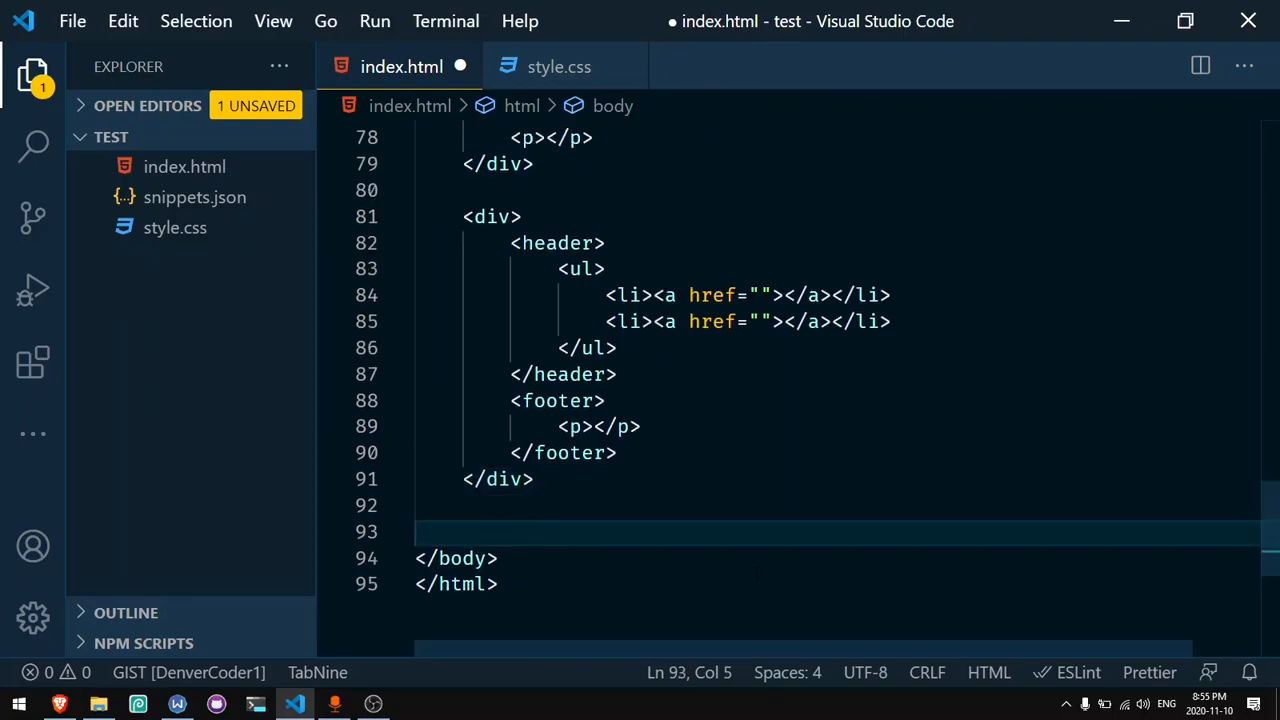
Step: Expand div>(section.section$>h1.heading$+p*2)*5 into five numbered sections
{"action": "type", "text": "div"}
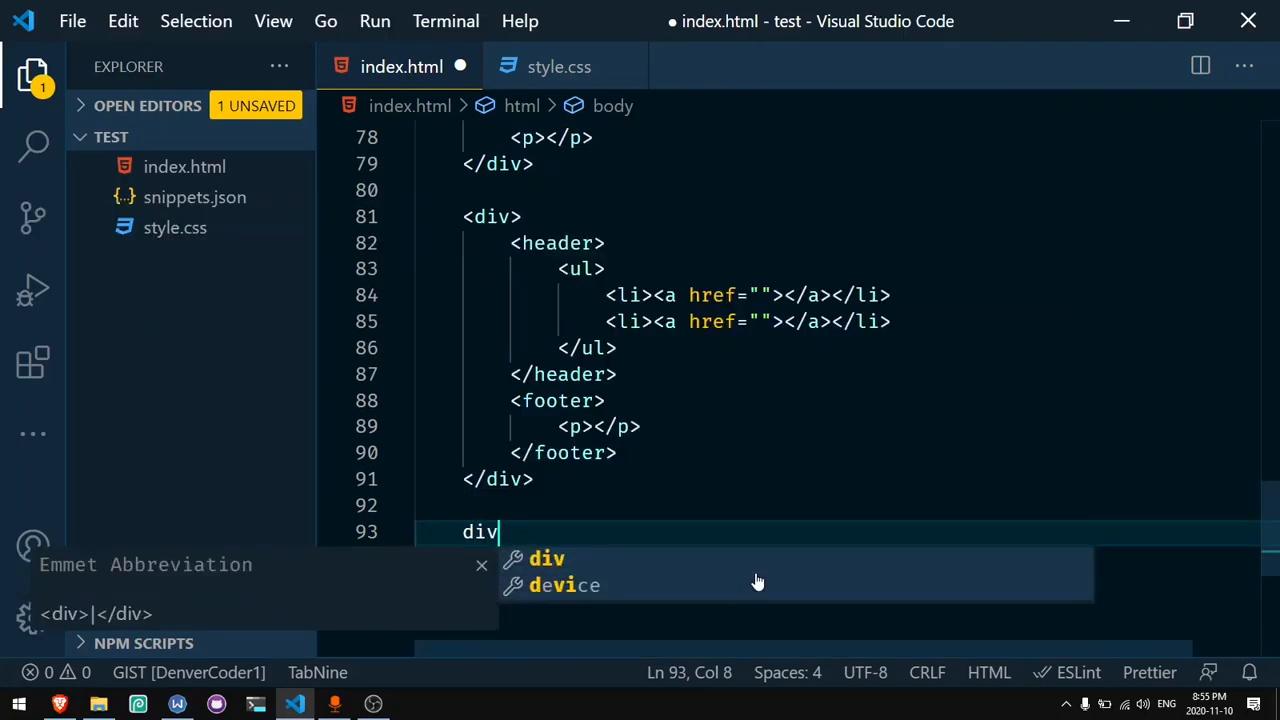
{"action": "type", "text": ">sect"}
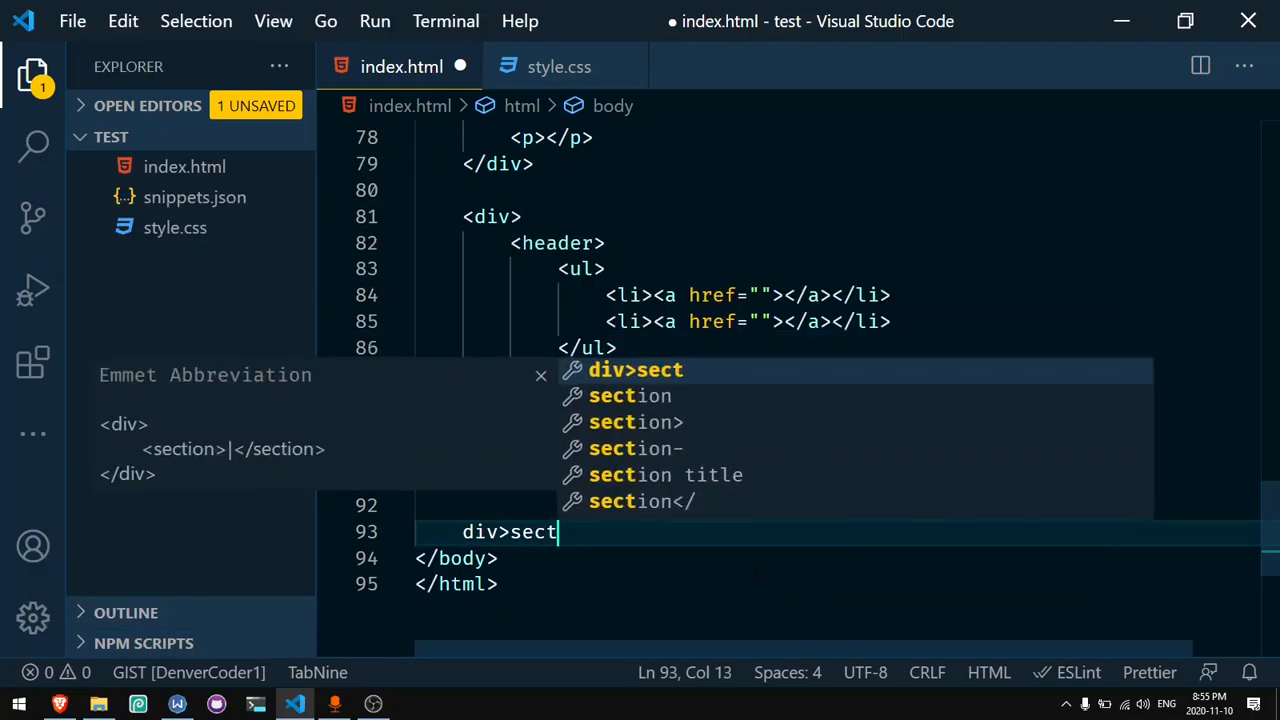
{"action": "type", "text": ".sect"}
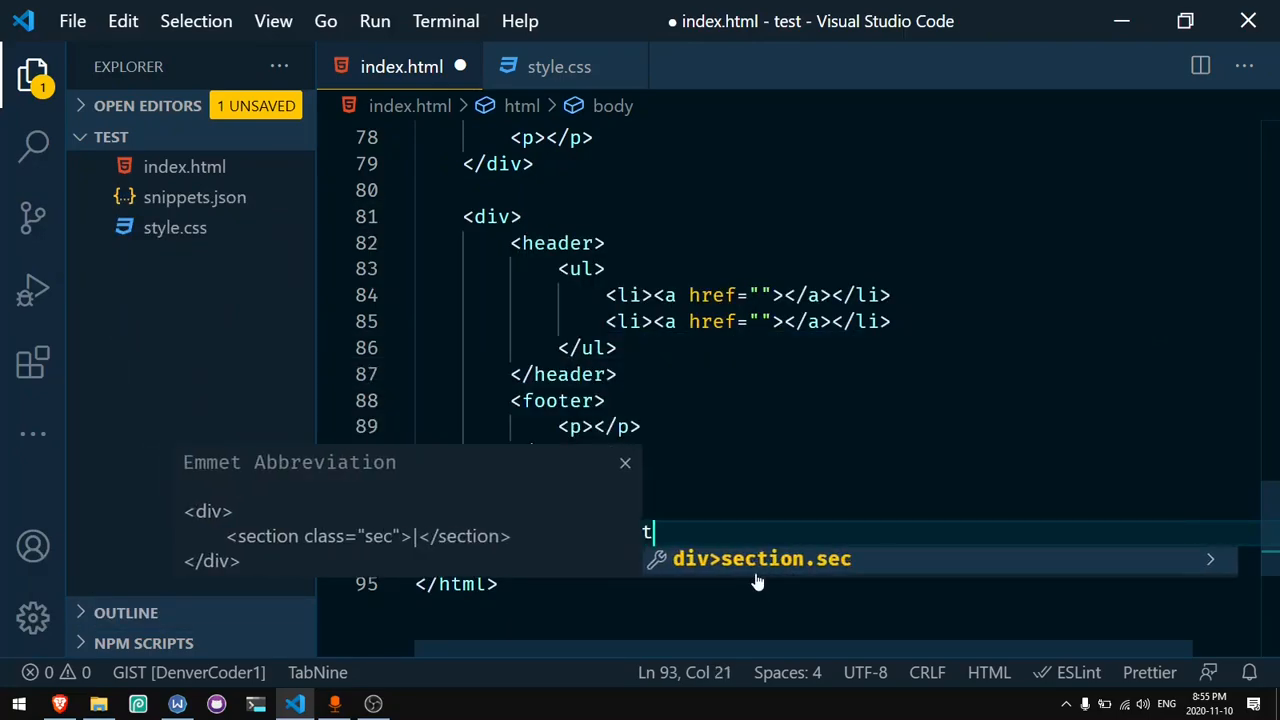
{"action": "type", "text": "ion$"}
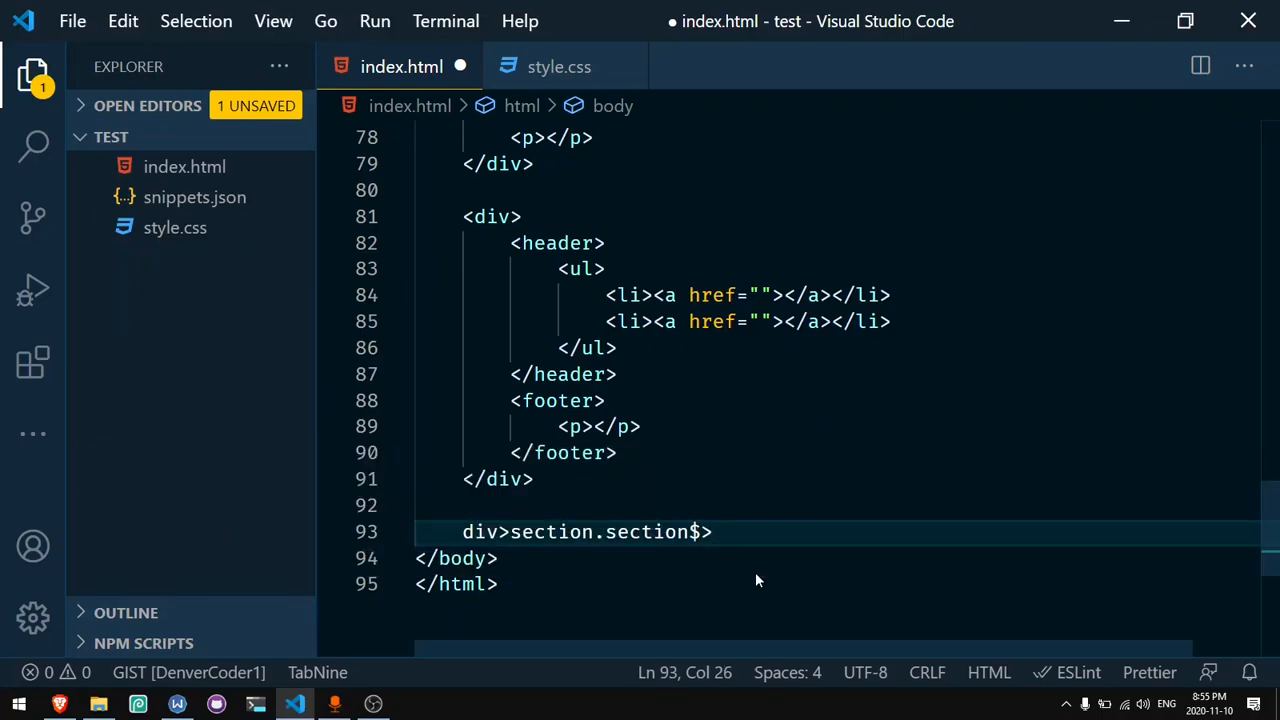
{"action": "type", "text": ">h1."}
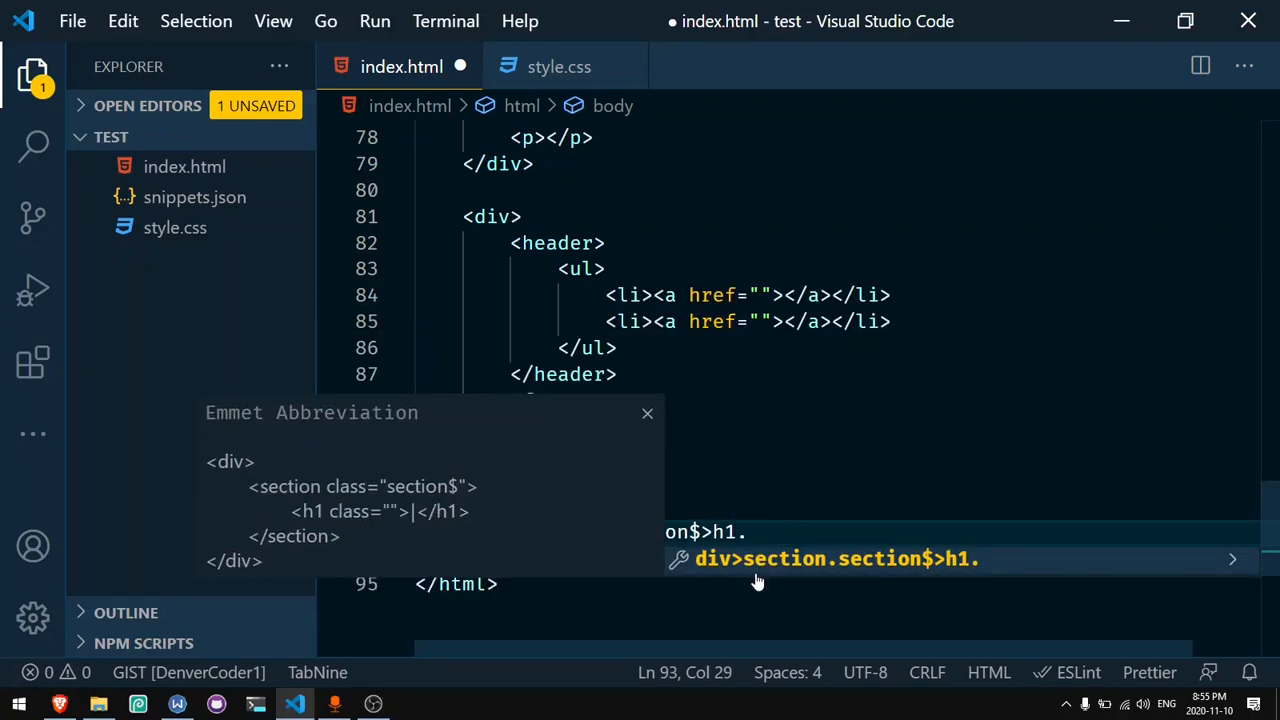
{"action": "type", "text": "heading"}
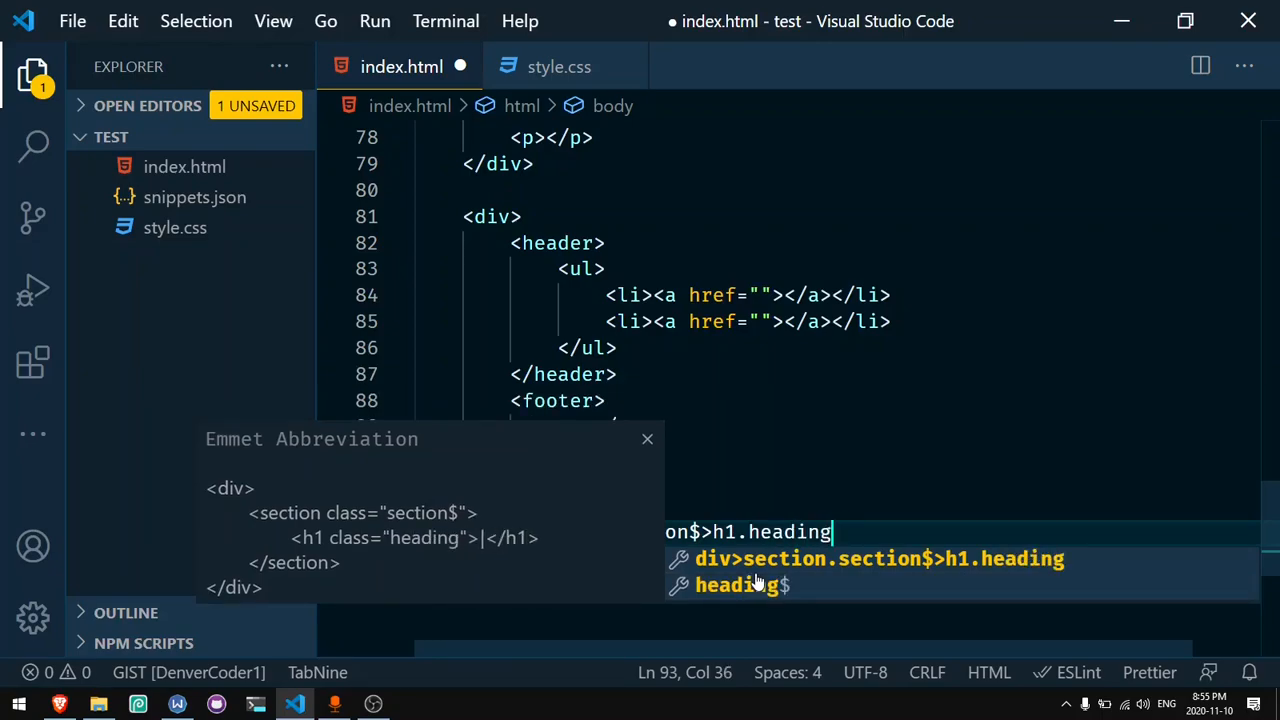
{"action": "type", "text": "$"}
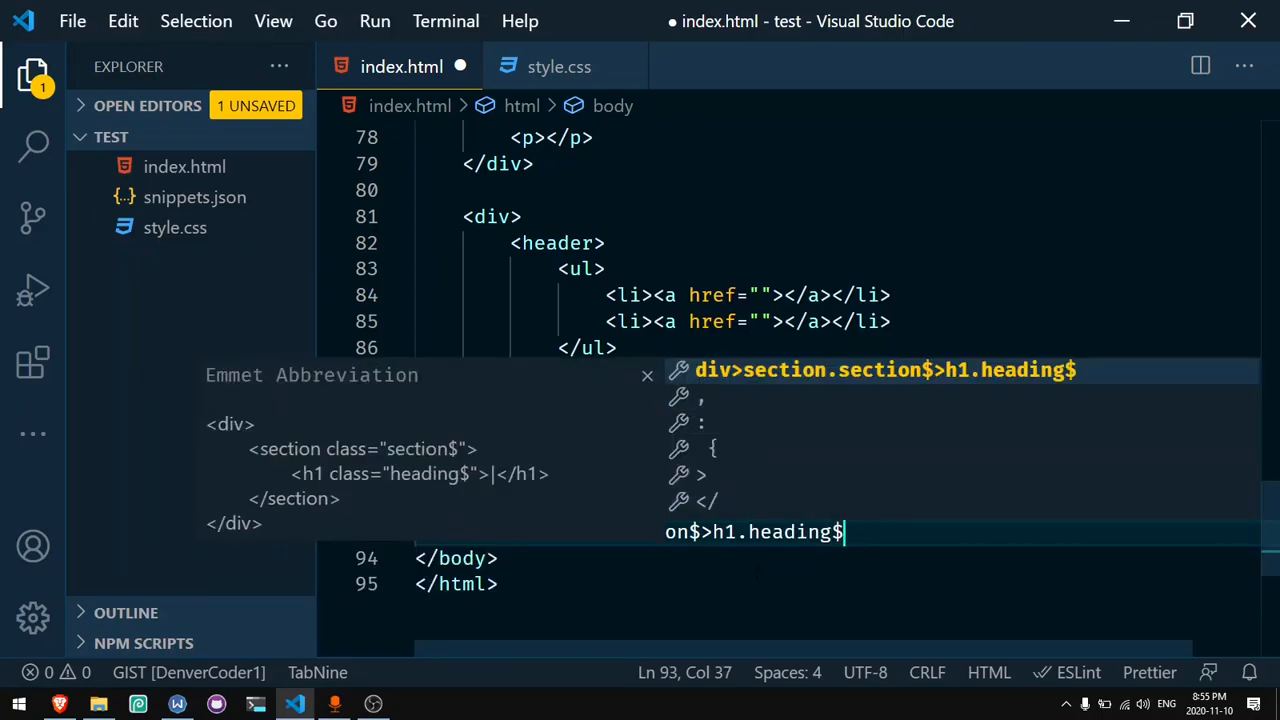
{"action": "type", "text": "+p"}
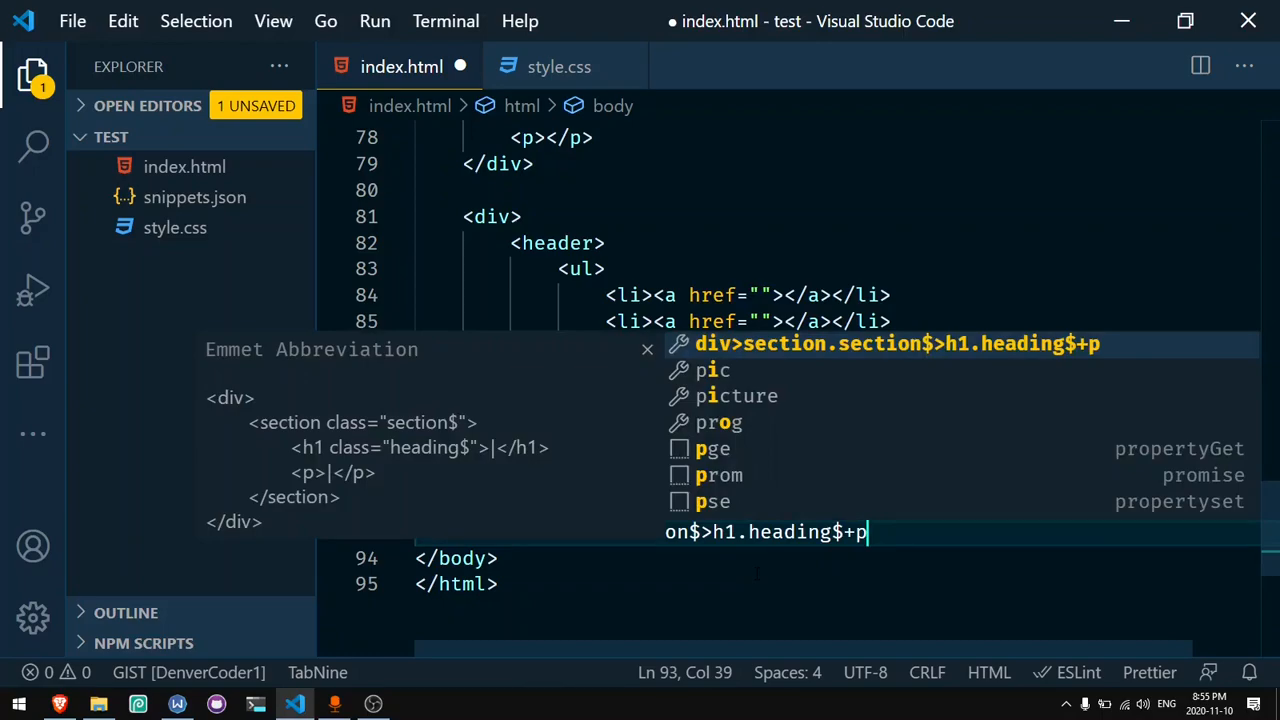
{"action": "type", "text": "*2"}
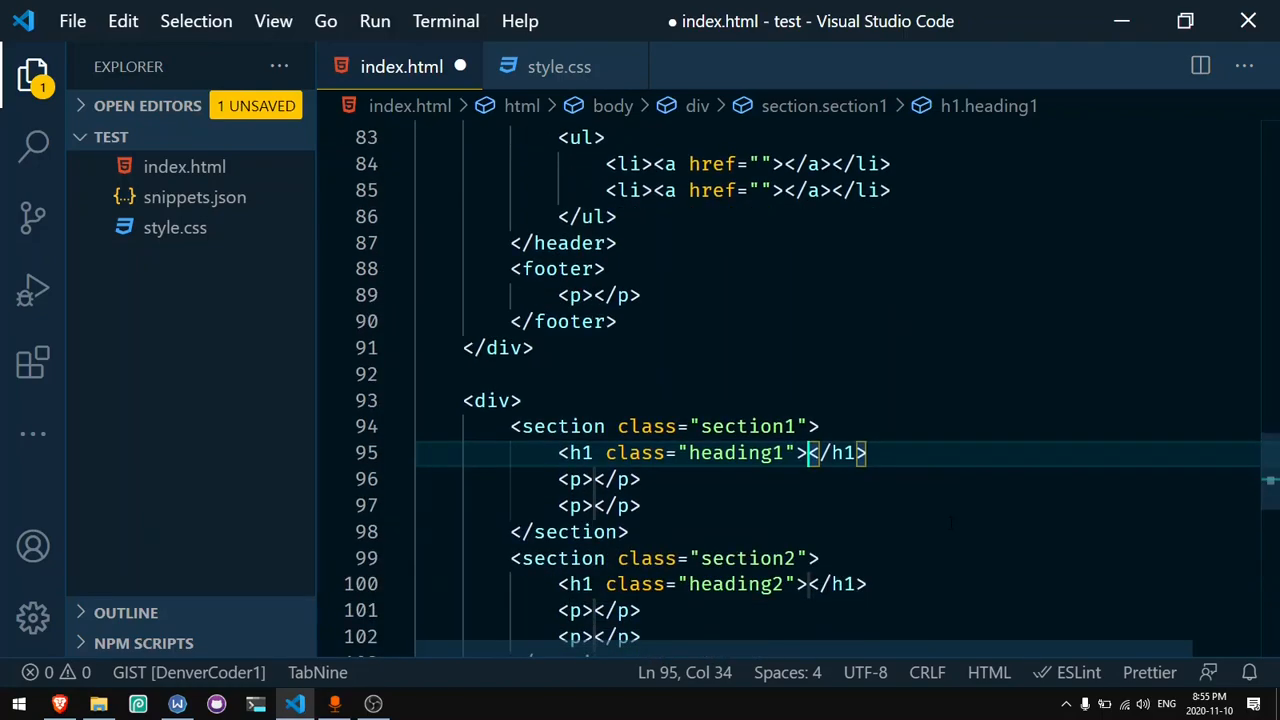
{"action": "key", "text": "ctrl+z"}
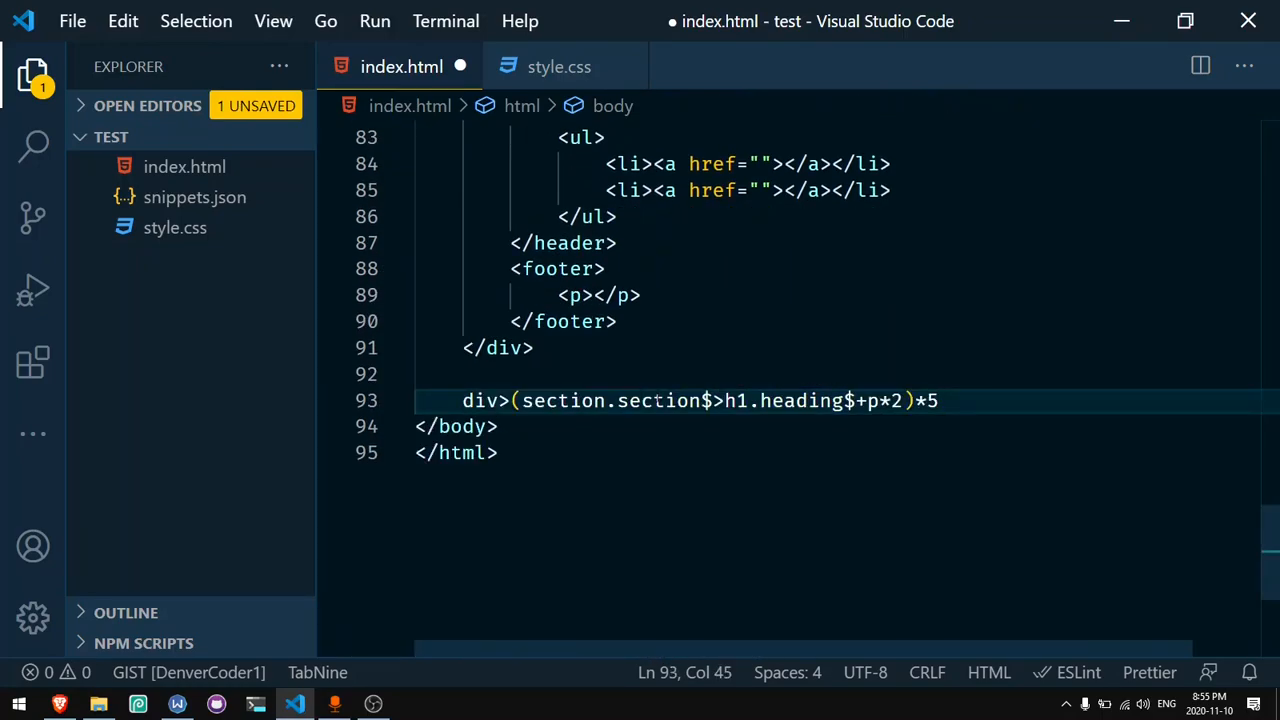
Step: Review the generated sections, selecting the h1 tag and heading1 class, then move below
{"action": "scroll", "scroll_direction": "up", "scroll_amount": 3}
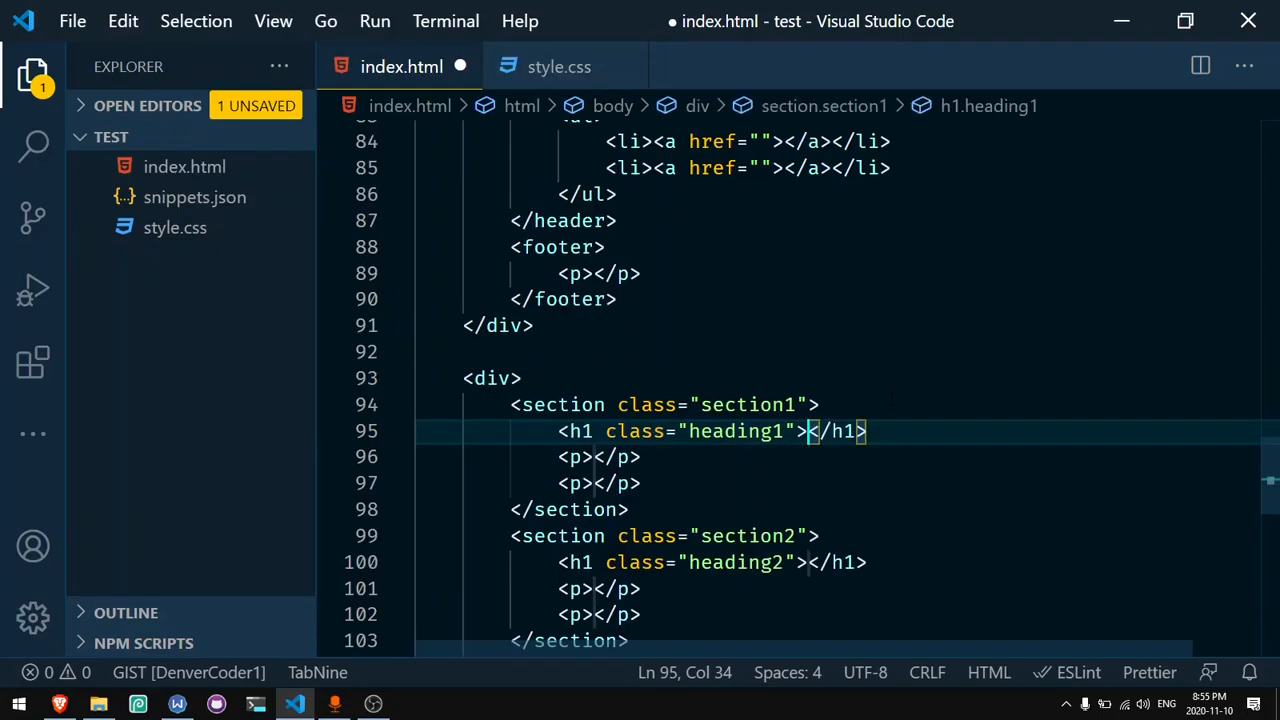
{"action": "scroll", "scroll_direction": "down", "scroll_amount": 3}
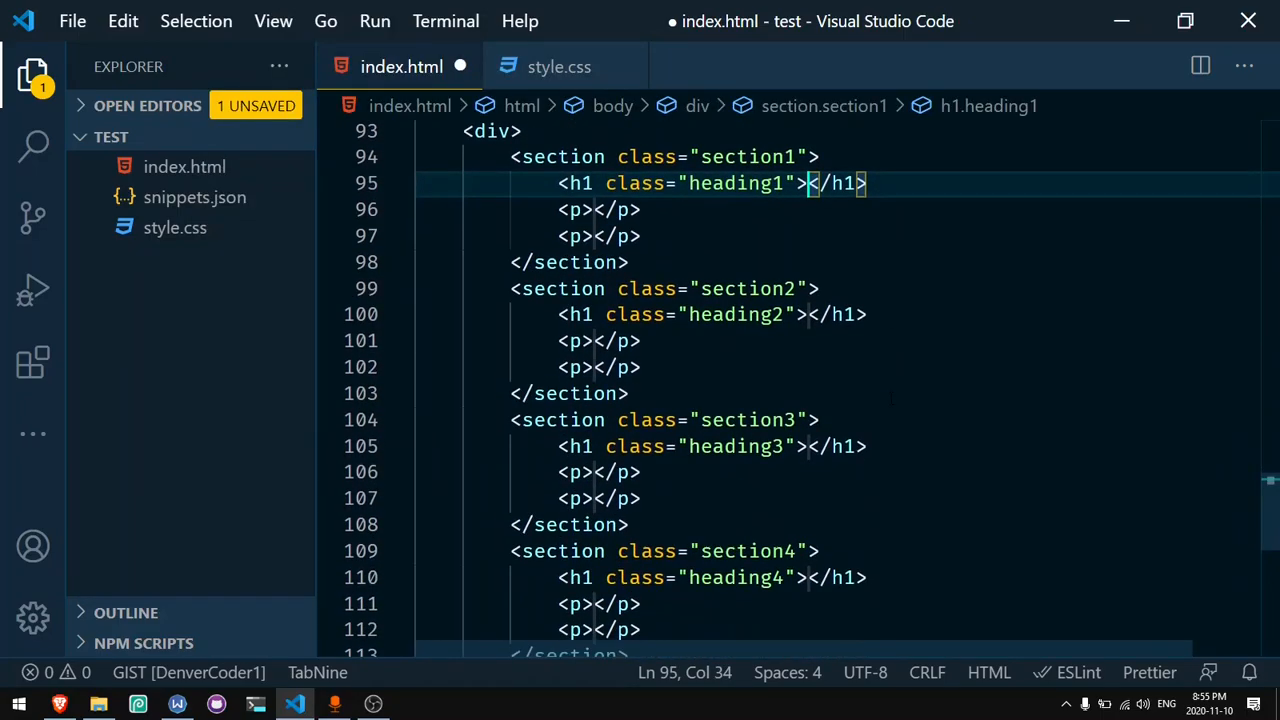
{"action": "scroll", "scroll_direction": "up", "scroll_amount": 3}
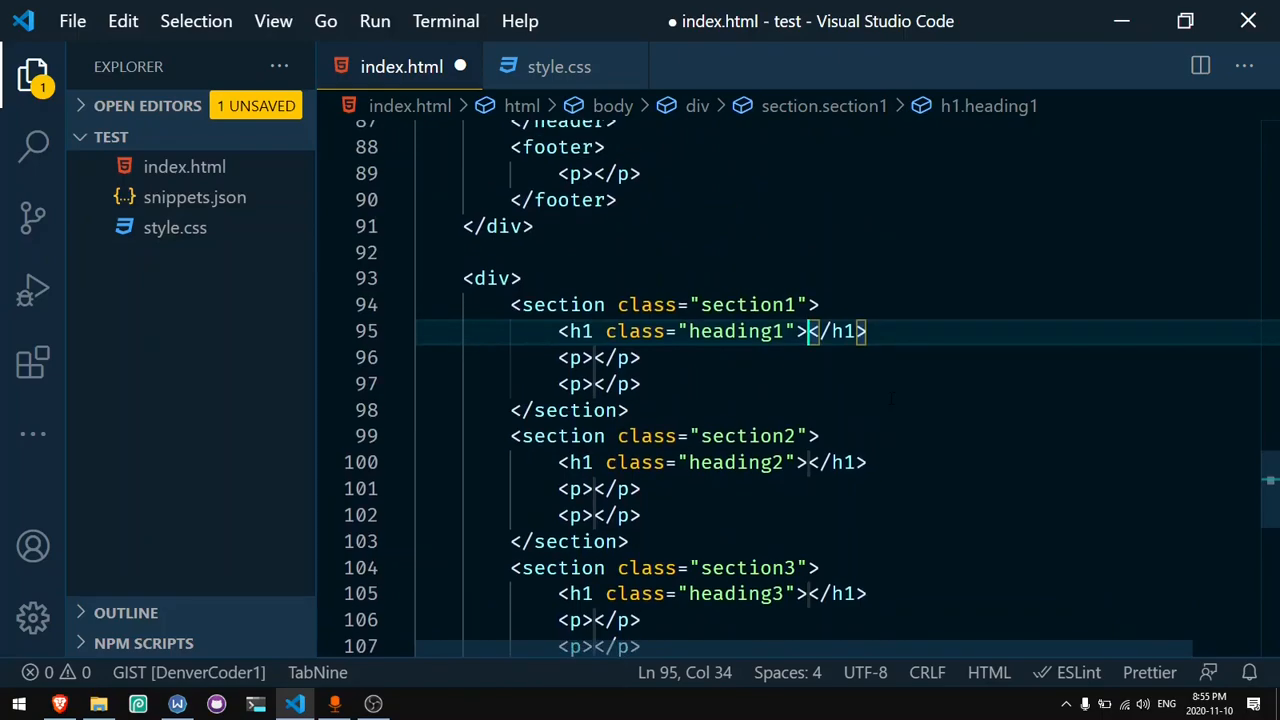
{"action": "double_click", "coordinate": [576, 331]}
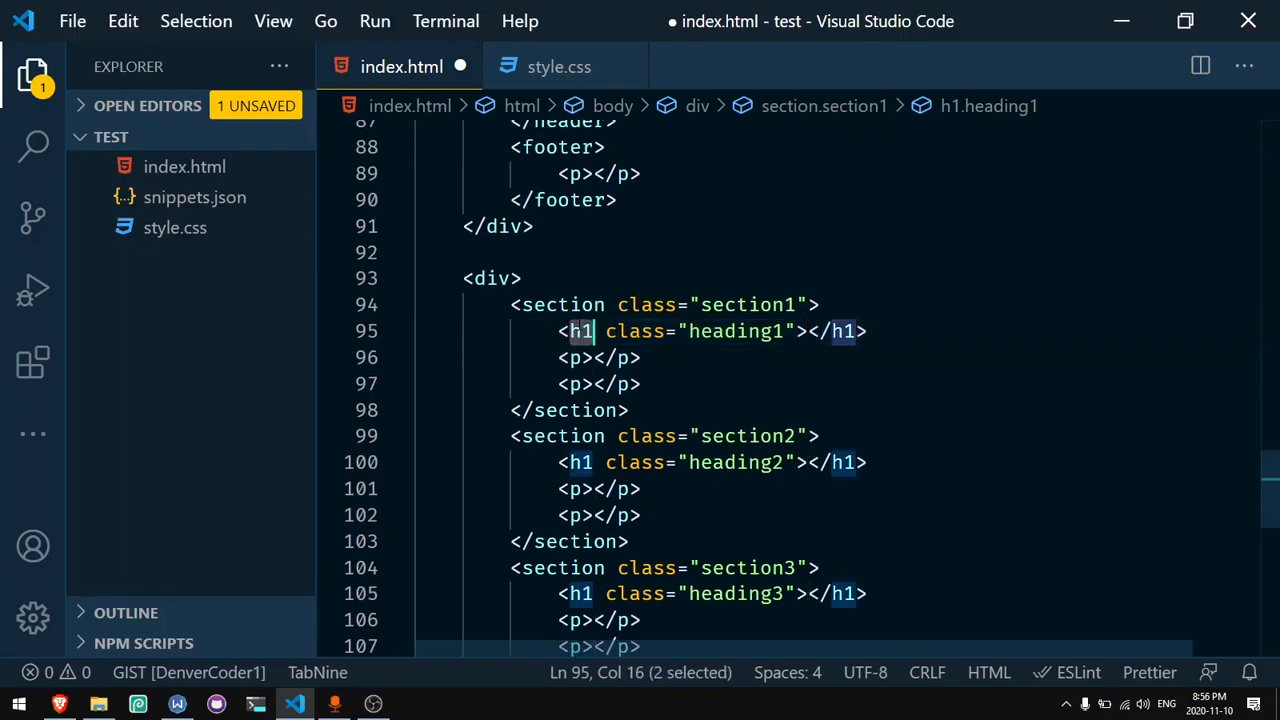
{"action": "double_click", "coordinate": [737, 331]}
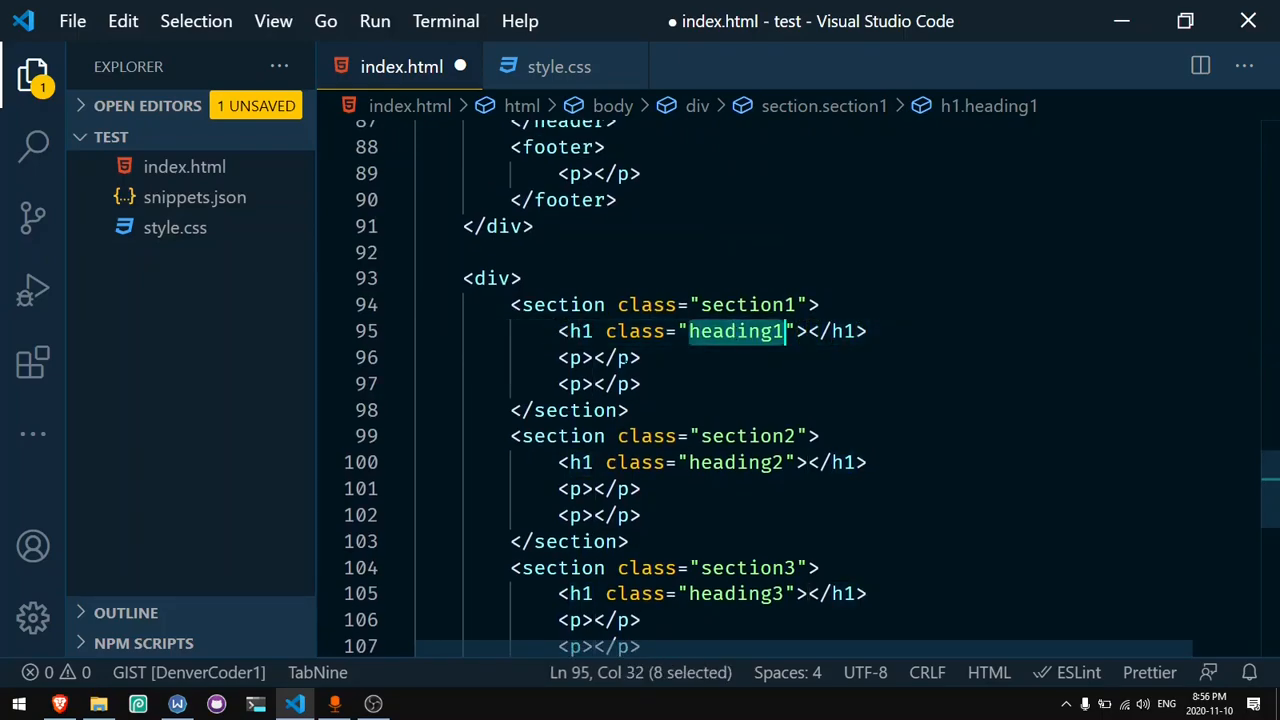
{"action": "left_click", "coordinate": [600, 357]}
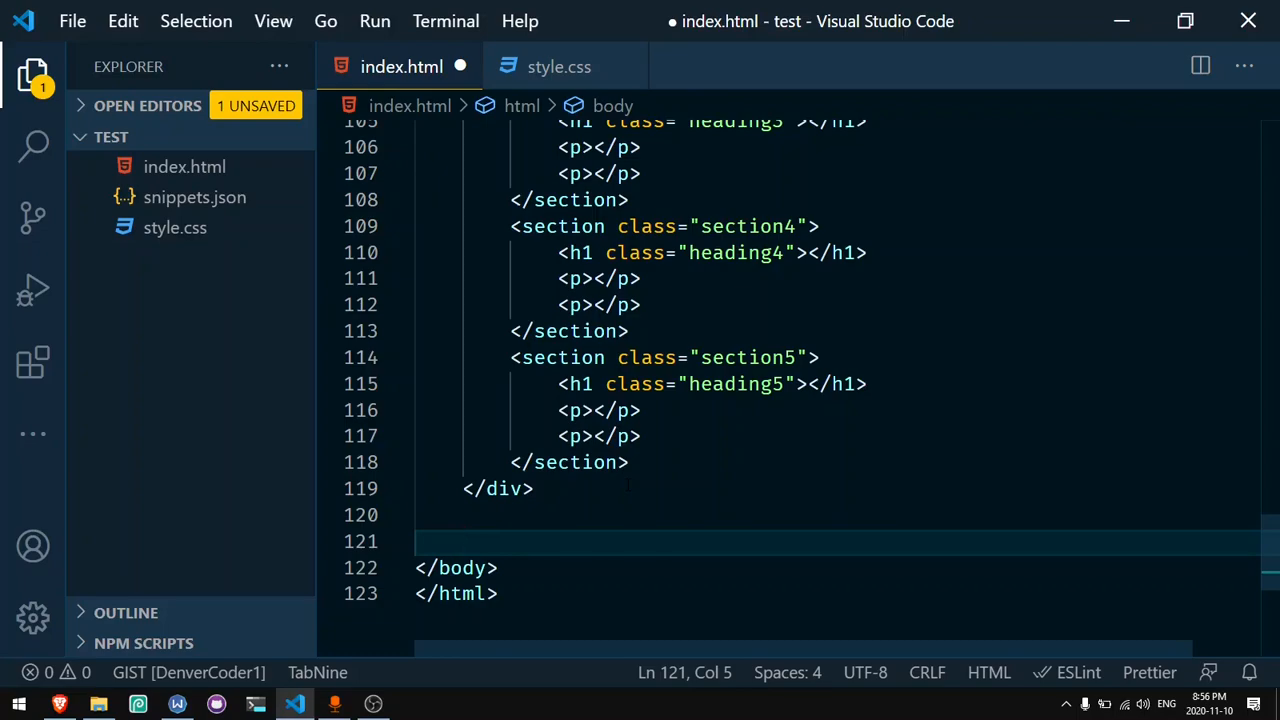
Step: Add two p[title] paragraphs, titled empty and 'Hi', and start a new line
{"action": "type", "text": "p"}
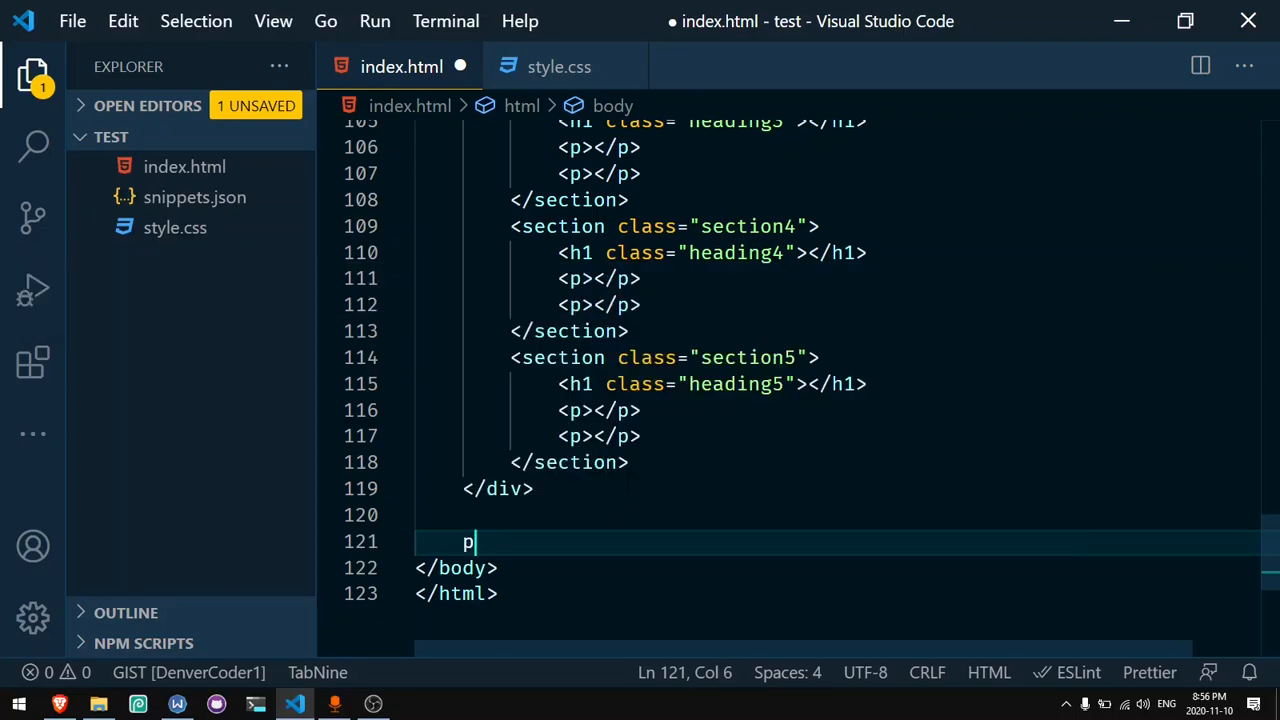
{"action": "type", "text": "[title]"}
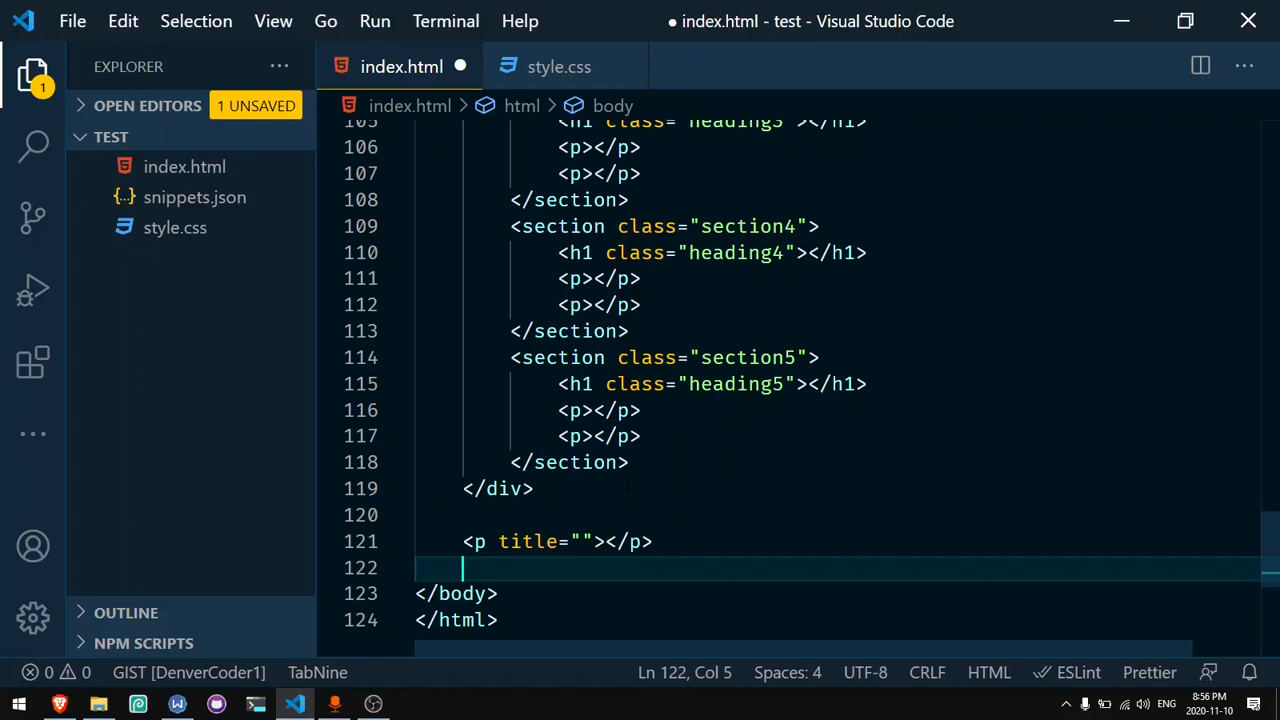
{"action": "type", "text": "p[title]"}
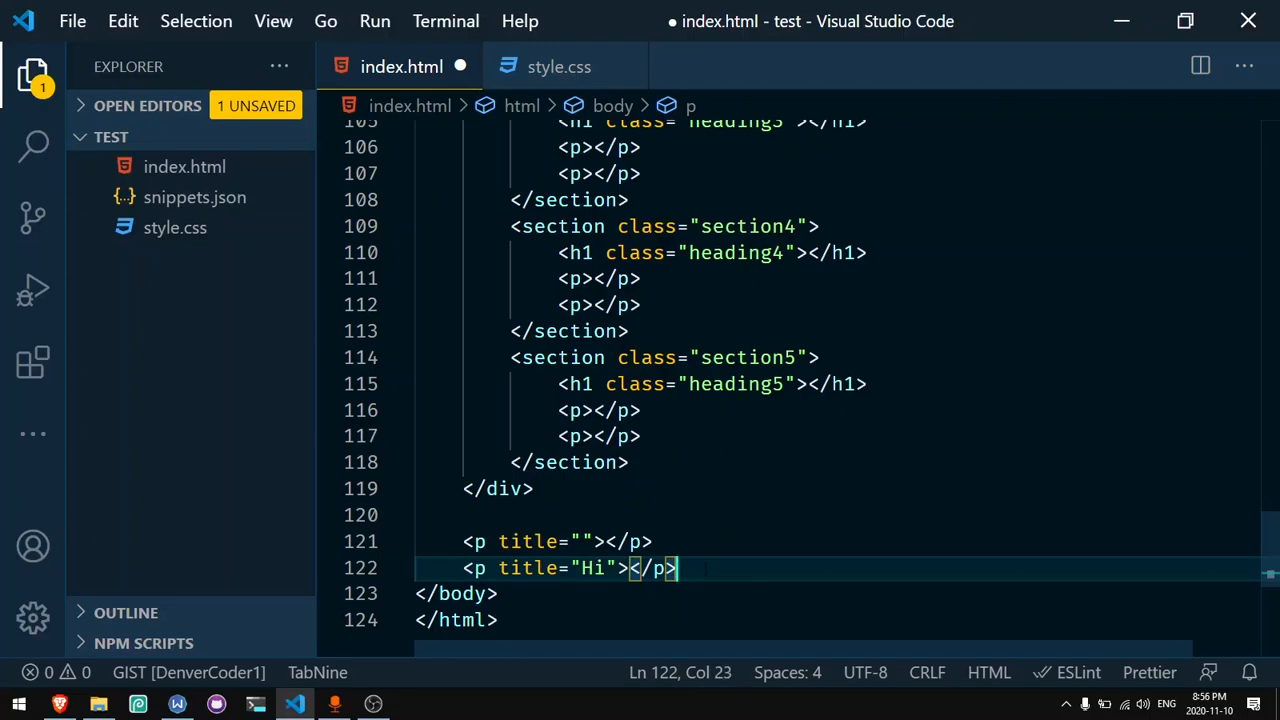
{"action": "key", "text": "Enter"}
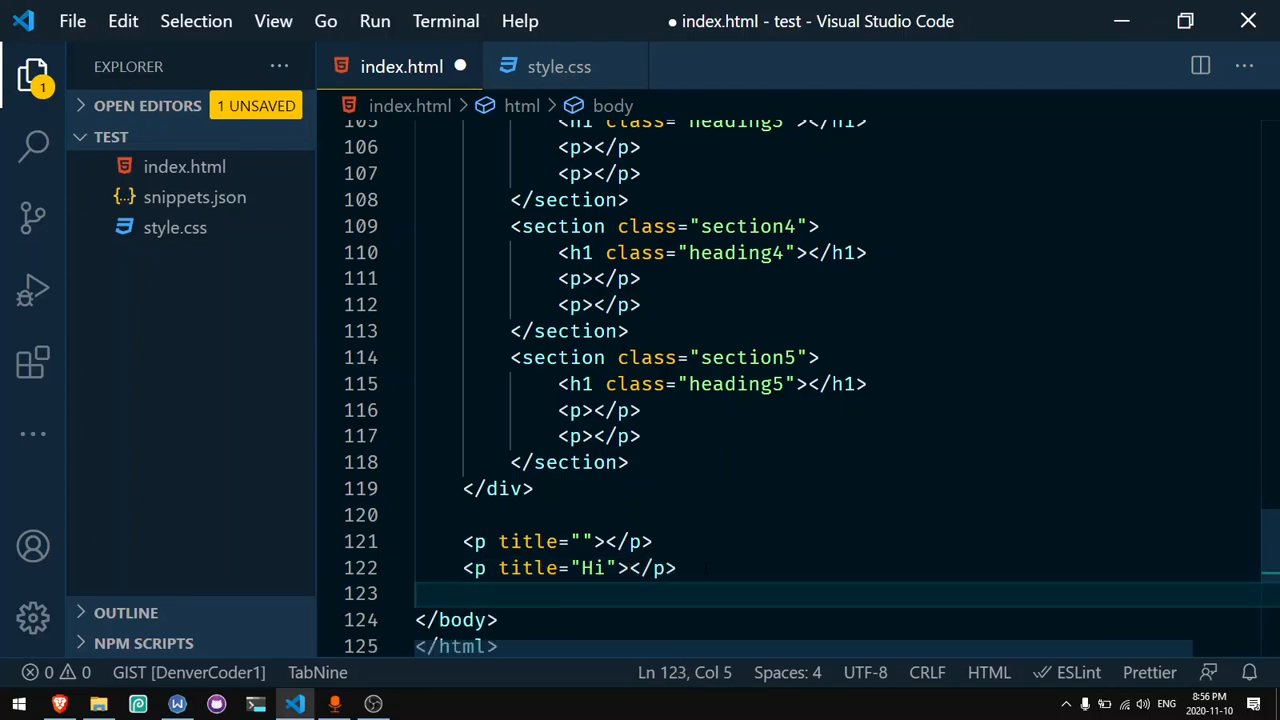
{"action": "type", "text": "a[href="}
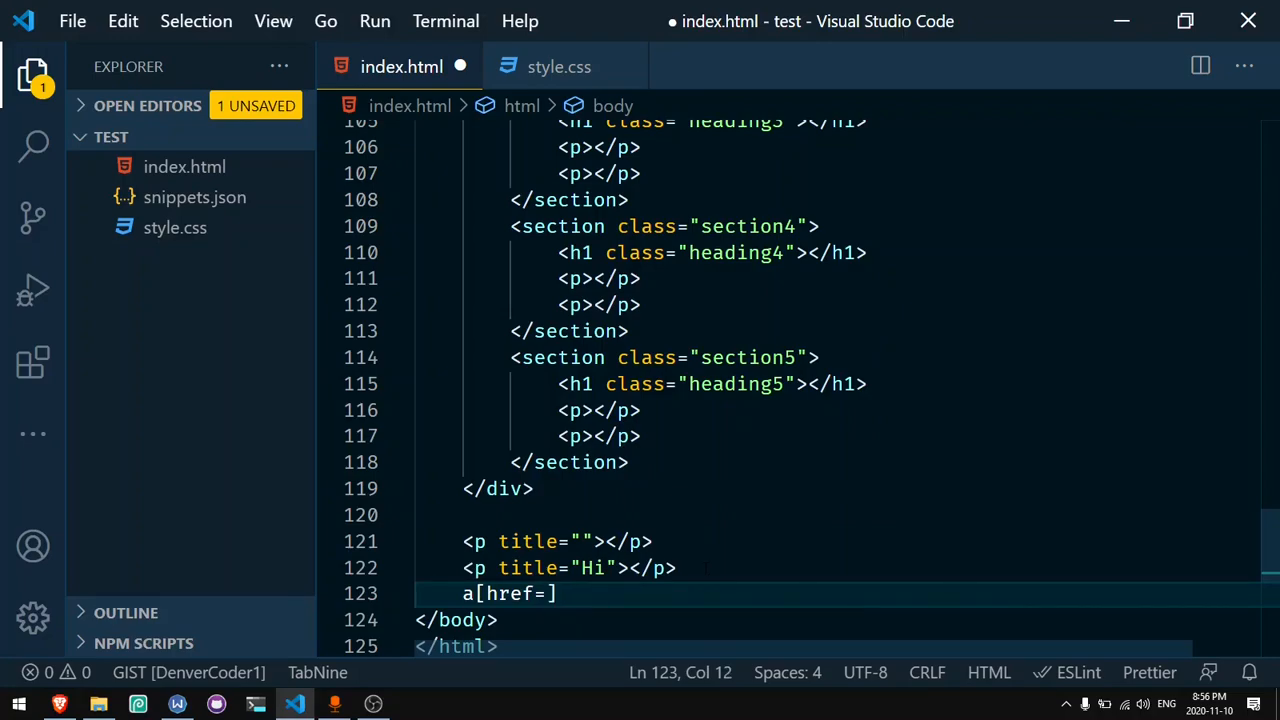
{"action": "type", "text": "https:"}
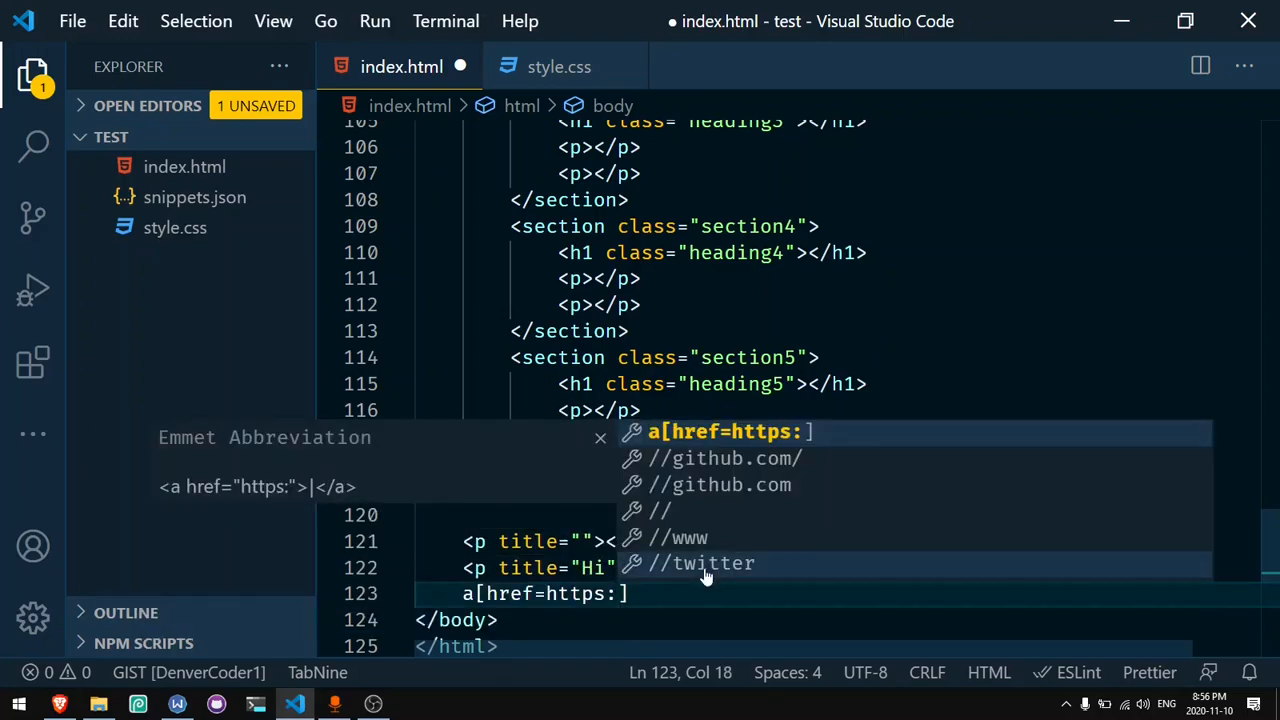
{"action": "type", "text": "//example.com"}
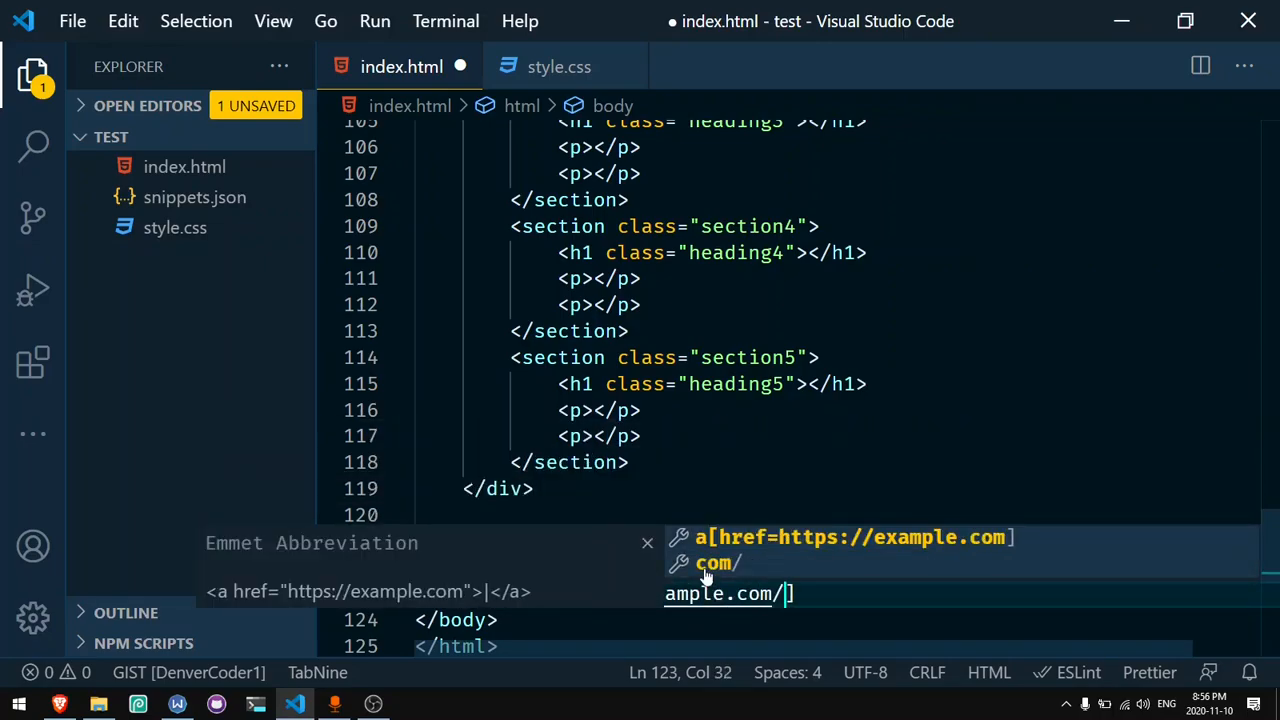
{"action": "type", "text": "/$]*5"}
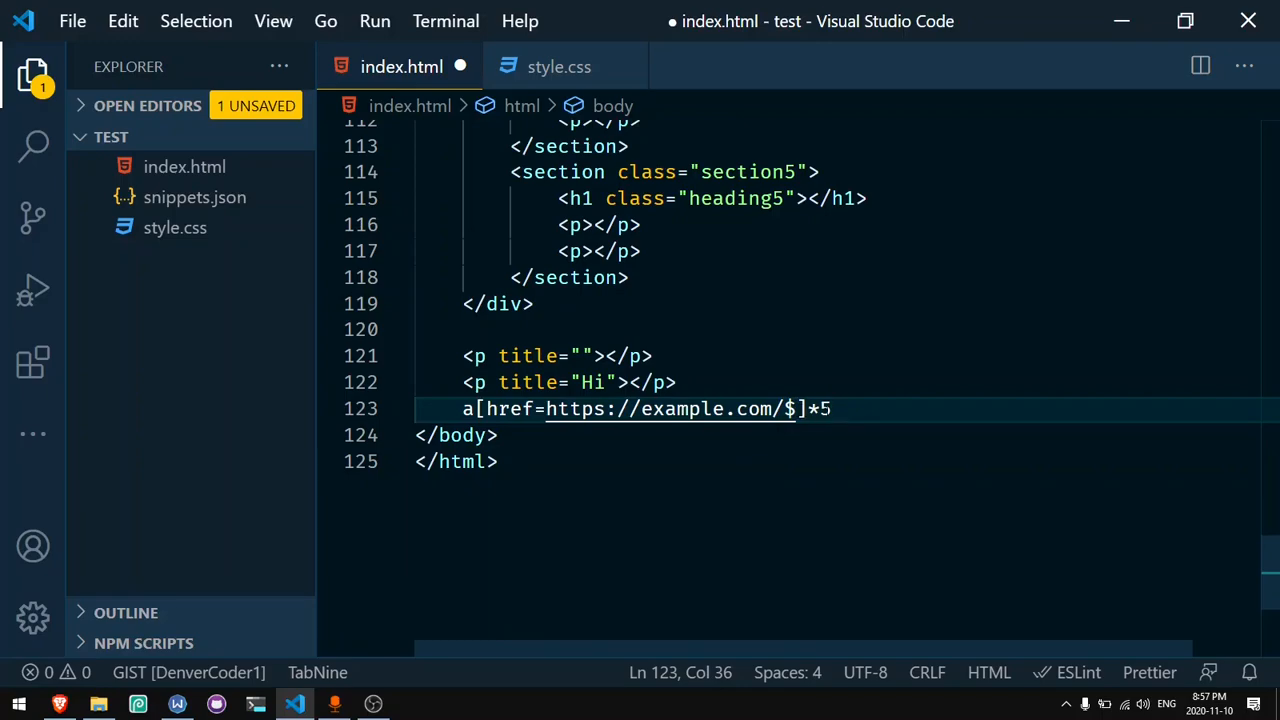
{"action": "key", "text": "Tab"}
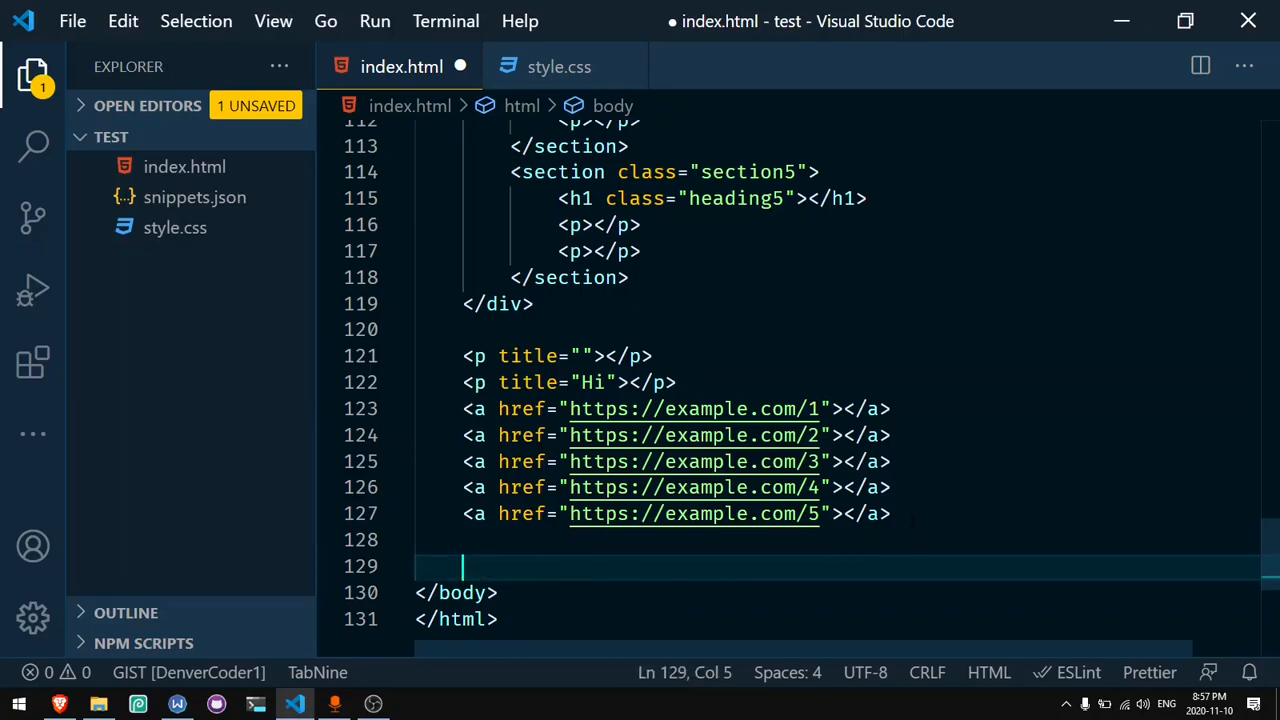
Step: Expand an img[title] tag on line 129 and fill in its attribute values
{"action": "type", "text": "img"}
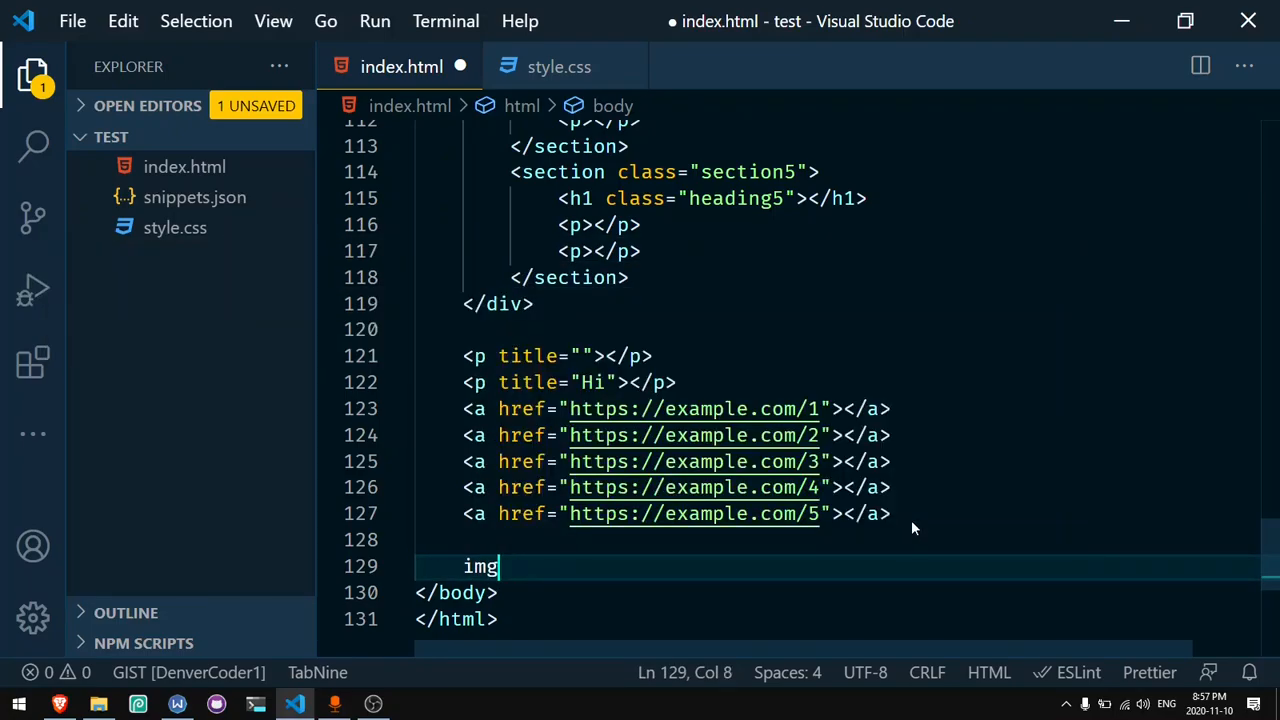
{"action": "type", "text": "[title]"}
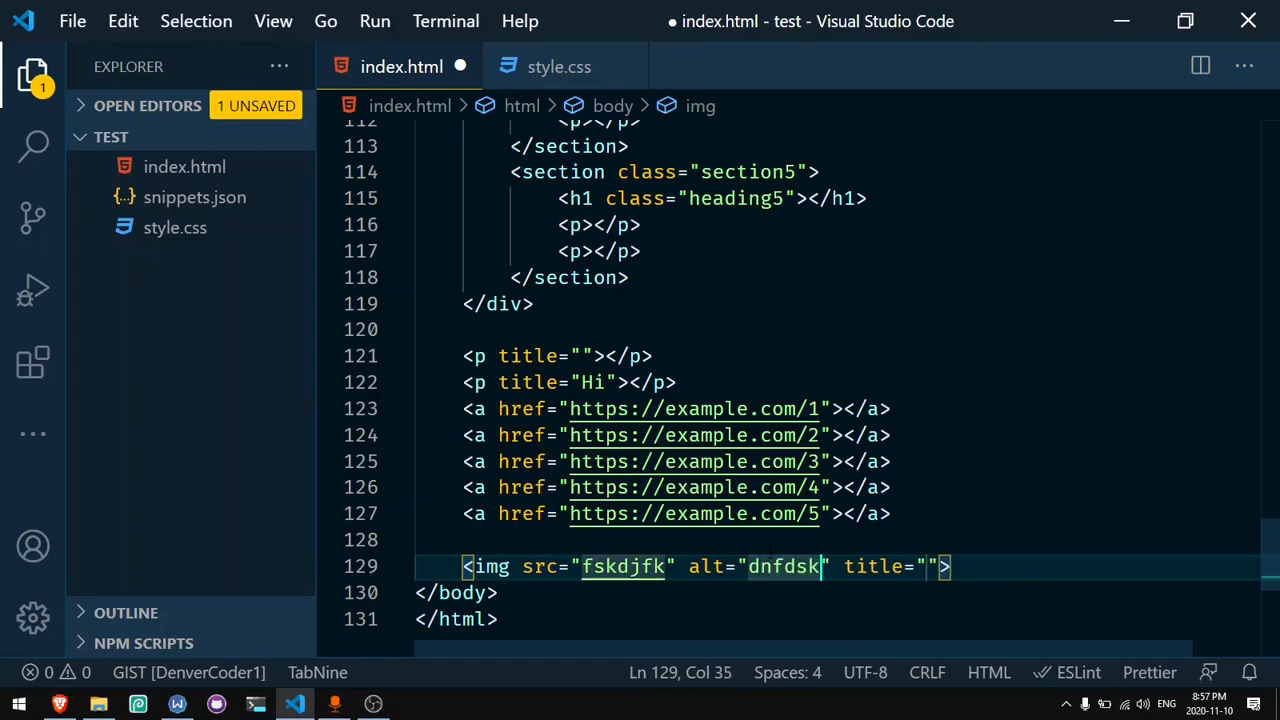
{"action": "type", "text": "fdsknfj"}
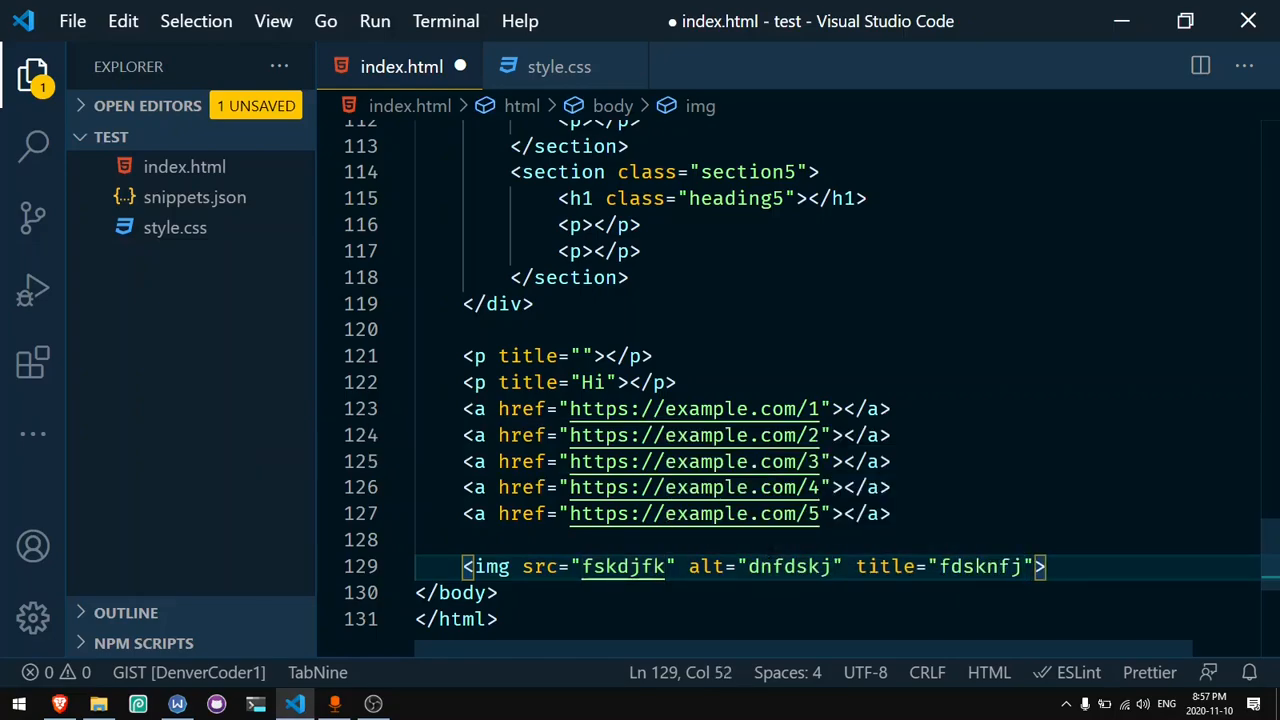
{"action": "key", "text": "Ctrl+Shift+K"}
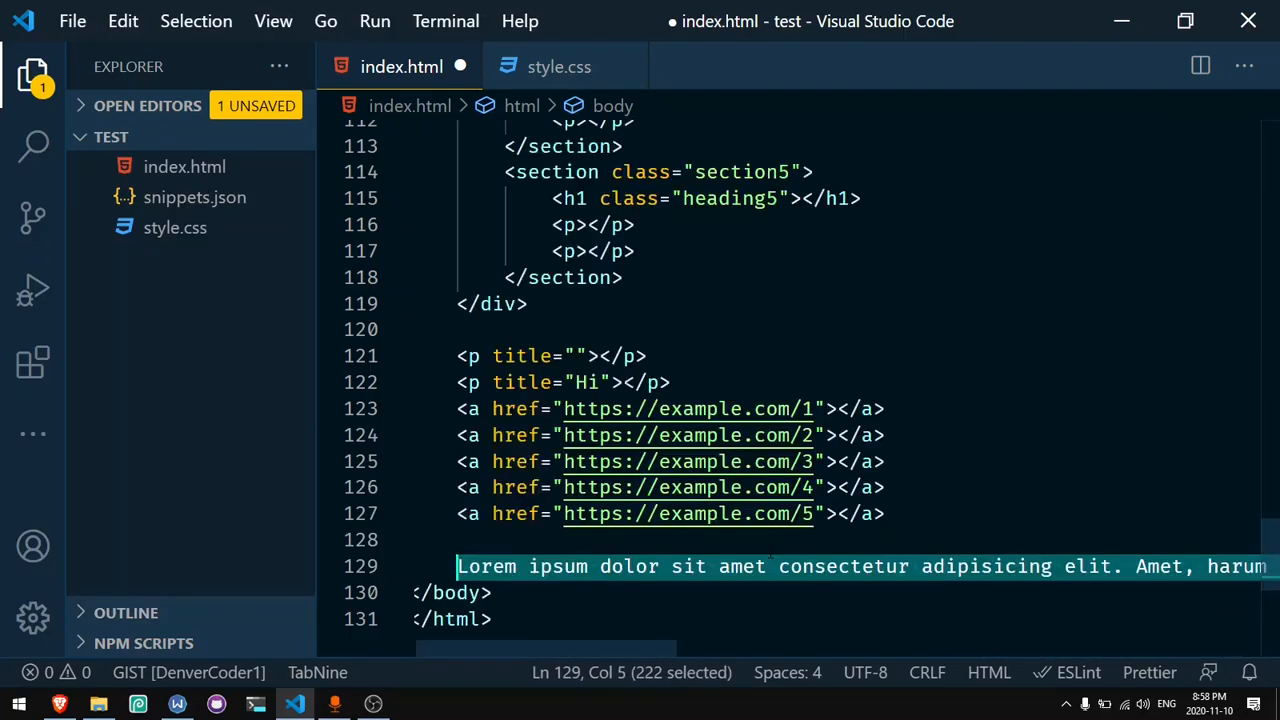
Step: Delete the lorem ipsum placeholder line, leaving blank lines above </body>
{"action": "key", "text": "Delete"}
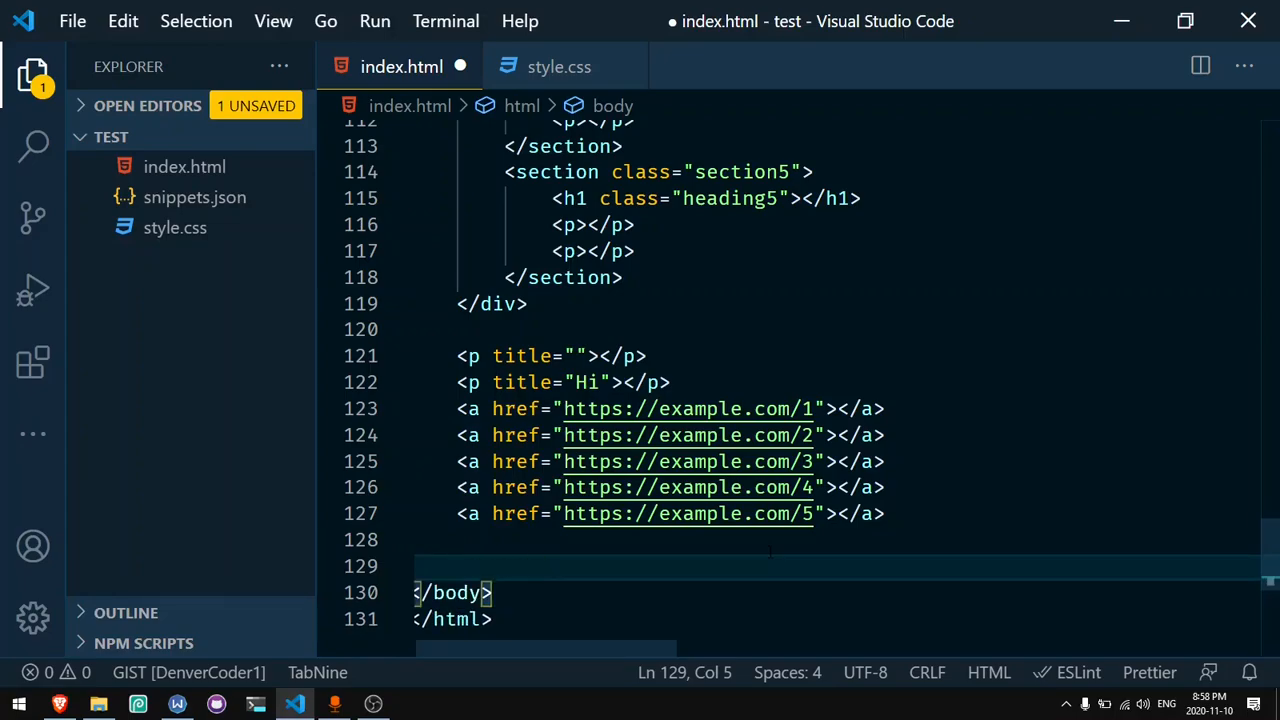
{"action": "type", "text": "lorem"}
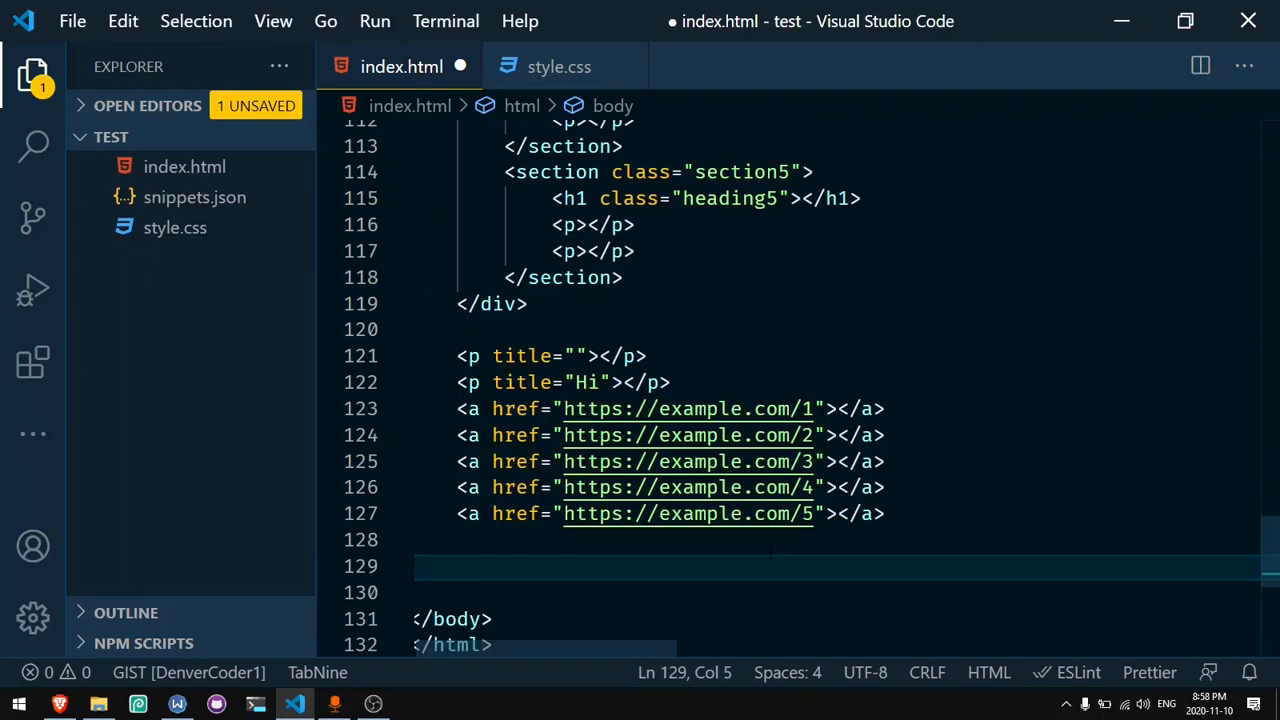
Step: Expand div>(p>lorem10)*3 into a div with three lorem ipsum paragraphs
{"action": "type", "text": "div>"}
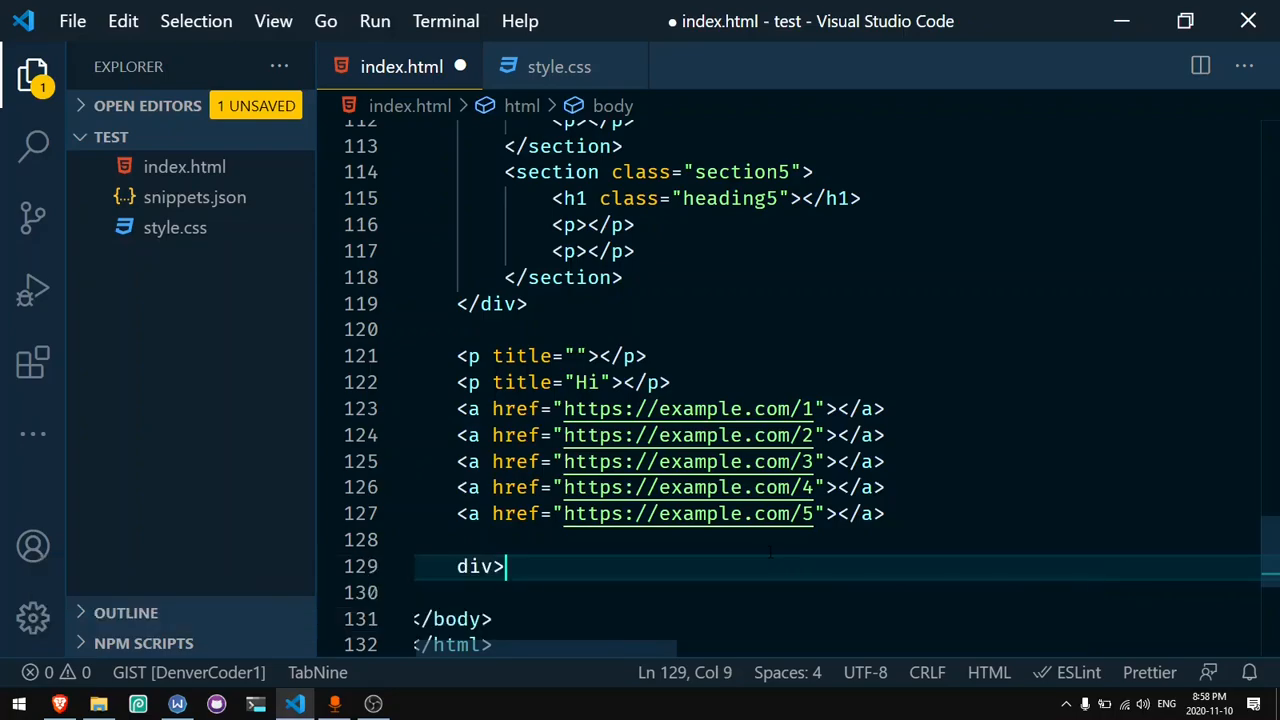
{"action": "type", "text": "("}
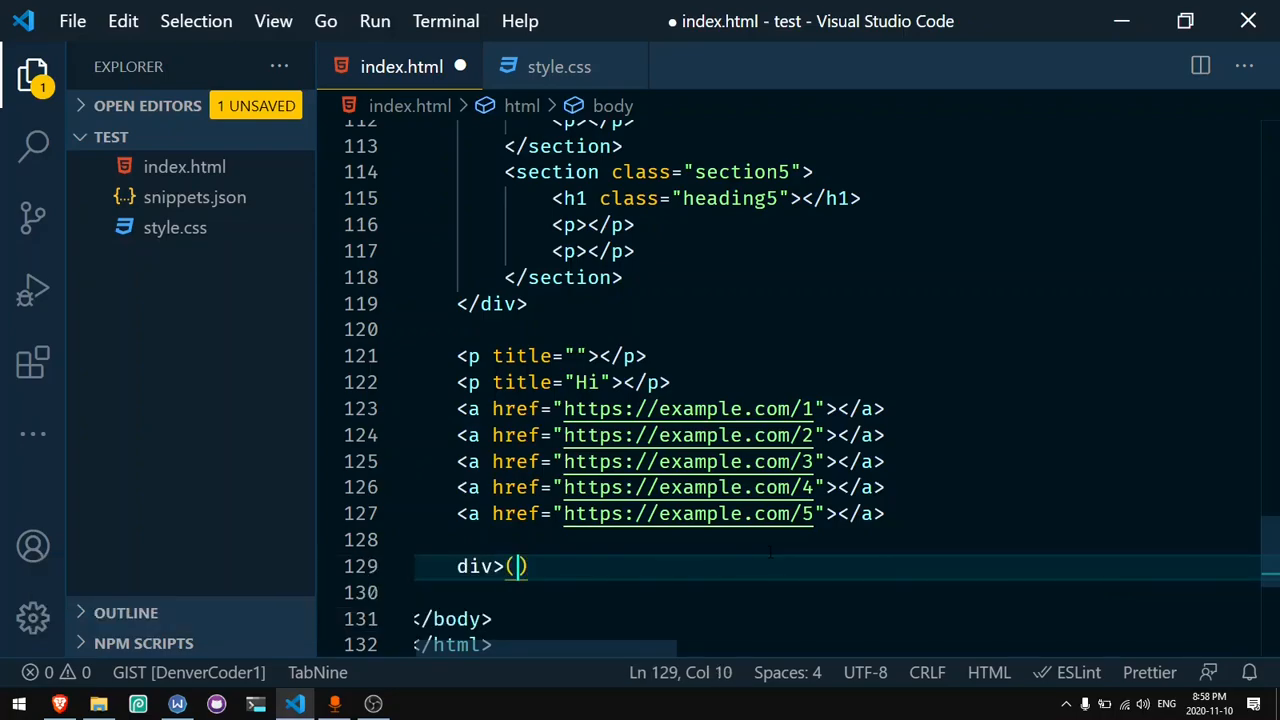
{"action": "type", "text": "p>"}
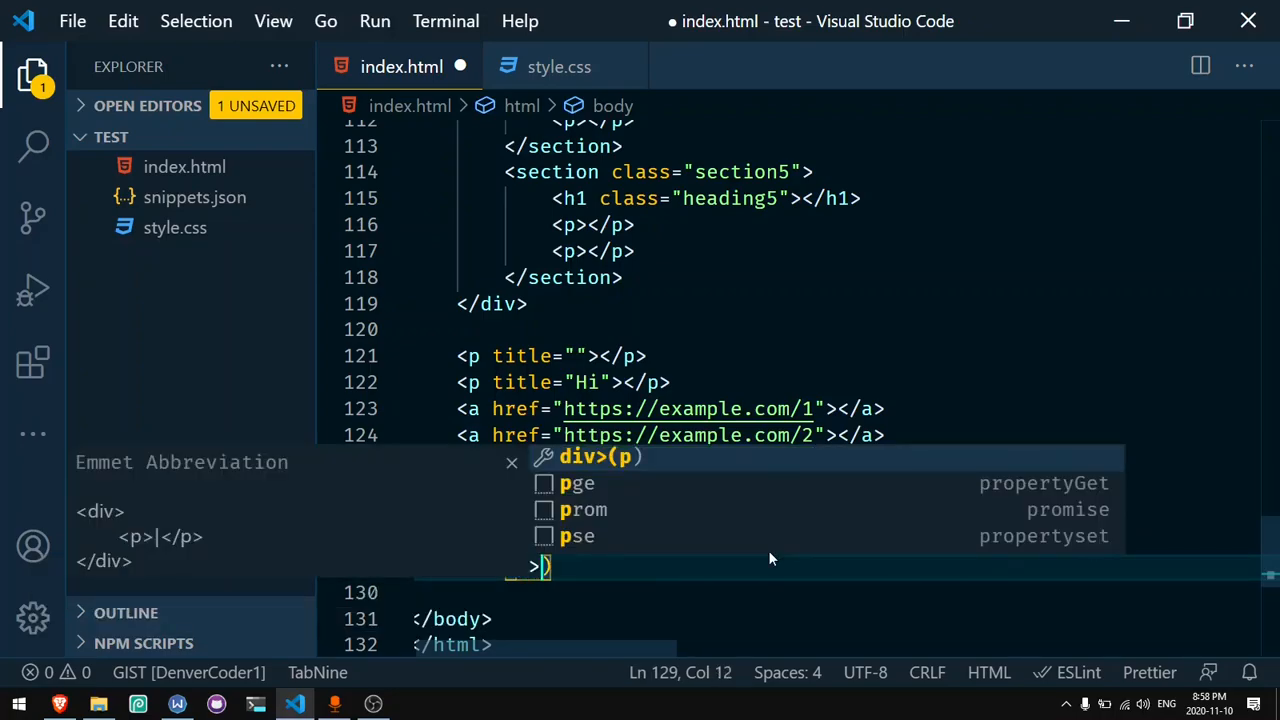
{"action": "type", "text": "lorem10"}
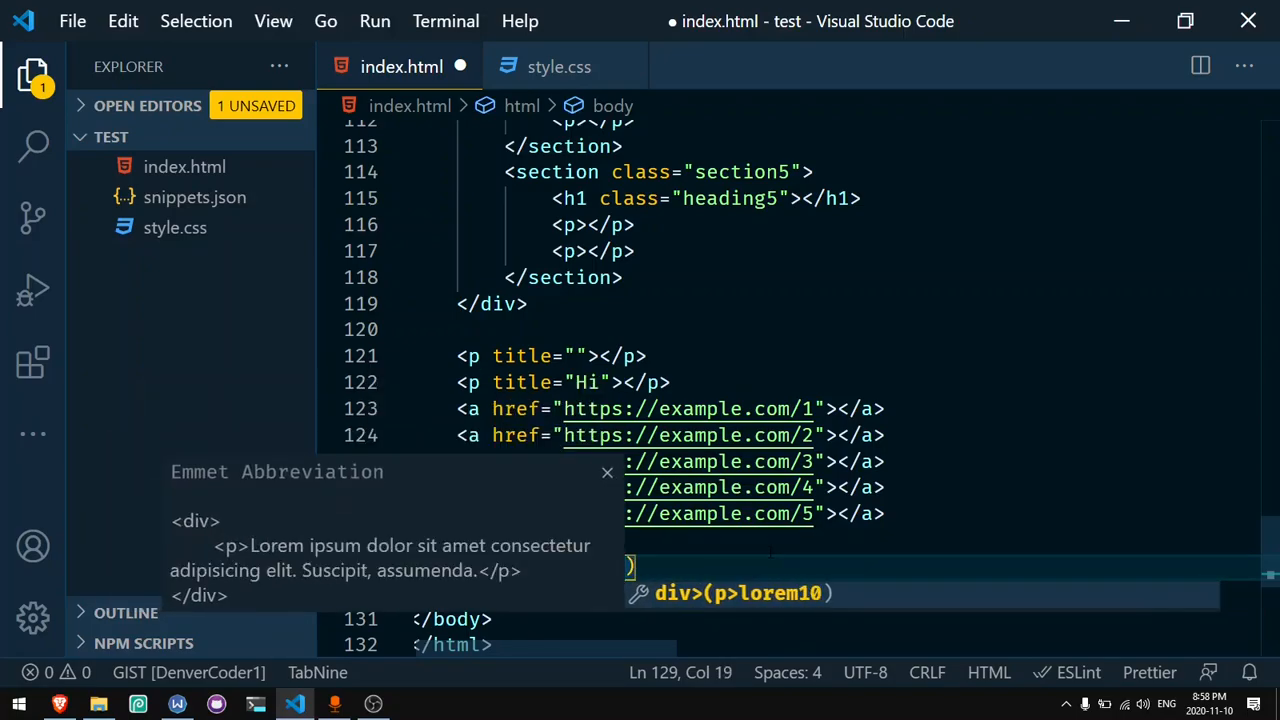
{"action": "key", "text": "Escape"}
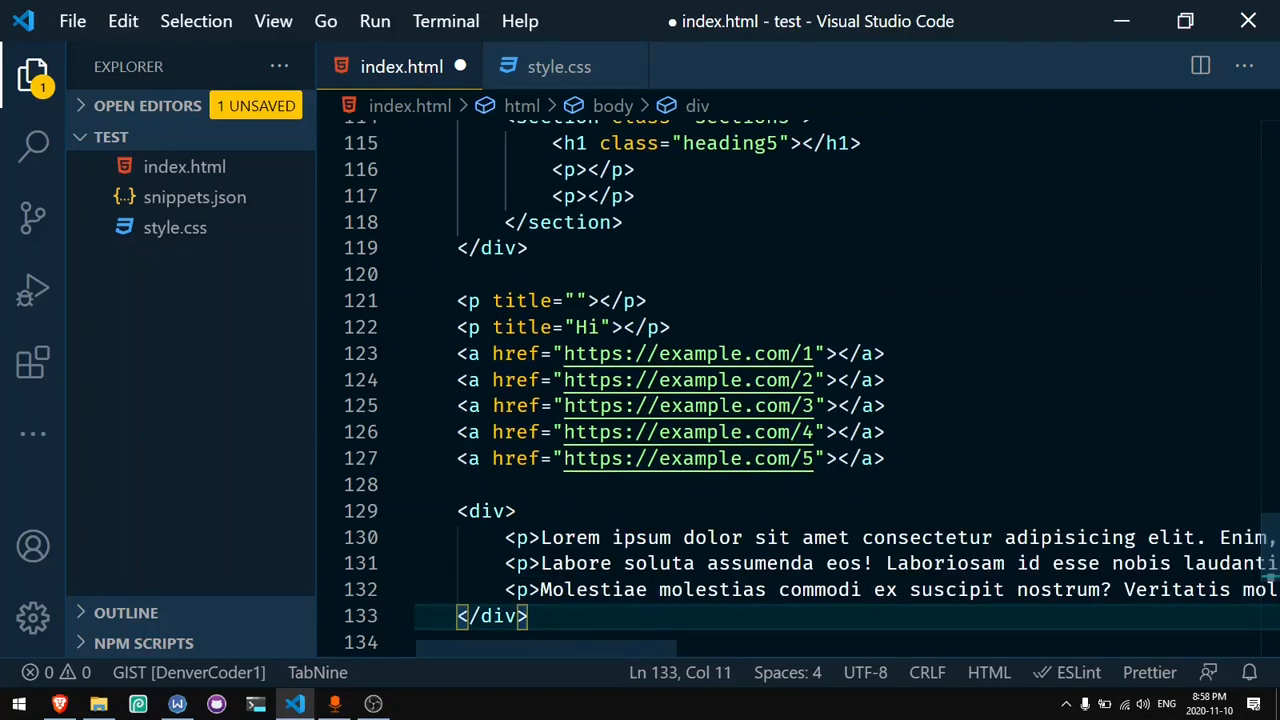
{"action": "scroll", "scroll_direction": "right", "scroll_amount": 3}
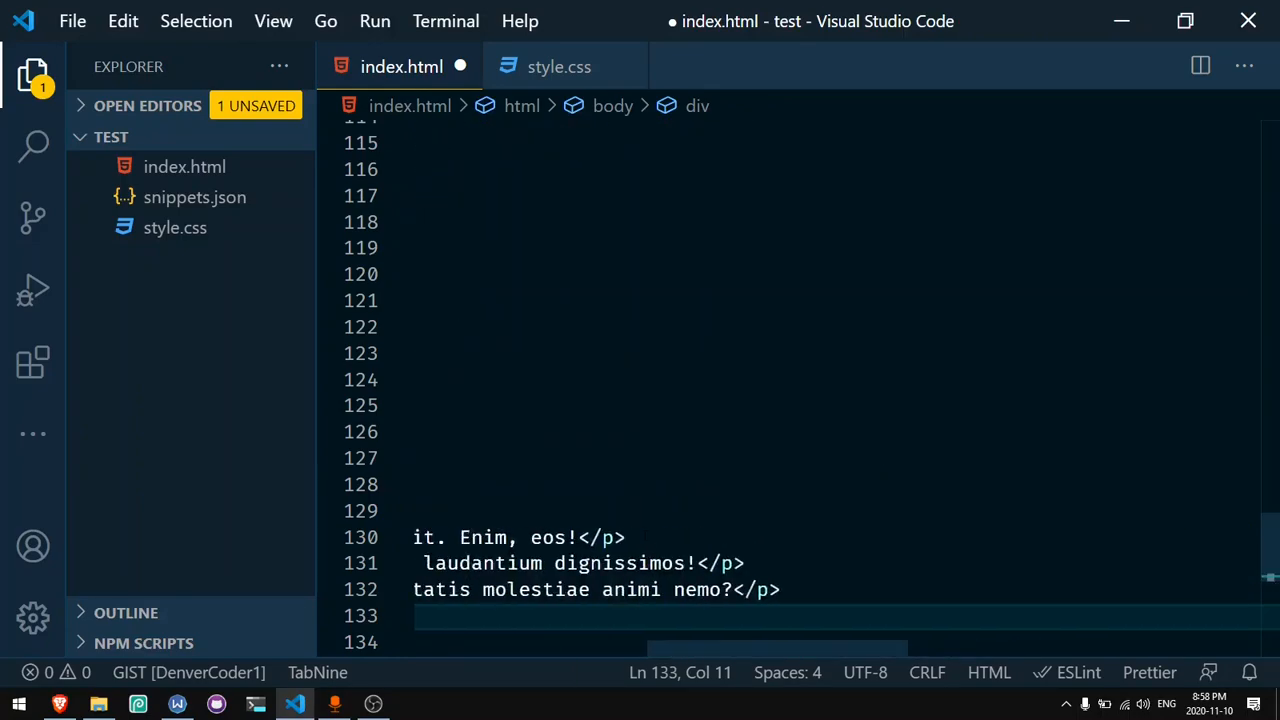
{"action": "scroll", "scroll_direction": "right", "scroll_amount": 3}
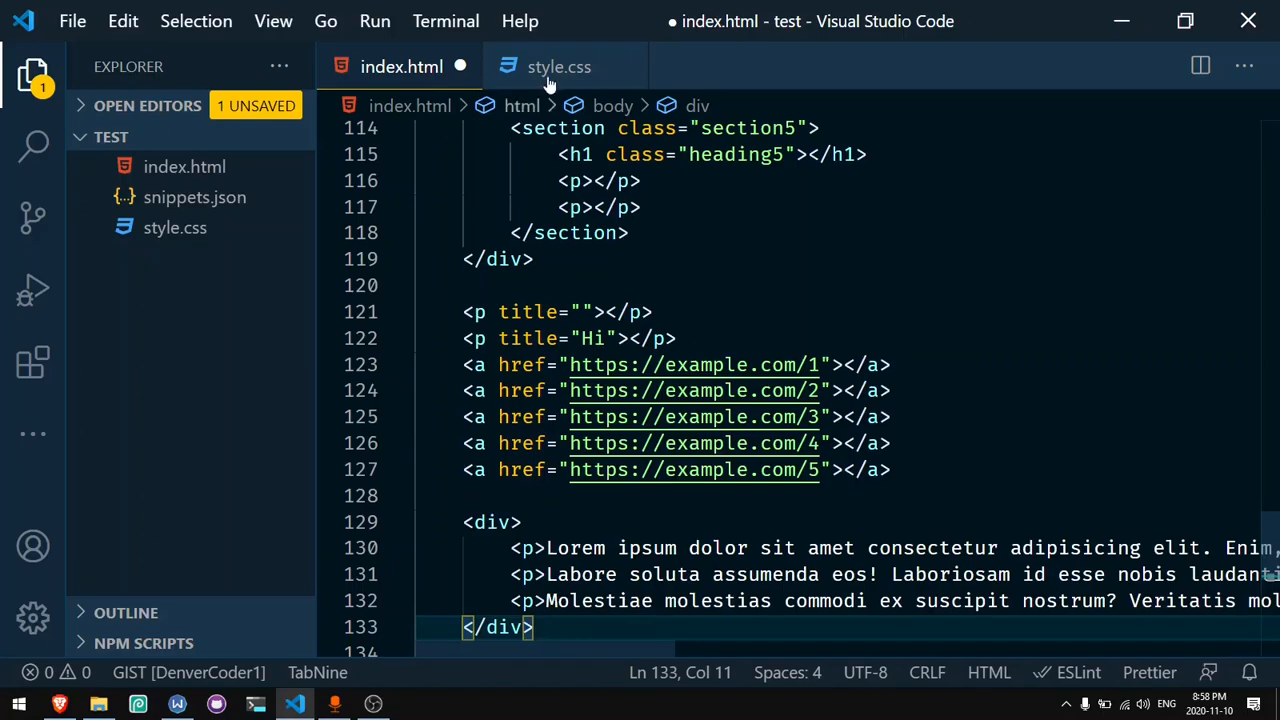
Step: Switch to style.css and start a body { rule
{"action": "left_click", "coordinate": [558, 66]}
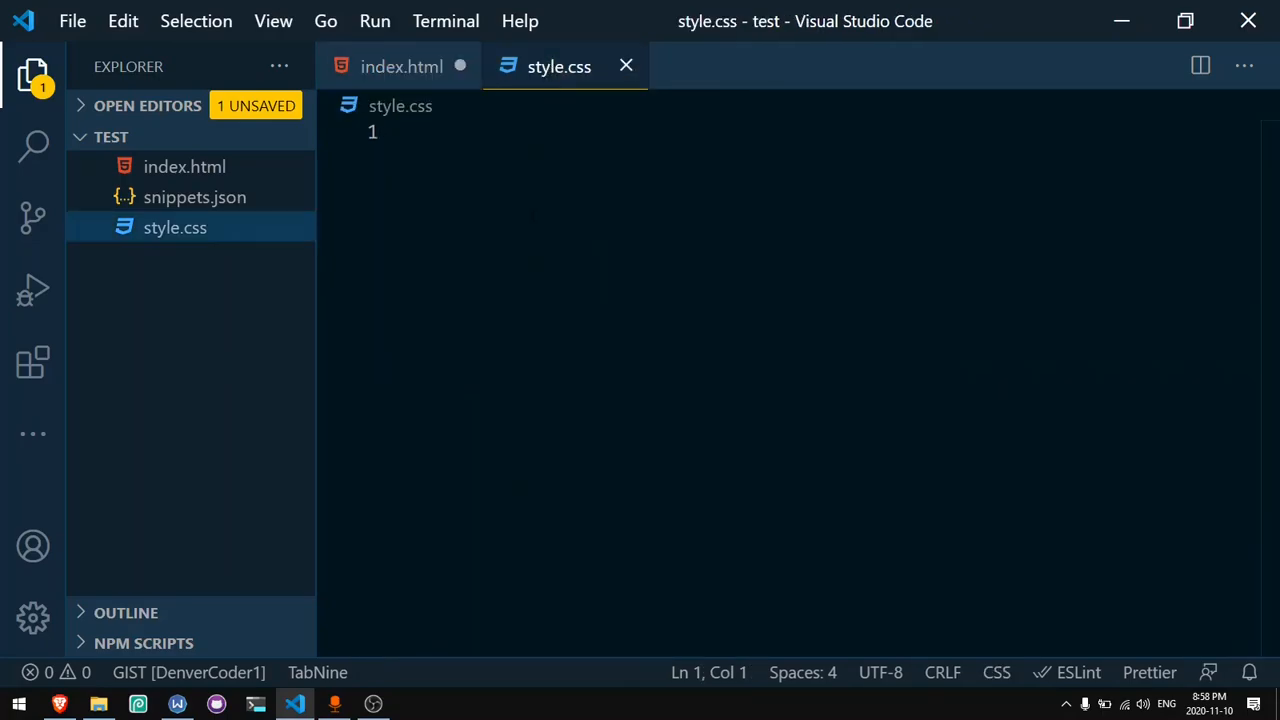
{"action": "left_click", "coordinate": [416, 133]}
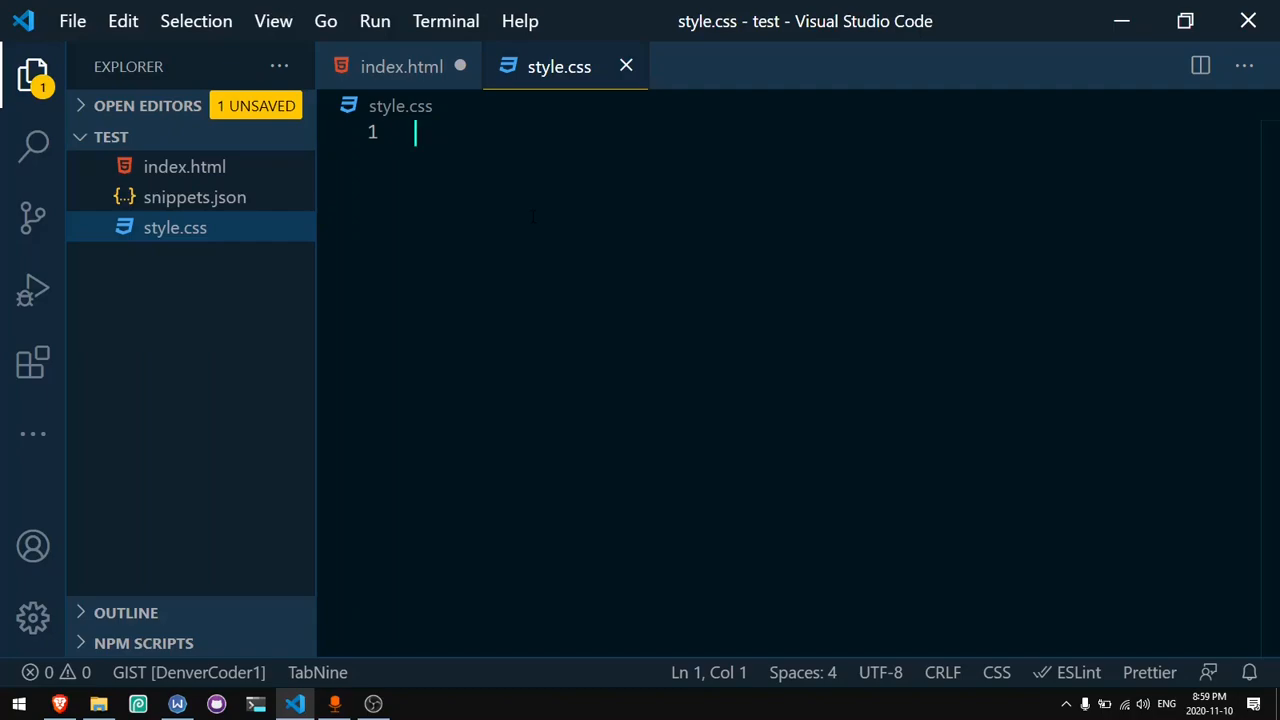
{"action": "type", "text": "body {"}
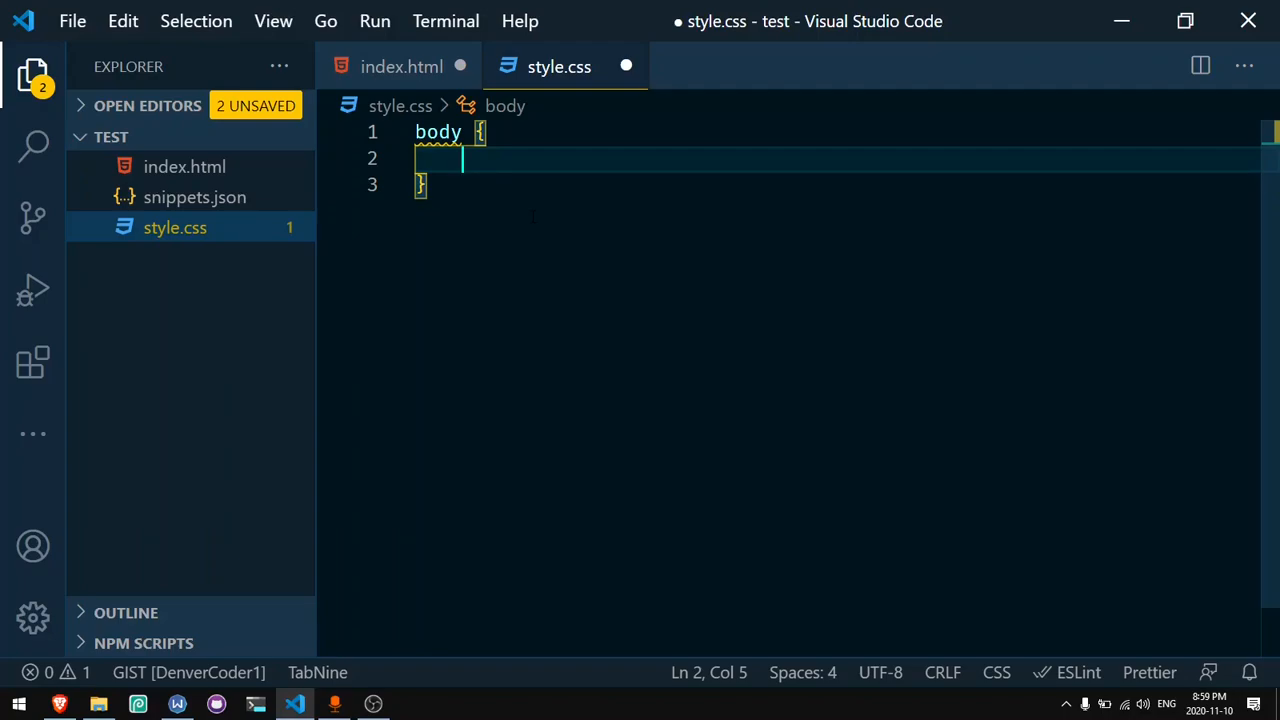
Step: Try Emmet color suggestions, inserting color: red declarations inside the body rule
{"action": "type", "text": "c"}
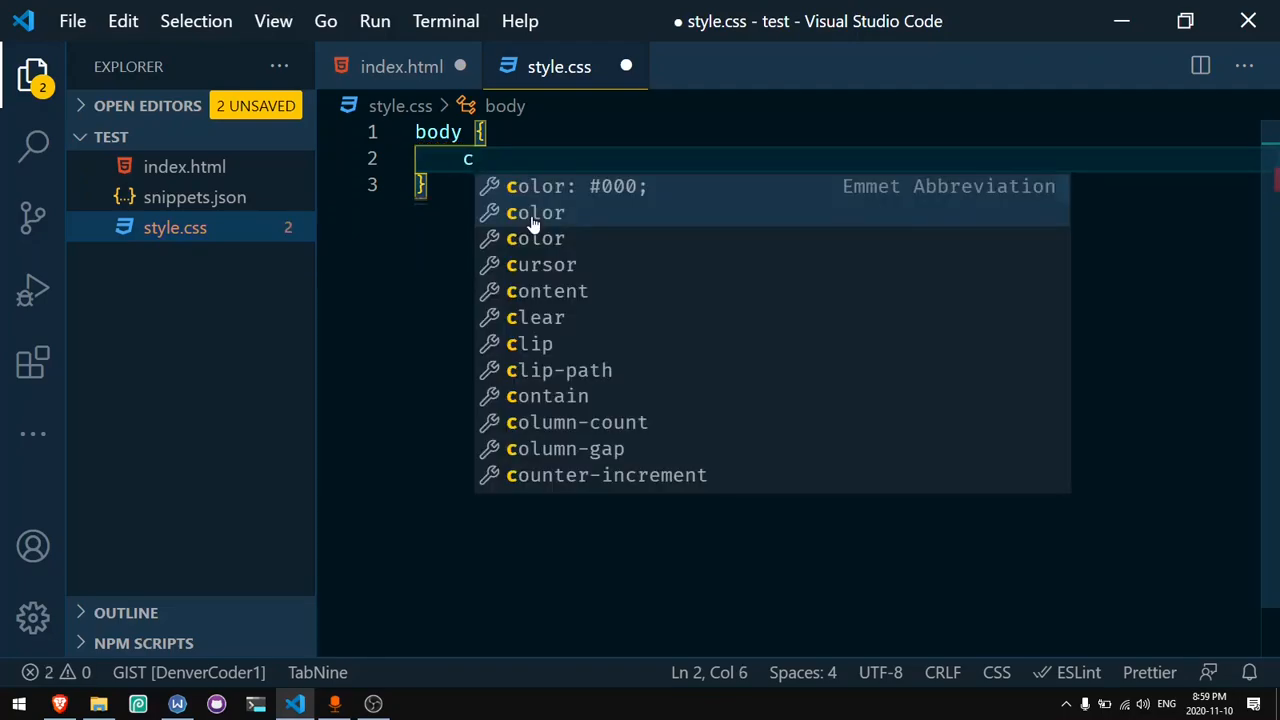
{"action": "left_click", "coordinate": [575, 186]}
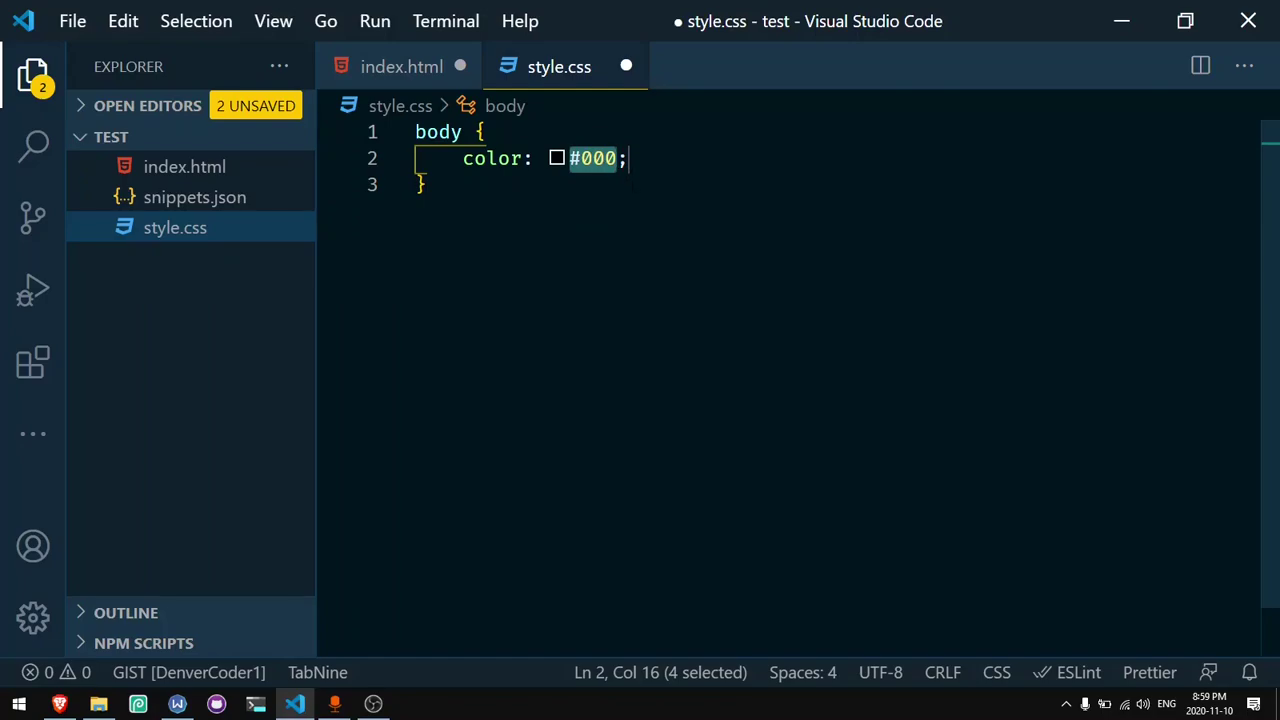
{"action": "type", "text": "red"}
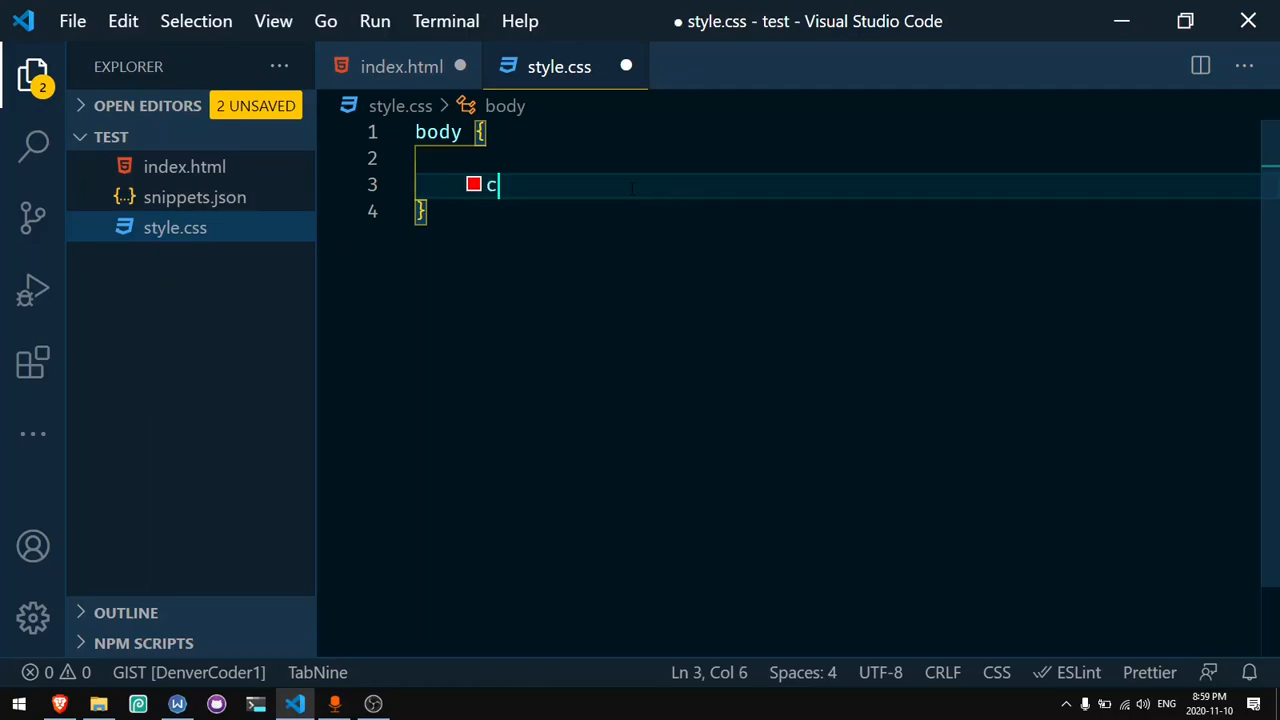
{"action": "type", "text": "olor: red;"}
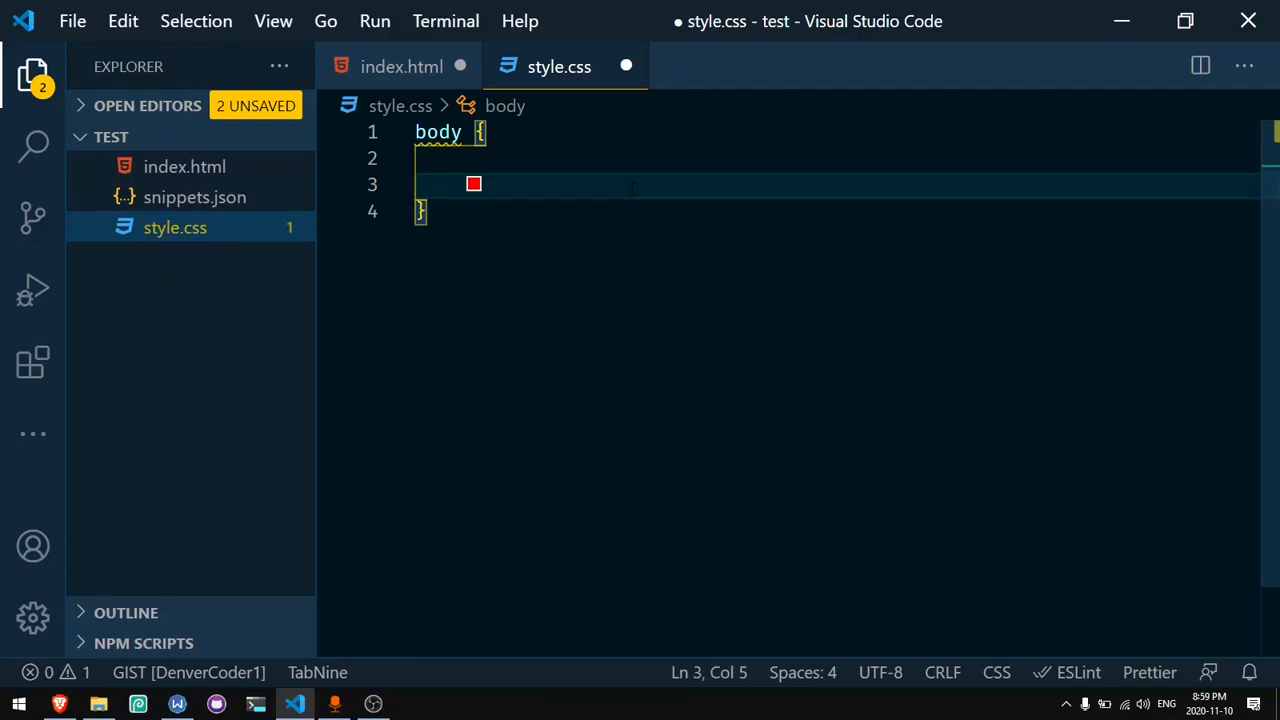
{"action": "type", "text": "c"}
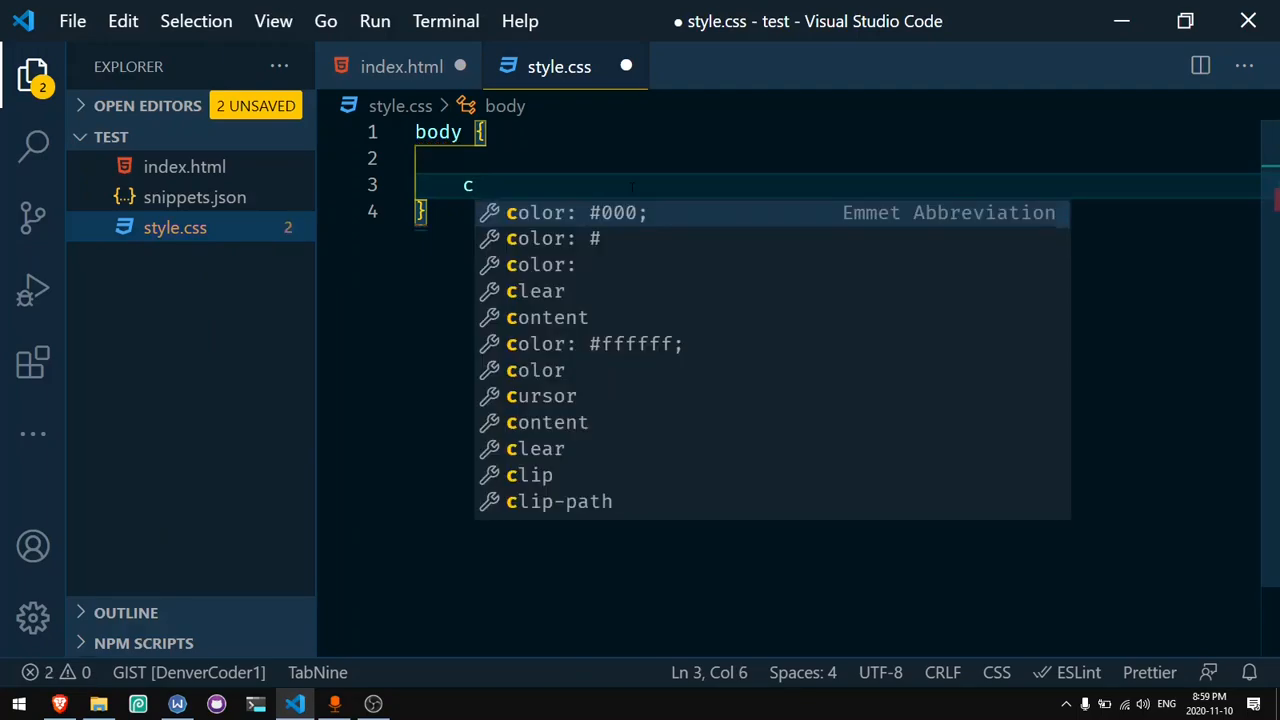
{"action": "type", "text": "olor: red;"}
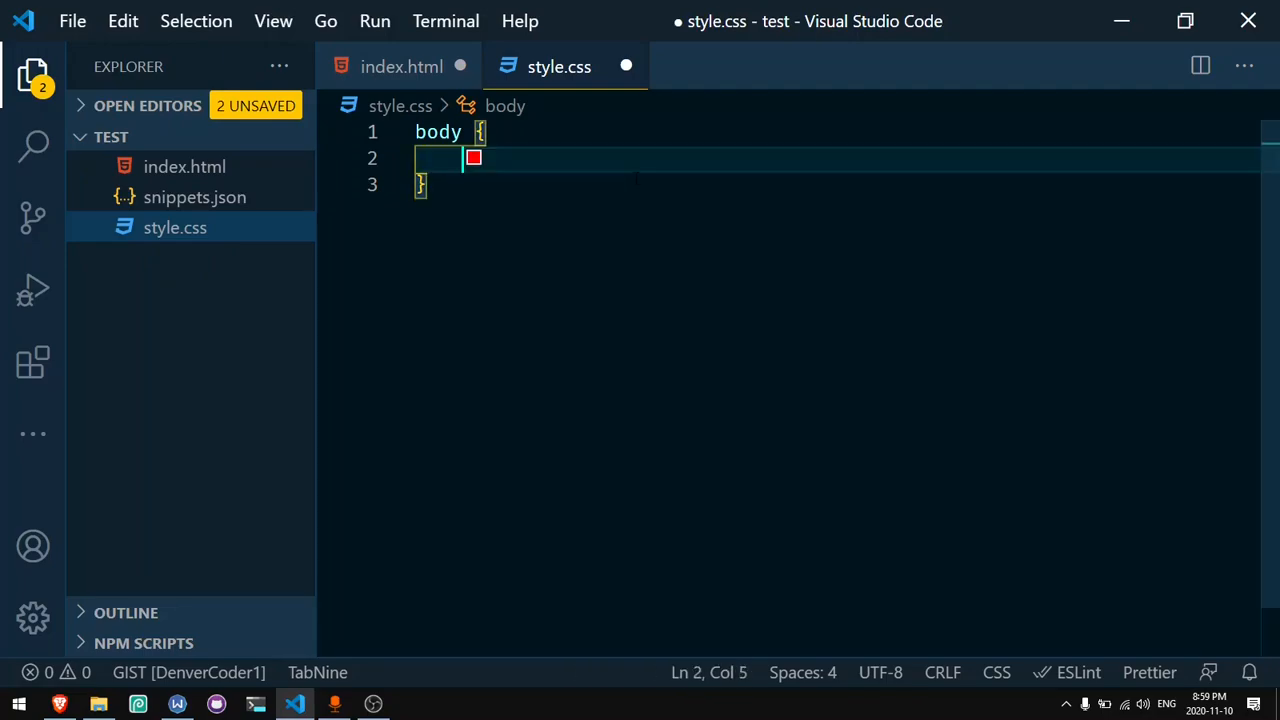
Step: Add color: #2a2a2a to the body rule with the c#2a Emmet abbreviation
{"action": "type", "text": "c#"}
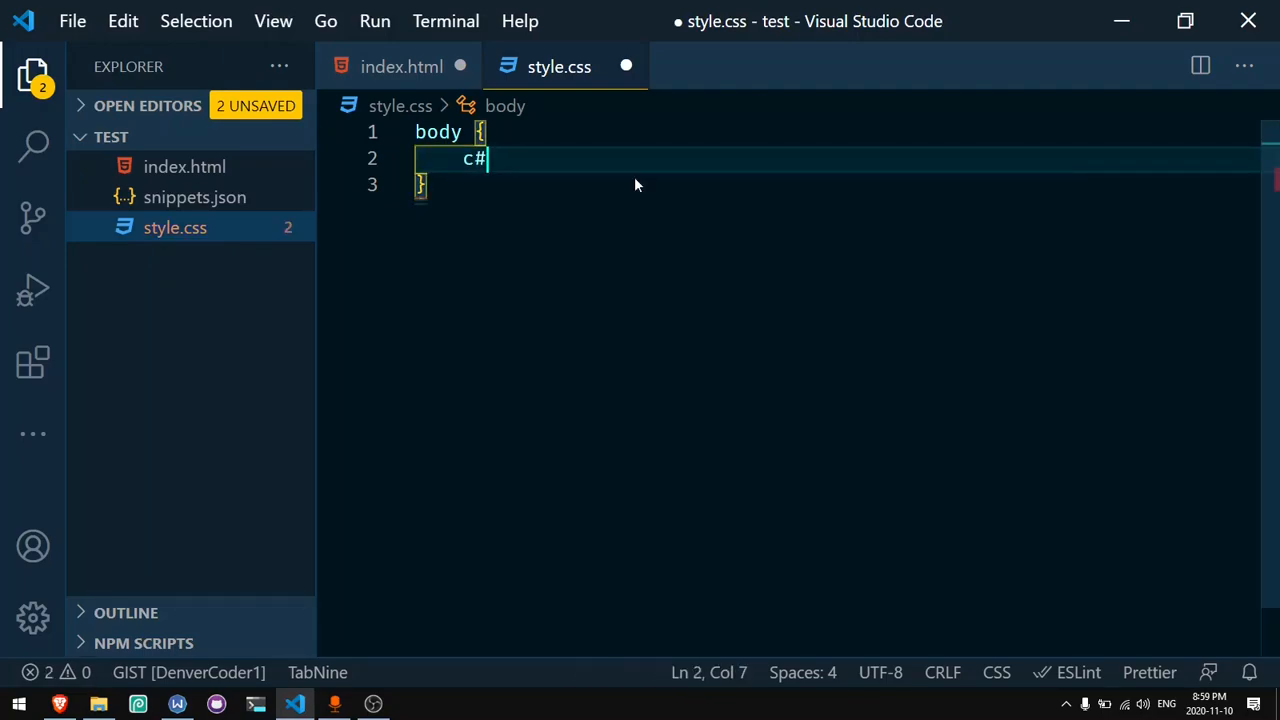
{"action": "type", "text": "0"}
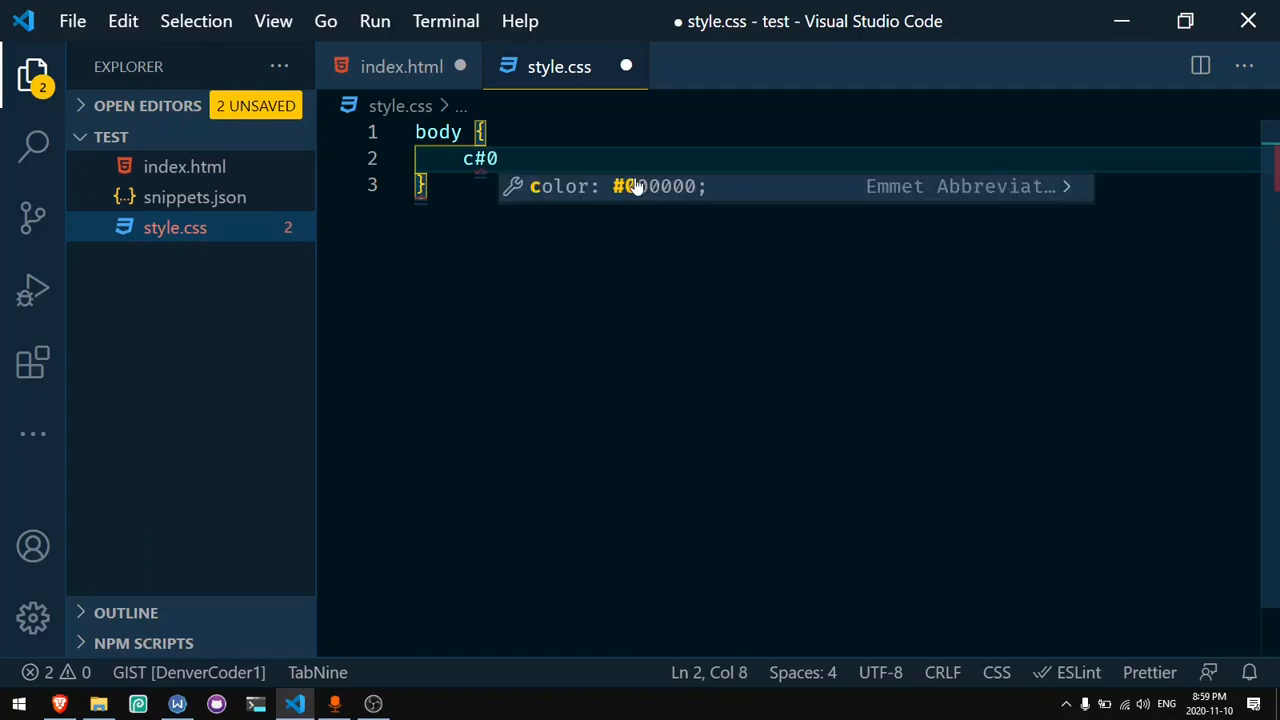
{"action": "mouse_move", "coordinate": [620, 195]}
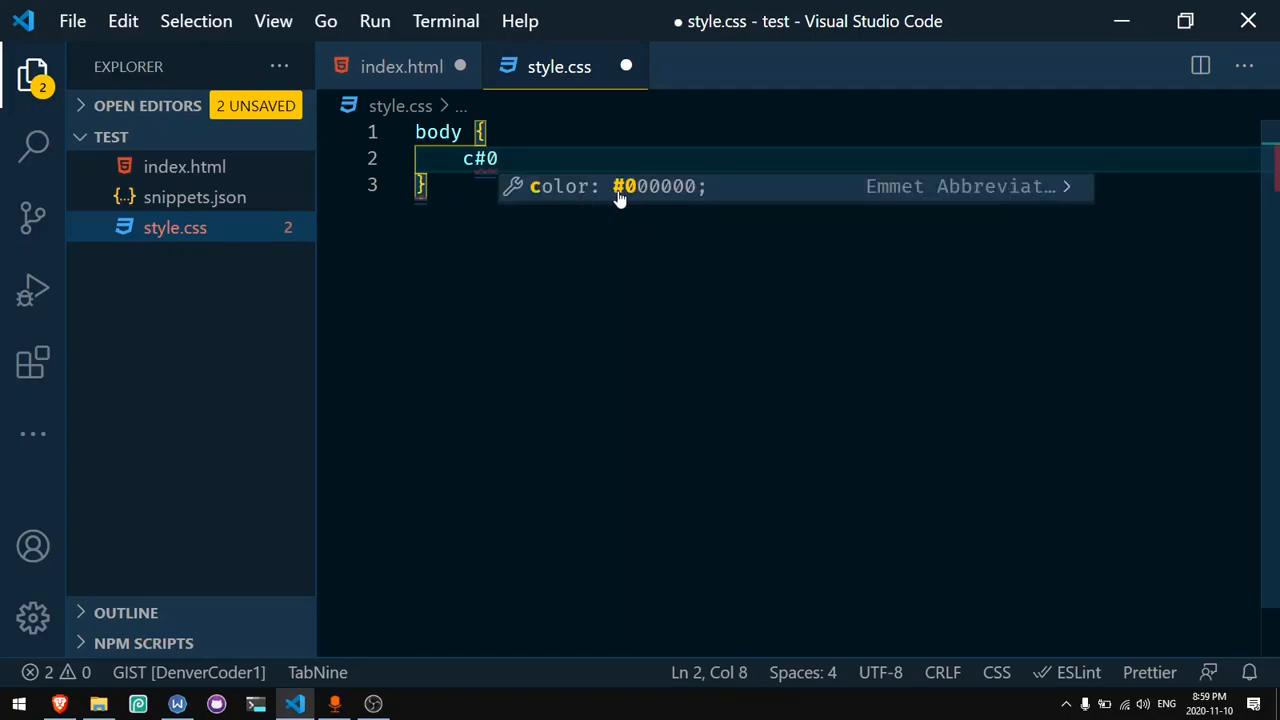
{"action": "mouse_move", "coordinate": [700, 193]}
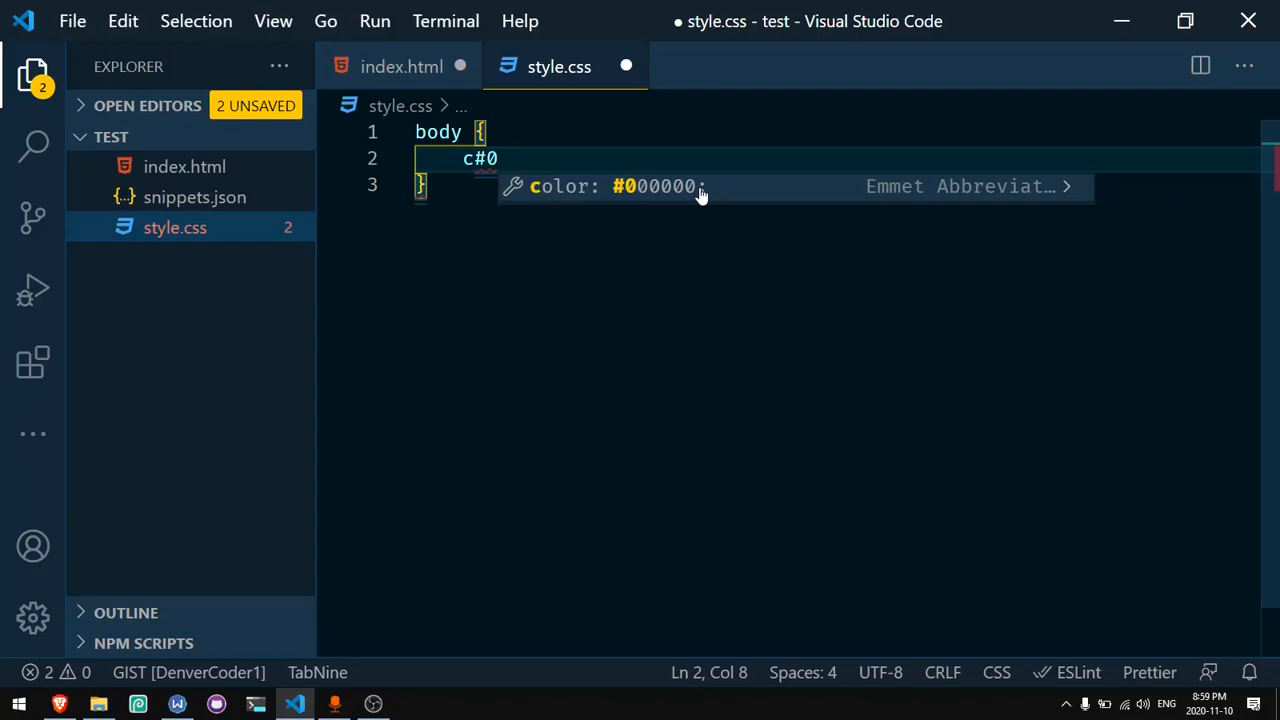
{"action": "type", "text": "f"}
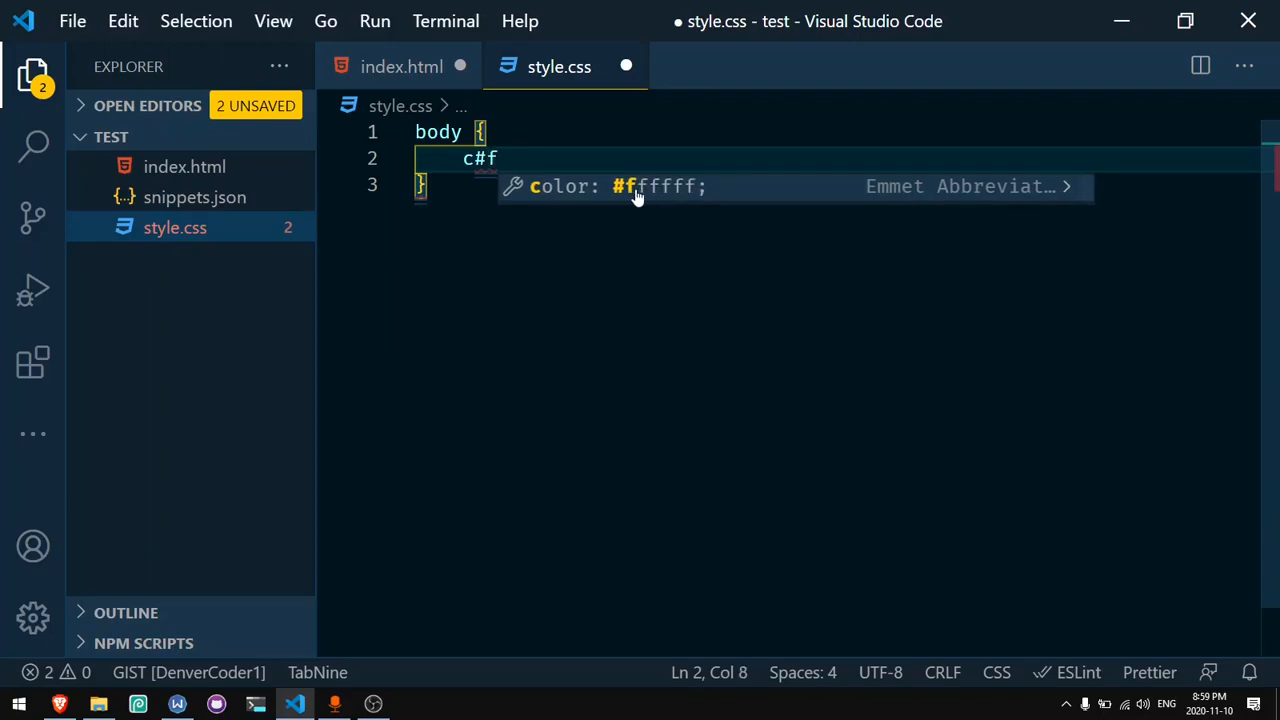
{"action": "mouse_move", "coordinate": [698, 188]}
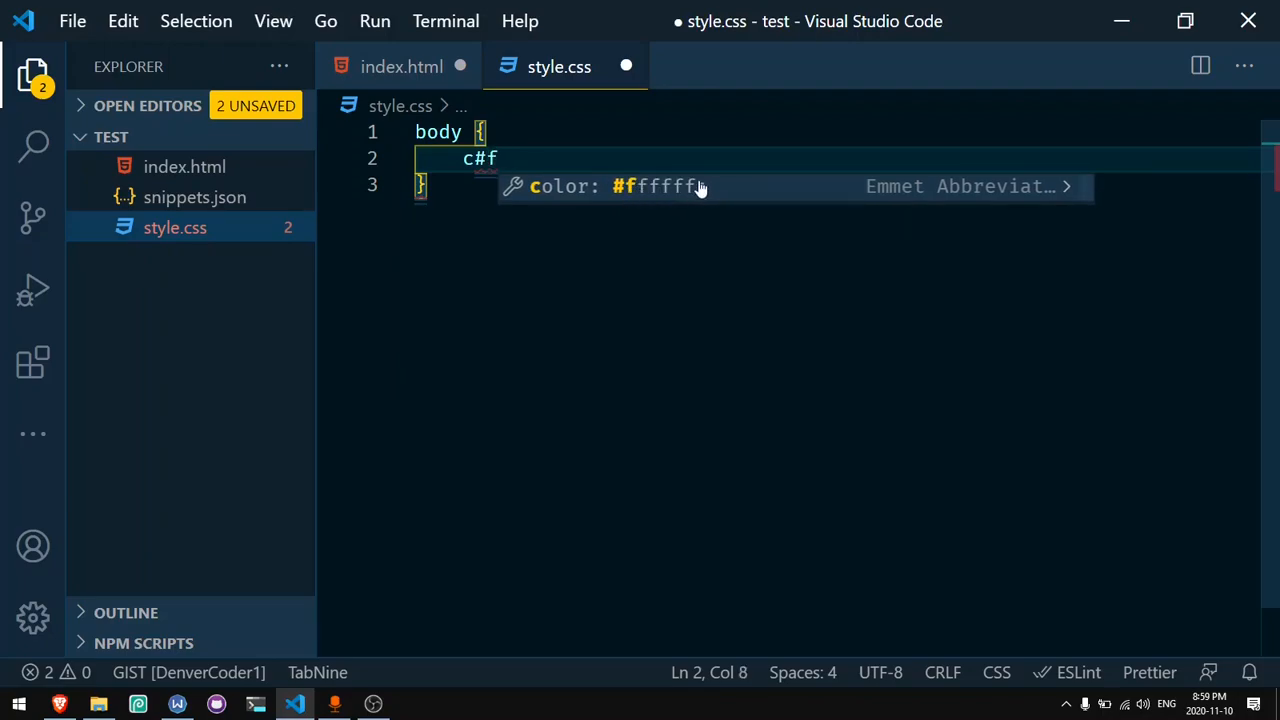
{"action": "key", "text": "Backspace"}
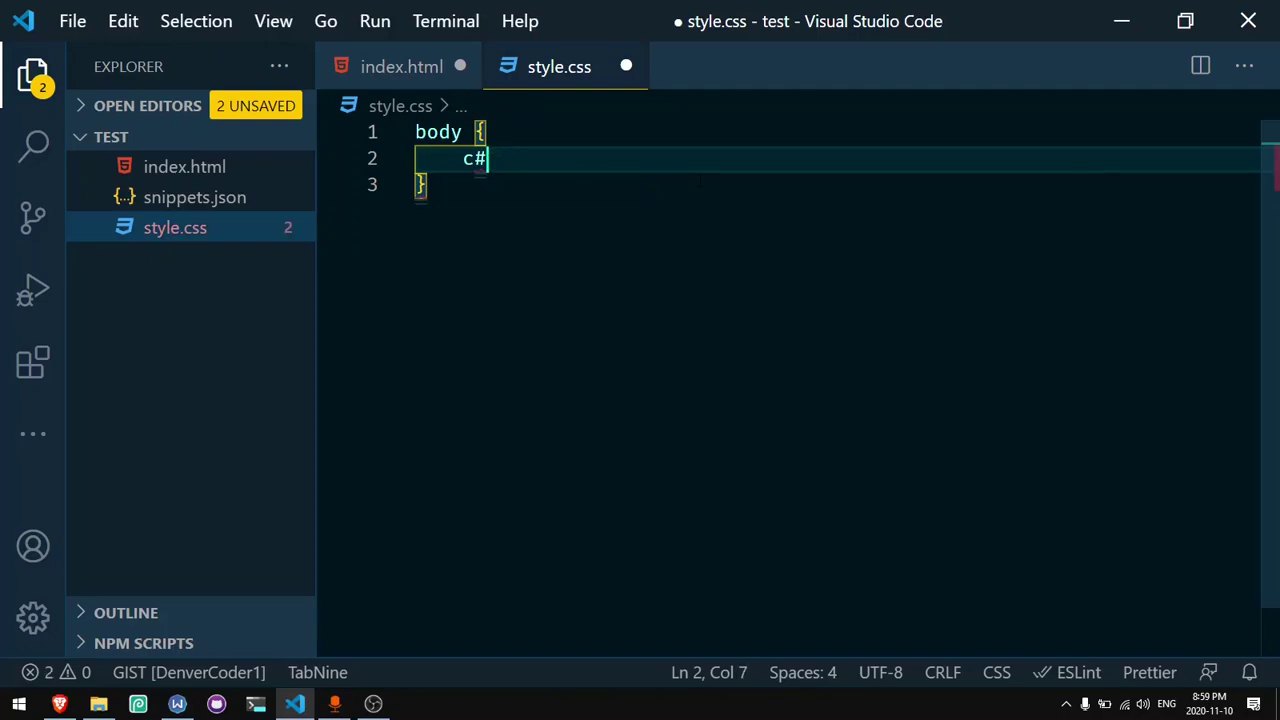
{"action": "type", "text": "2a2a2a;"}
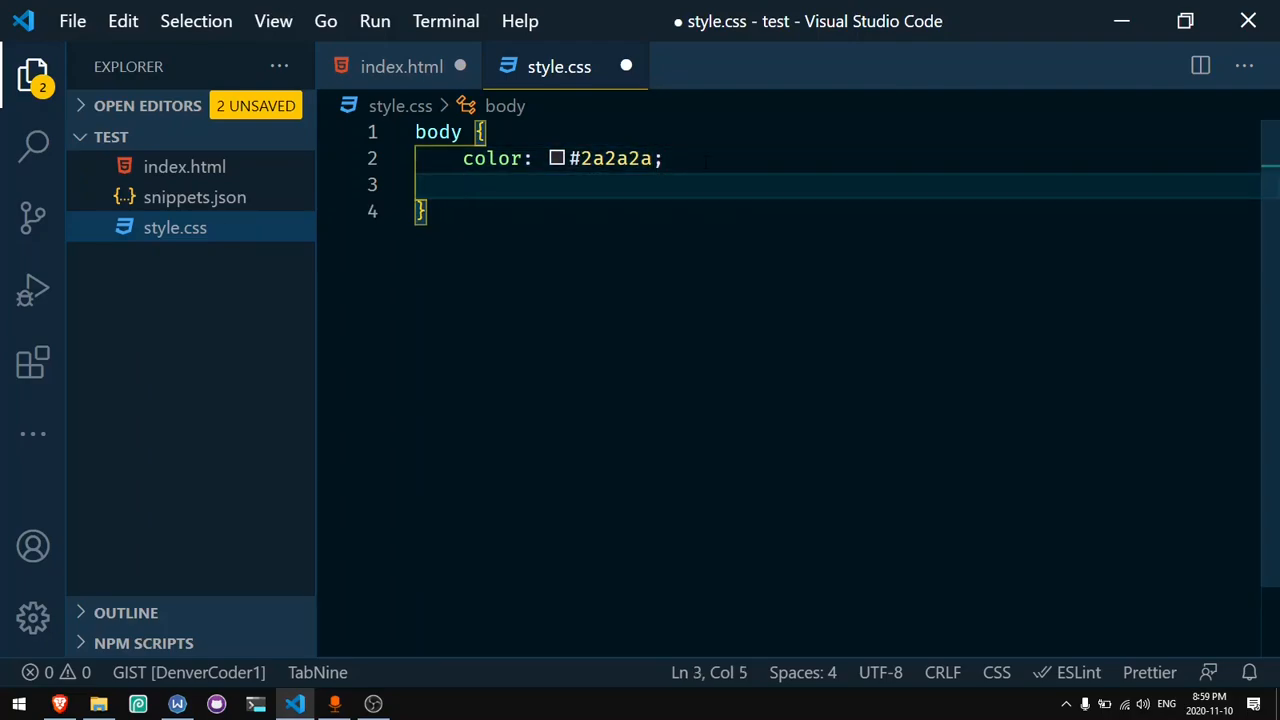
Step: Add background declarations of #000 and #000000 to the body rule
{"action": "type", "text": "background: #000;"}
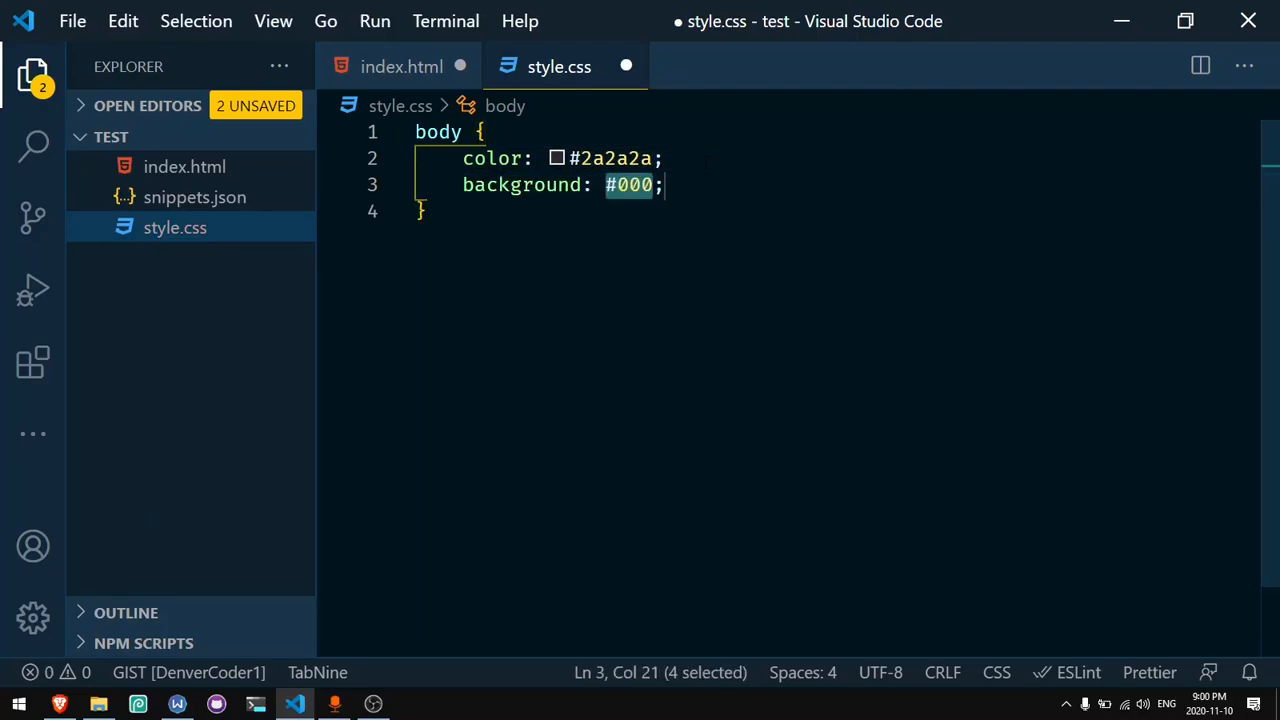
{"action": "key", "text": "Enter"}
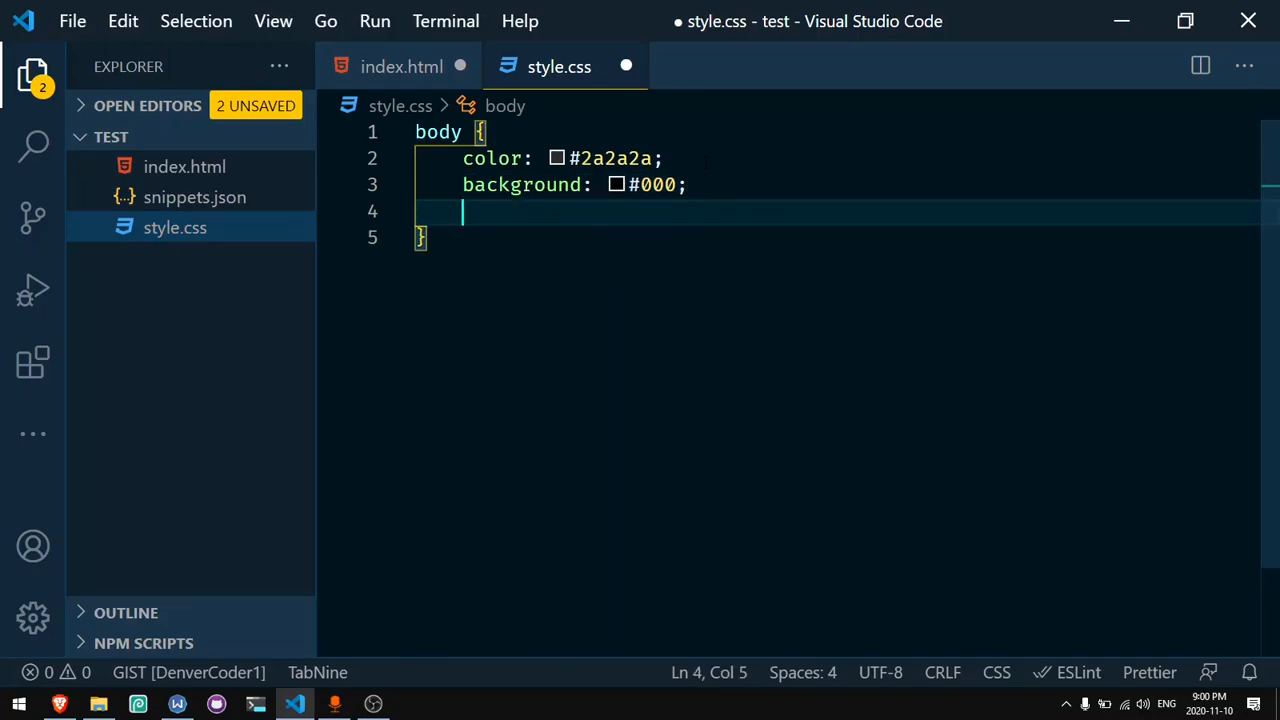
{"action": "type", "text": "background: #000000;"}
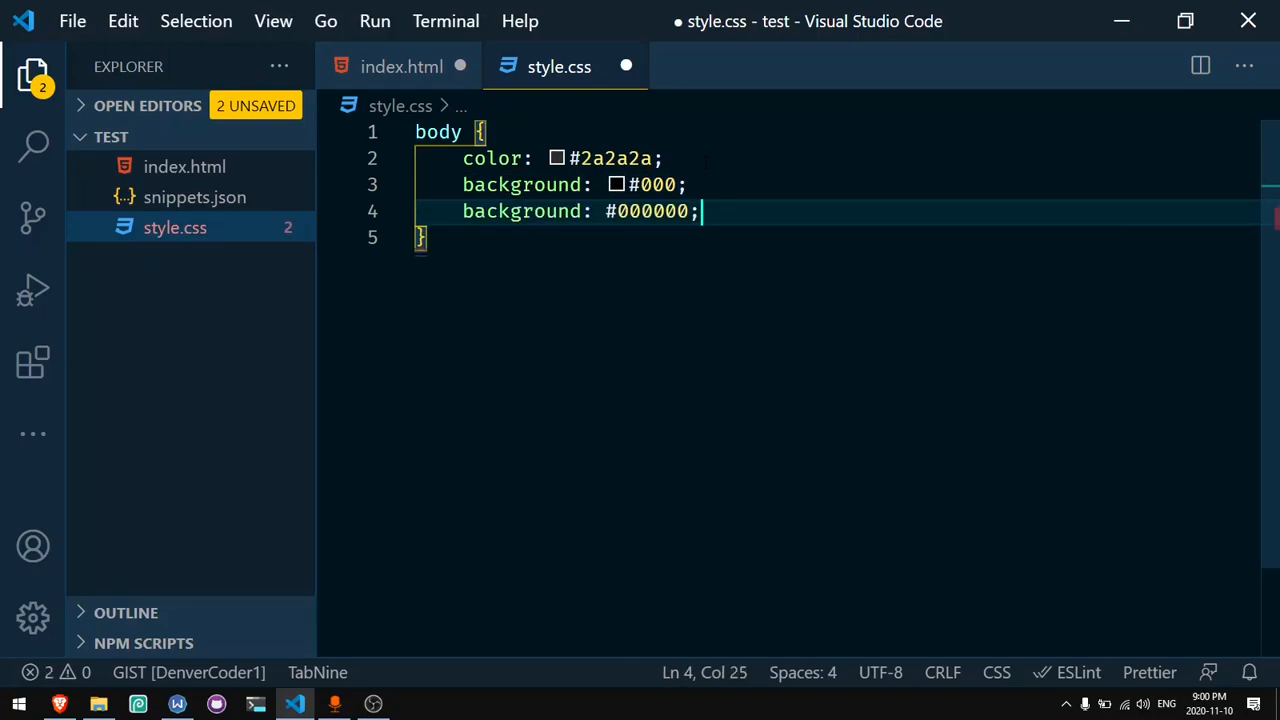
Step: Expand bg:white into background: white and start an empty margin declaration
{"action": "type", "text": "bg"}
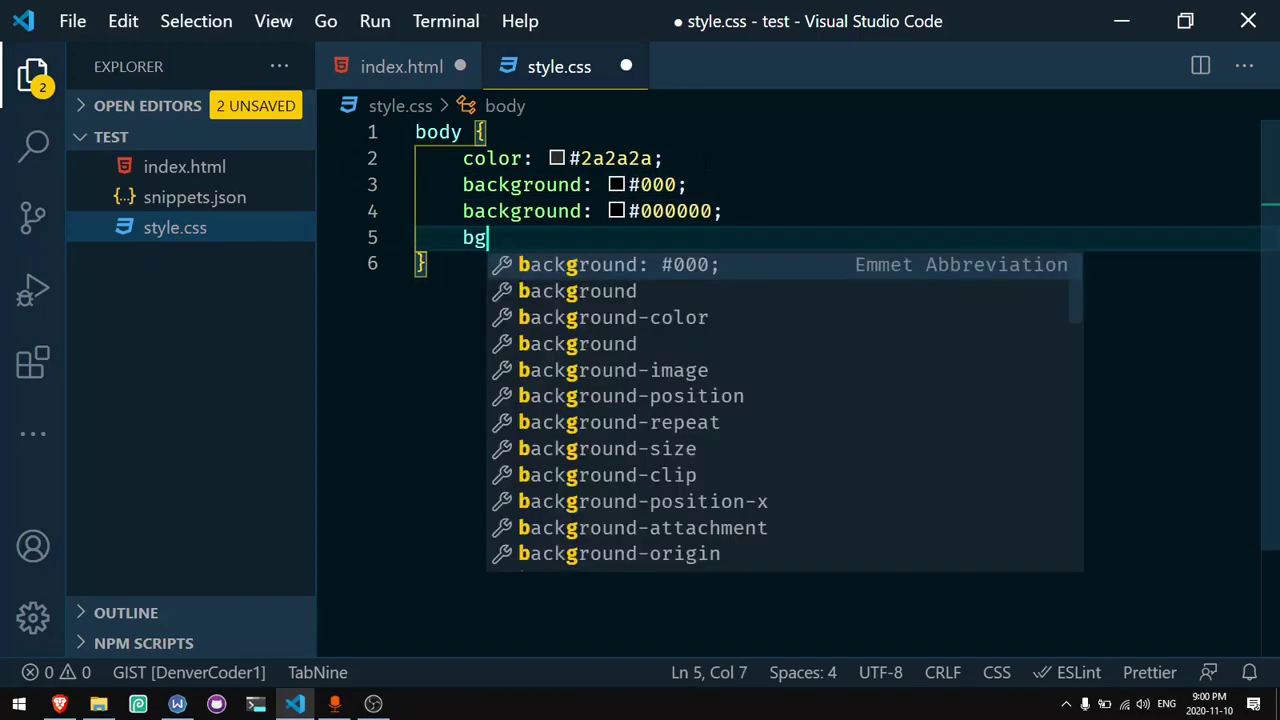
{"action": "type", "text": ":whi"}
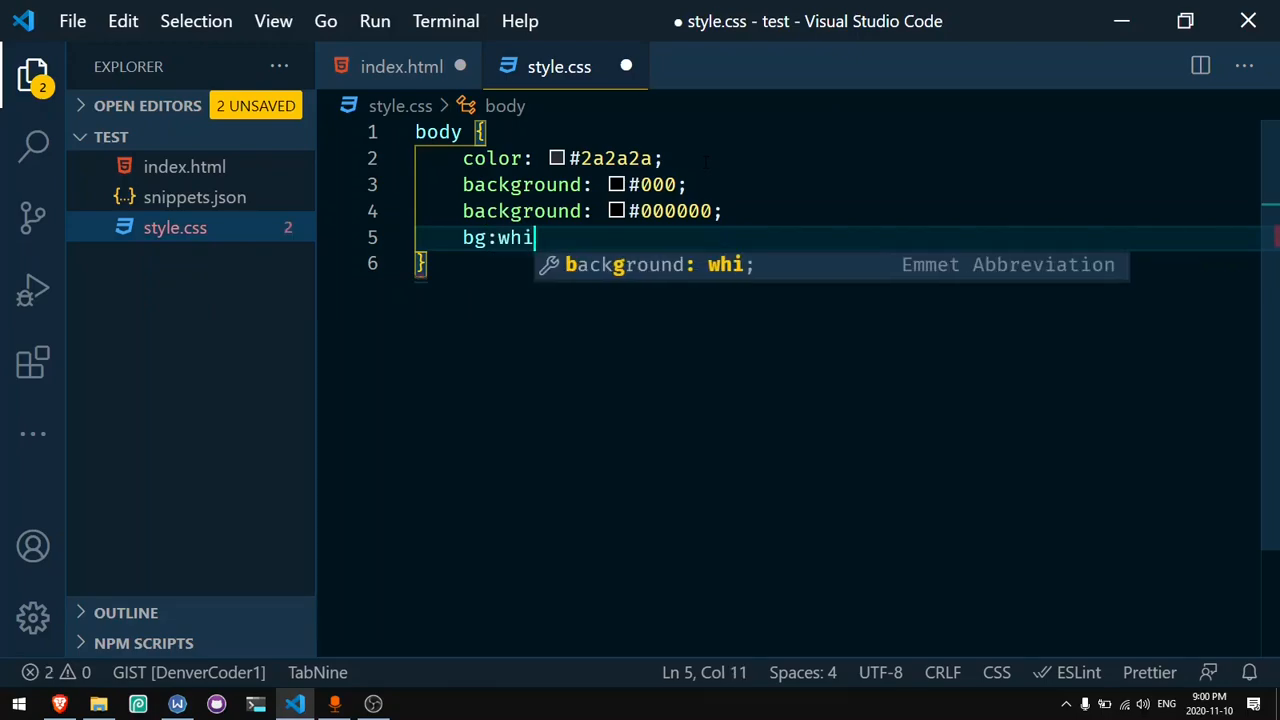
{"action": "key", "text": "Tab"}
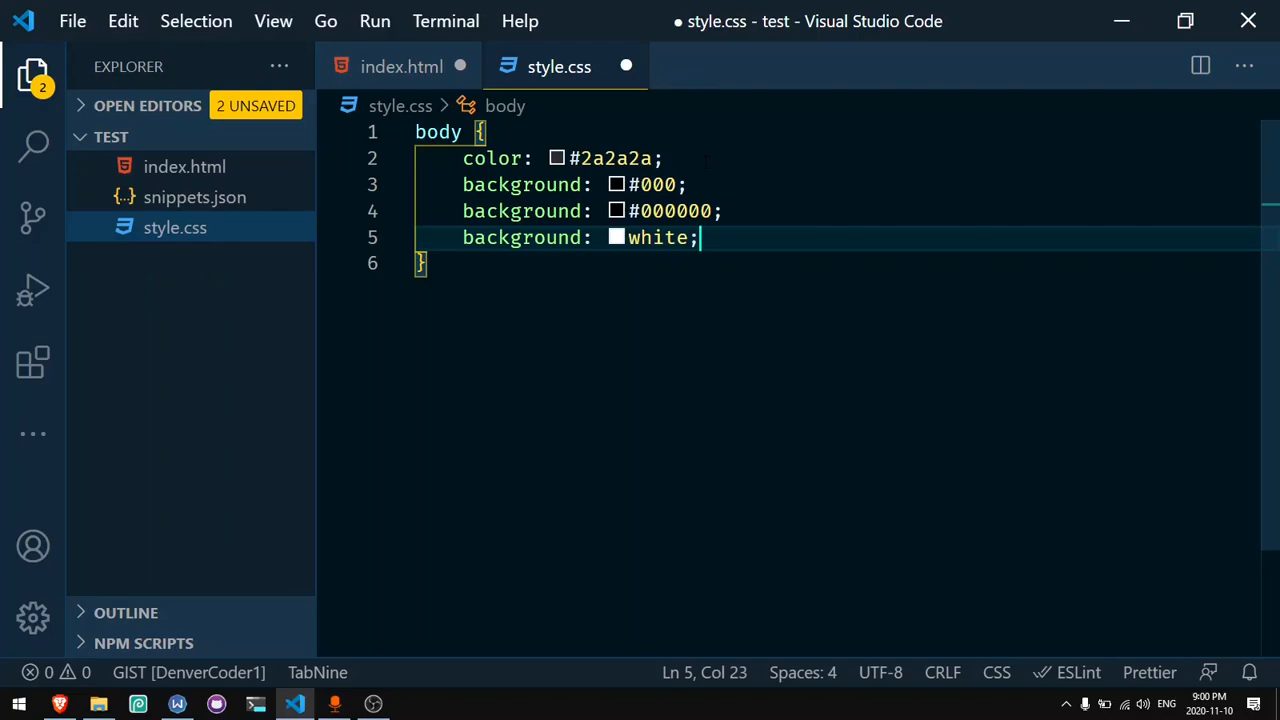
{"action": "type", "text": "margin: ;"}
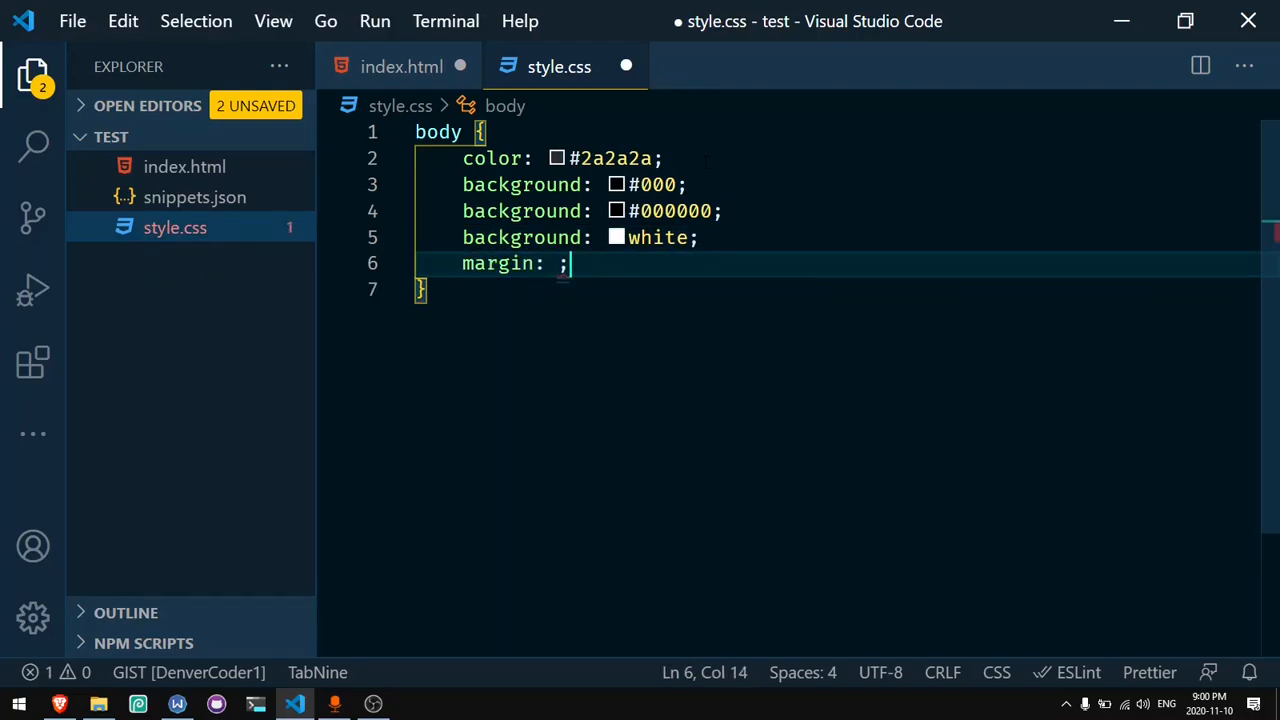
Step: Set margin to 10px and add a margin: 10em declaration
{"action": "type", "text": "10px"}
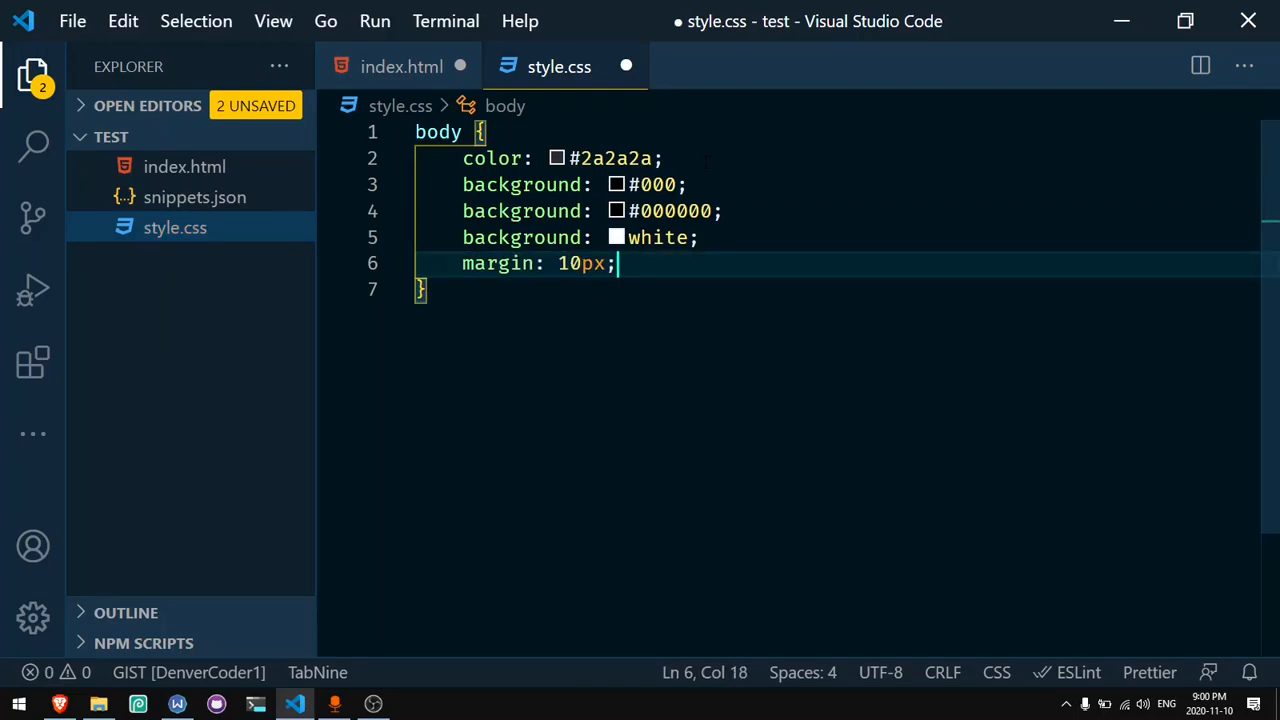
{"action": "type", "text": "m"}
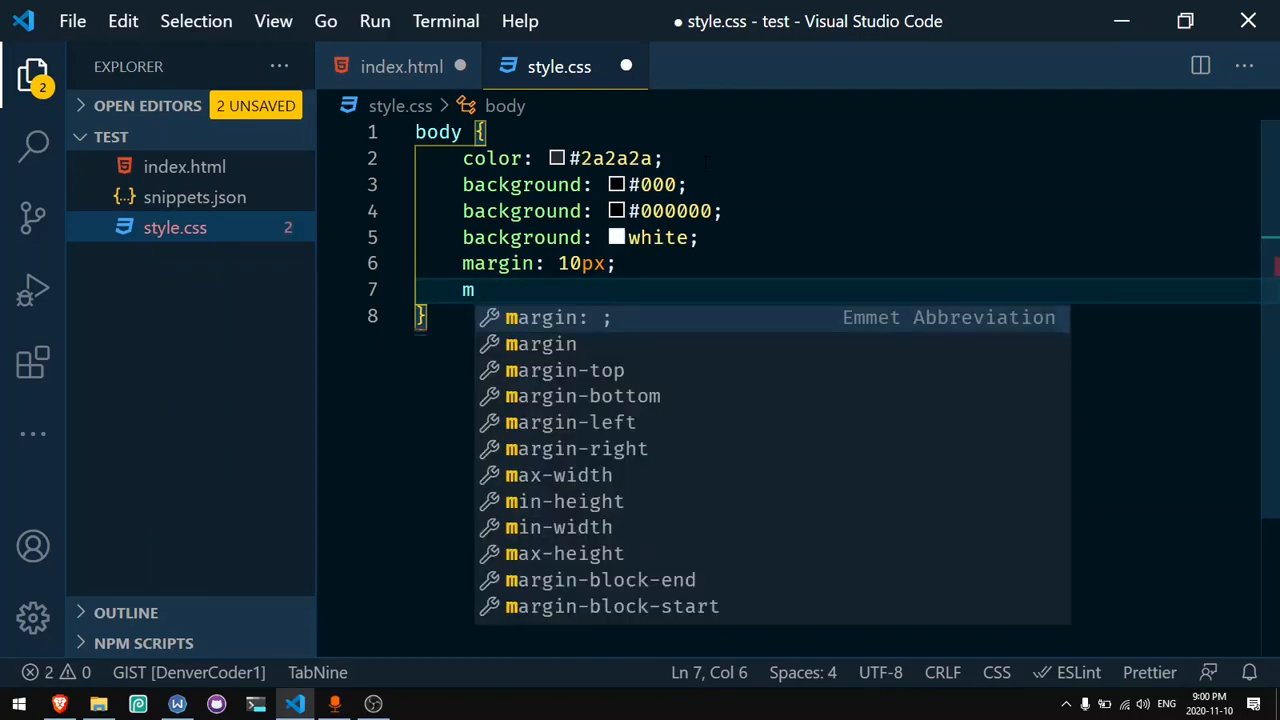
{"action": "type", "text": "10em"}
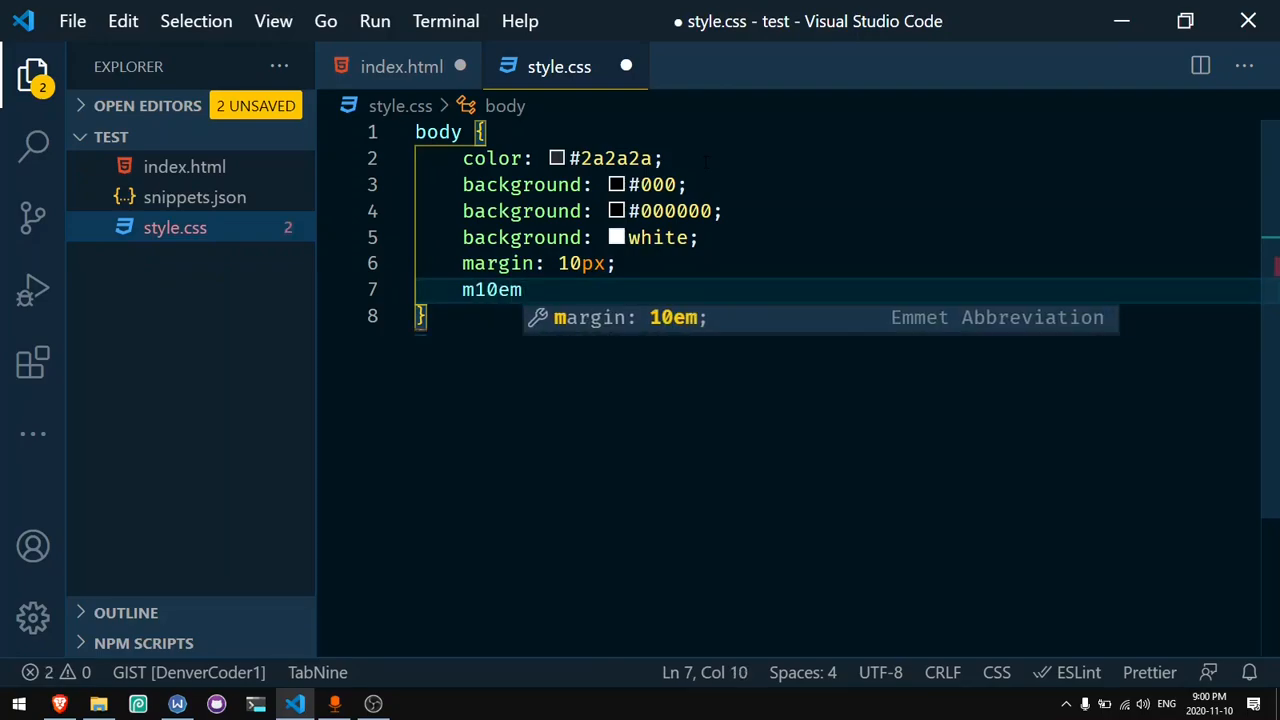
{"action": "key", "text": "Tab"}
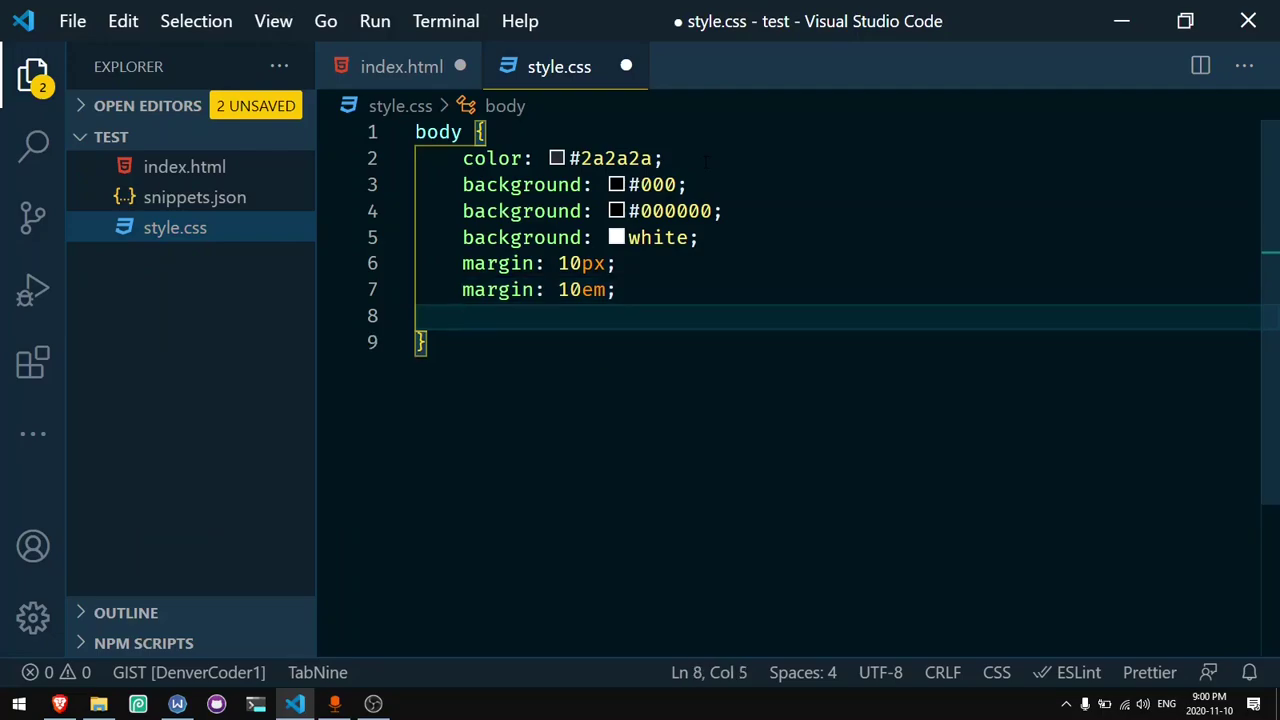
Step: Add margin-top, margin-right, margin-left and margin-bottom declarations of 10px
{"action": "type", "text": "mt"}
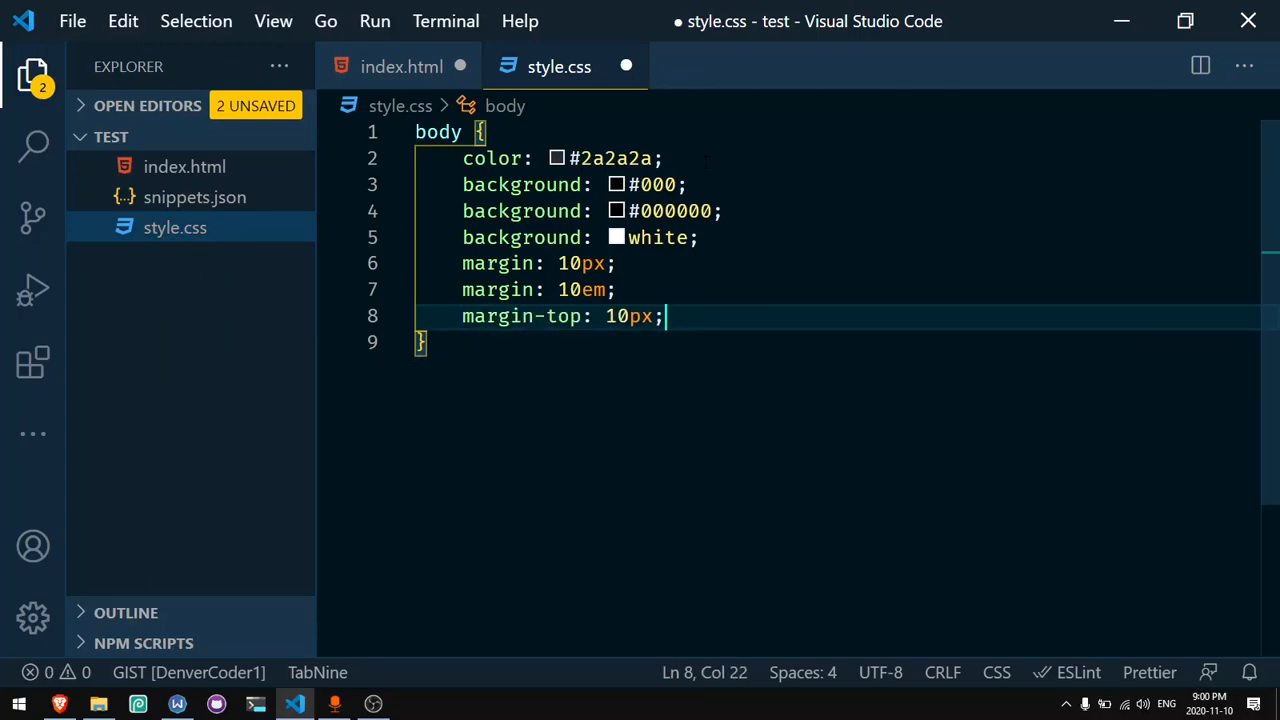
{"action": "type", "text": "margin-right: 10px;"}
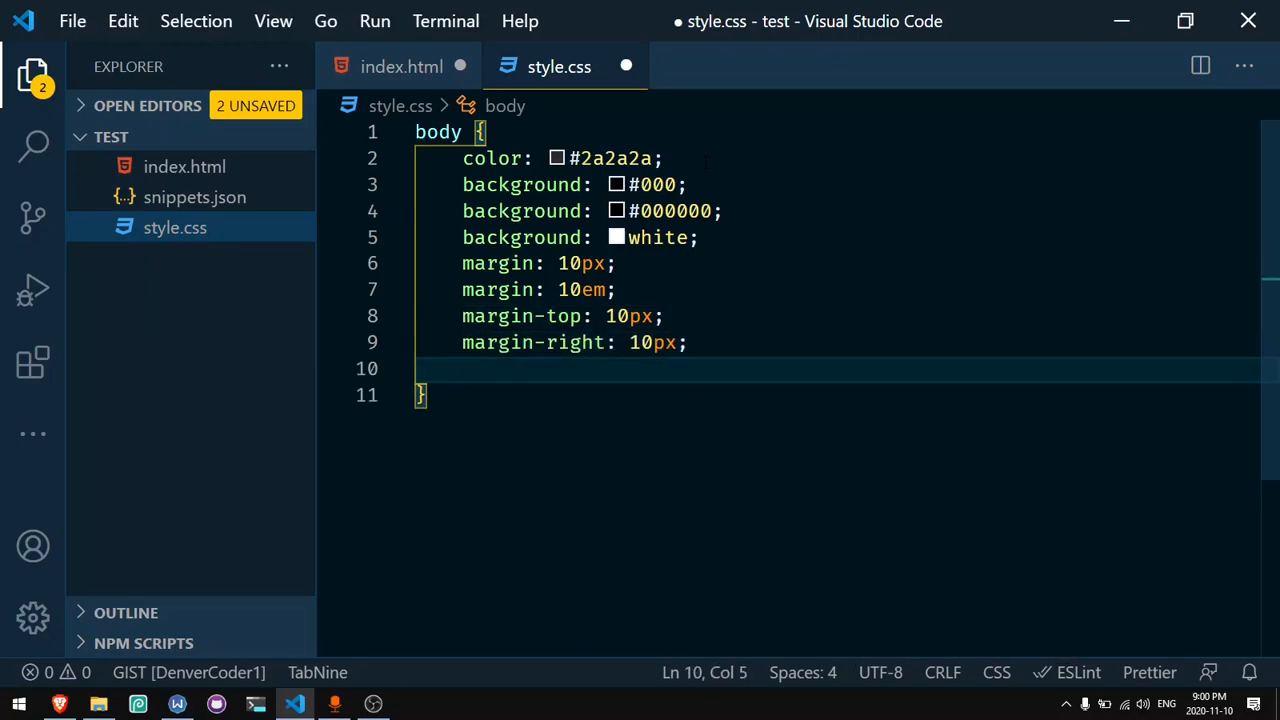
{"action": "type", "text": "margin-left: 10px;"}
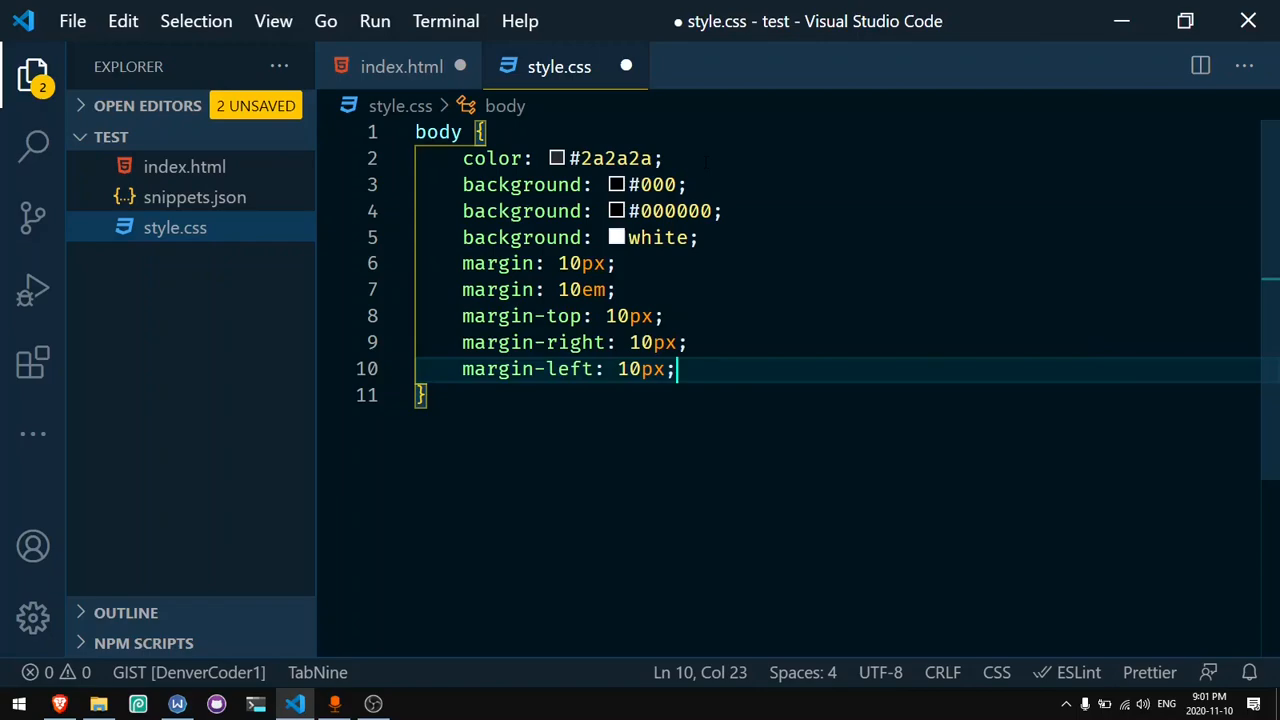
{"action": "type", "text": "margin-bottom: 10px;"}
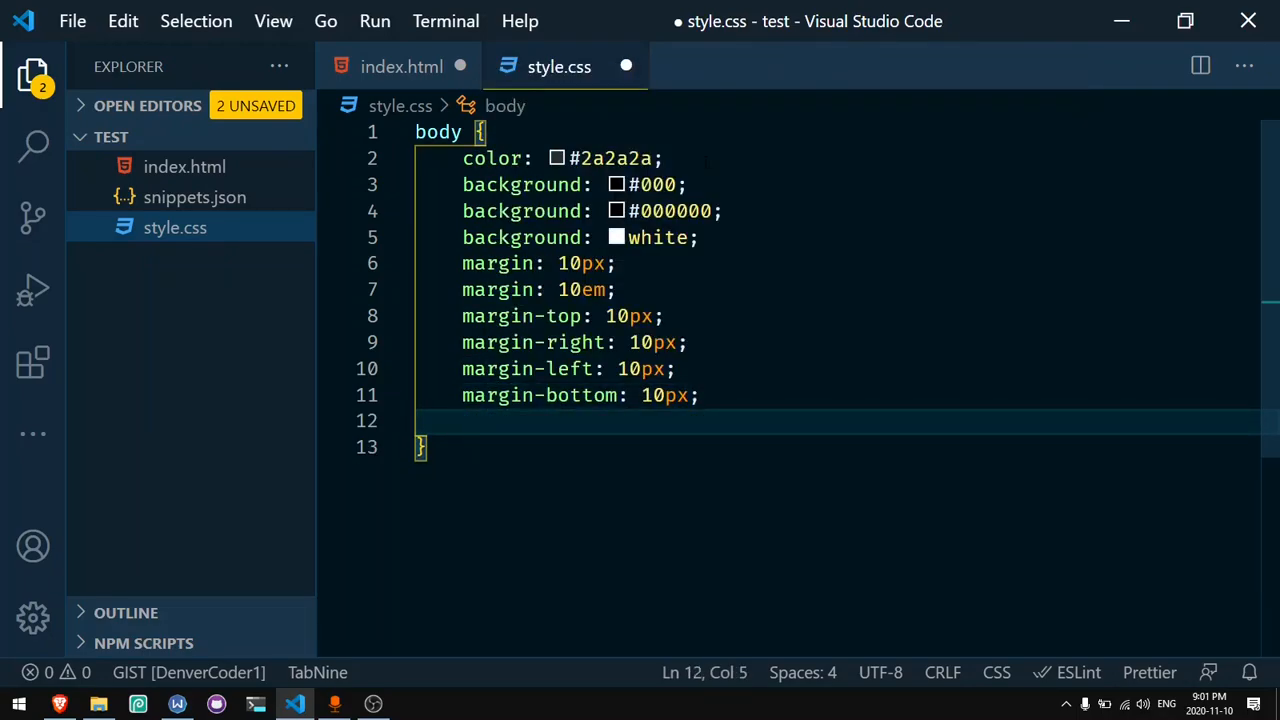
Step: Add padding, top, bottom and right declarations of 10px
{"action": "type", "text": "padding: 10px;"}
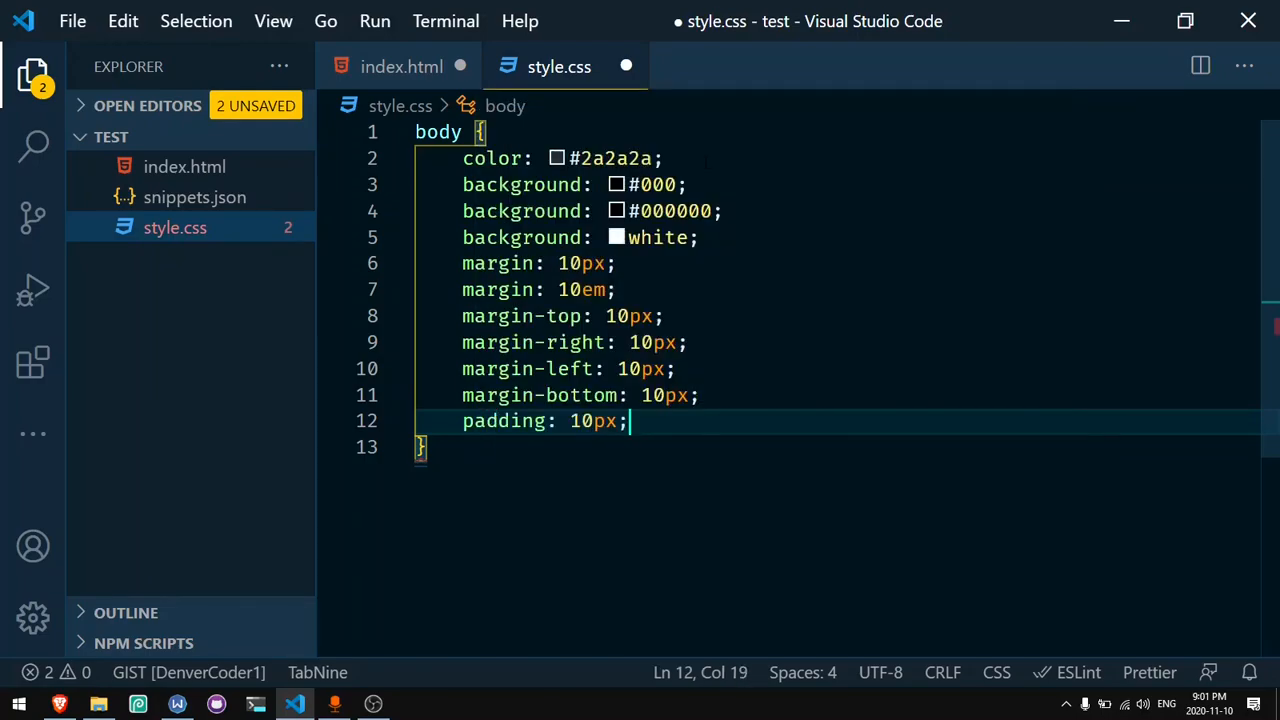
{"action": "type", "text": "pt"}
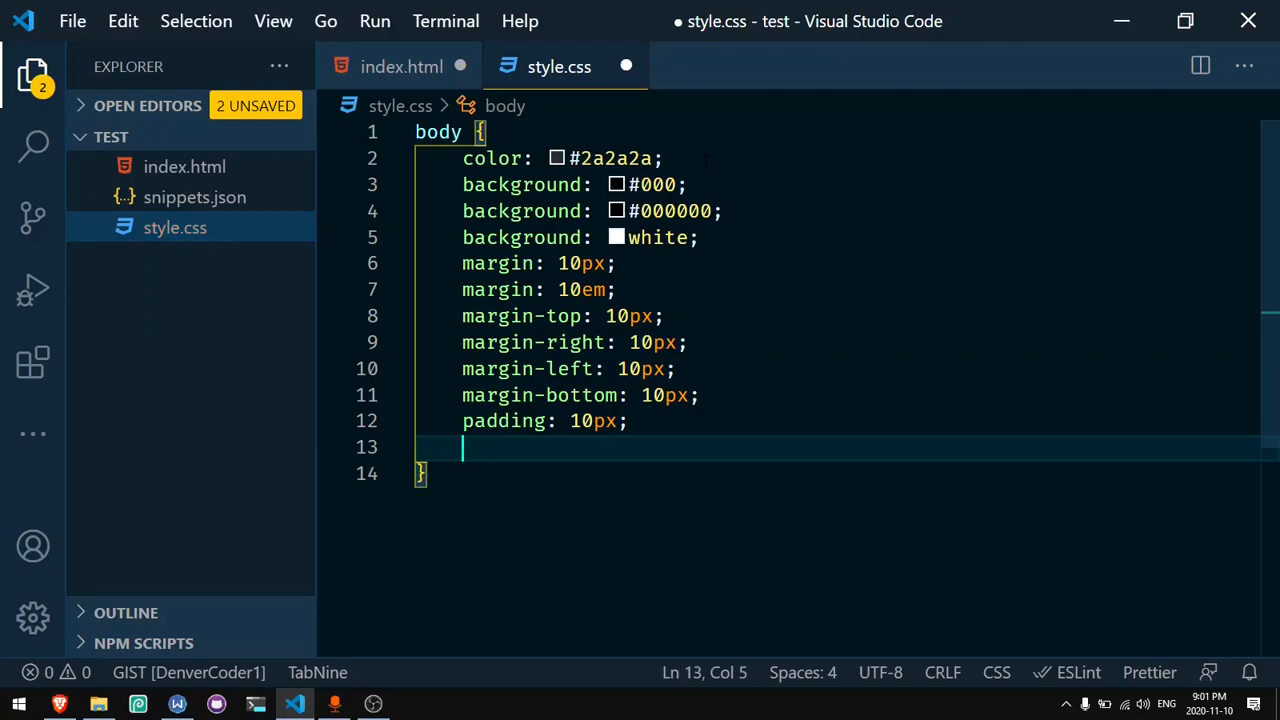
{"action": "type", "text": "top: 10px;"}
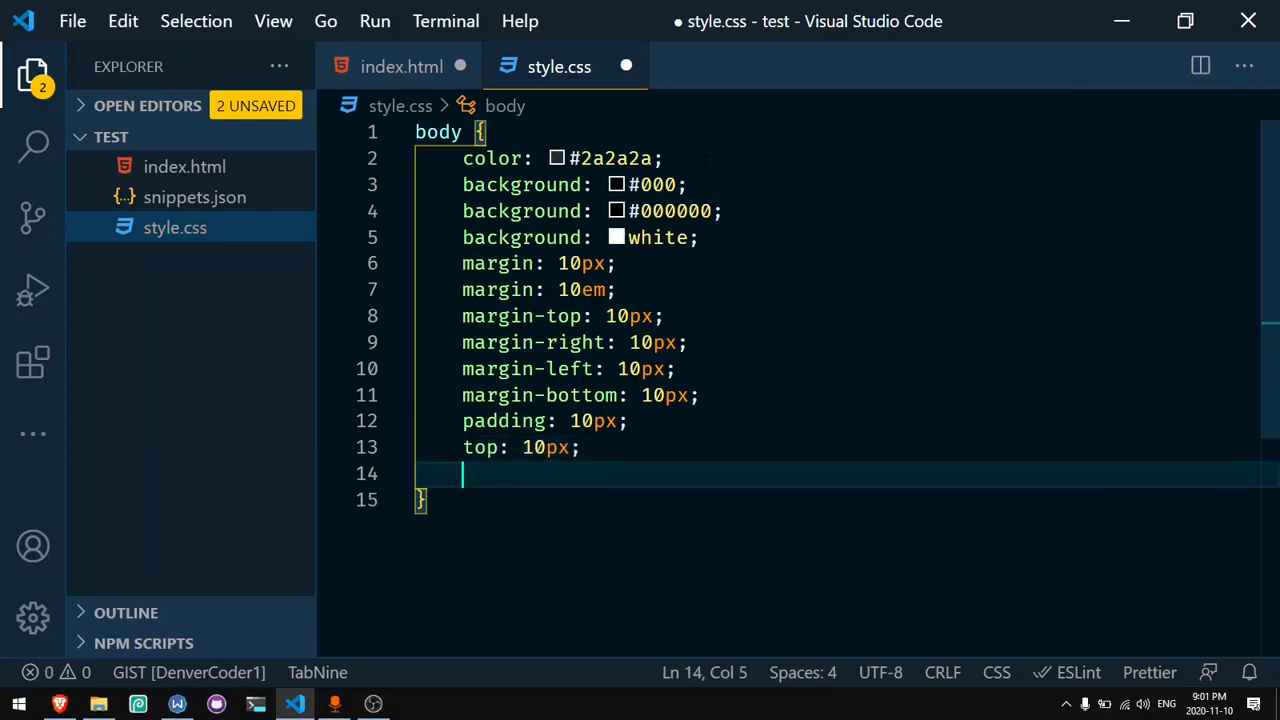
{"action": "type", "text": "bottom: 10px;"}
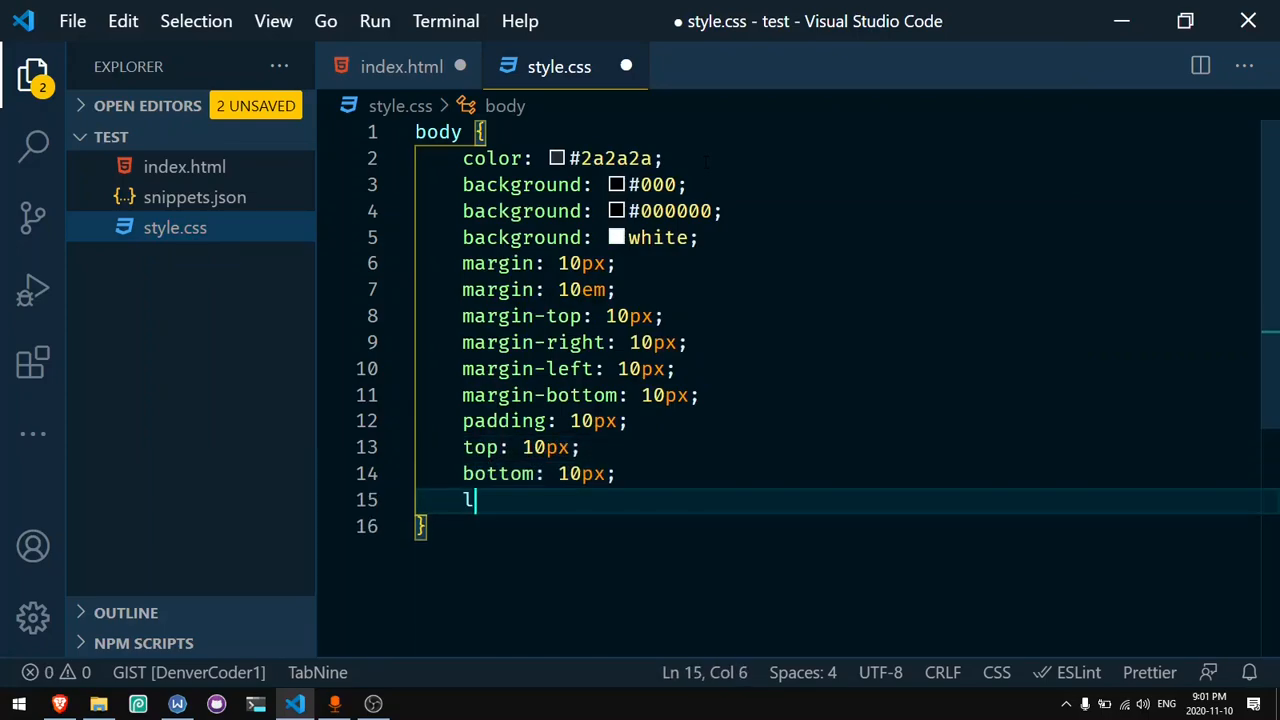
{"action": "type", "text": "r1"}
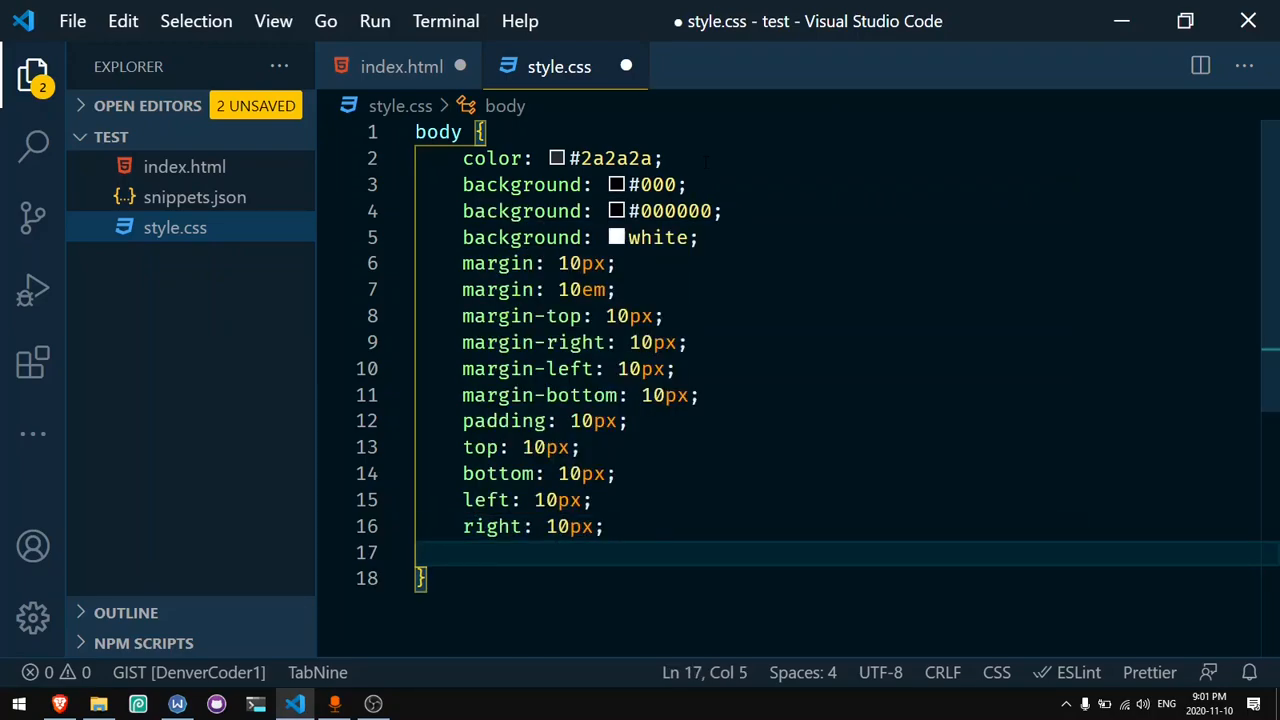
Step: List display block, inline, inline-block, none, grid and flex in the body rule
{"action": "scroll", "scroll_direction": "down", "scroll_amount": 3}
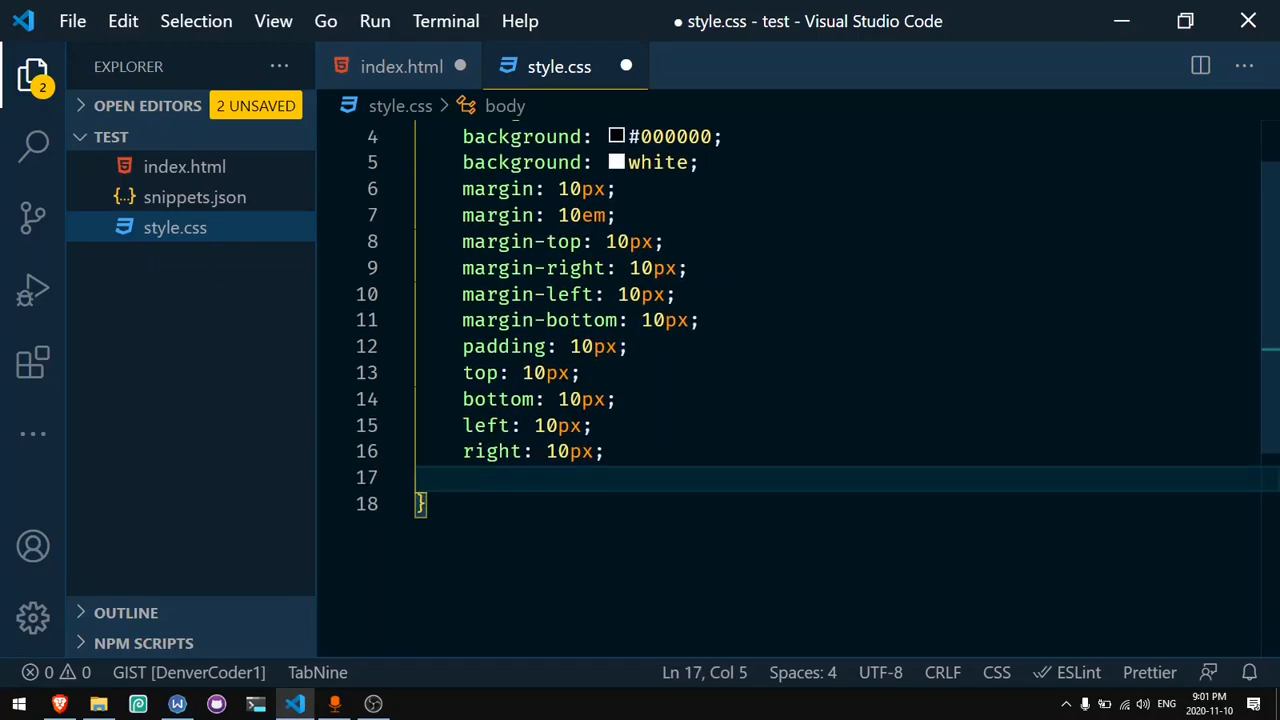
{"action": "type", "text": "display: block;"}
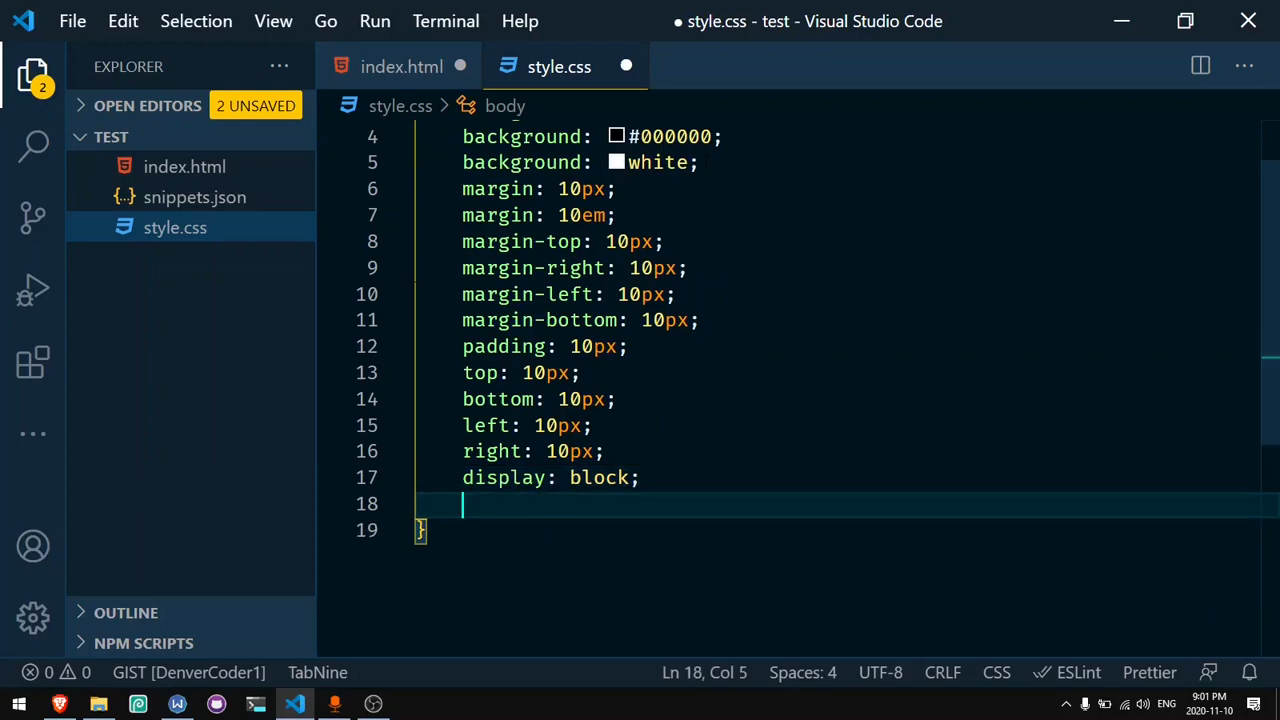
{"action": "type", "text": "display: inline;"}
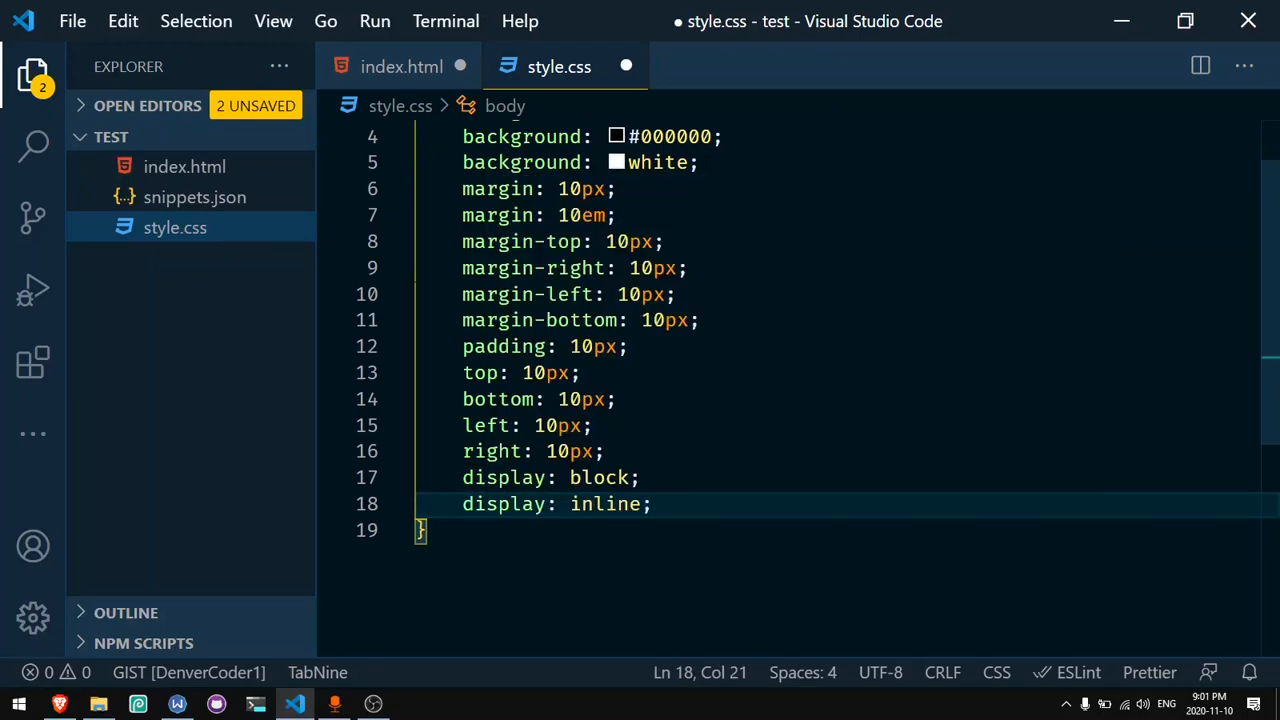
{"action": "type", "text": "display: inline-block;"}
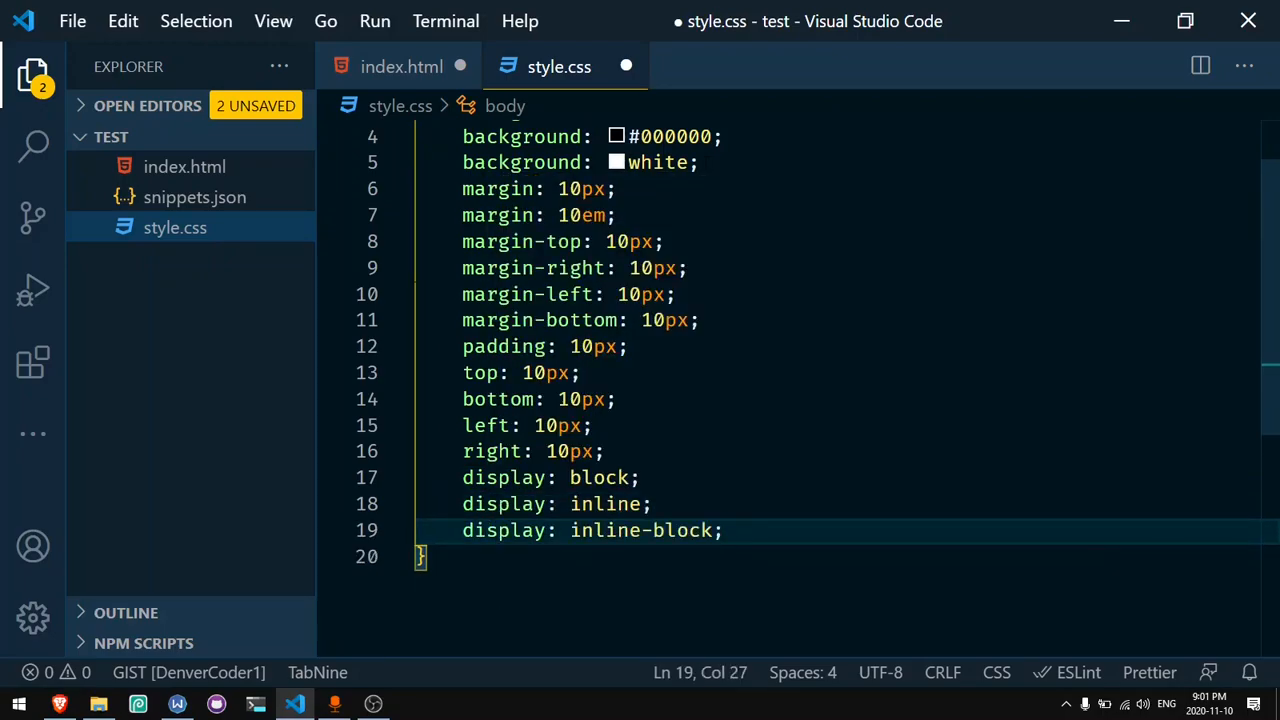
{"action": "type", "text": "dn"}
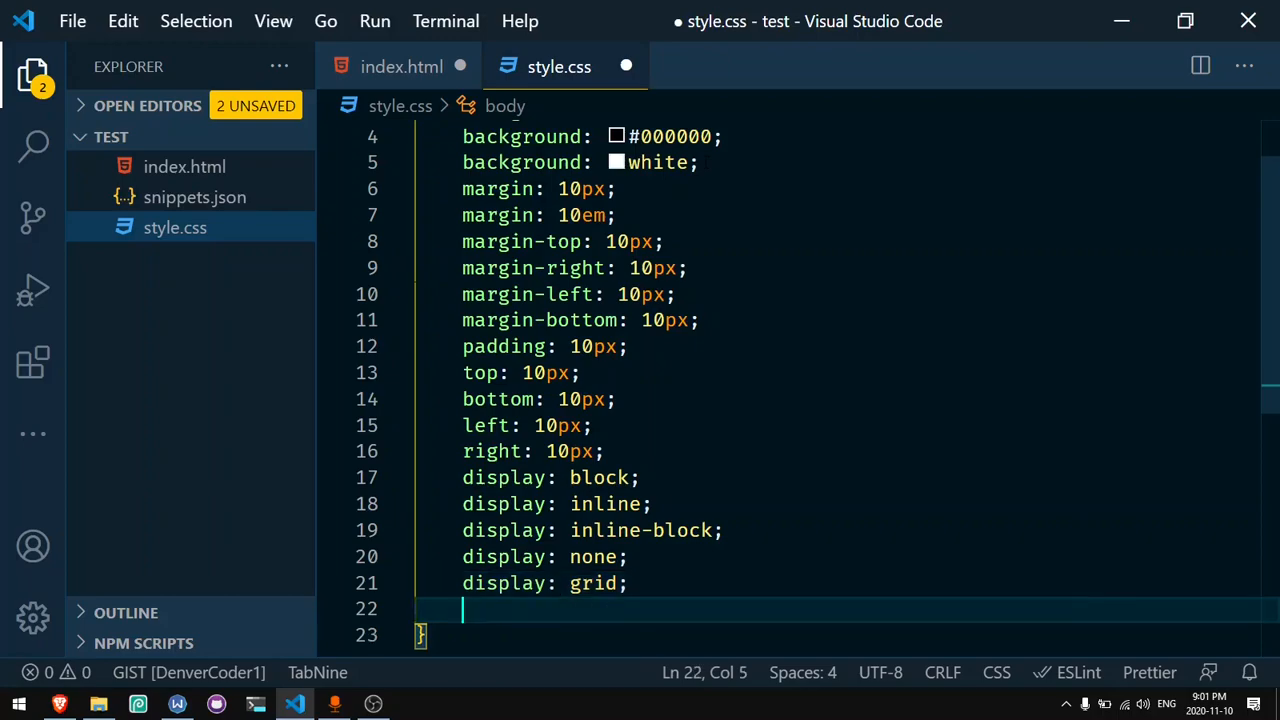
{"action": "type", "text": "display: flex;"}
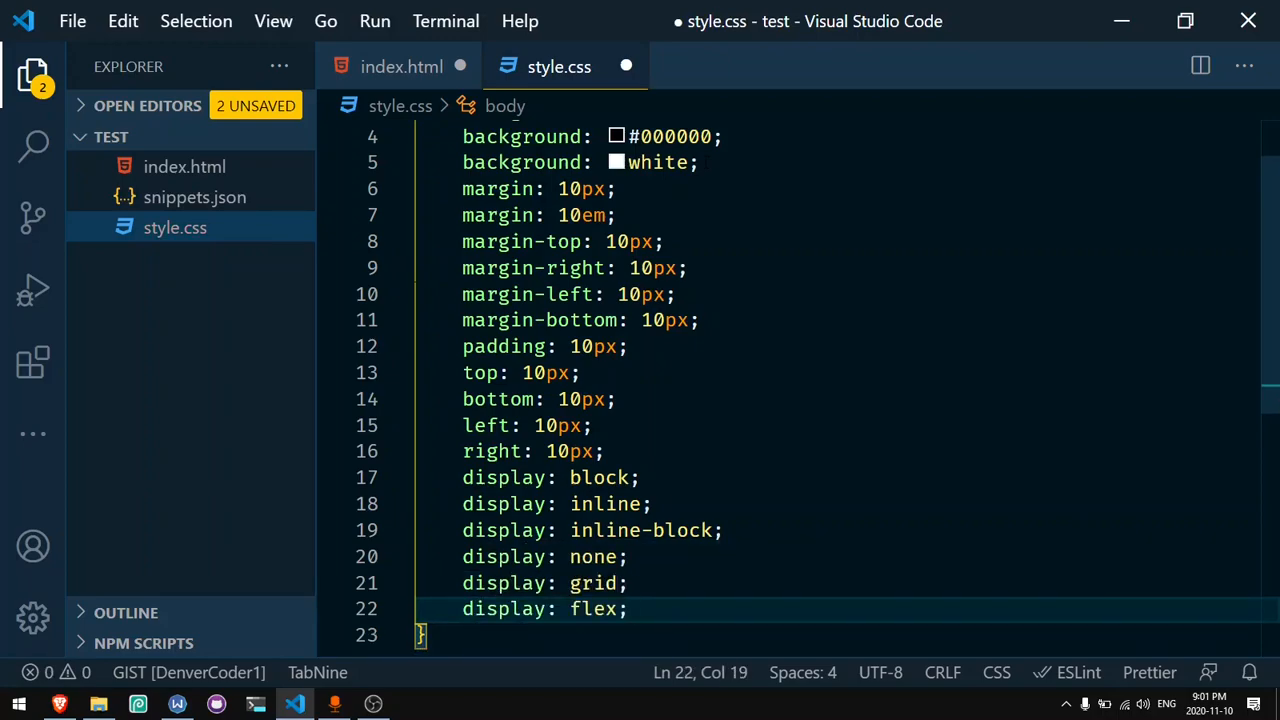
Step: Add align-items: center on a new line using the aic abbreviation
{"action": "key", "text": "Enter"}
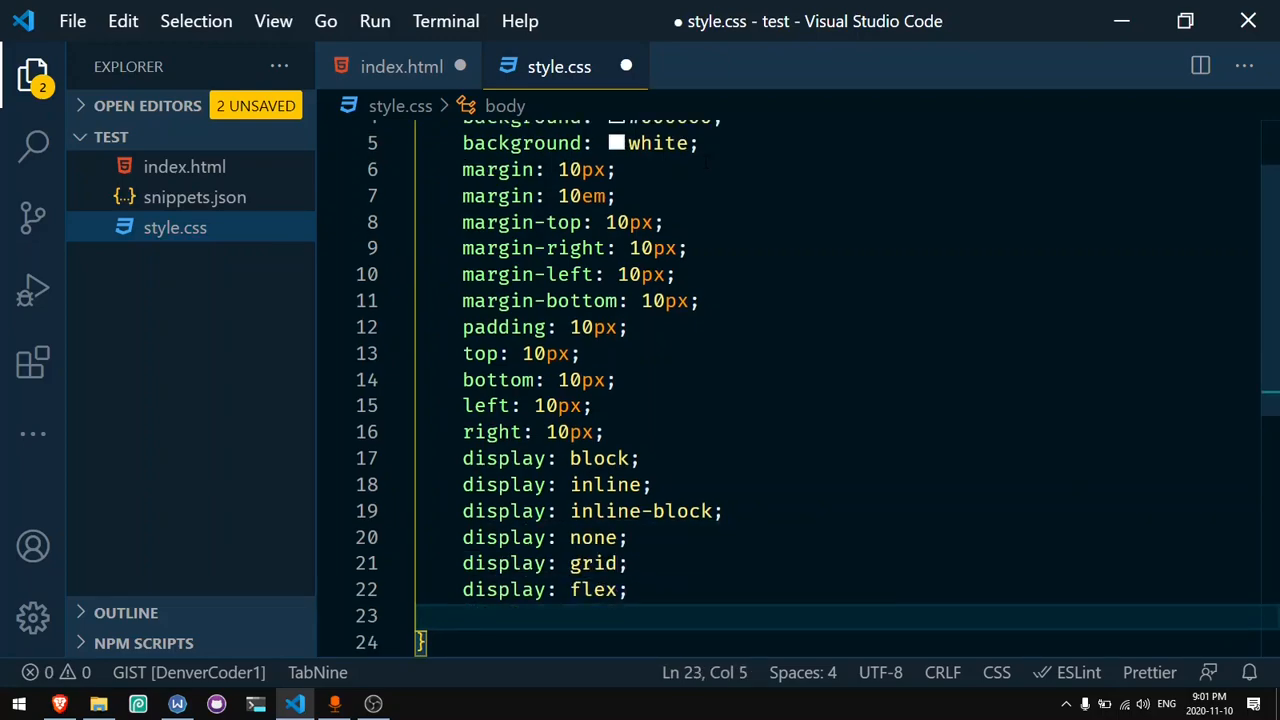
{"action": "scroll", "scroll_direction": "down", "scroll_amount": 3}
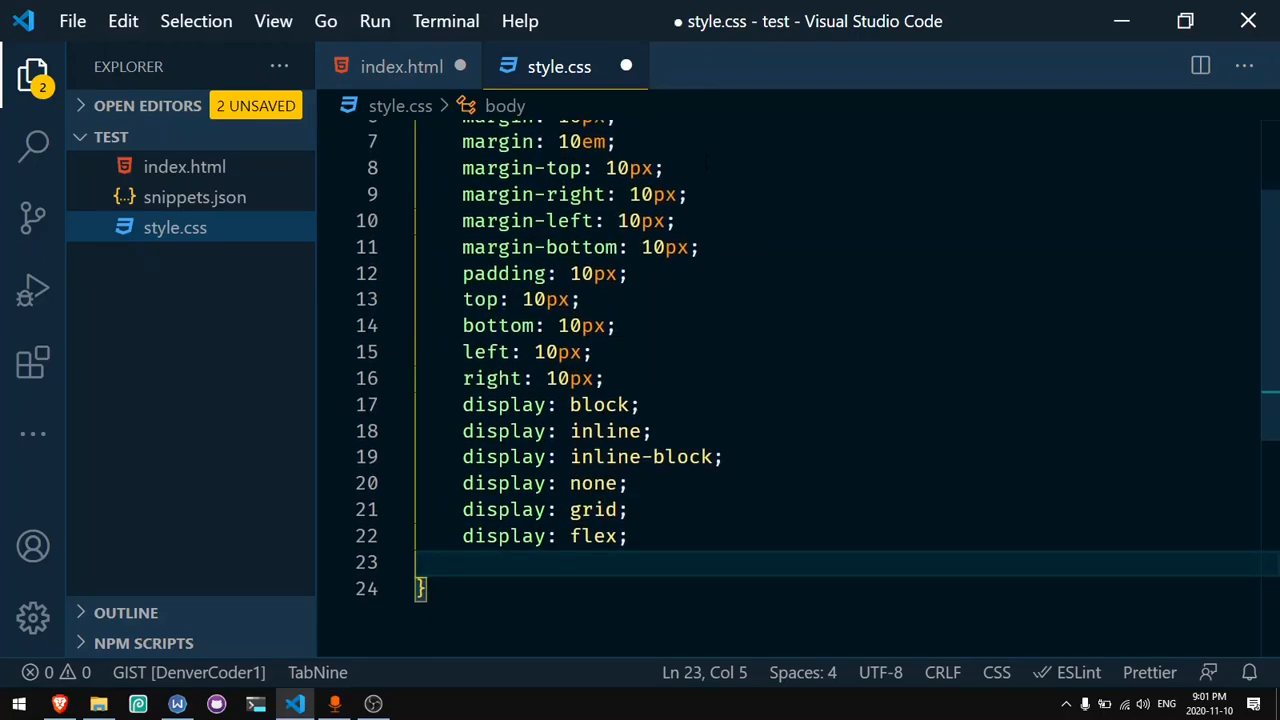
{"action": "type", "text": "aic"}
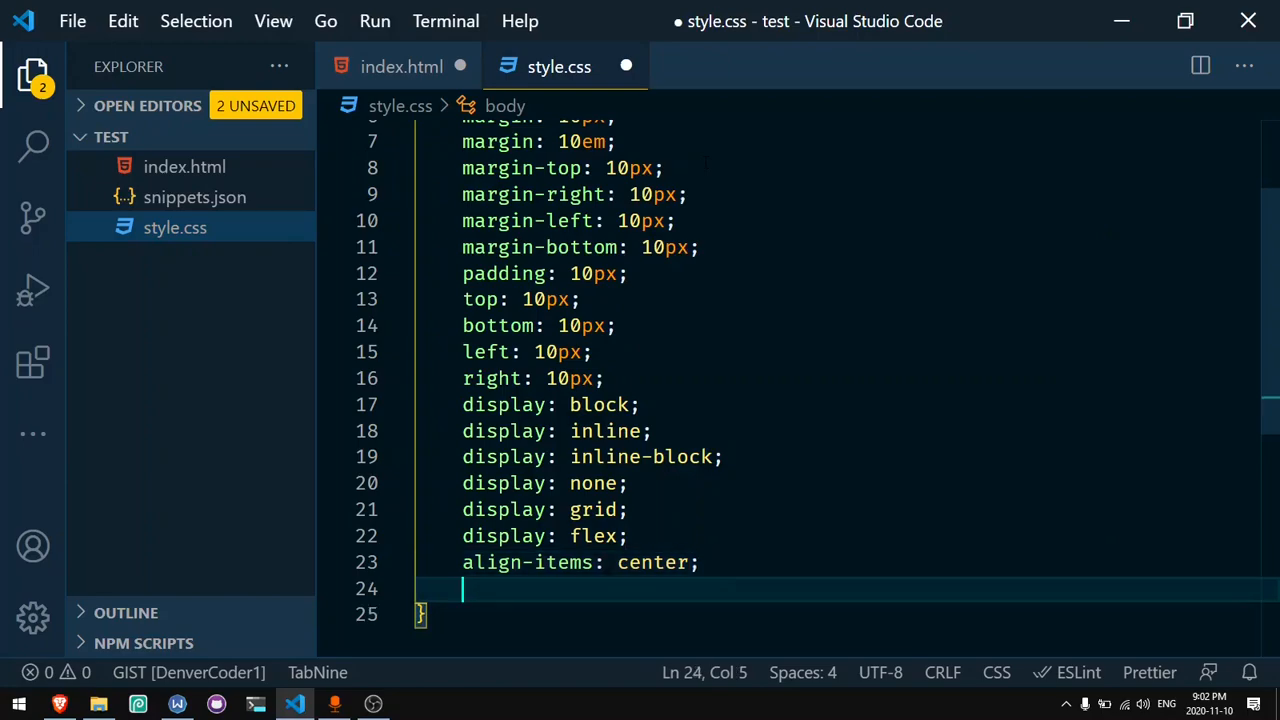
Step: Add justify-content: center, align-items: flex-start and justify-content: space-between declarations
{"action": "type", "text": "justify-content: center;"}
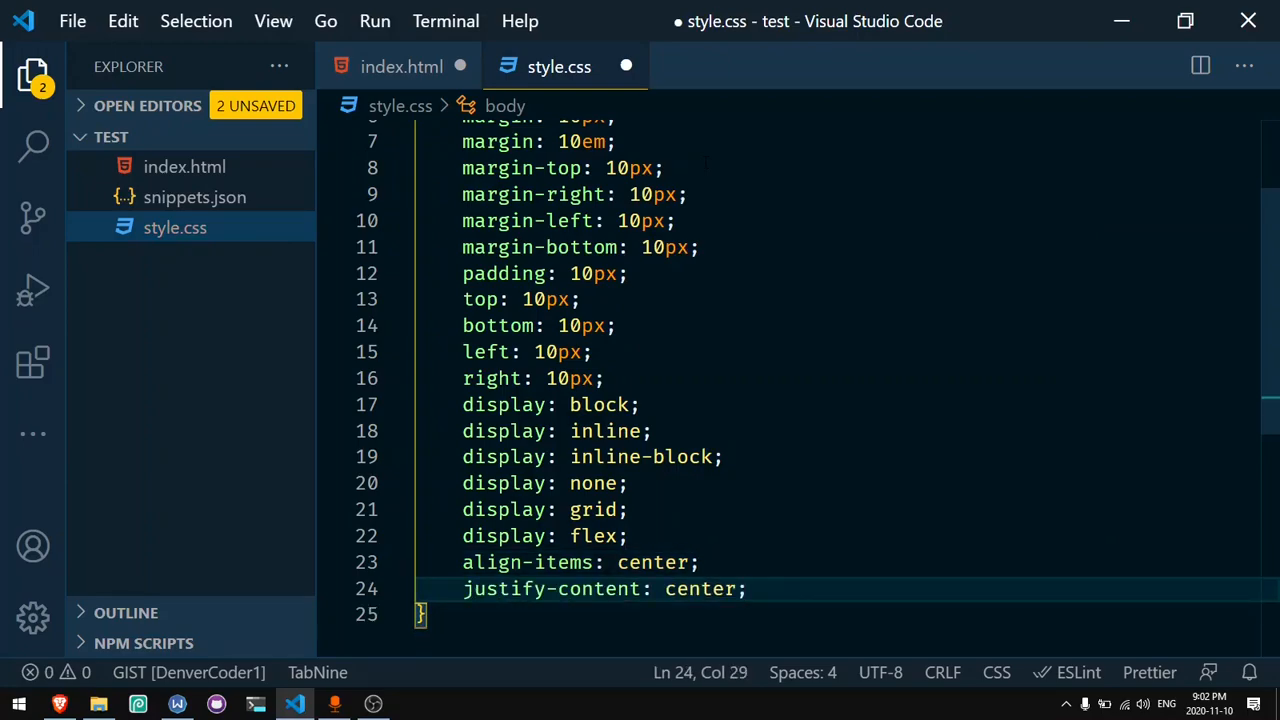
{"action": "key", "text": "Return"}
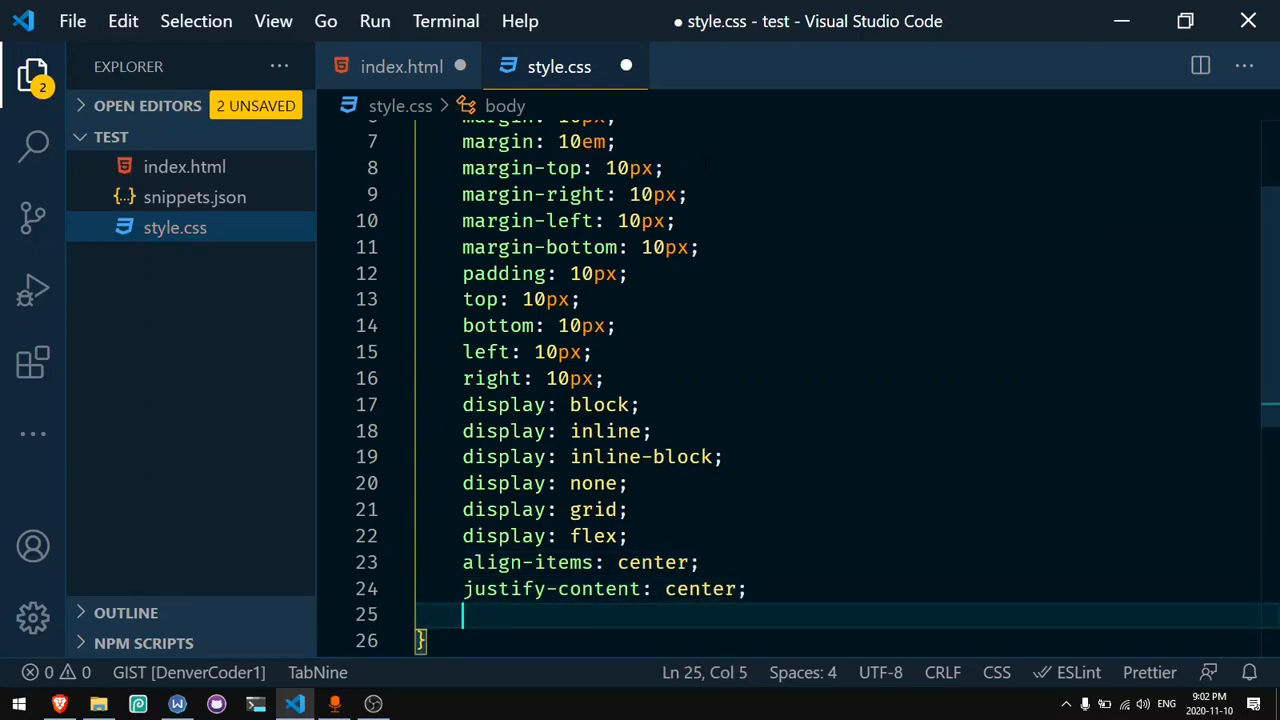
{"action": "type", "text": "align-items: flex-start;"}
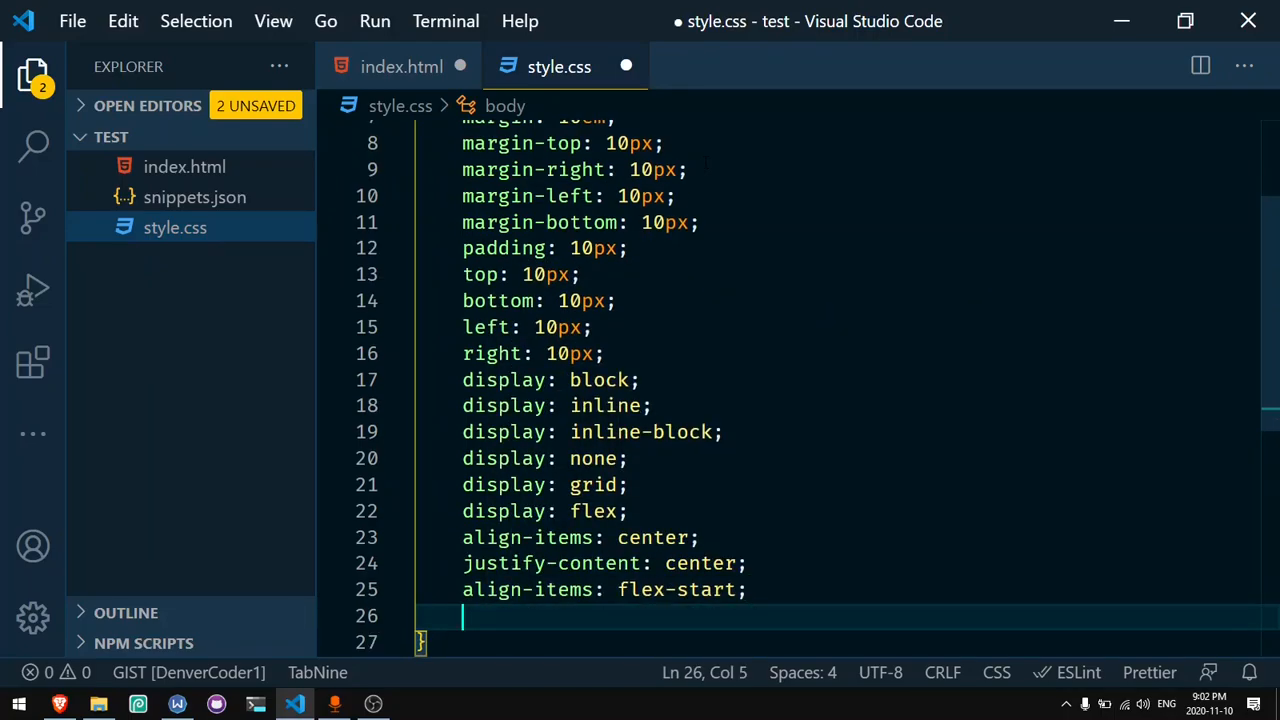
{"action": "type", "text": "jcsb"}
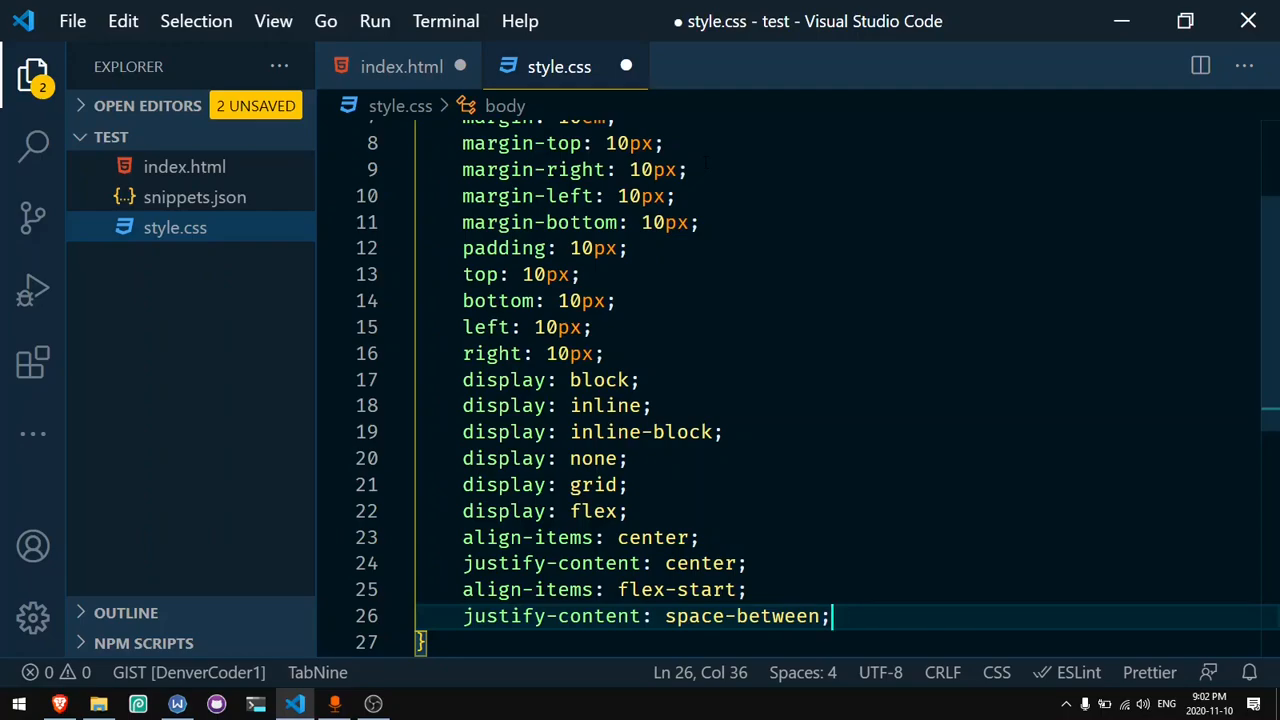
{"action": "key", "text": "Enter"}
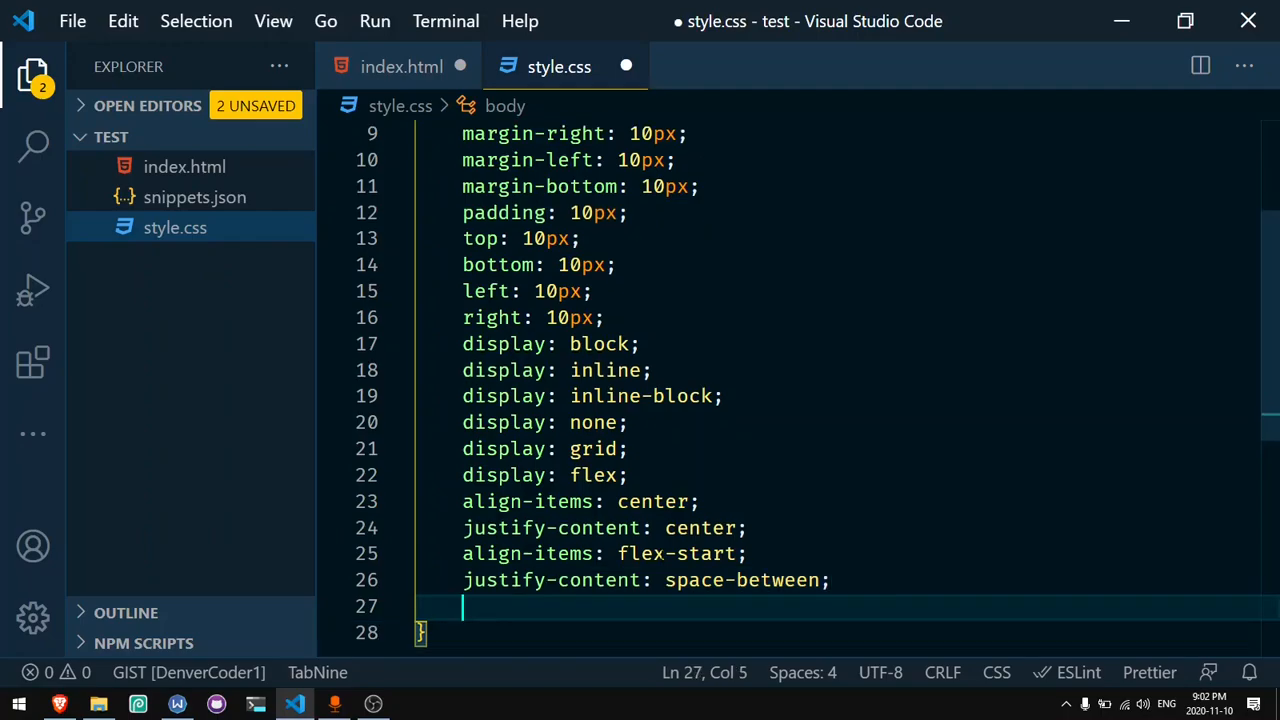
Step: Add width and height of 100px and text-align, then open Emmet's Cheat Sheet
{"action": "type", "text": "width: 100px;"}
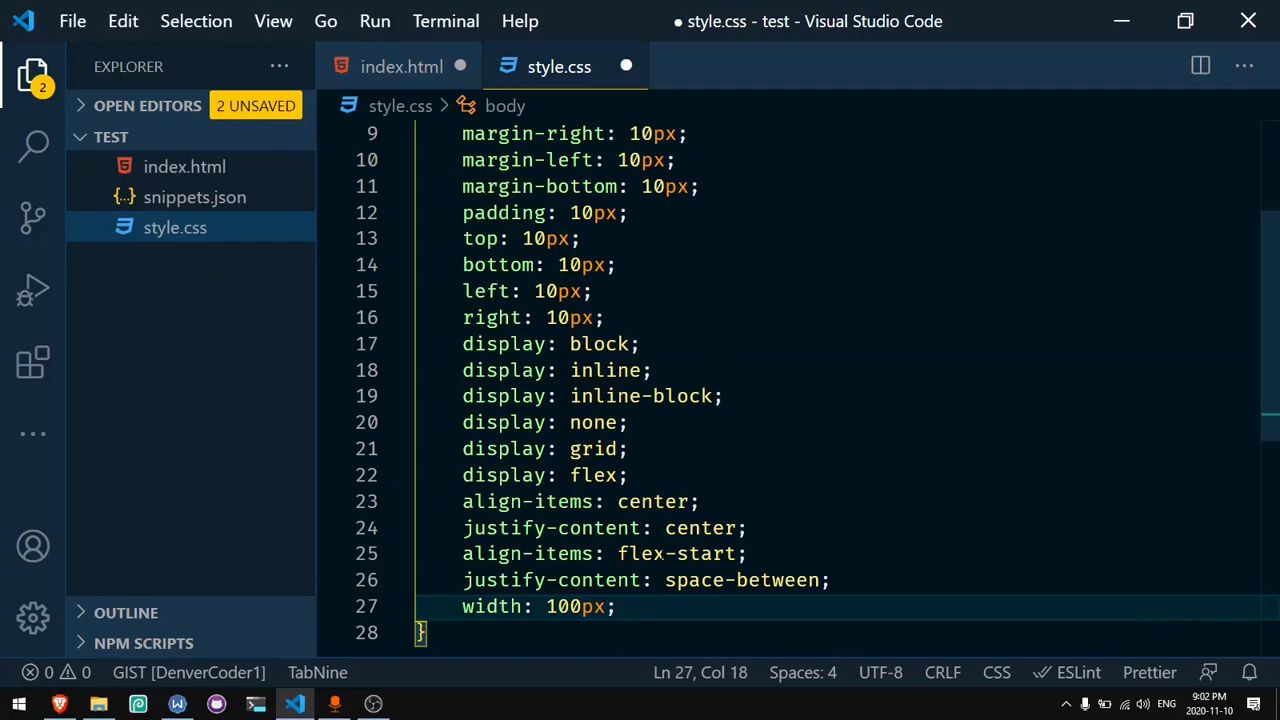
{"action": "type", "text": "height: 100px;"}
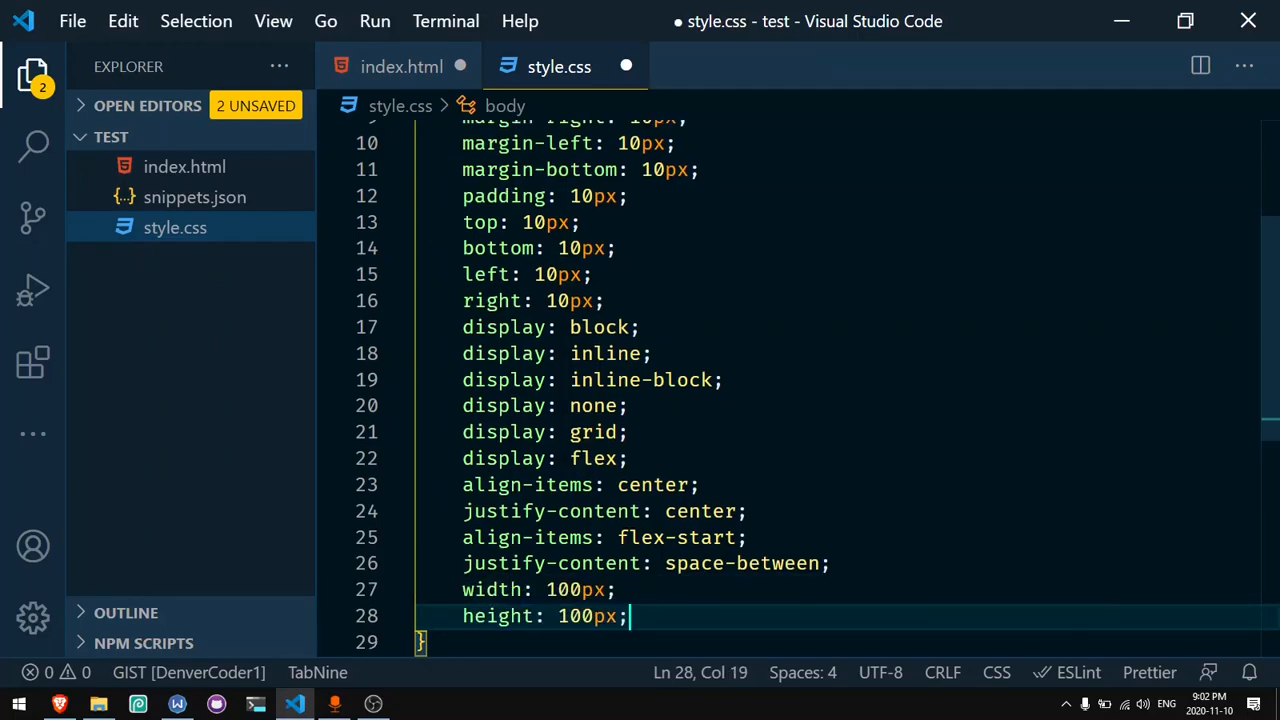
{"action": "type", "text": "ta"}
{"action": "type", "text": "t"}
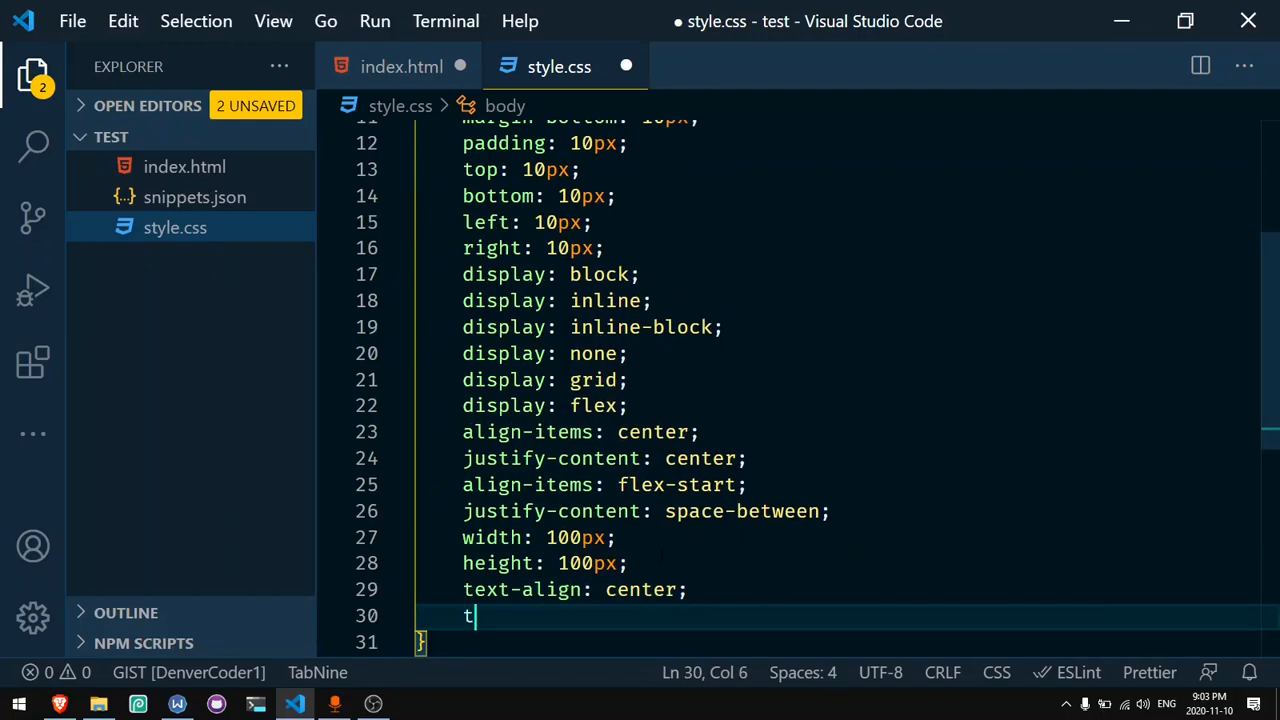
{"action": "type", "text": "ext-align: justify;"}
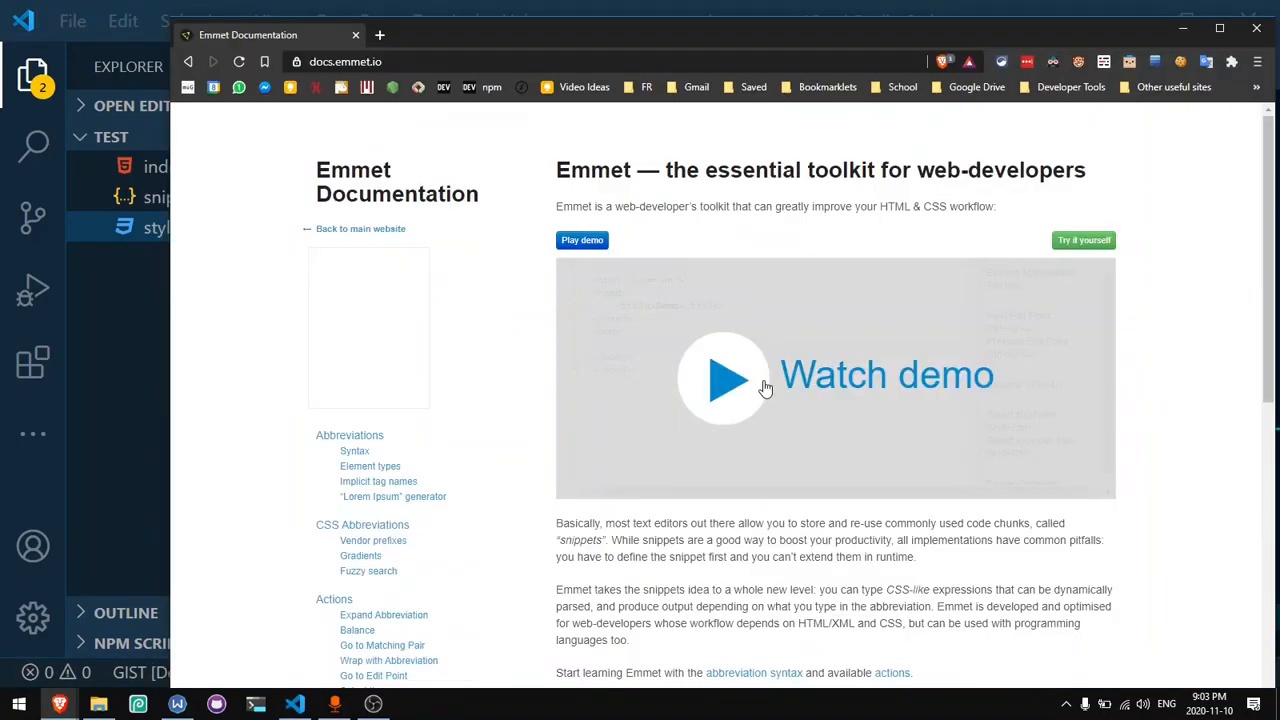
{"action": "scroll", "scroll_direction": "down", "scroll_amount": 3}
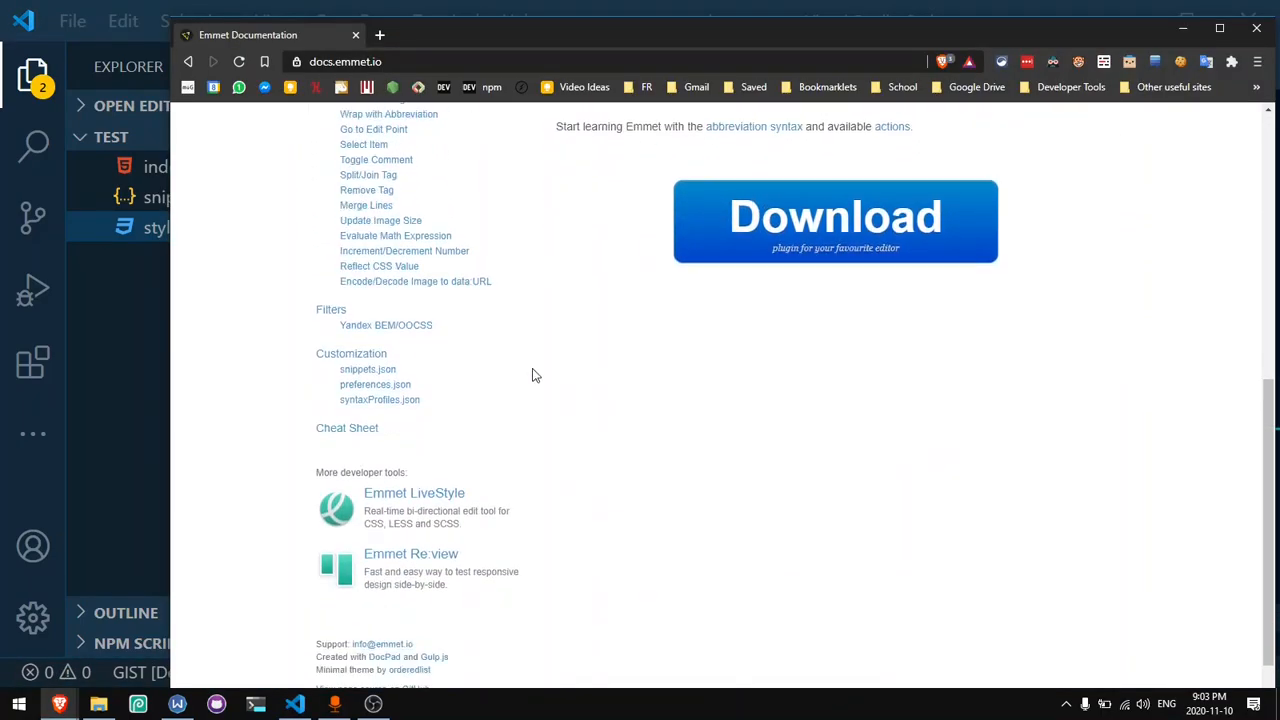
{"action": "left_click", "coordinate": [346, 428]}
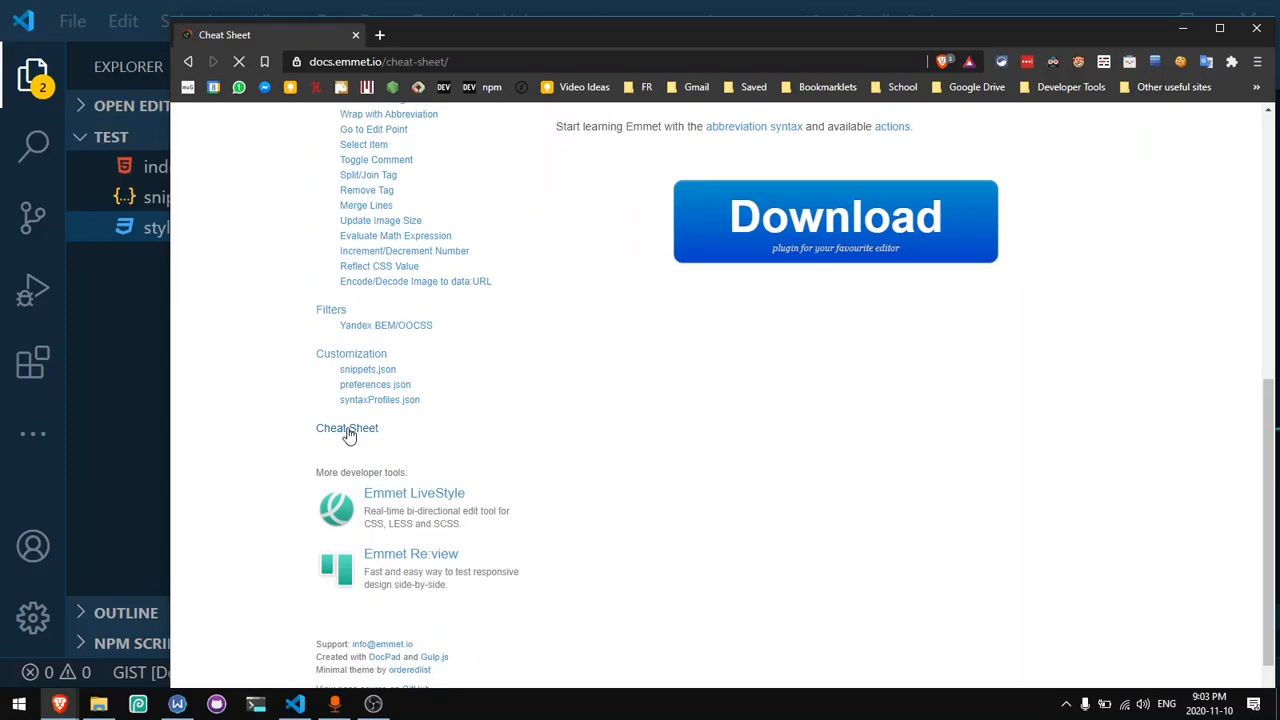
Step: Scroll the Emmet Cheat Sheet down to its CSS abbreviations and back up
{"action": "left_click", "coordinate": [347, 428]}
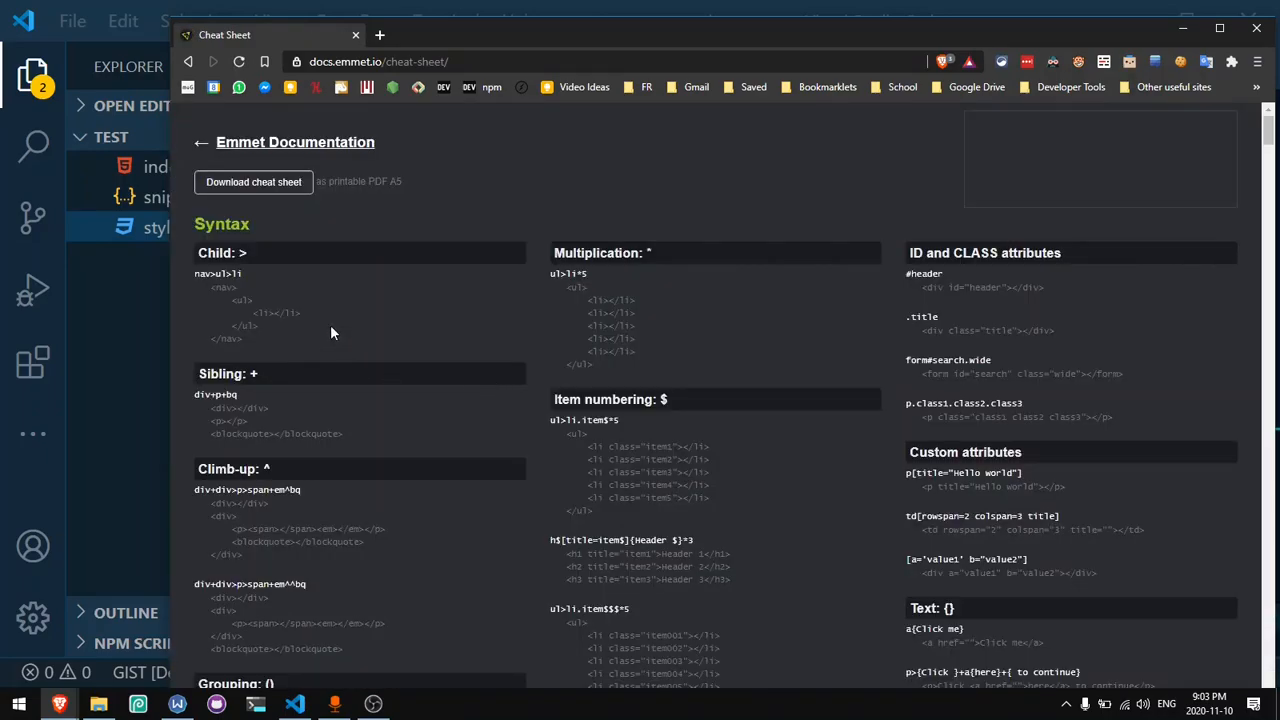
{"action": "scroll", "scroll_direction": "down", "scroll_amount": 3}
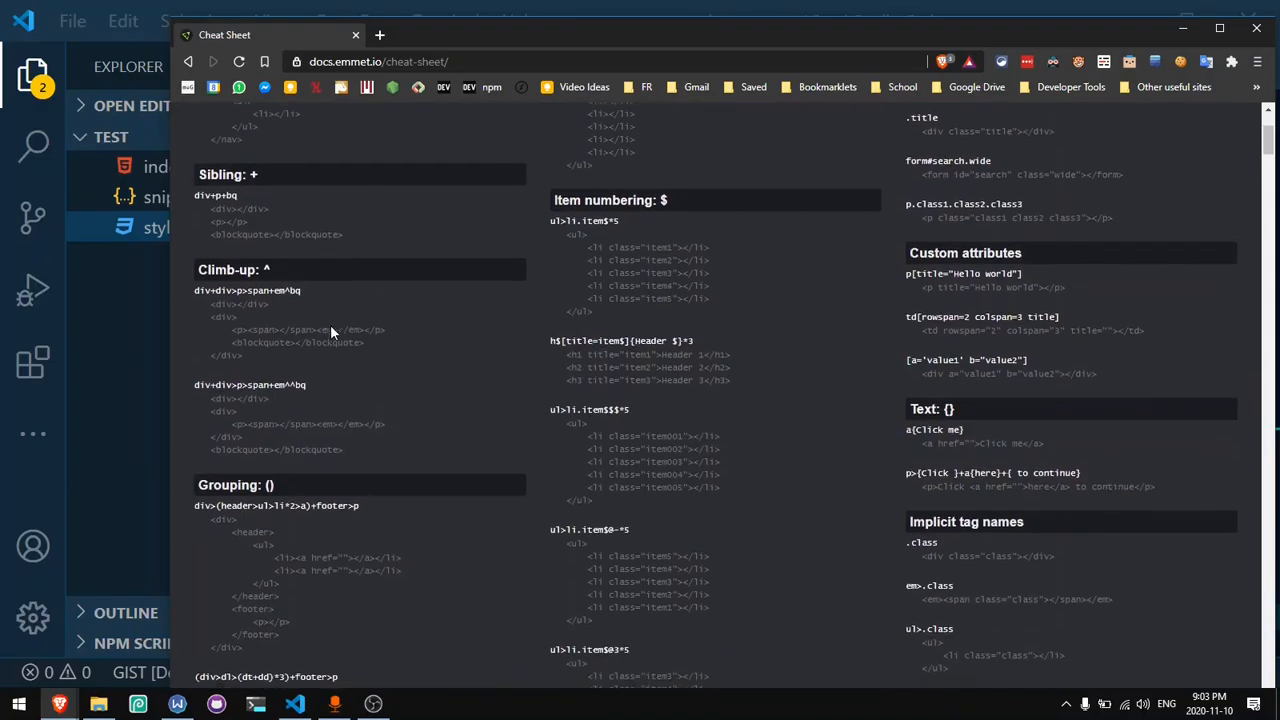
{"action": "scroll", "scroll_direction": "up", "scroll_amount": 3}
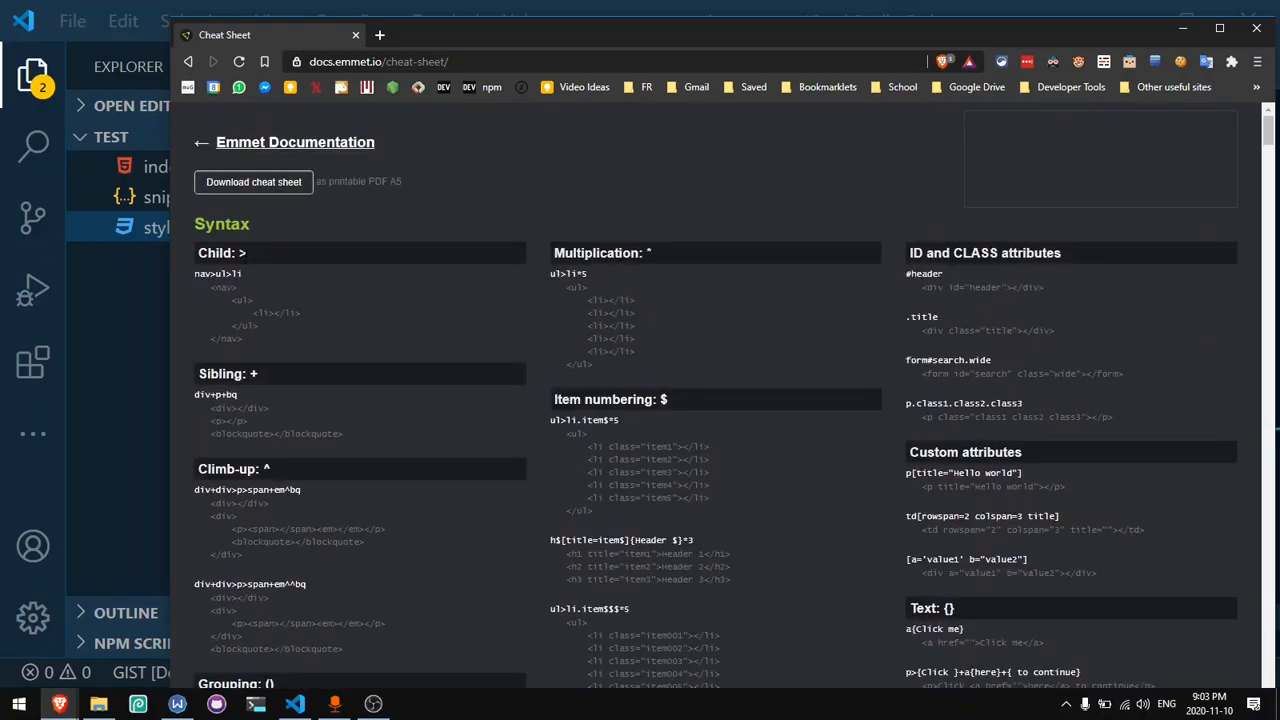
{"action": "mouse_move", "coordinate": [810, 221]}
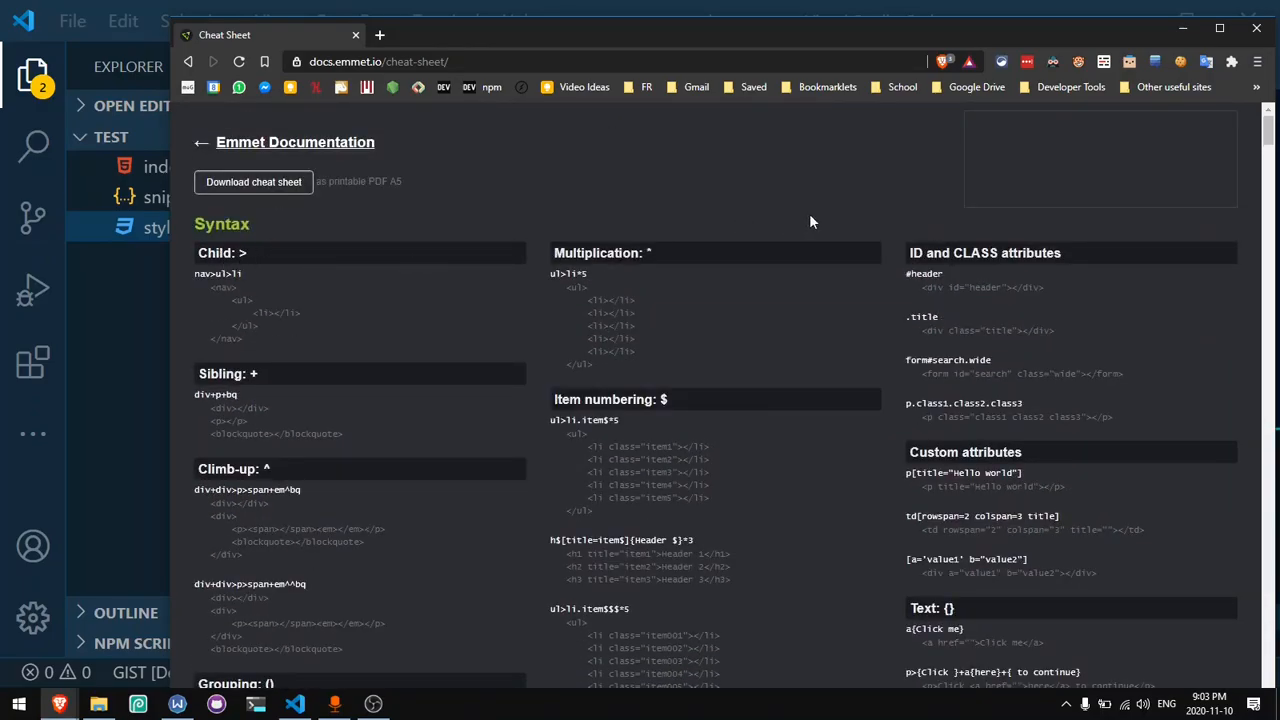
{"action": "mouse_move", "coordinate": [866, 305]}
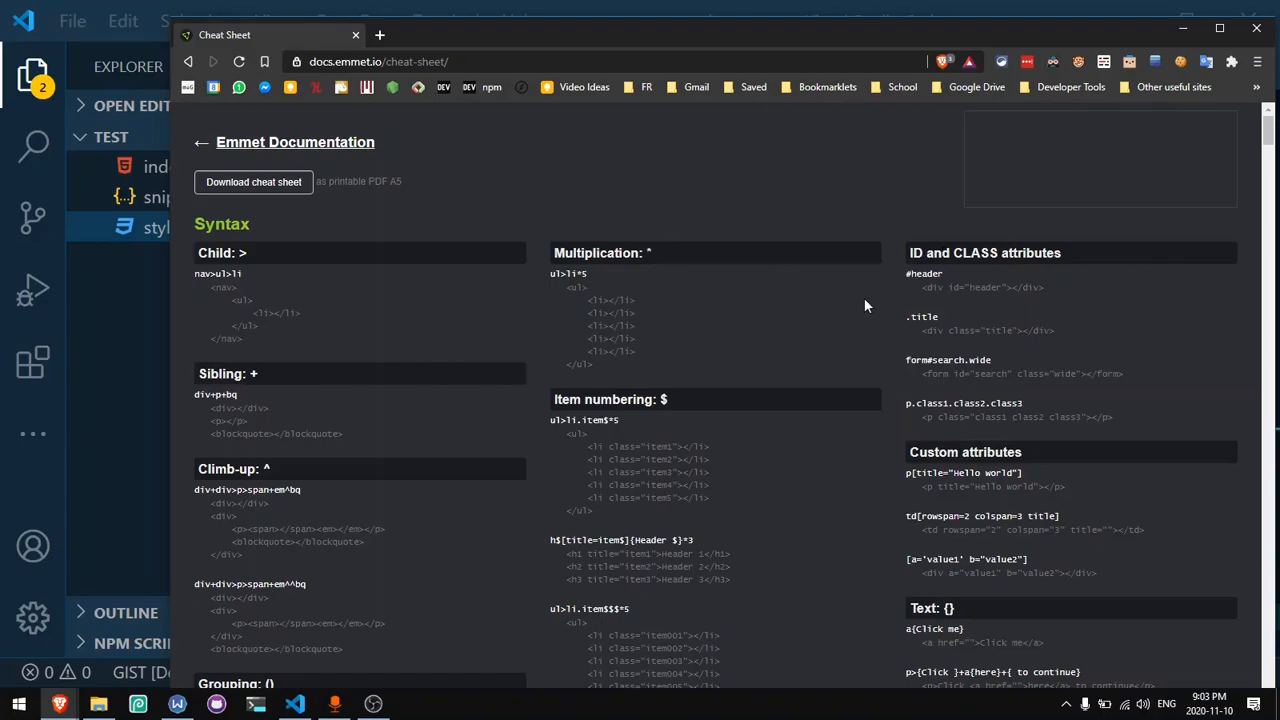
{"action": "scroll", "scroll_direction": "down", "scroll_amount": 3}
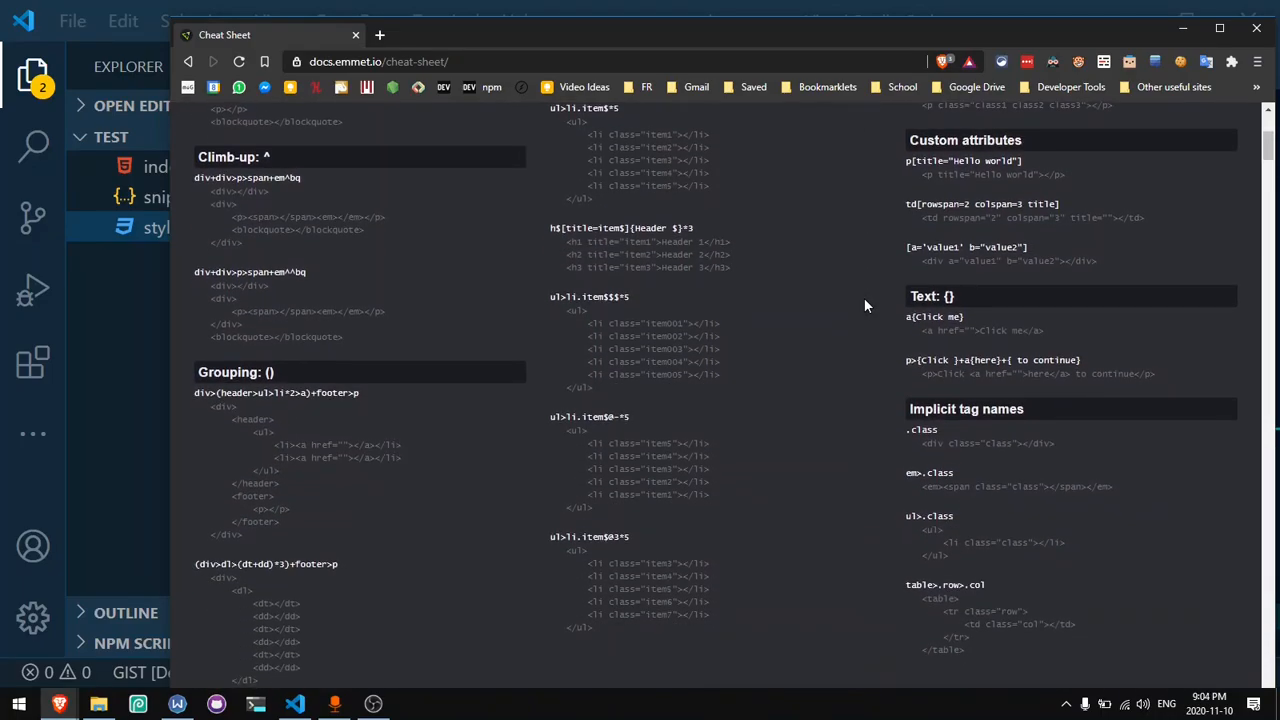
{"action": "scroll", "scroll_direction": "down", "scroll_amount": 3}
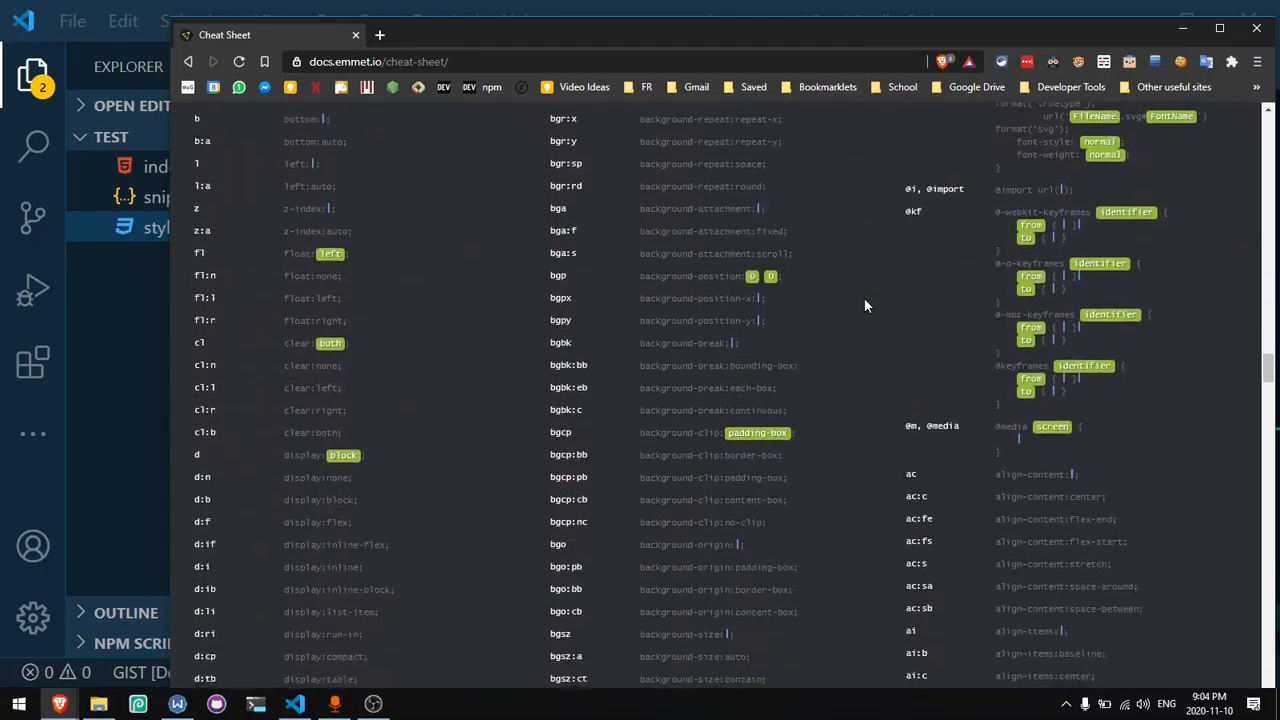
{"action": "scroll", "scroll_direction": "up", "scroll_amount": 3}
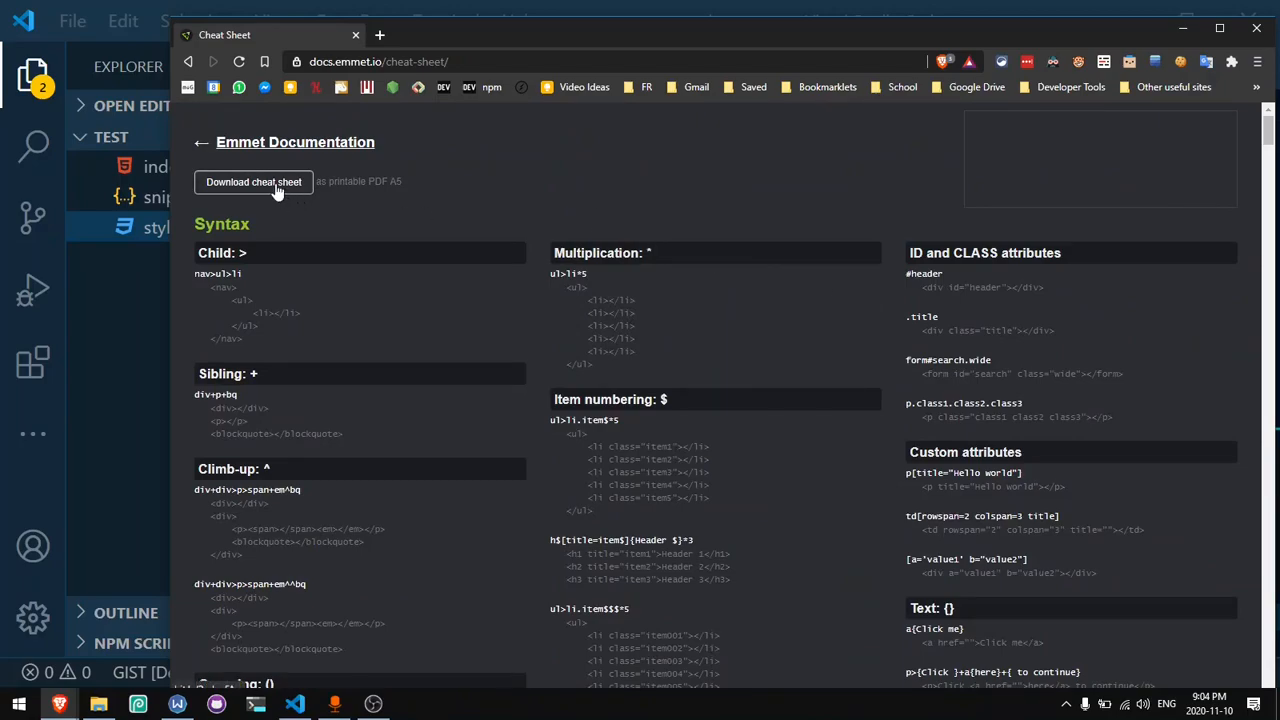
{"action": "mouse_move", "coordinate": [323, 299]}
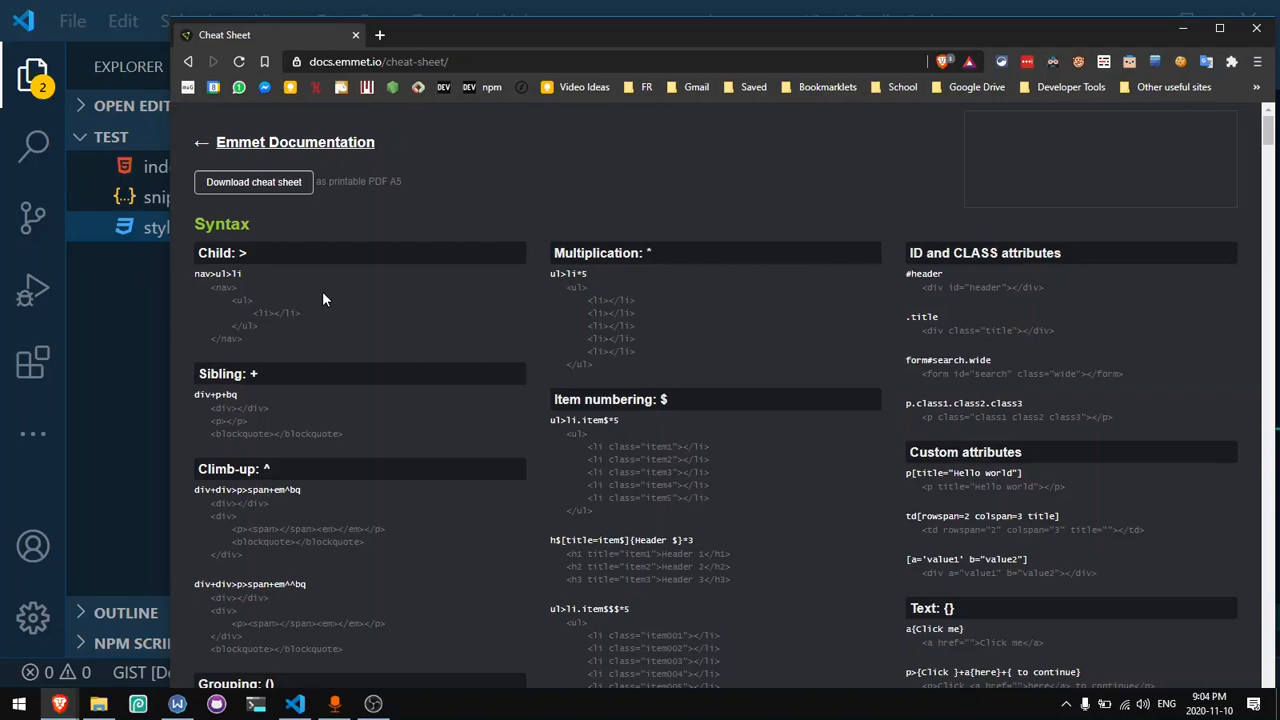
{"action": "mouse_move", "coordinate": [444, 590]}
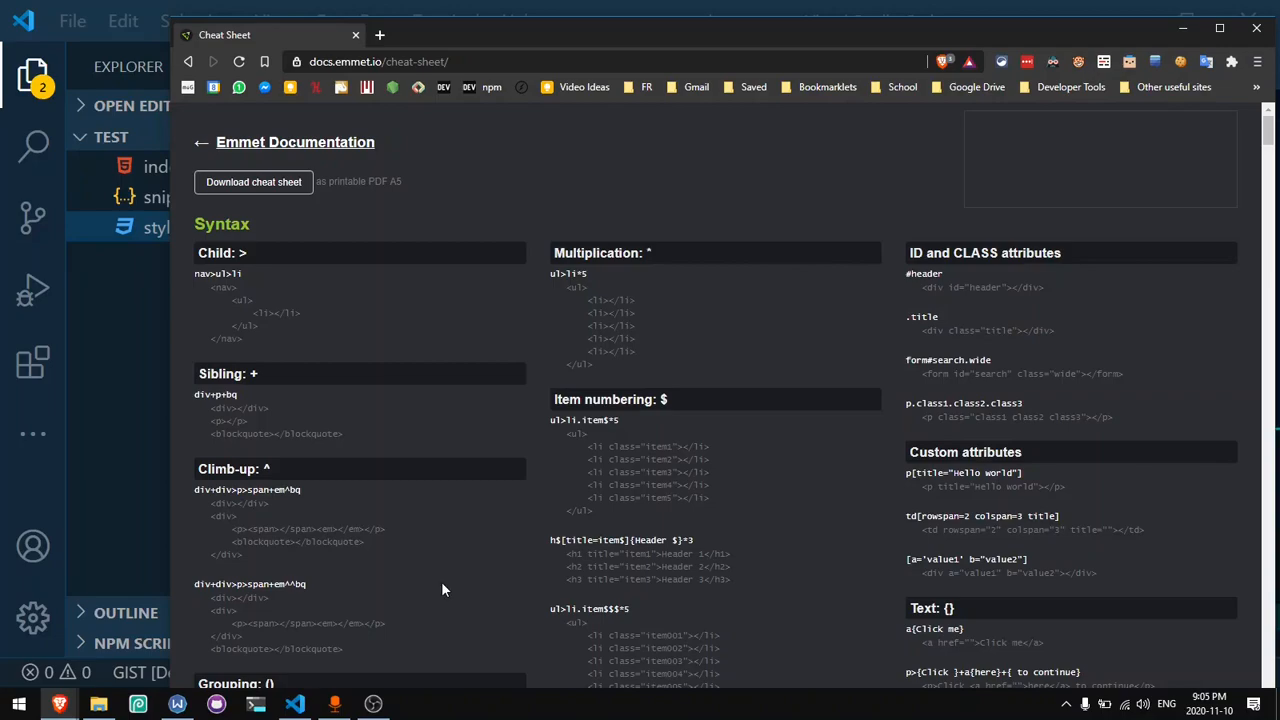